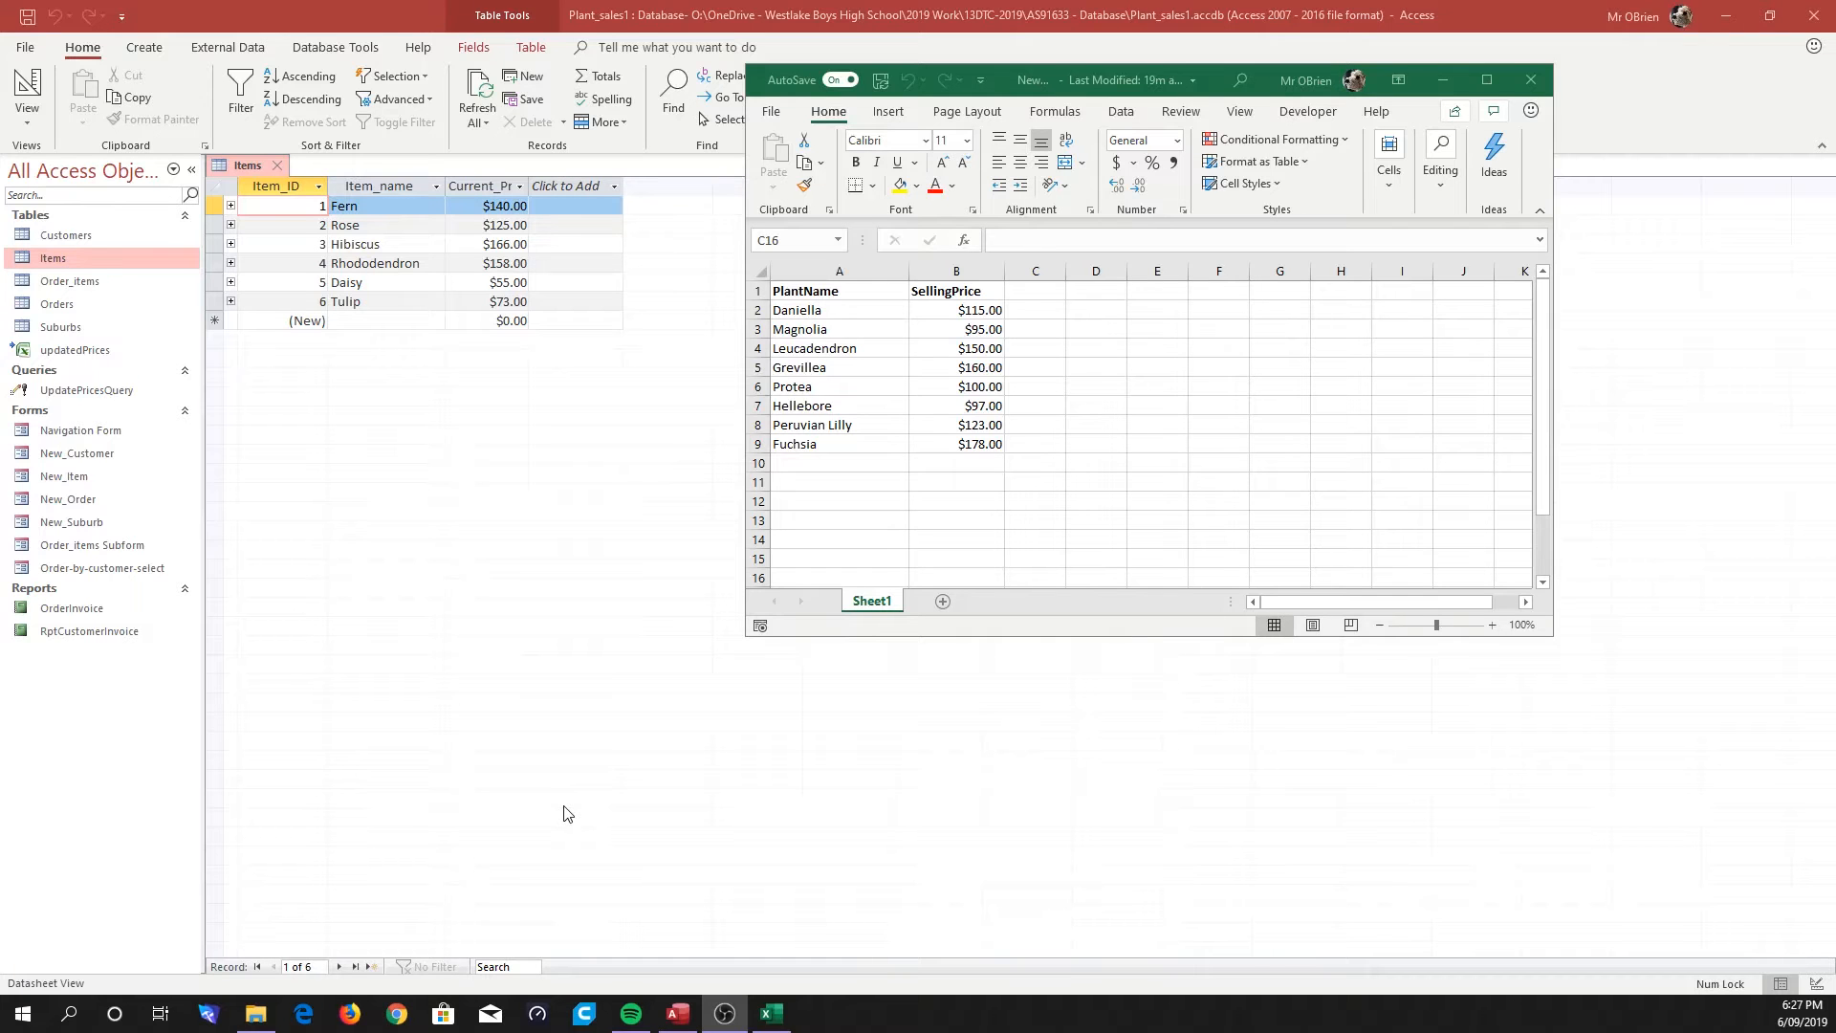
mouse_move(692, 331)
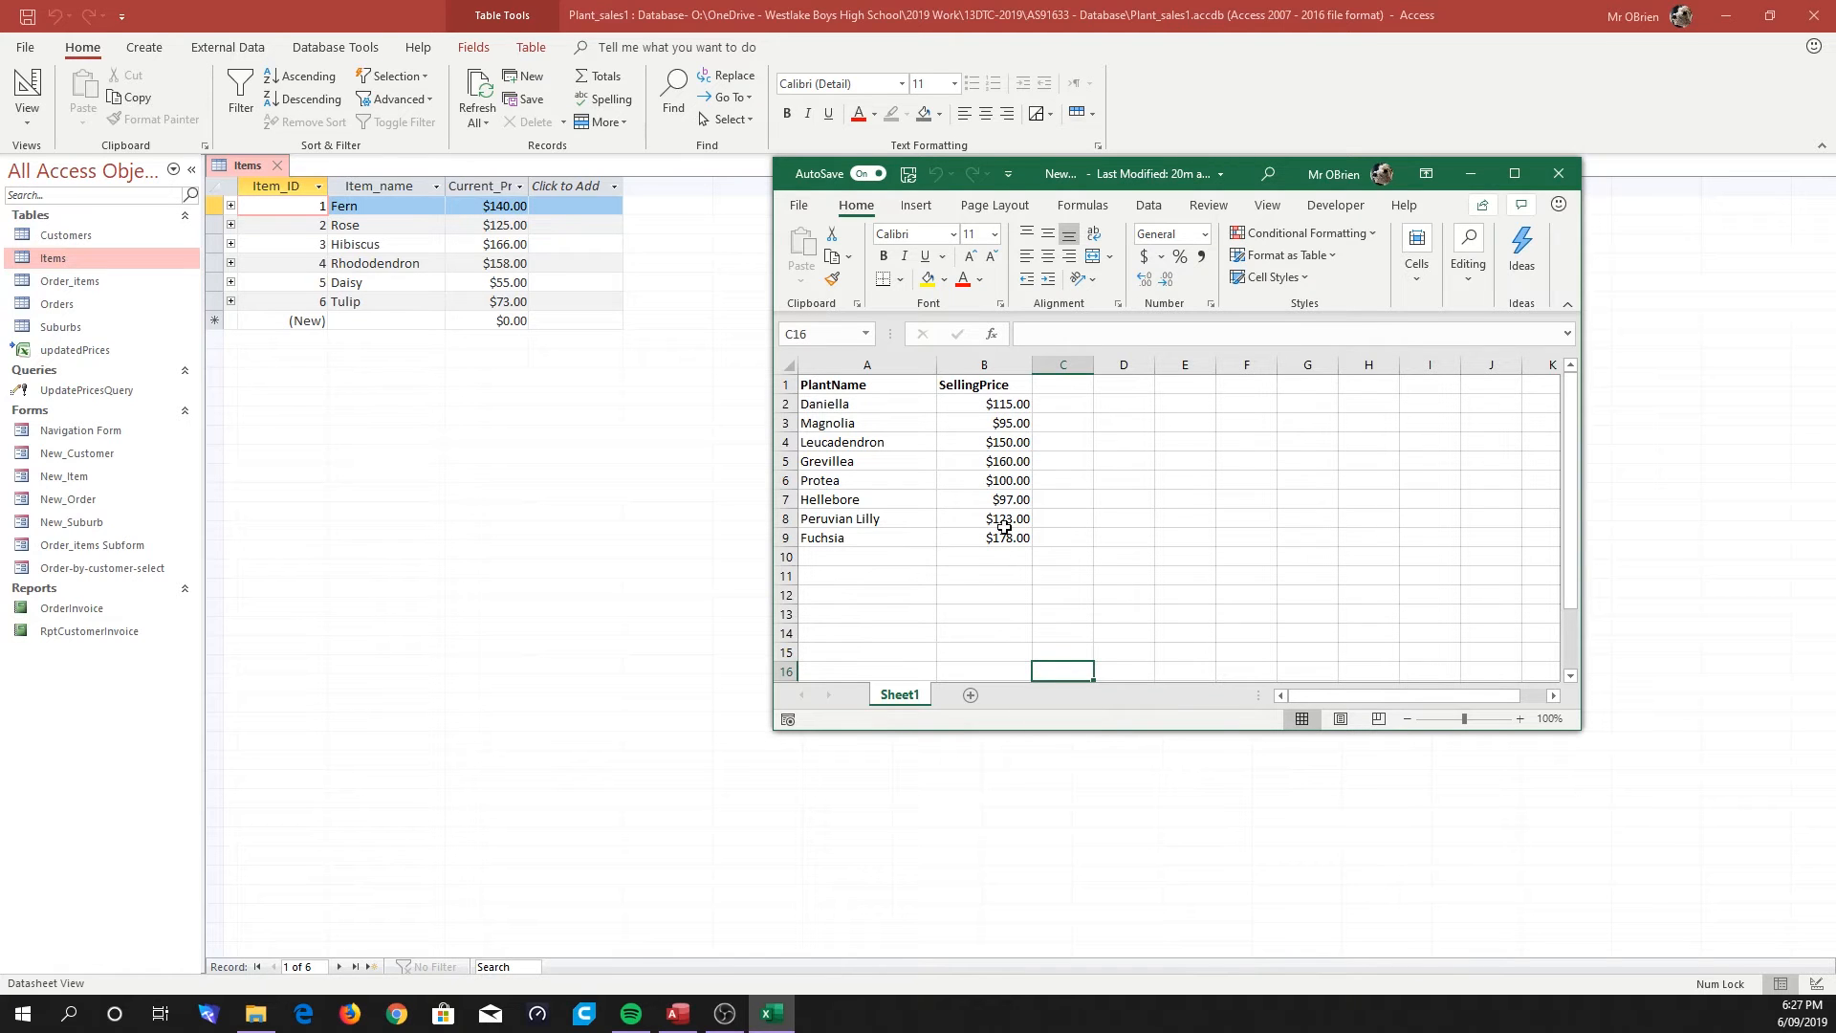
mouse_move(403, 330)
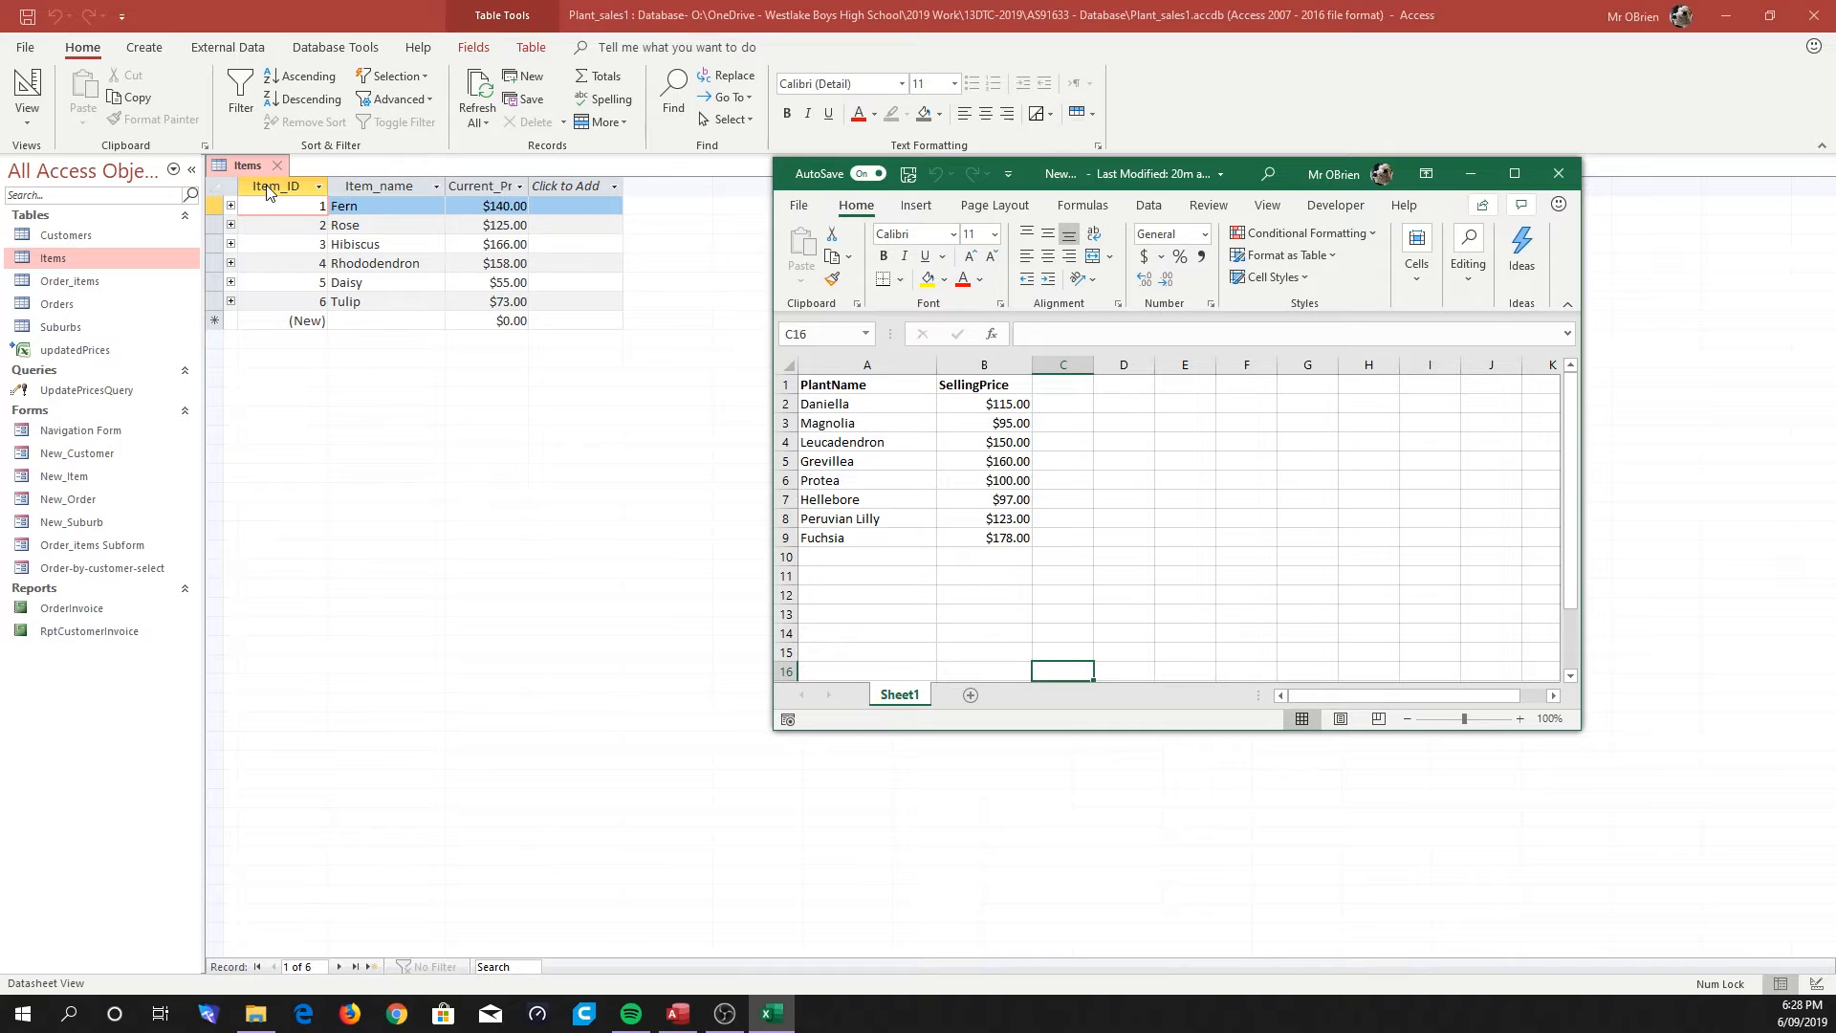
Close Excel and link NewStockList.xlsx into the database as a linked Excel table.
click(984, 403)
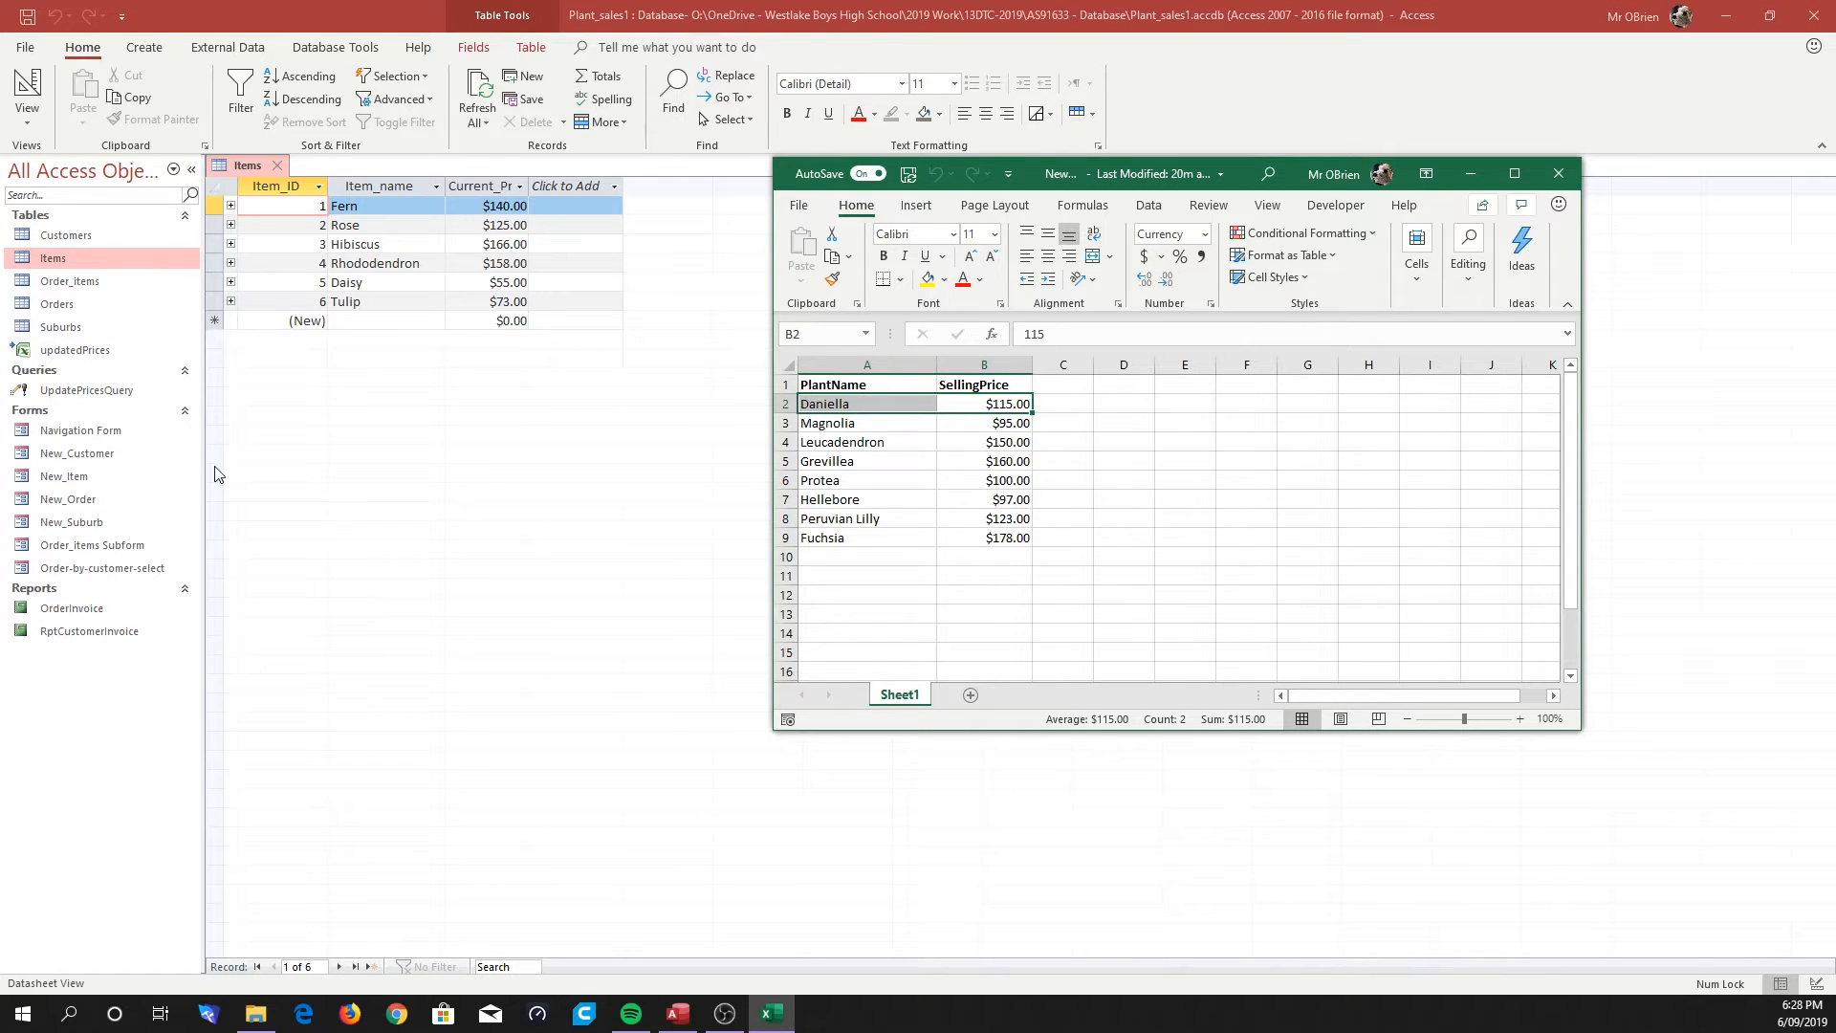
mouse_move(268, 610)
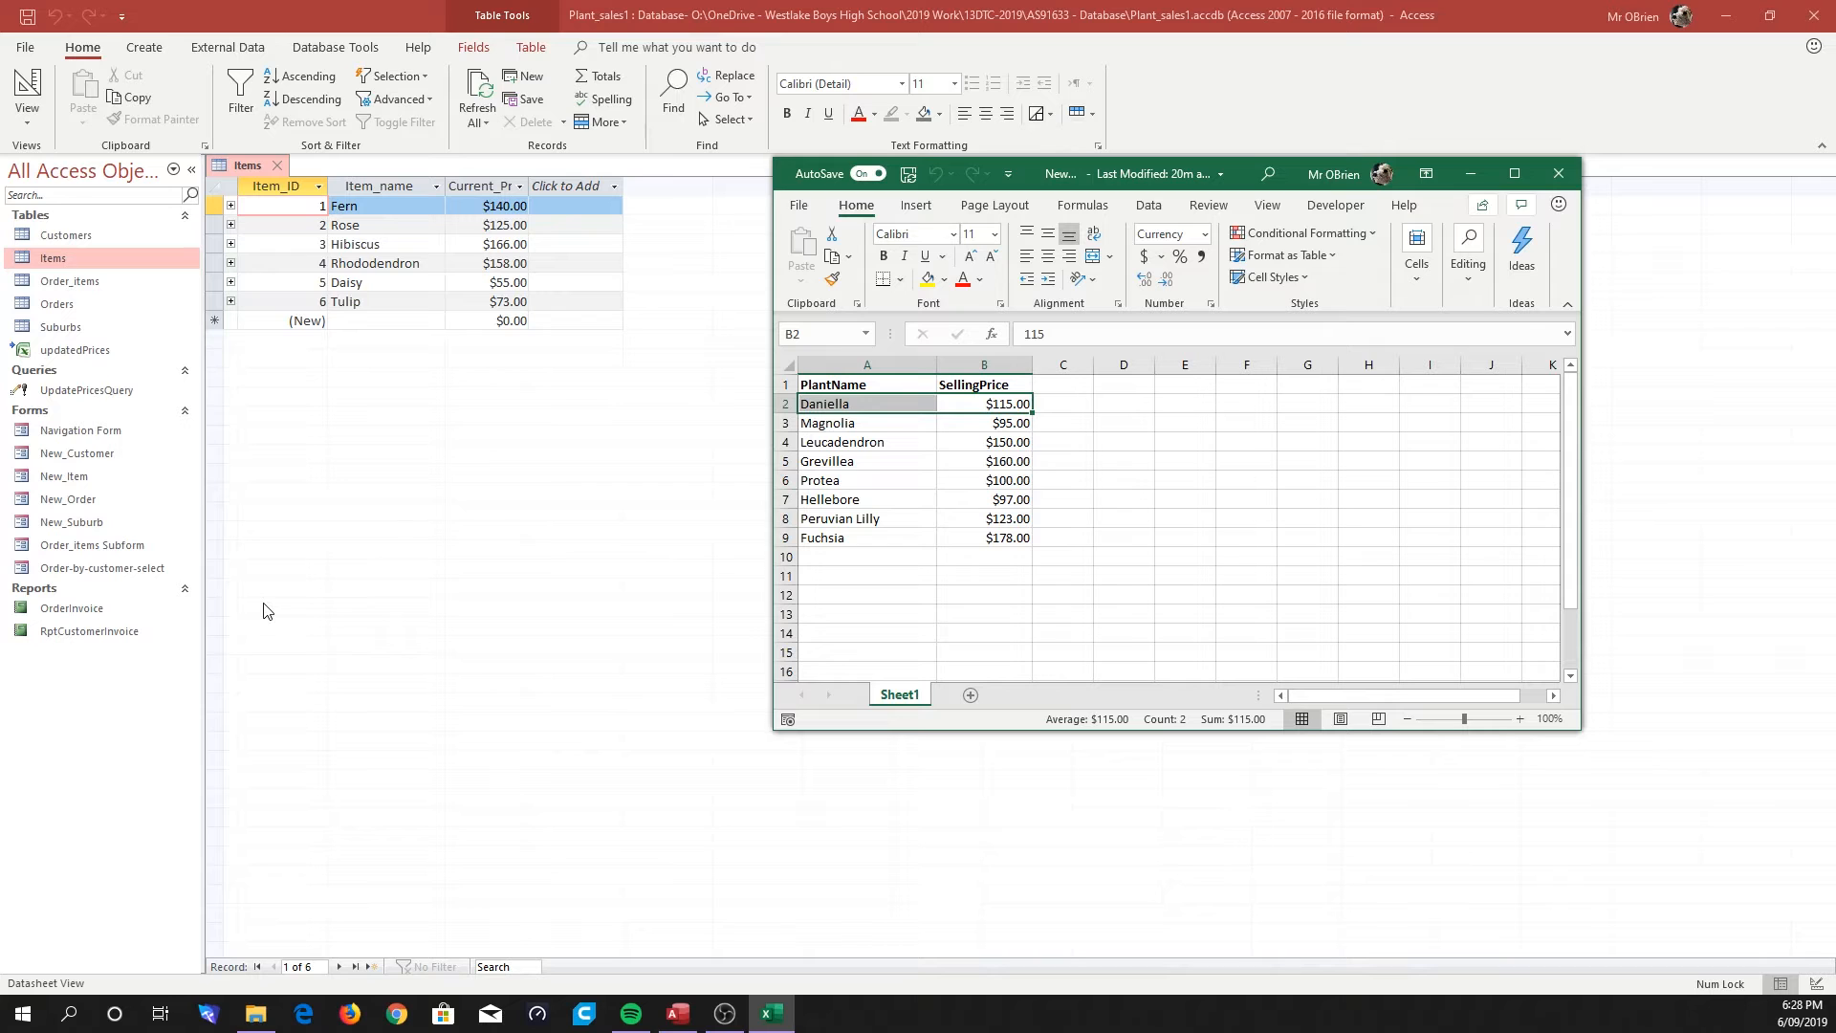
mouse_move(305, 321)
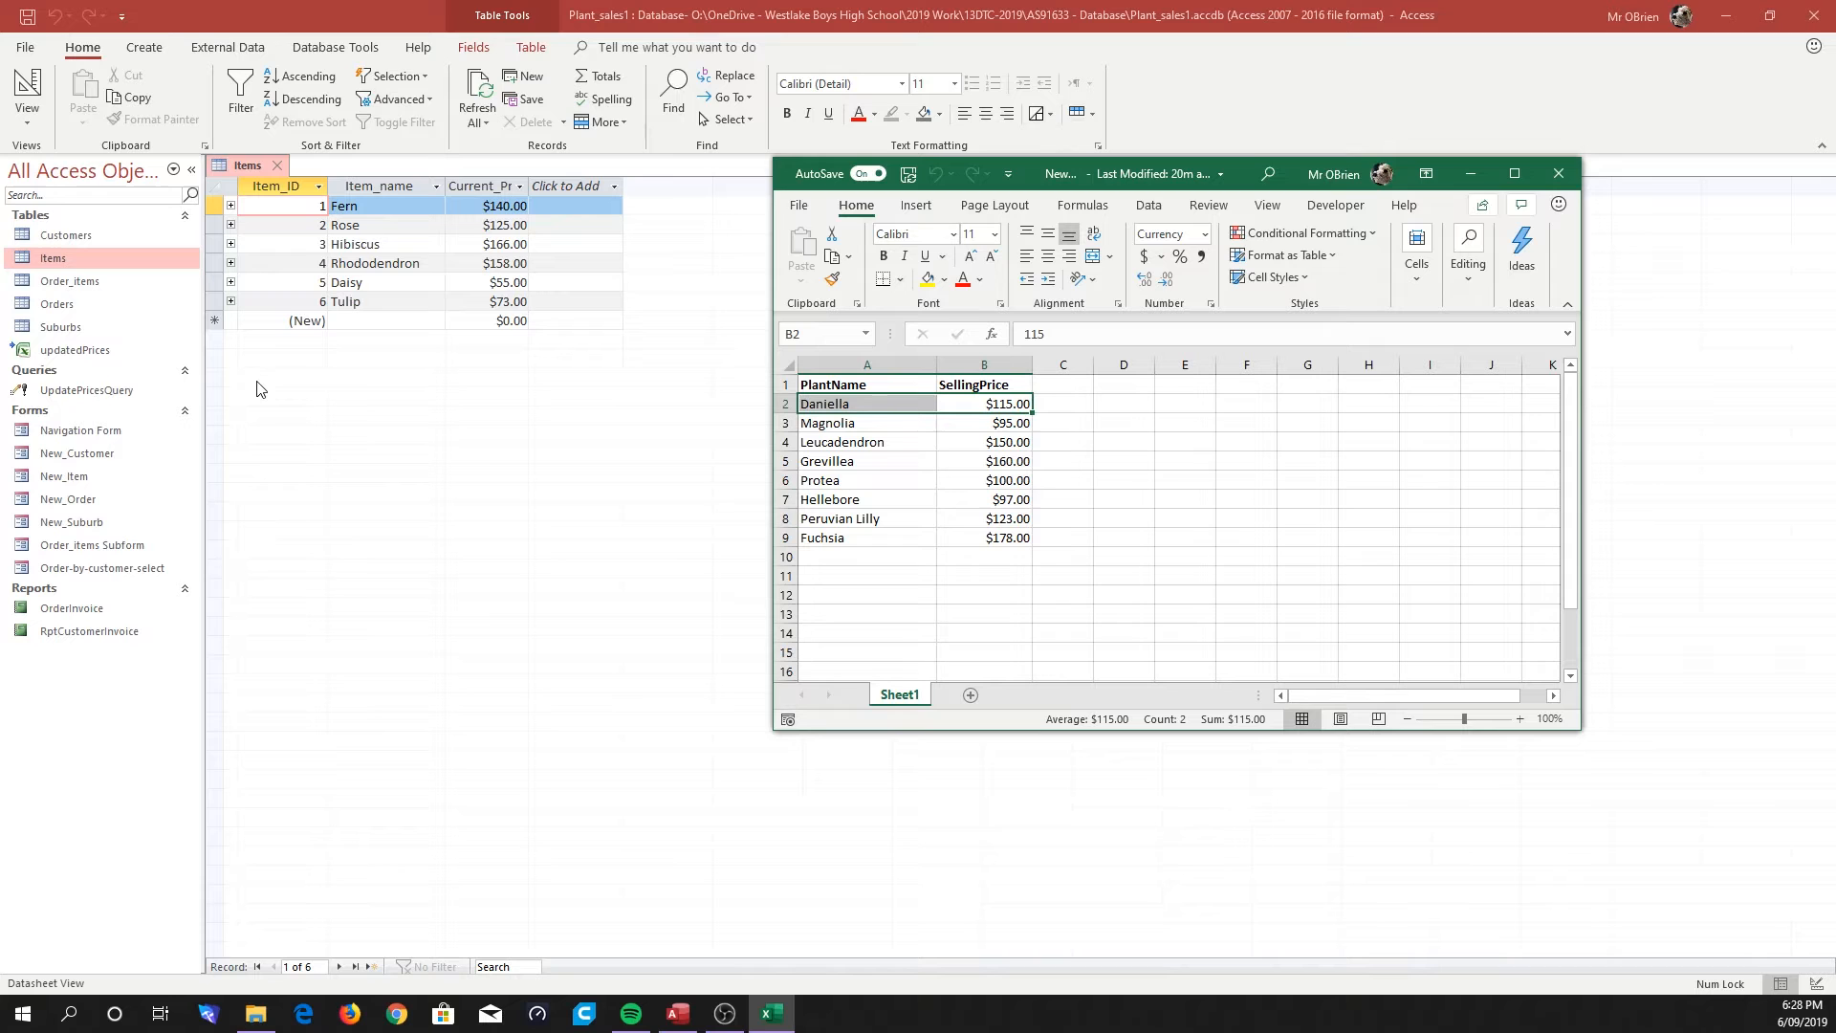
mouse_move(418, 497)
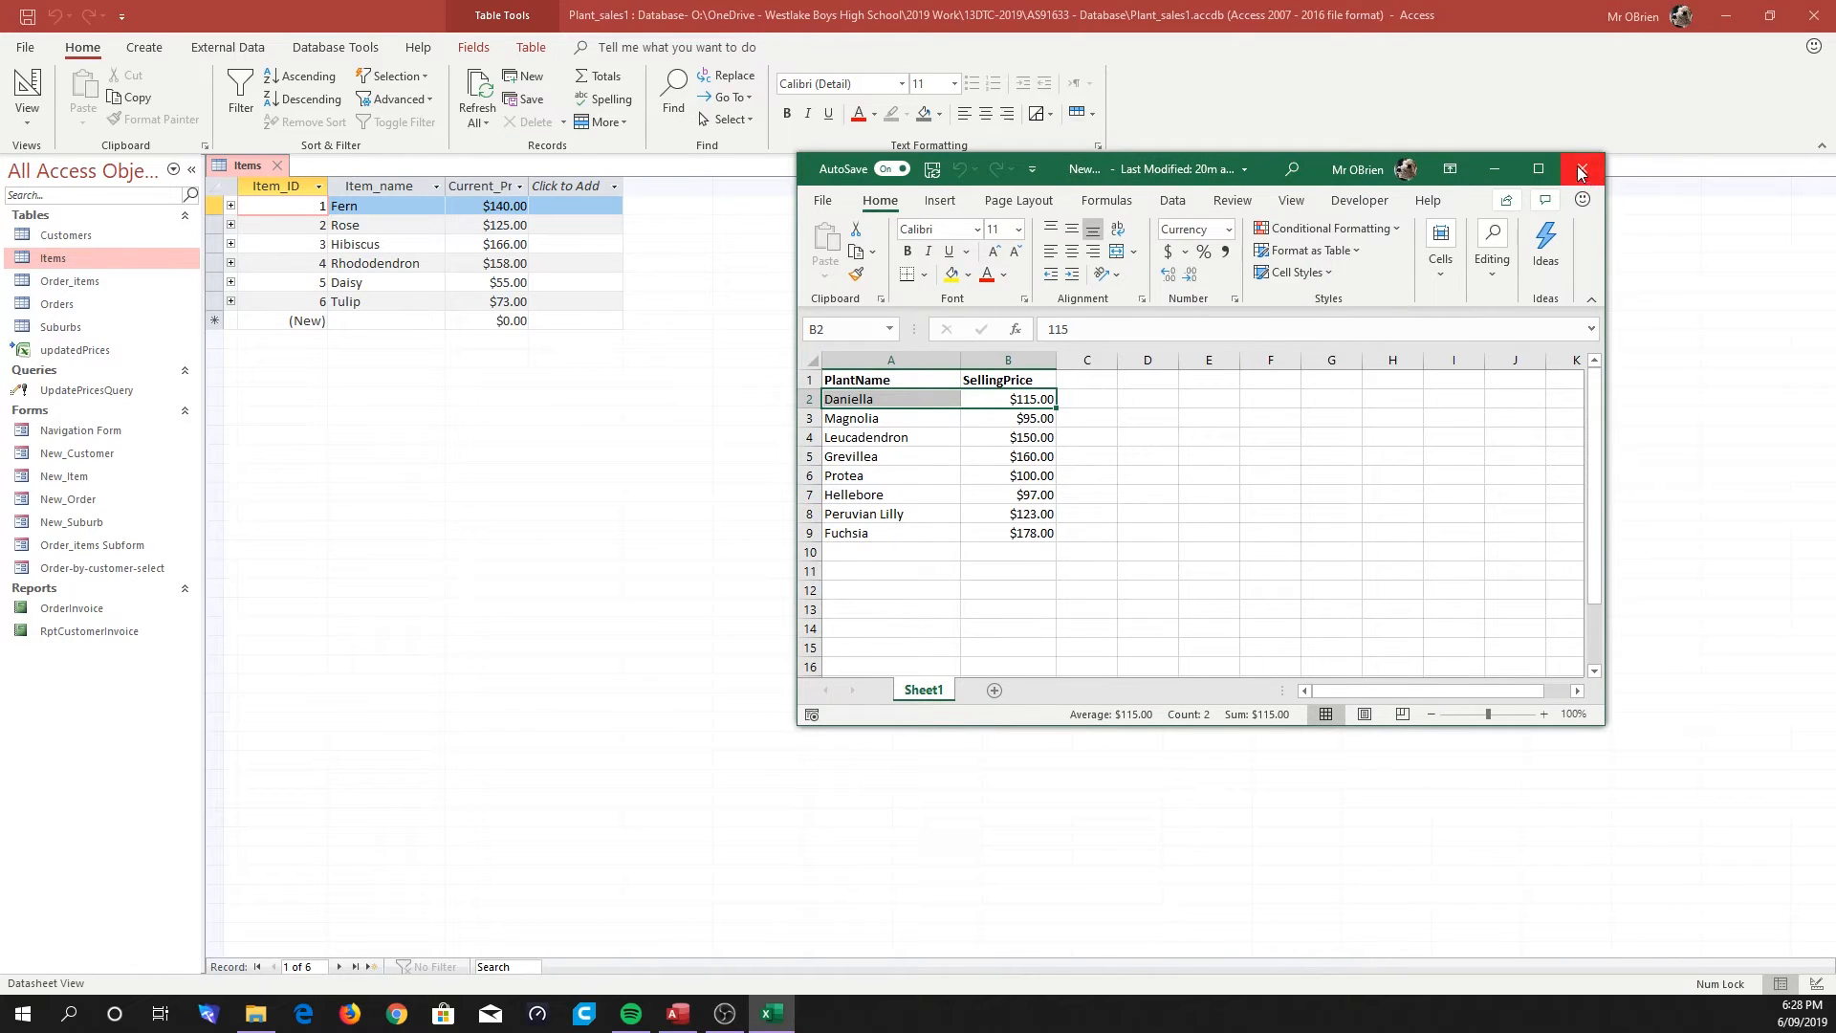
click(1582, 171)
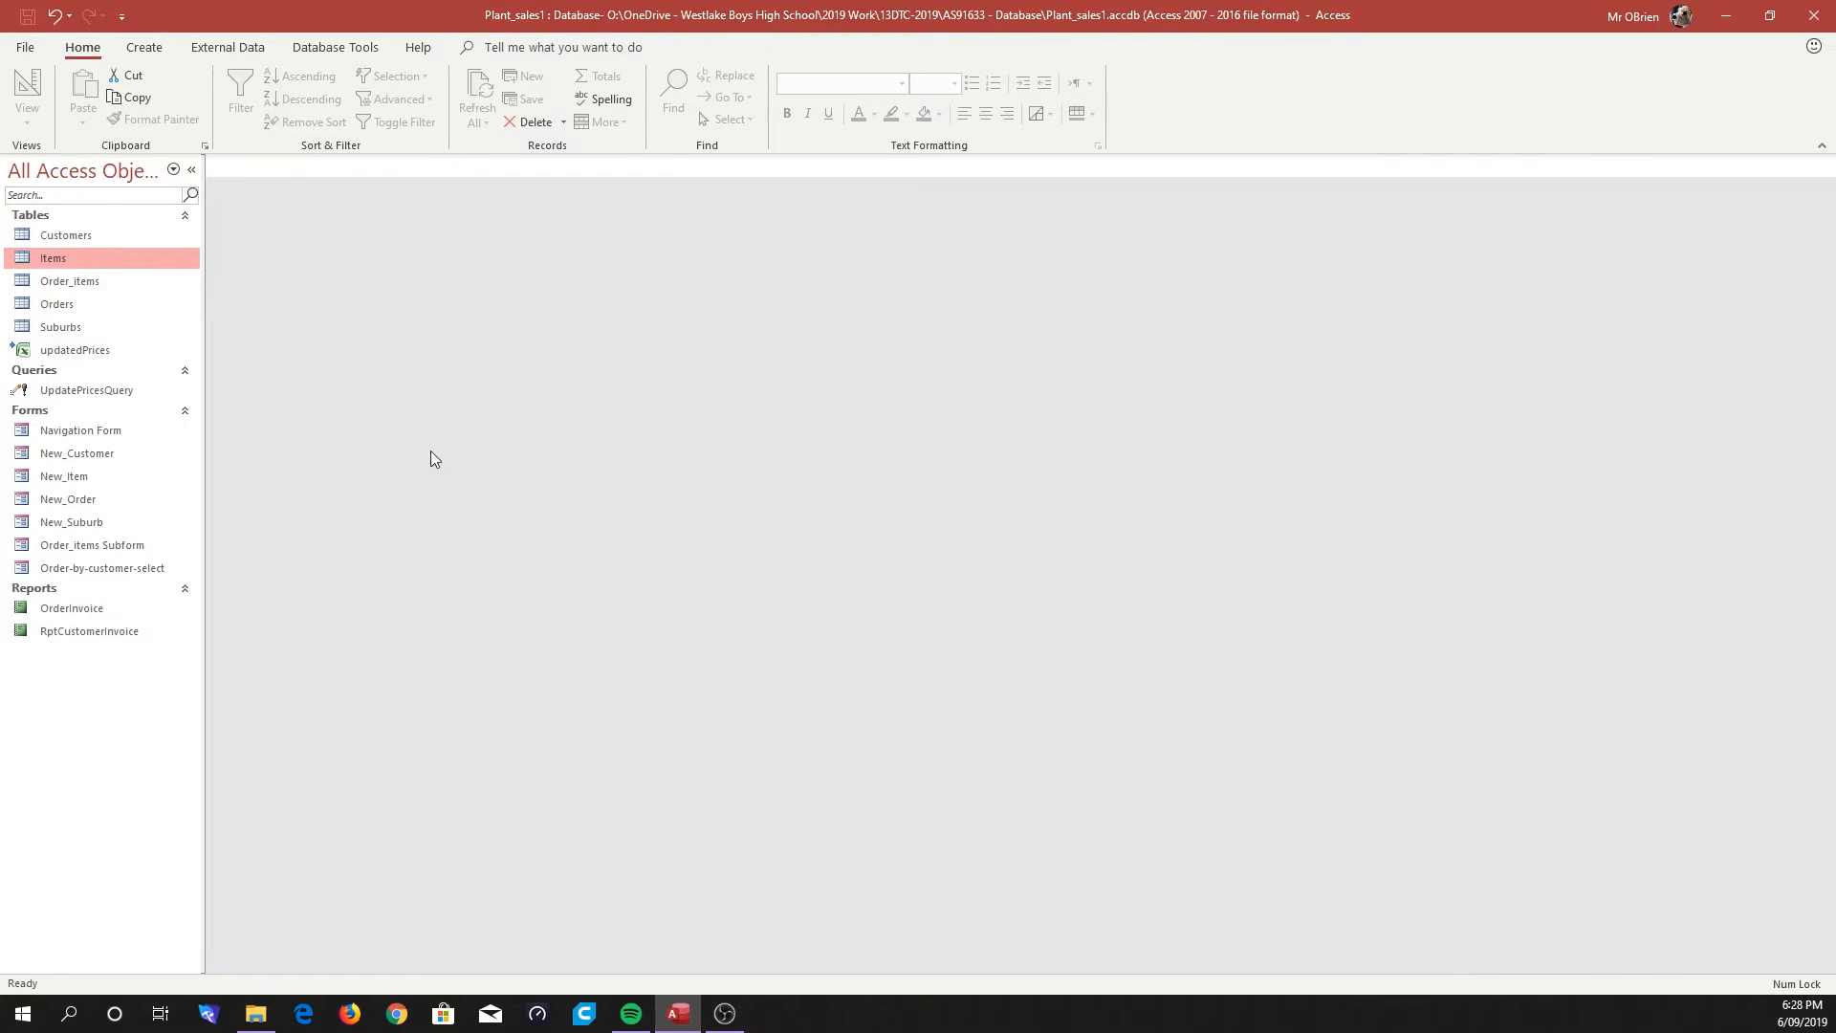
click(227, 47)
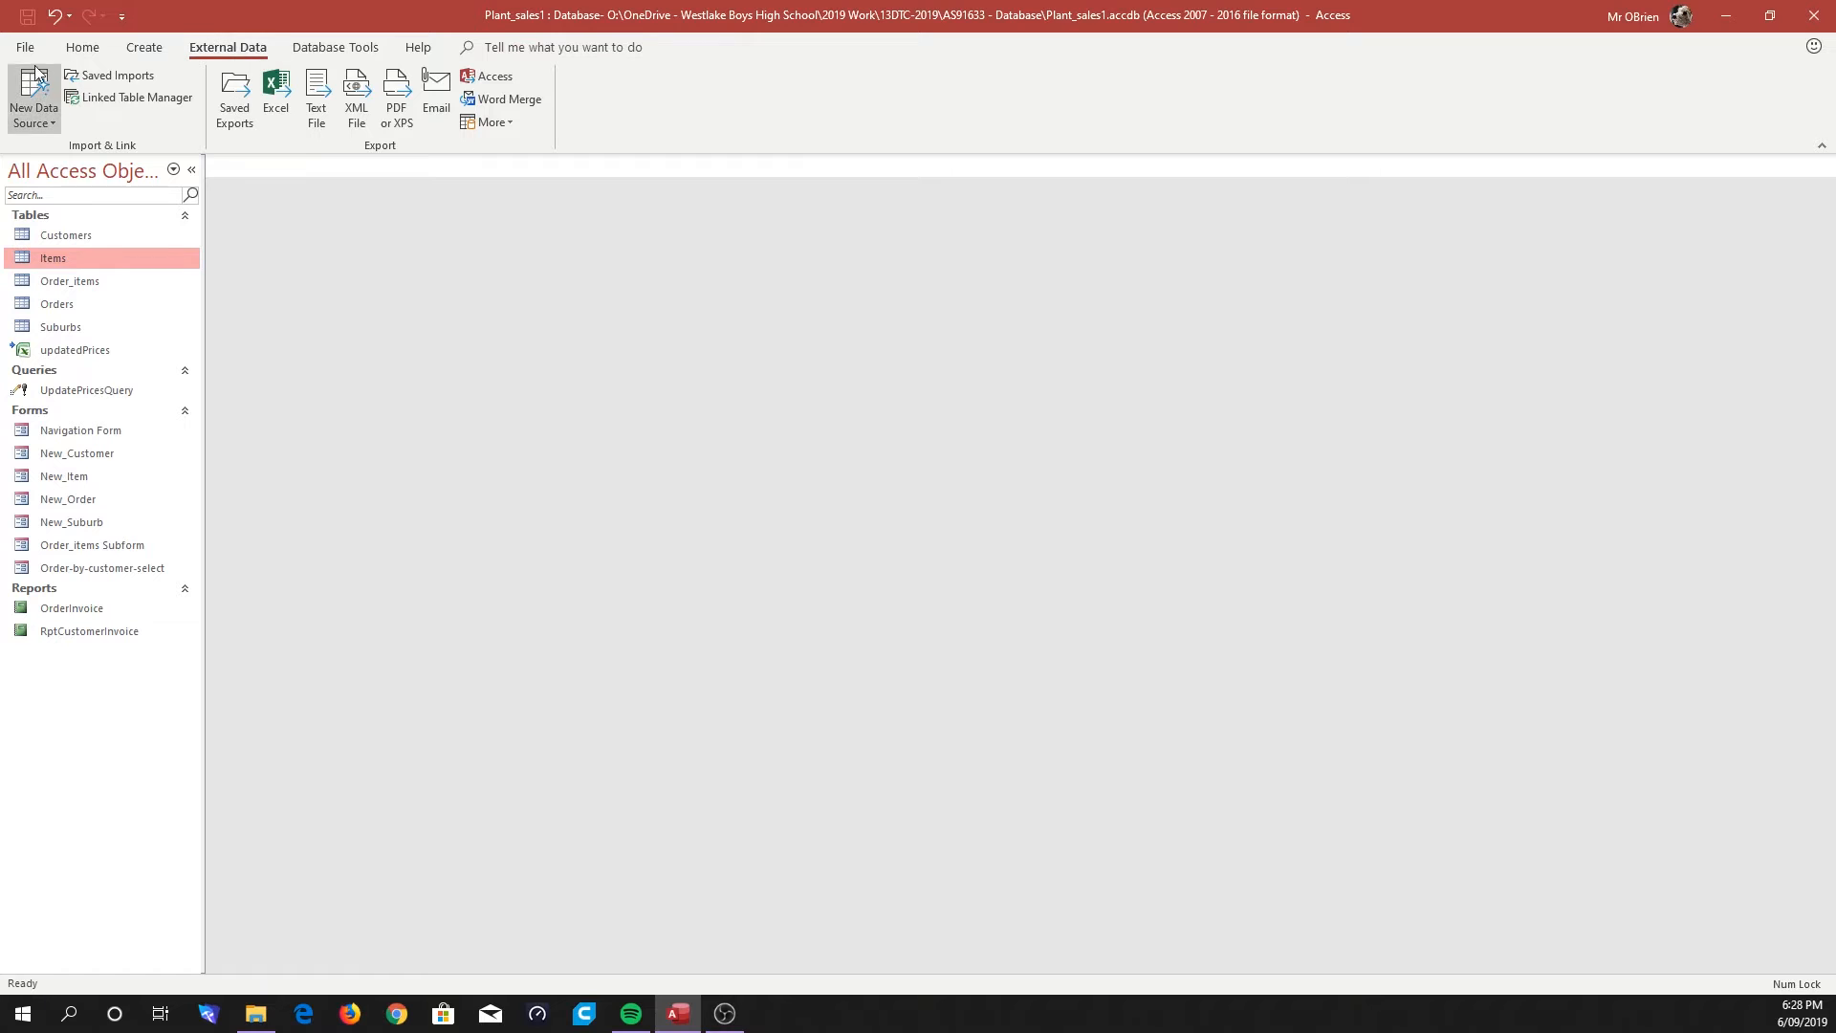
mouse_move(108, 153)
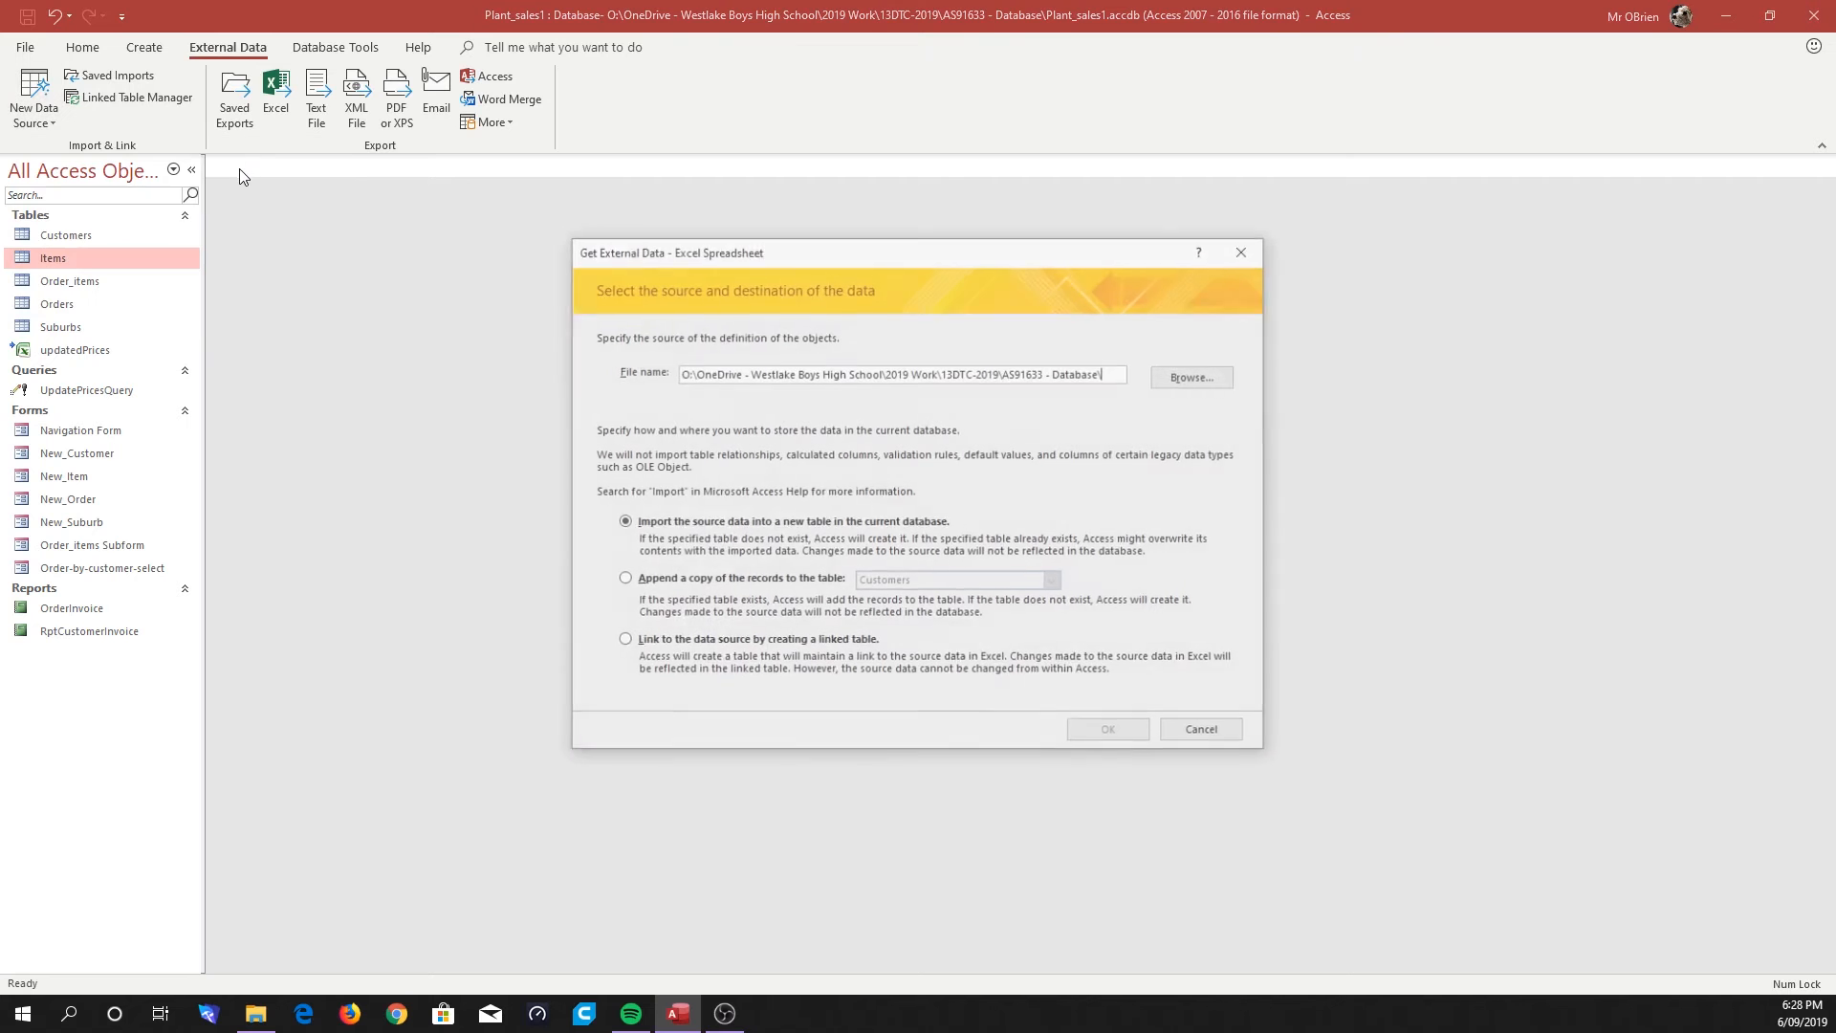
click(1192, 377)
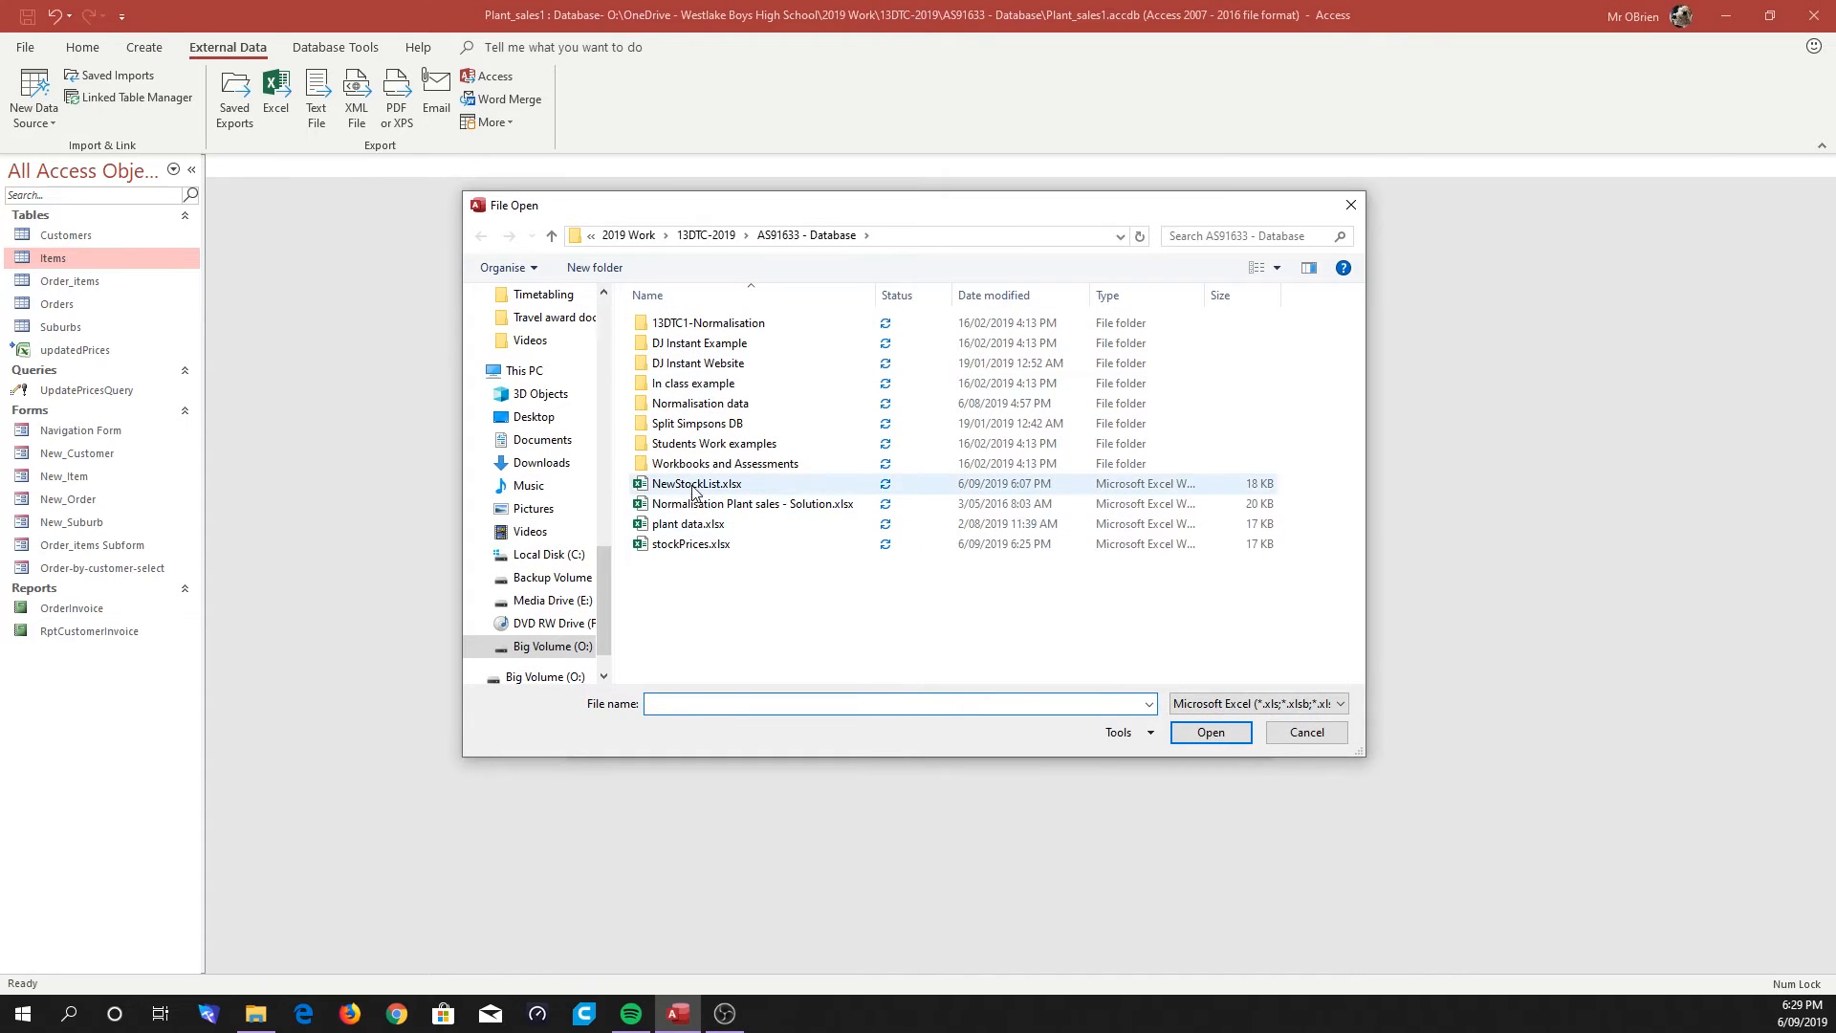
click(1211, 732)
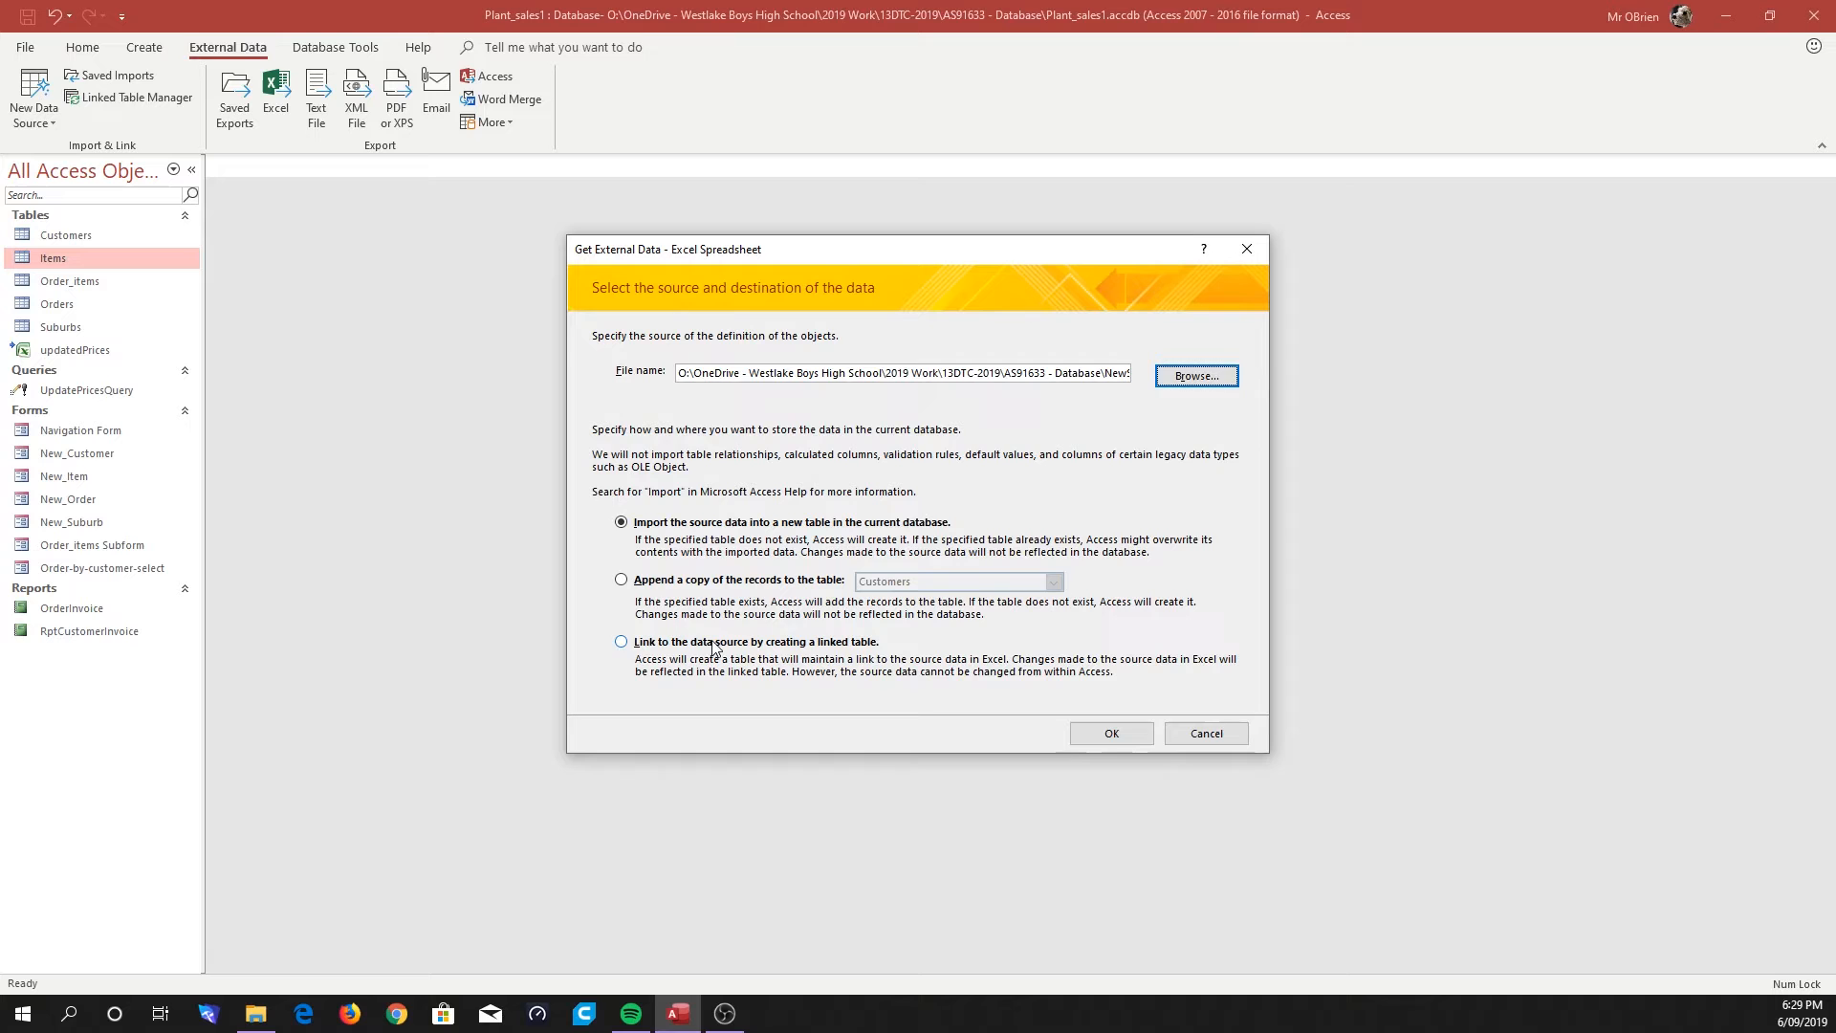
click(621, 642)
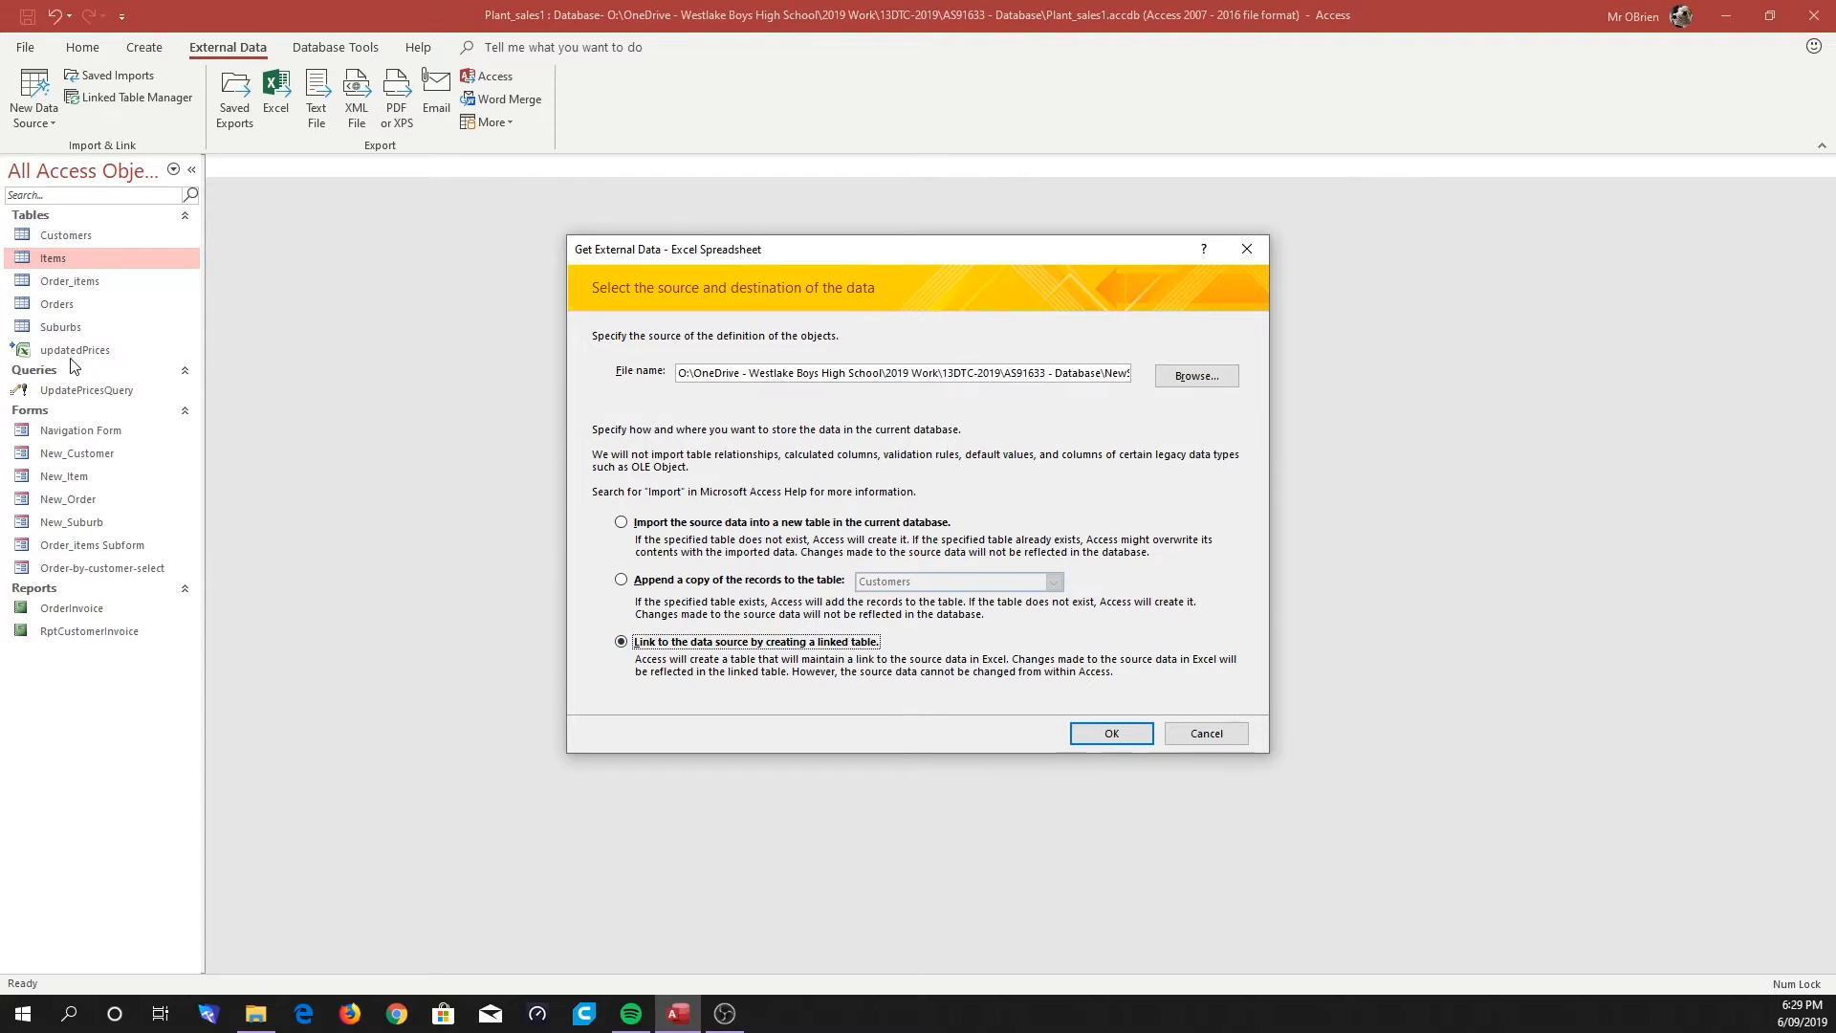
click(1111, 733)
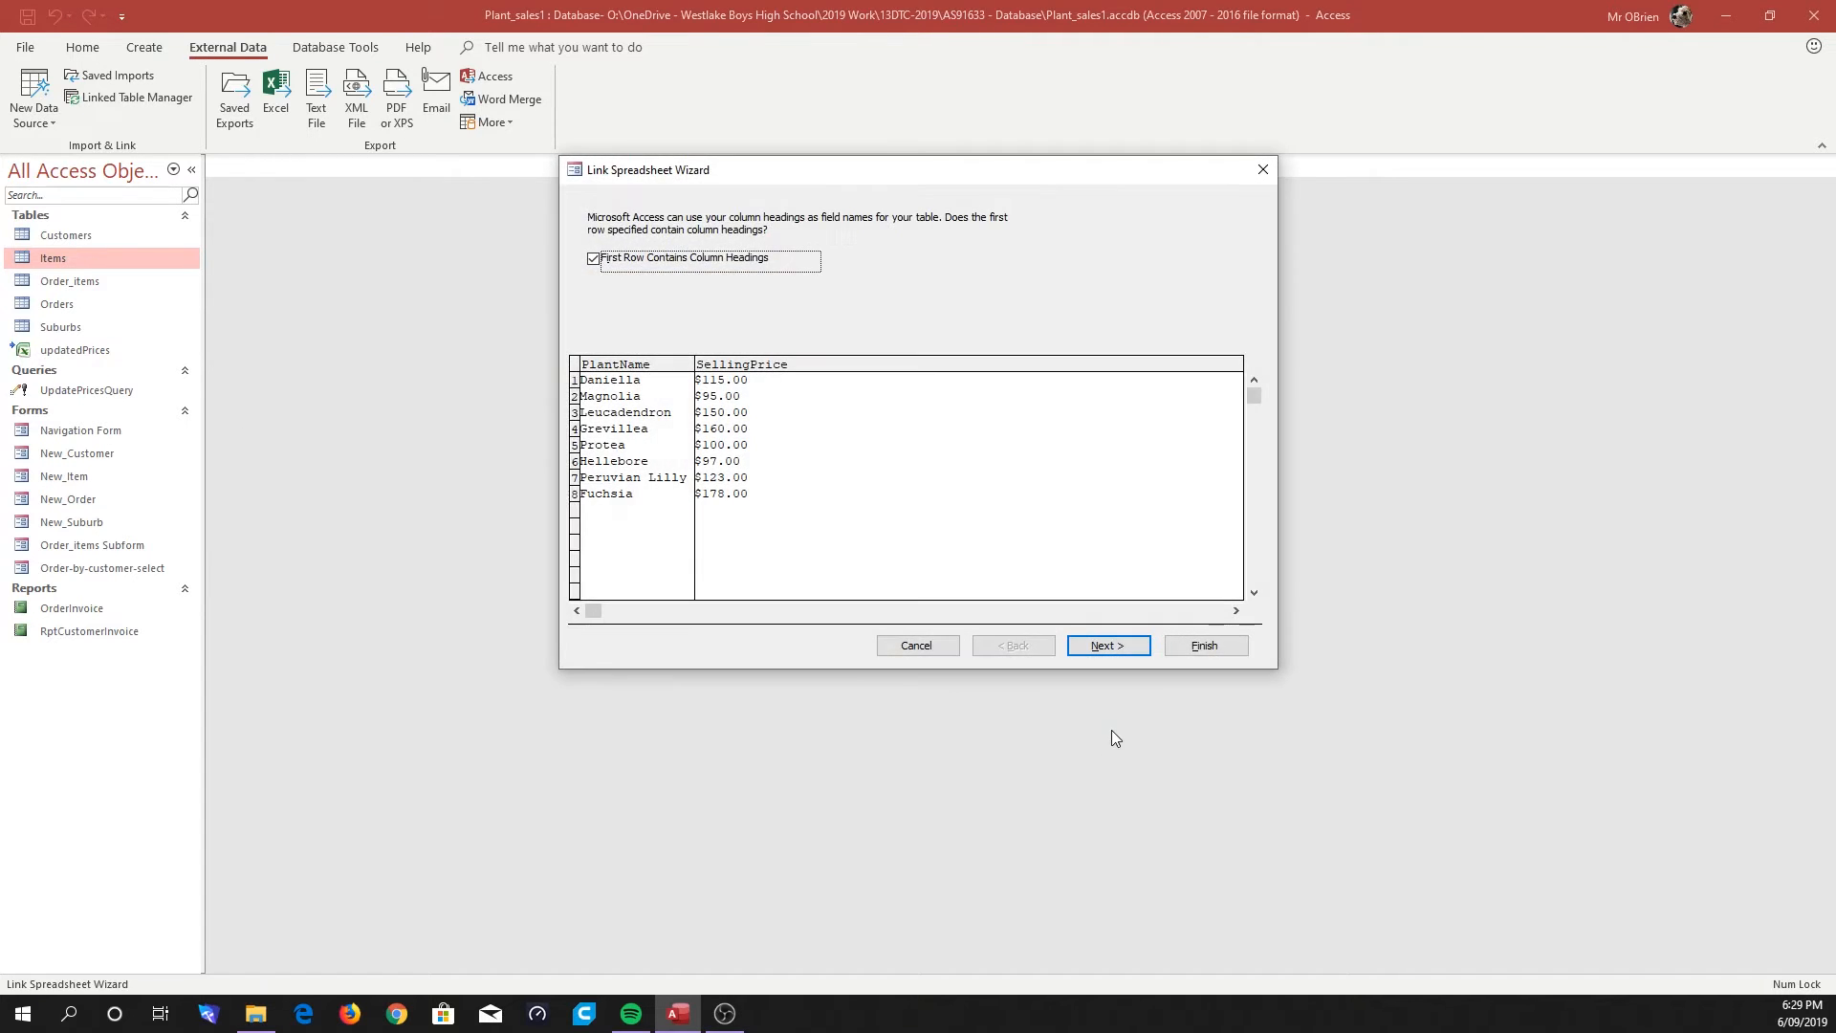
mouse_move(703, 340)
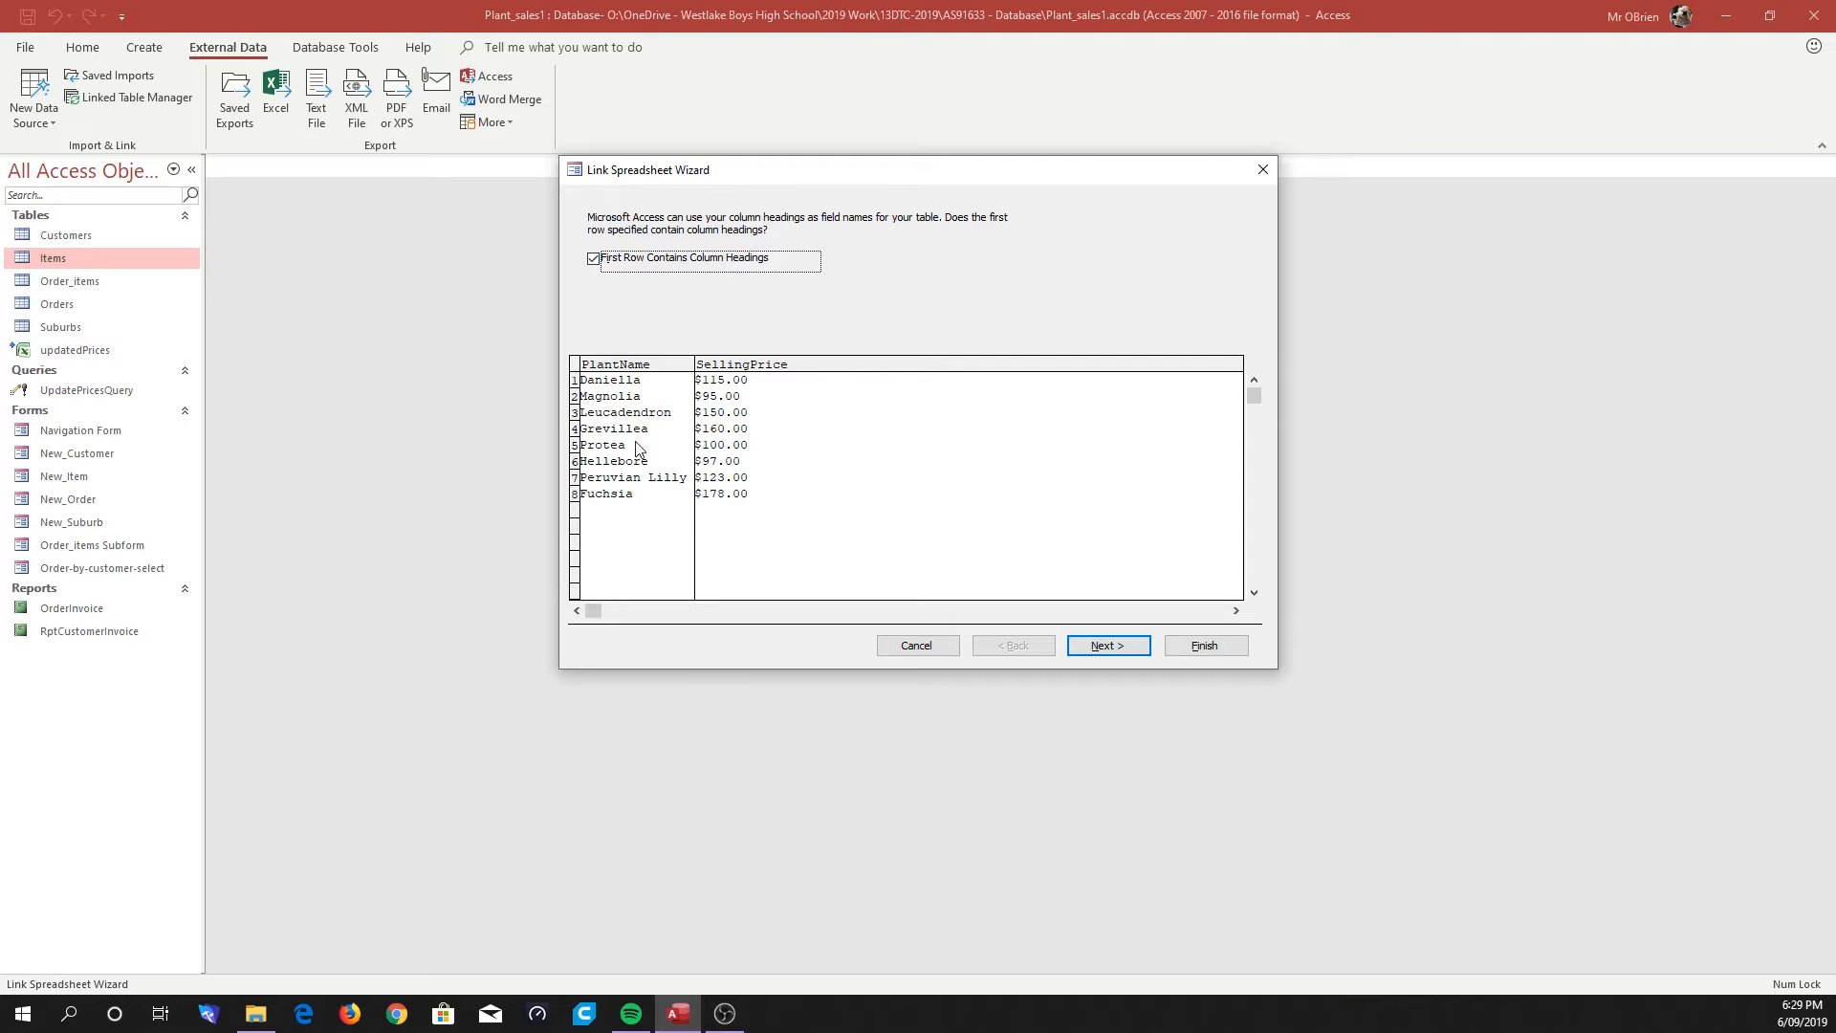
click(1205, 646)
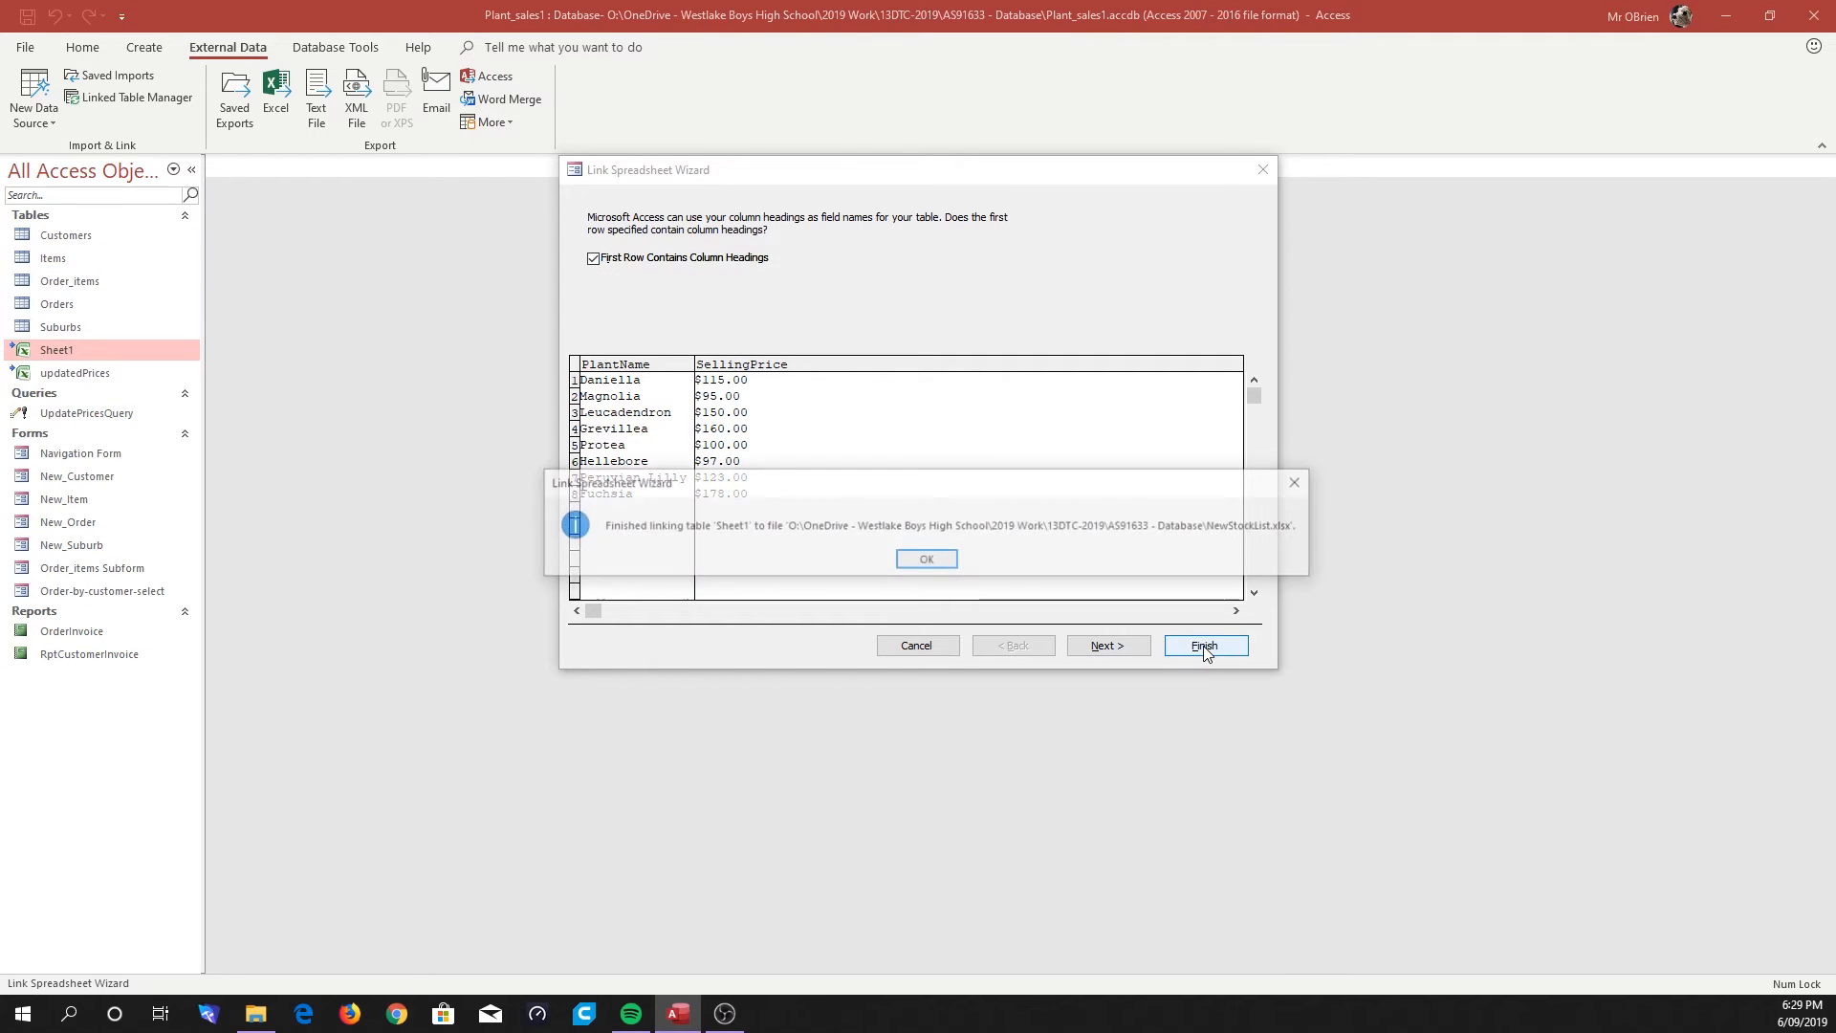
Dismiss the linking message and rename the Sheet1 table to NewStockList.
click(927, 559)
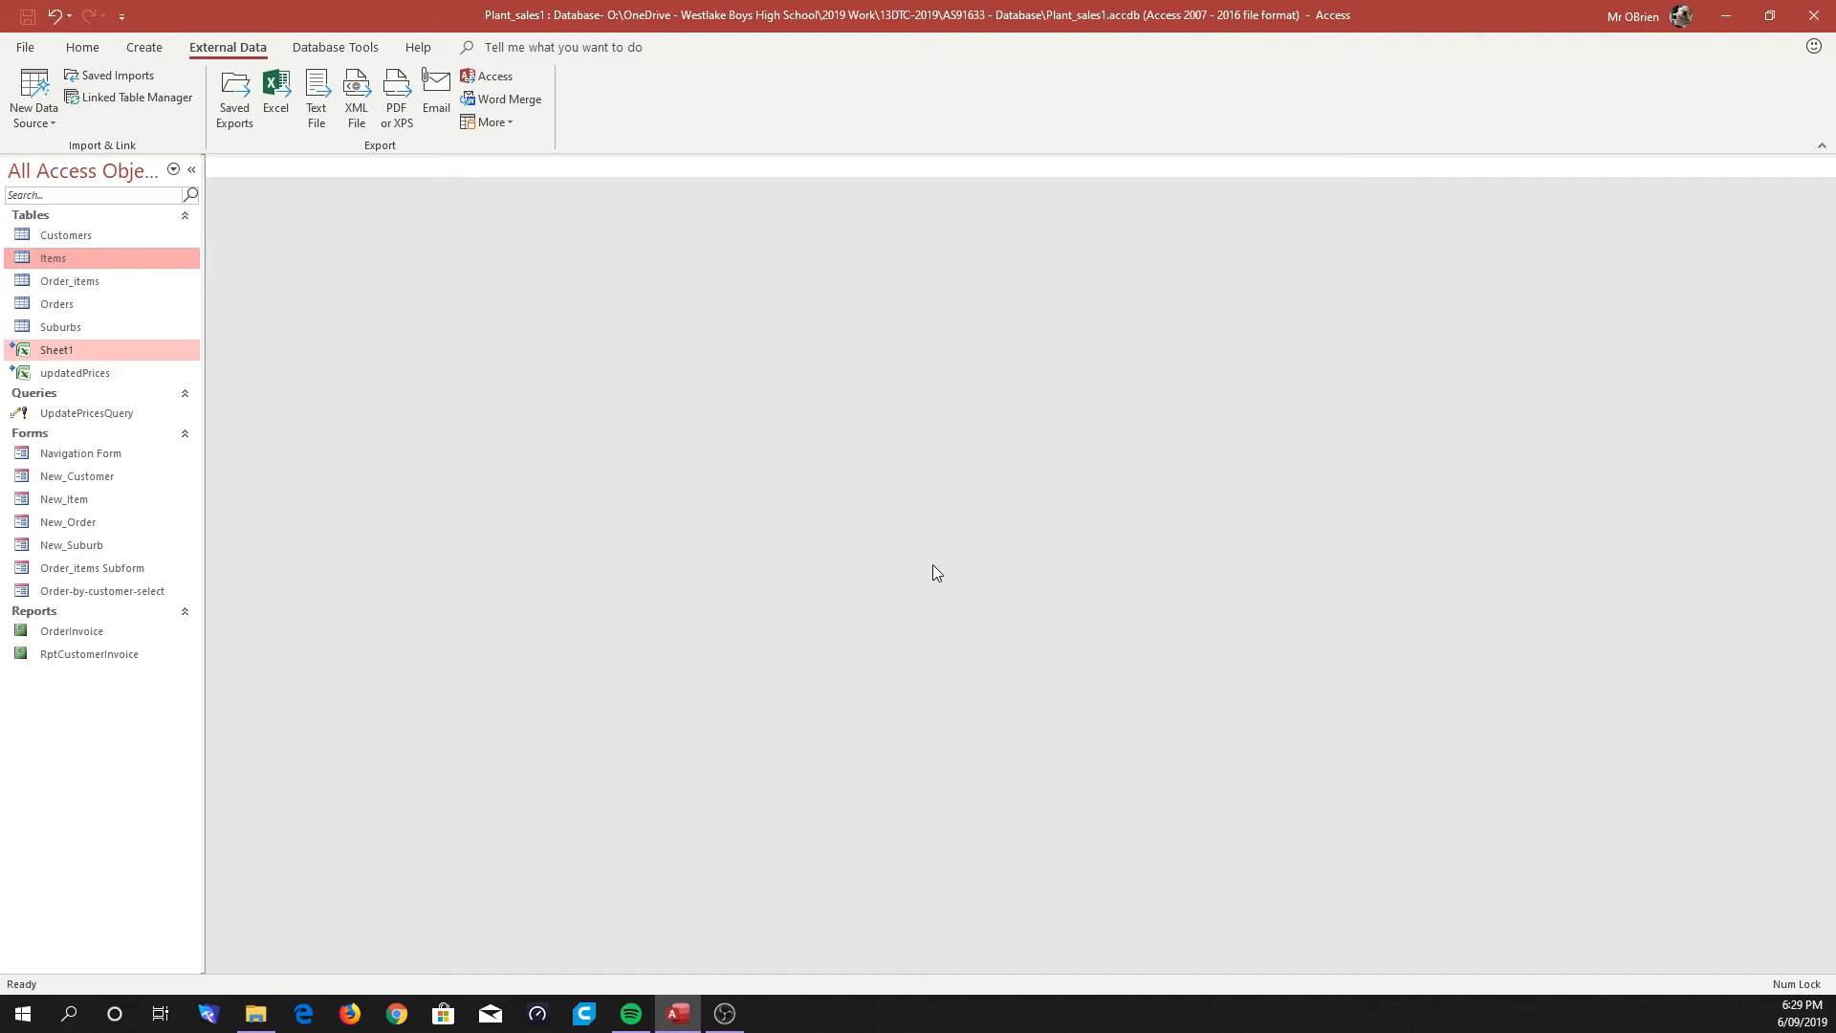
mouse_move(932, 723)
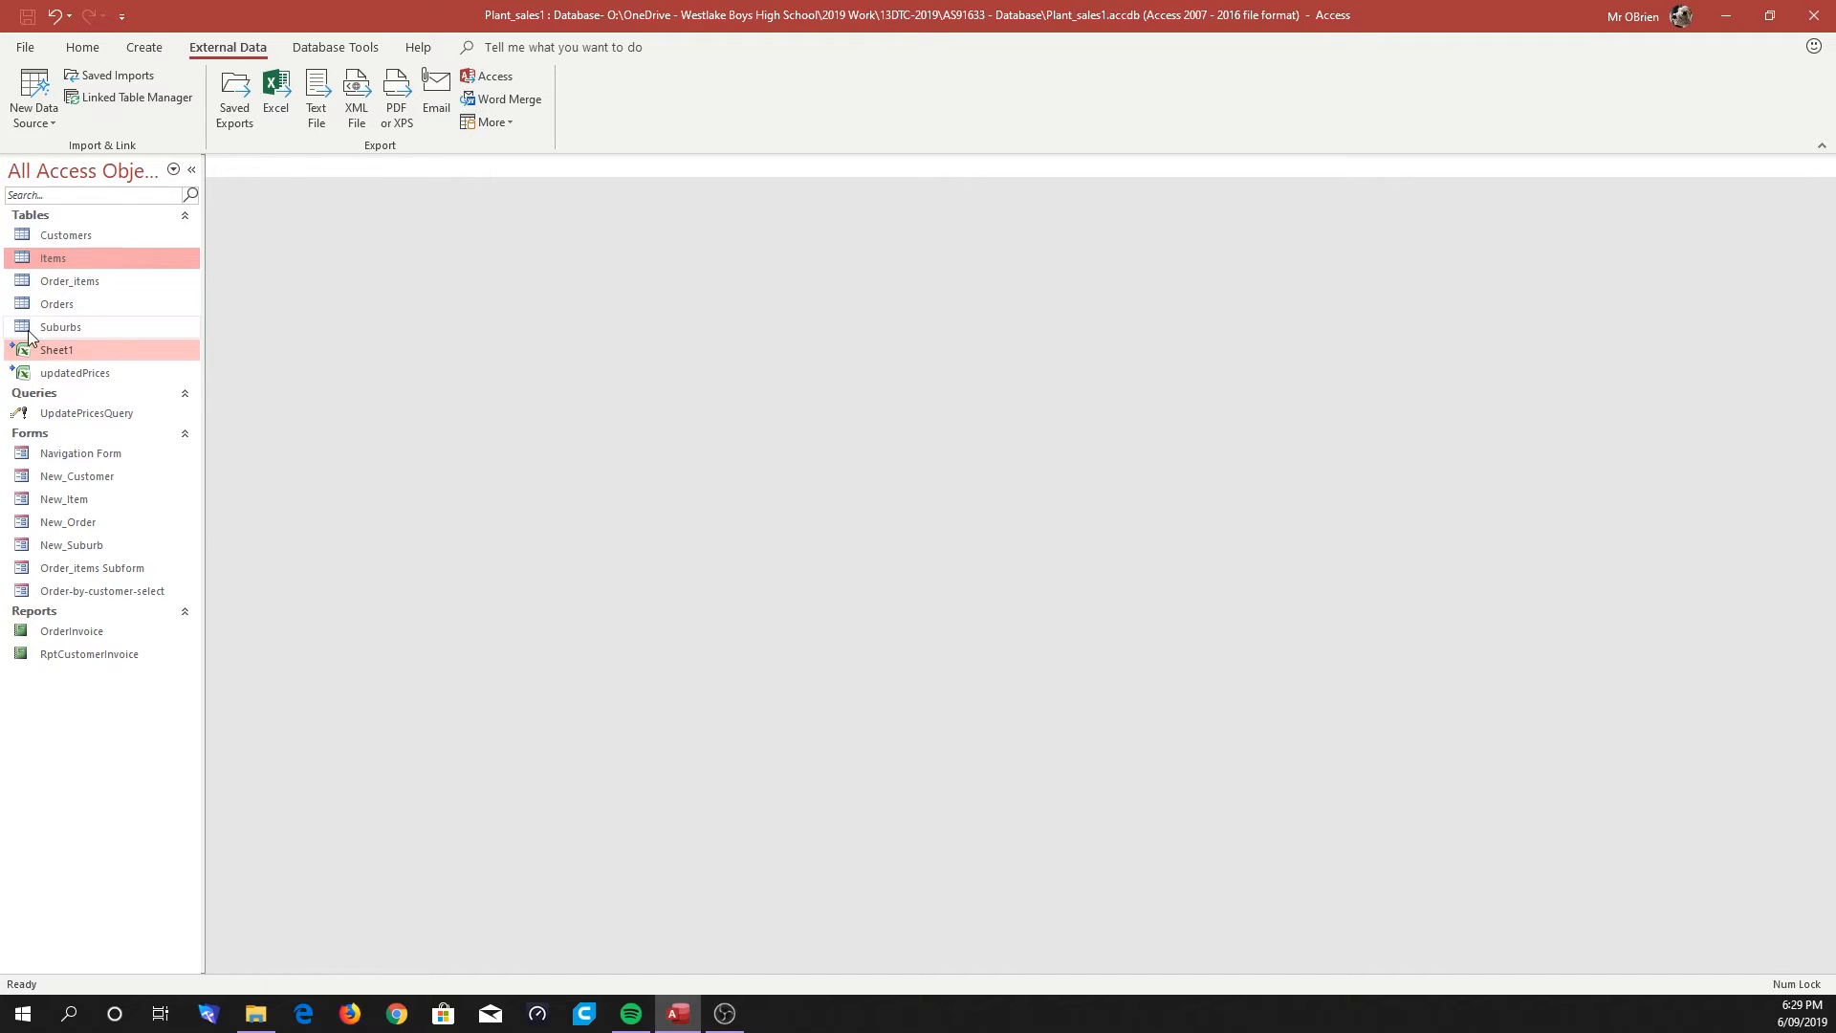
click(57, 350)
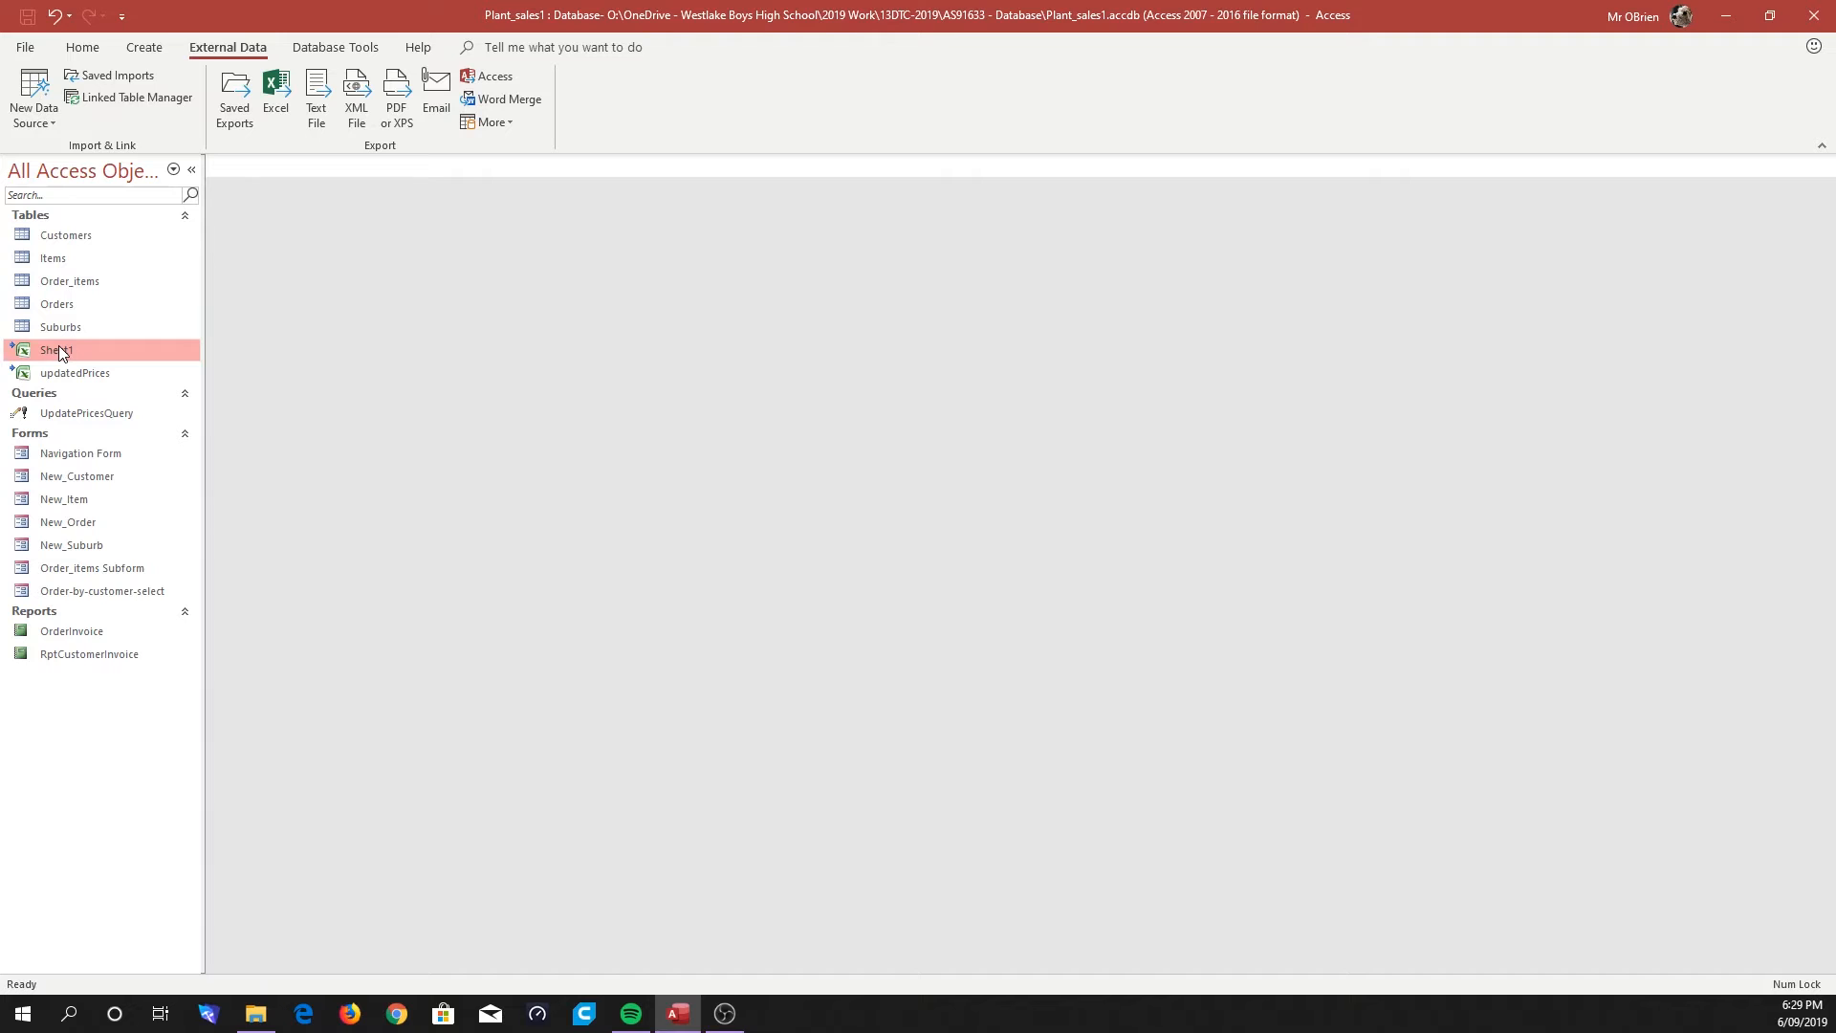
right_click(57, 350)
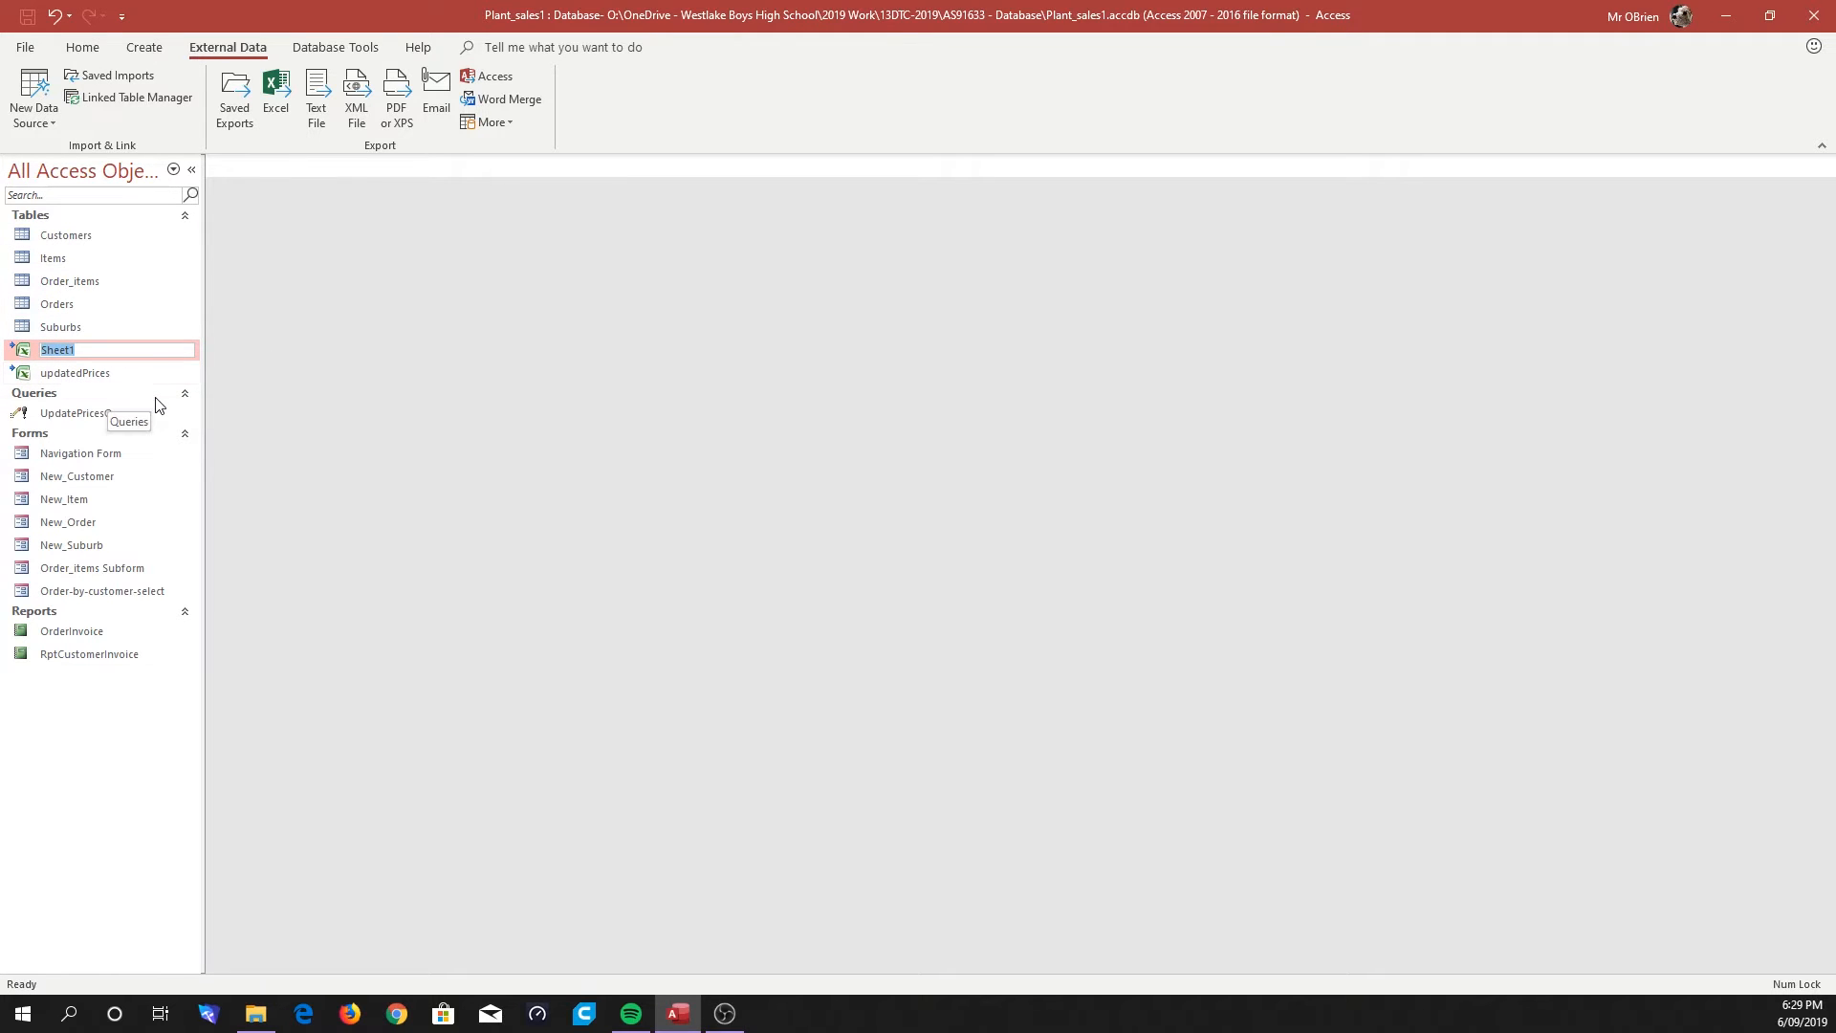
text(New)
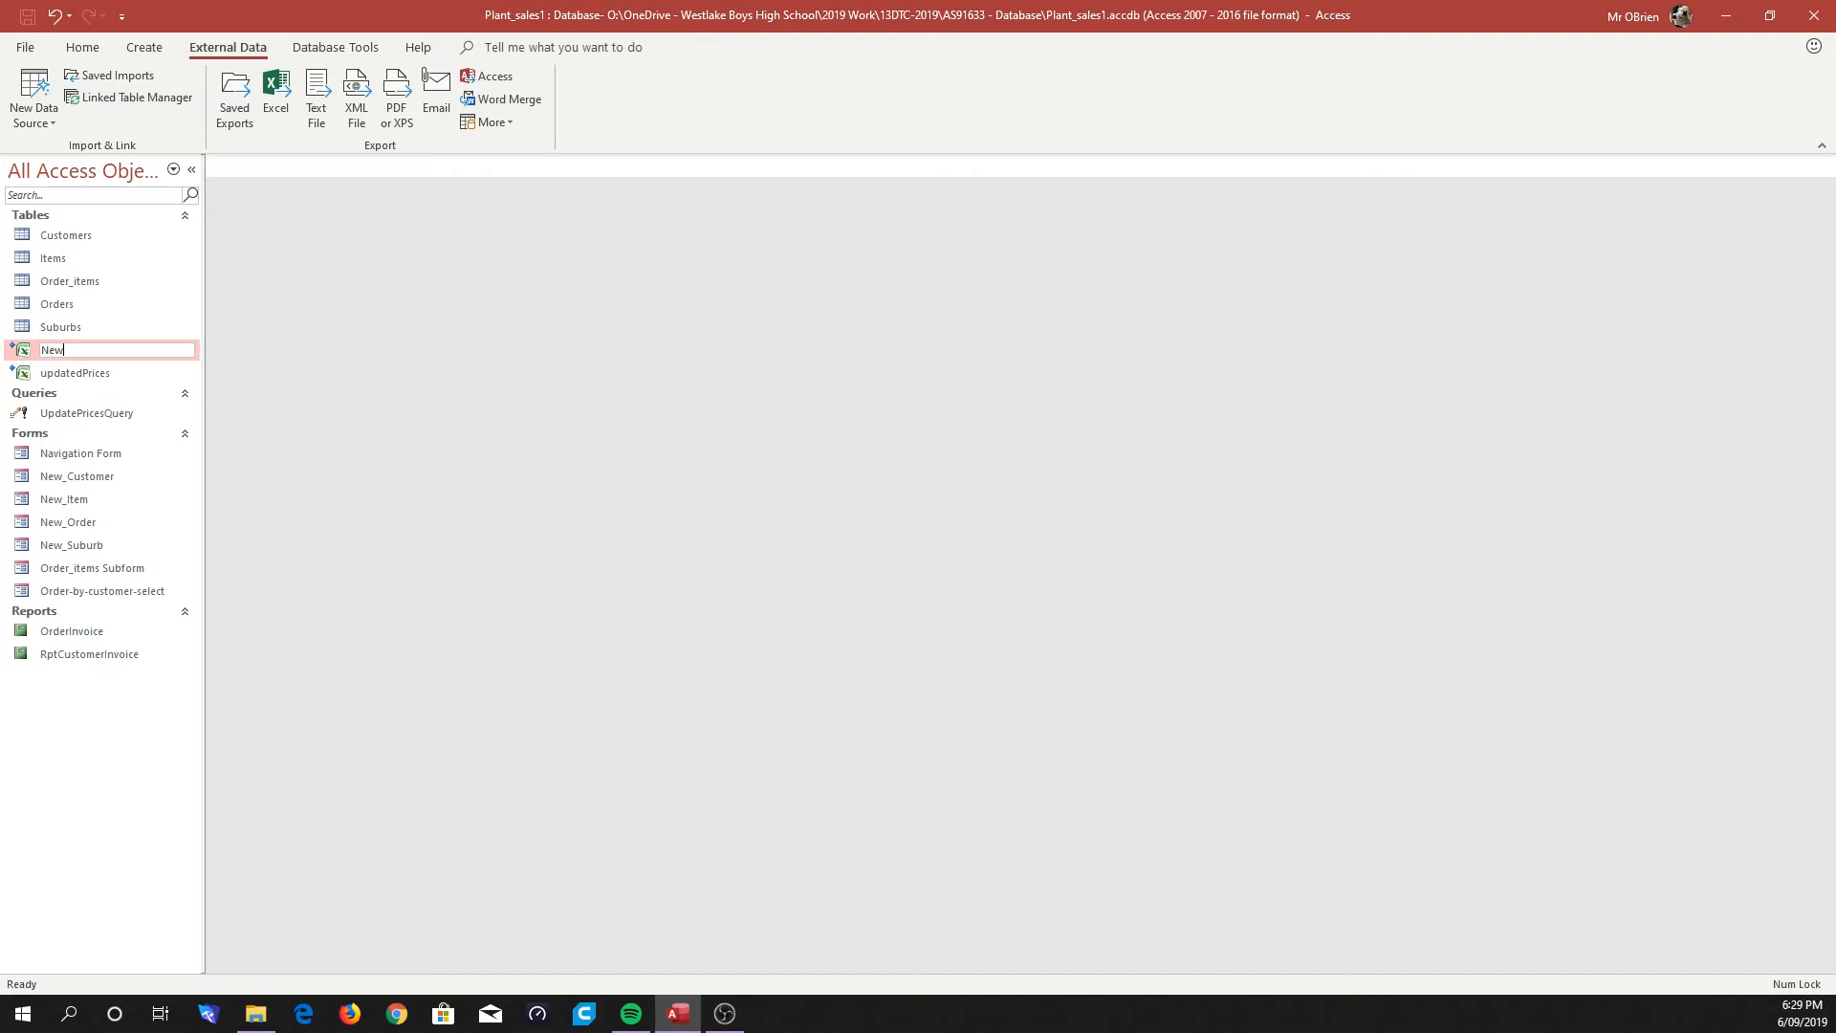
text(Stock)
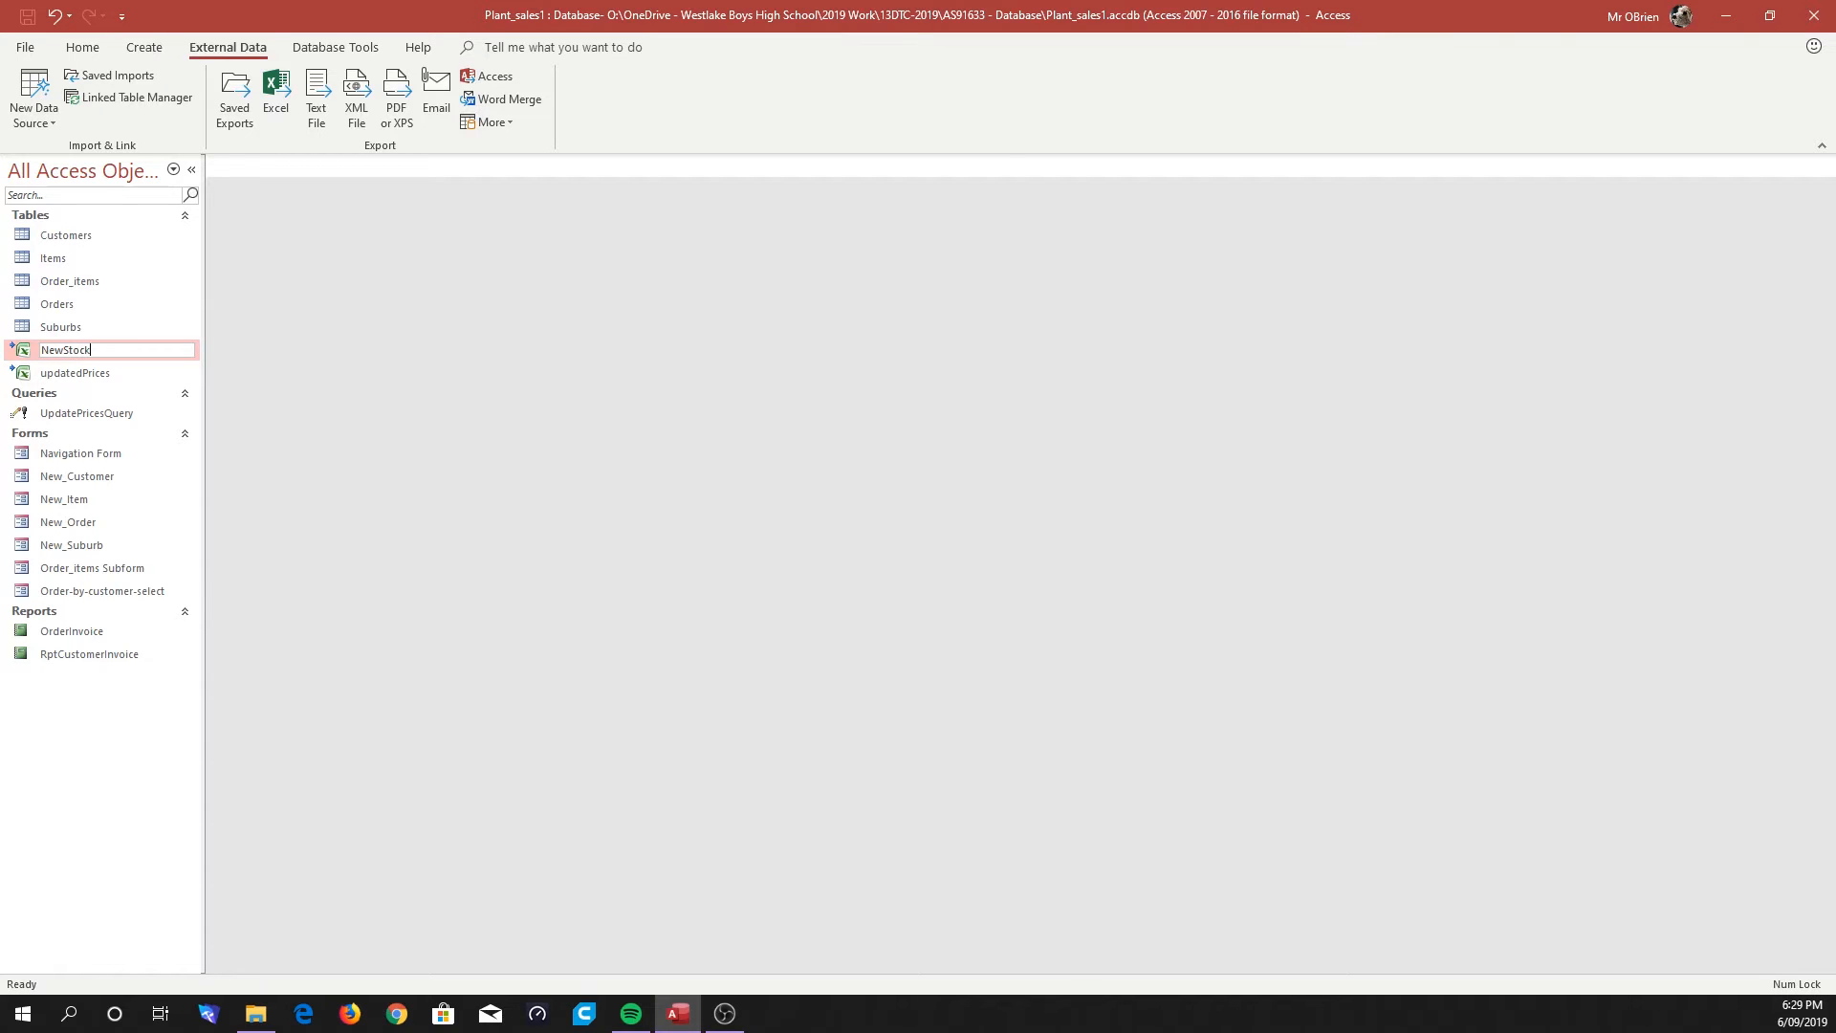
text(List)
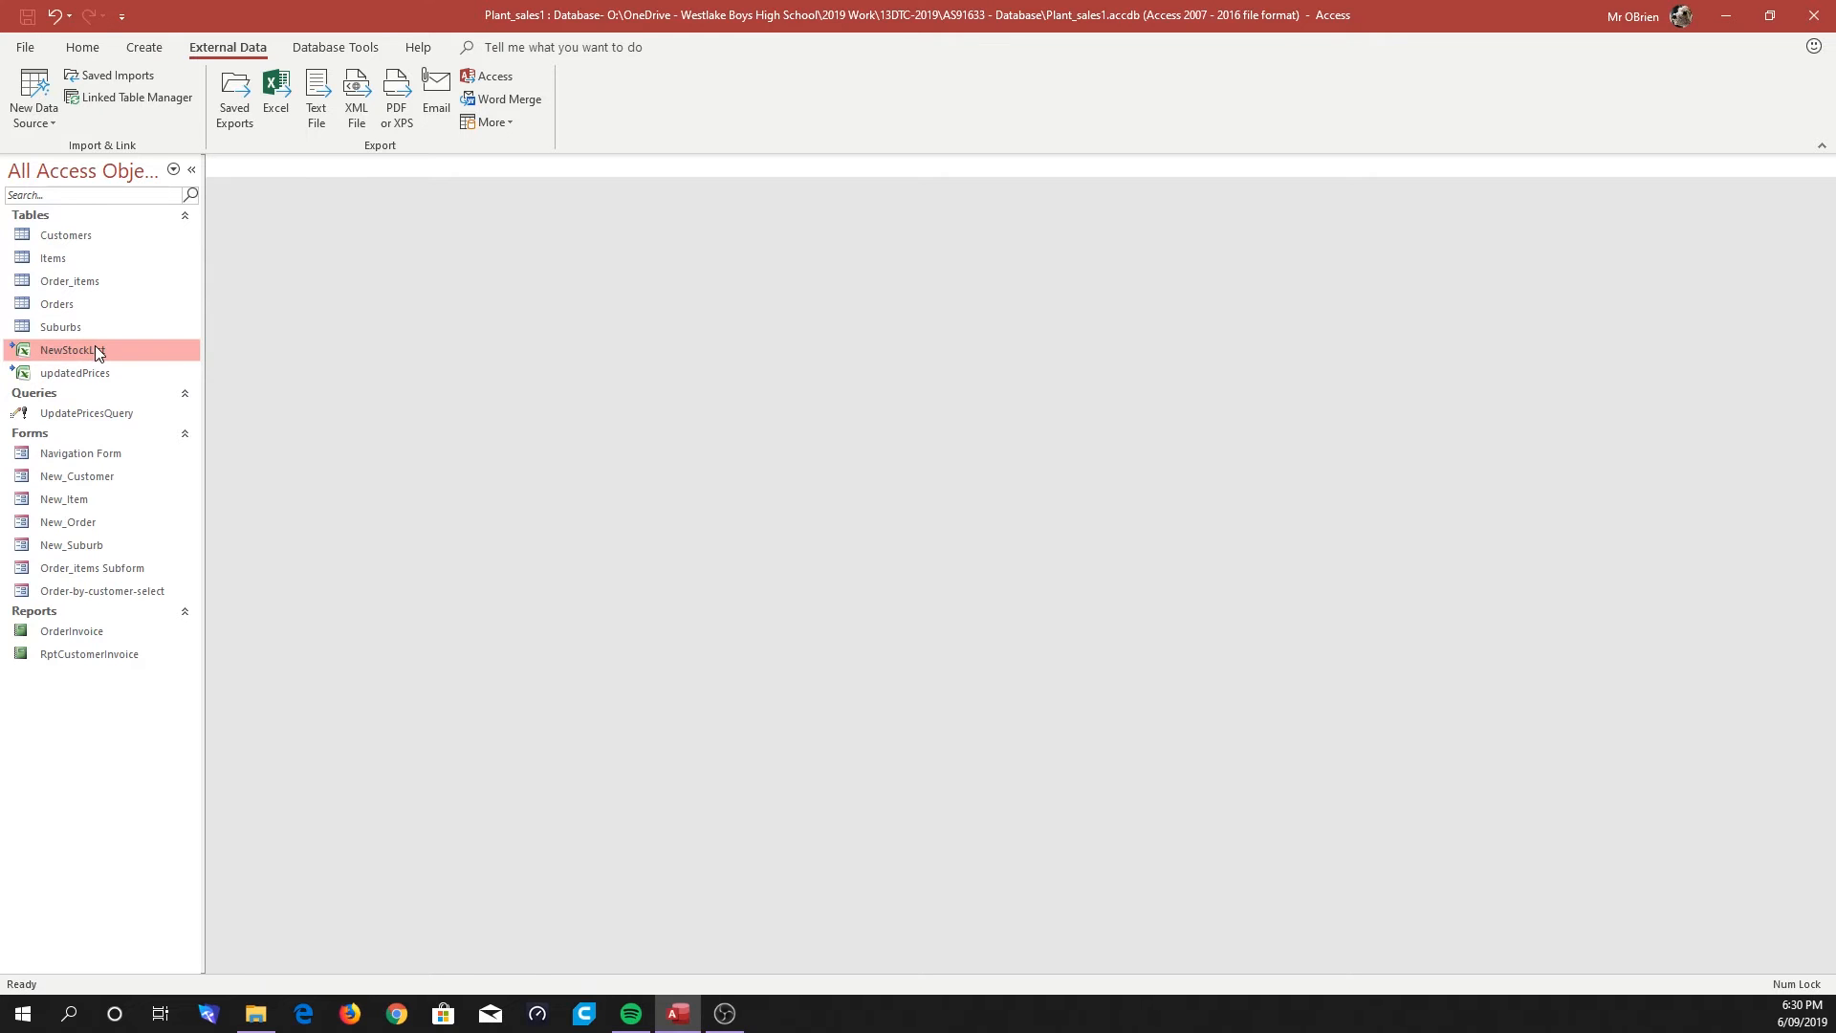
double_click(70, 349)
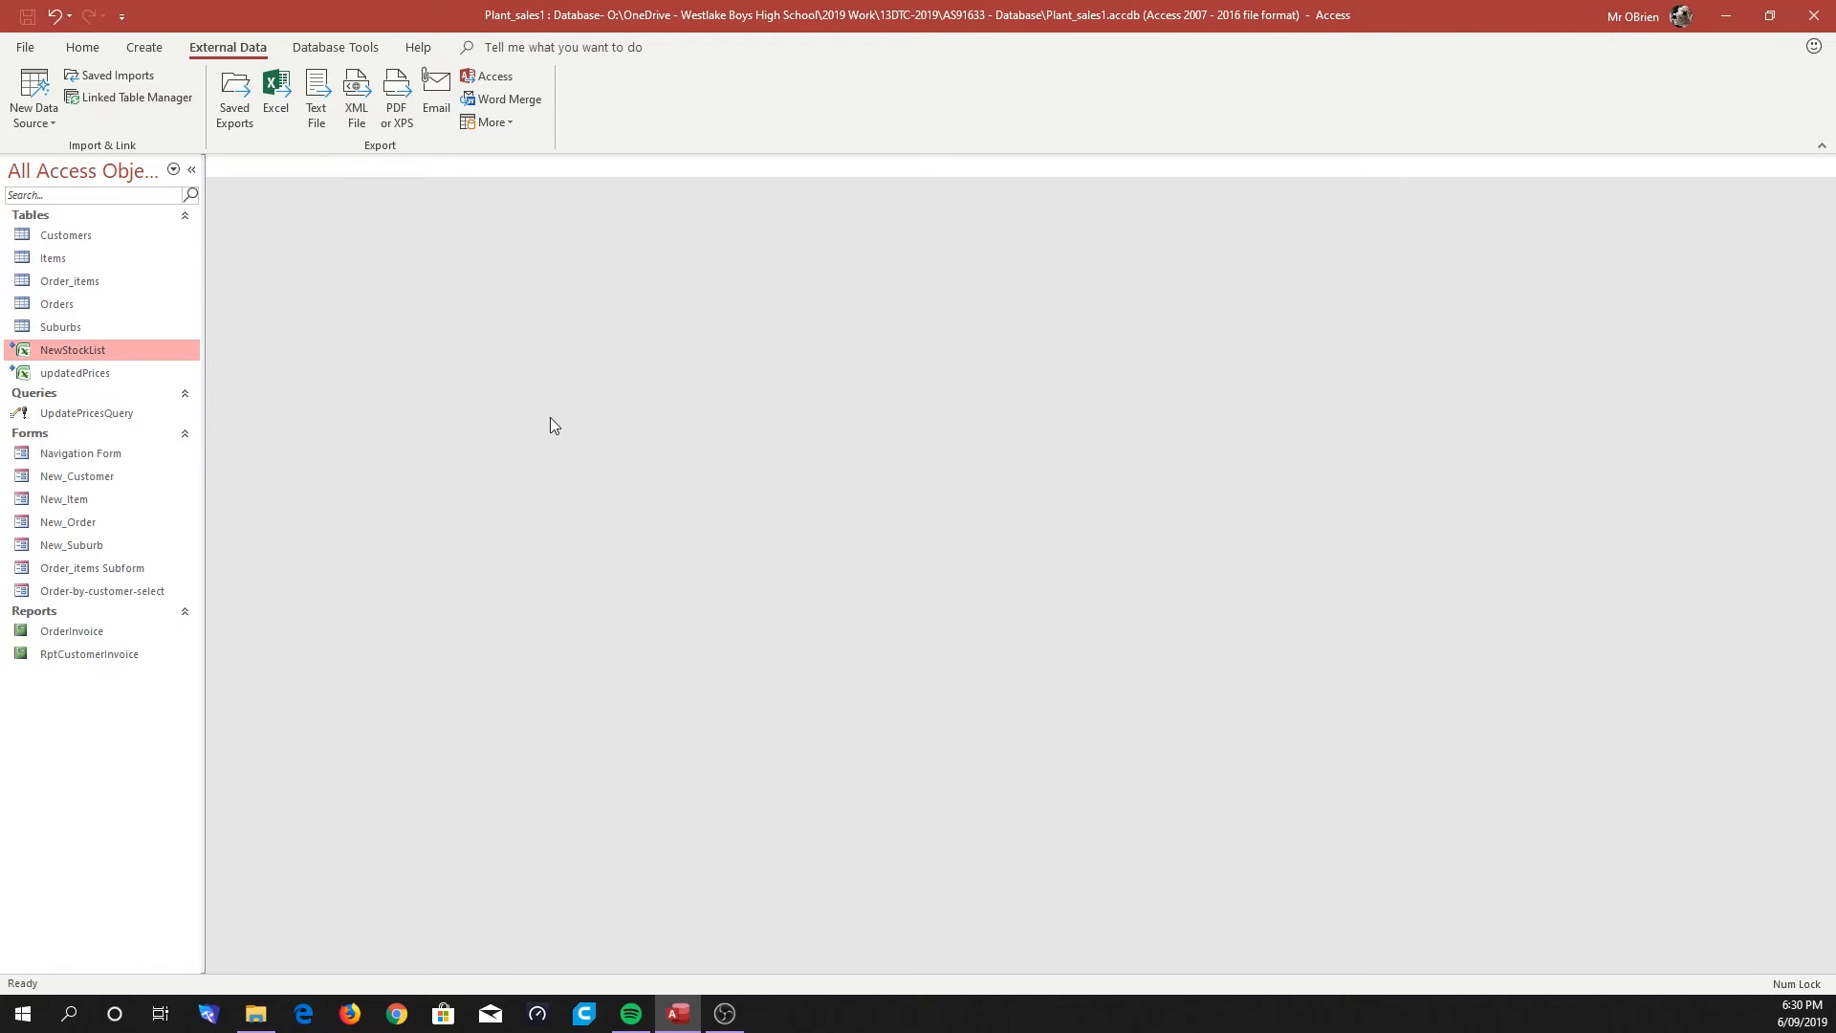
Start a blank query design holding the Items table and close Show Table.
click(144, 47)
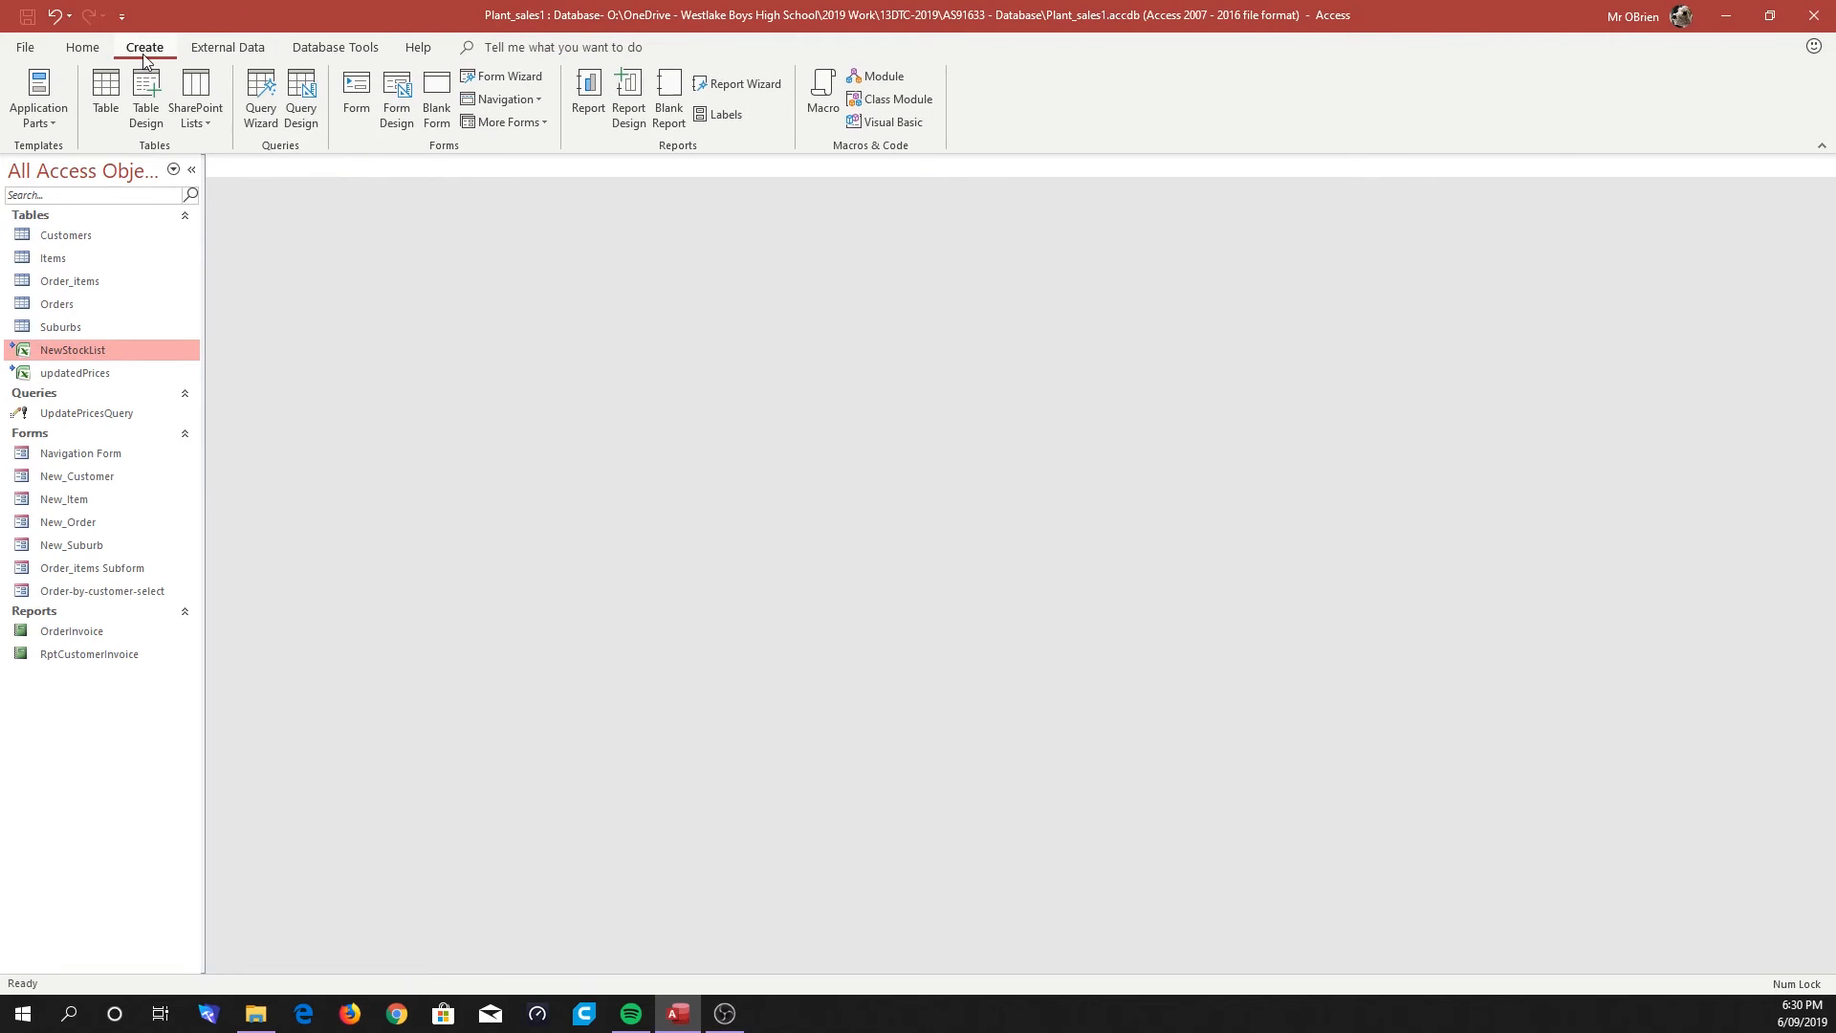
mouse_move(299, 91)
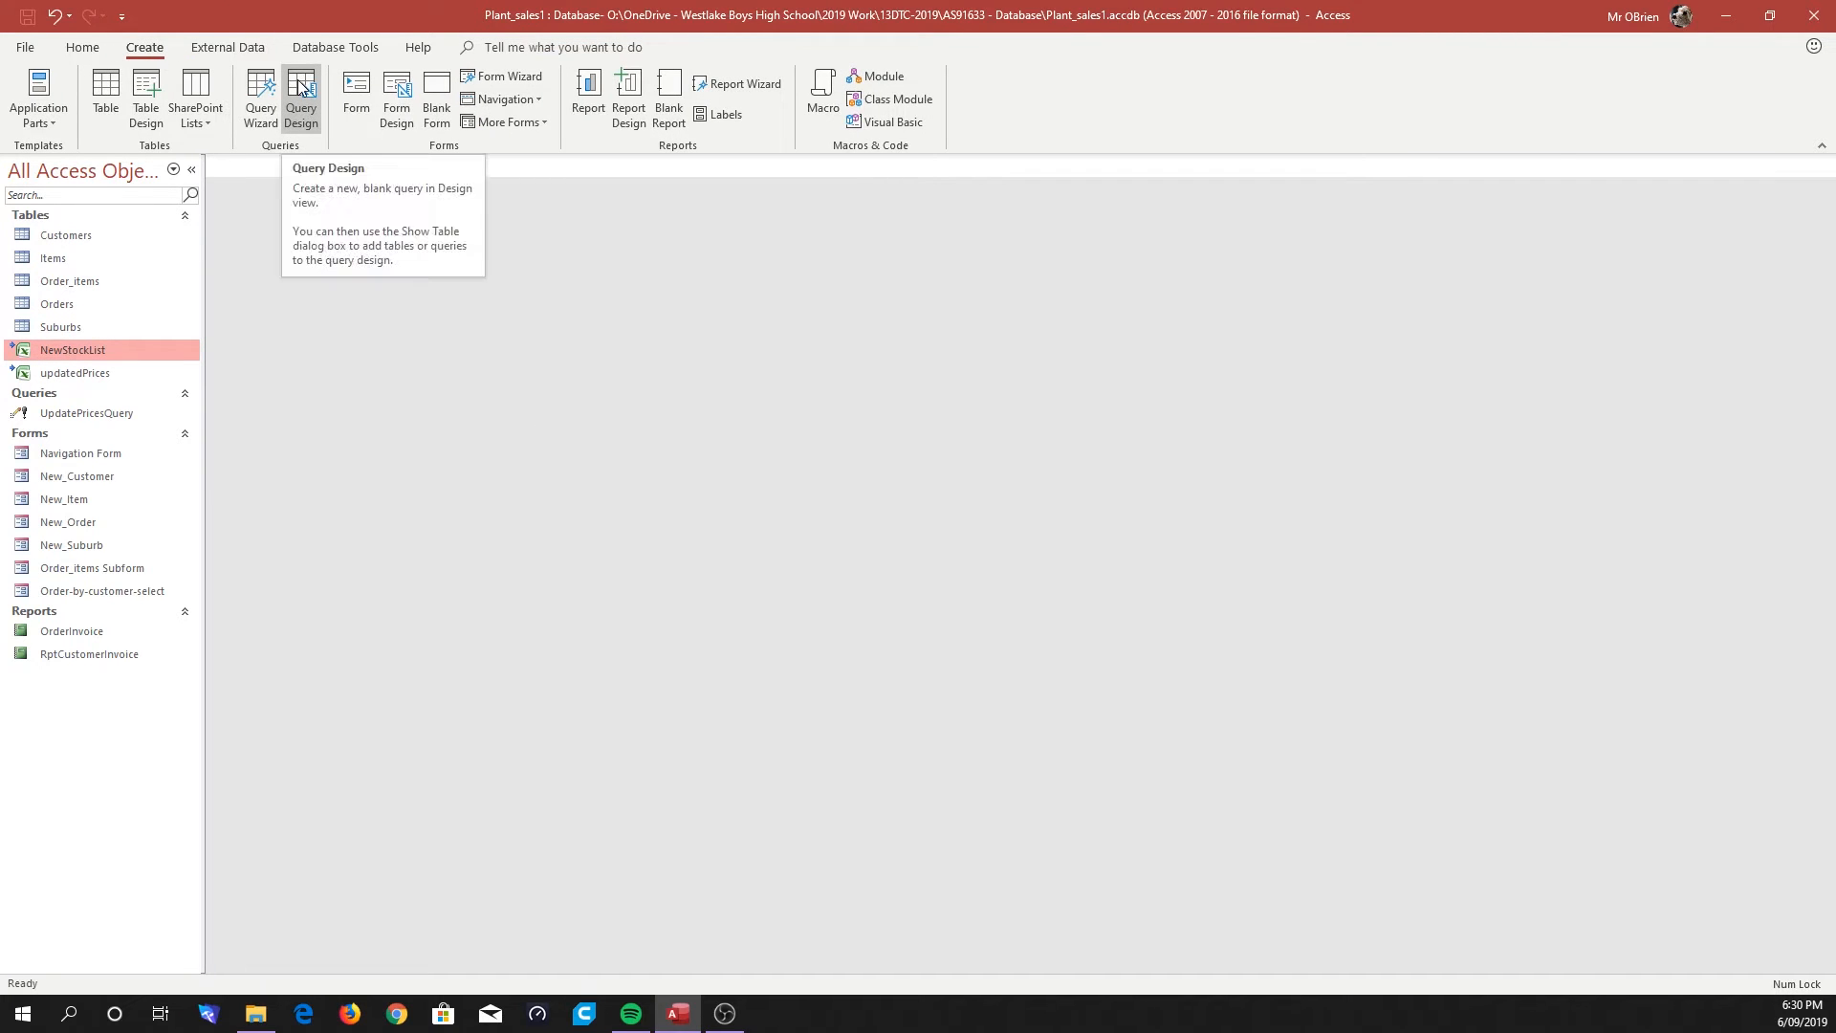
click(300, 91)
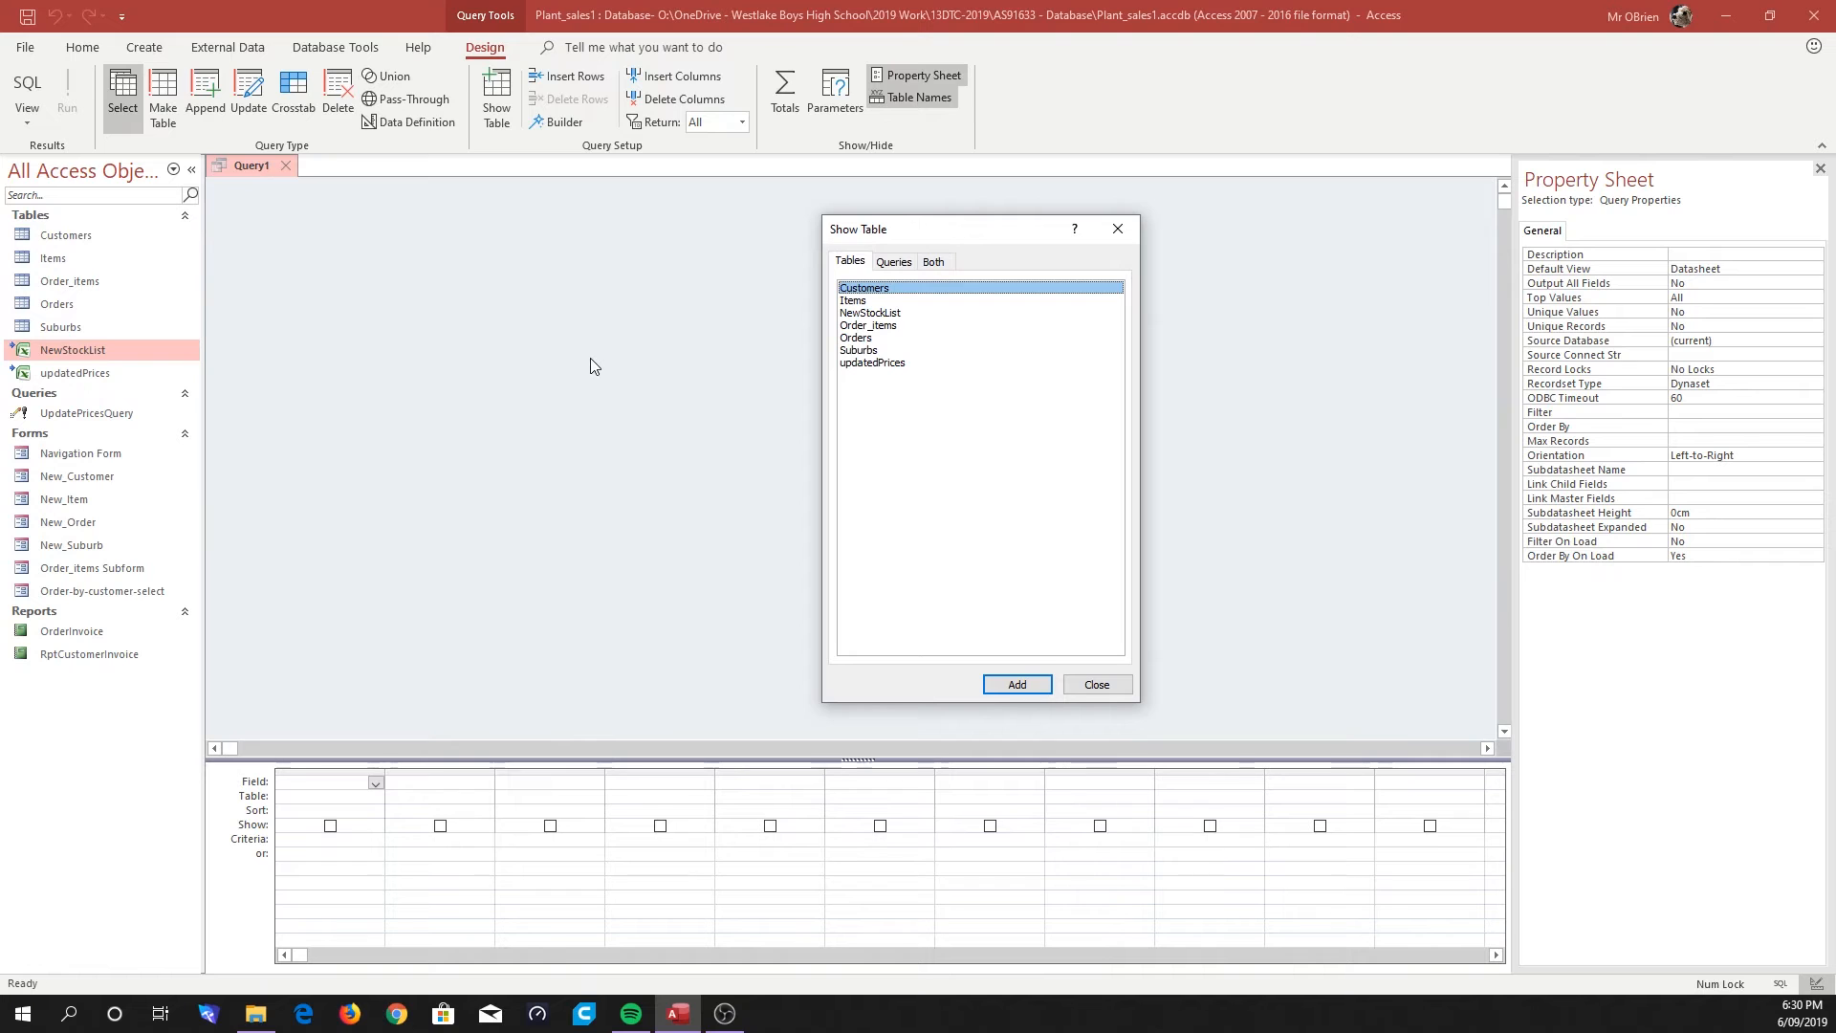
mouse_move(407, 603)
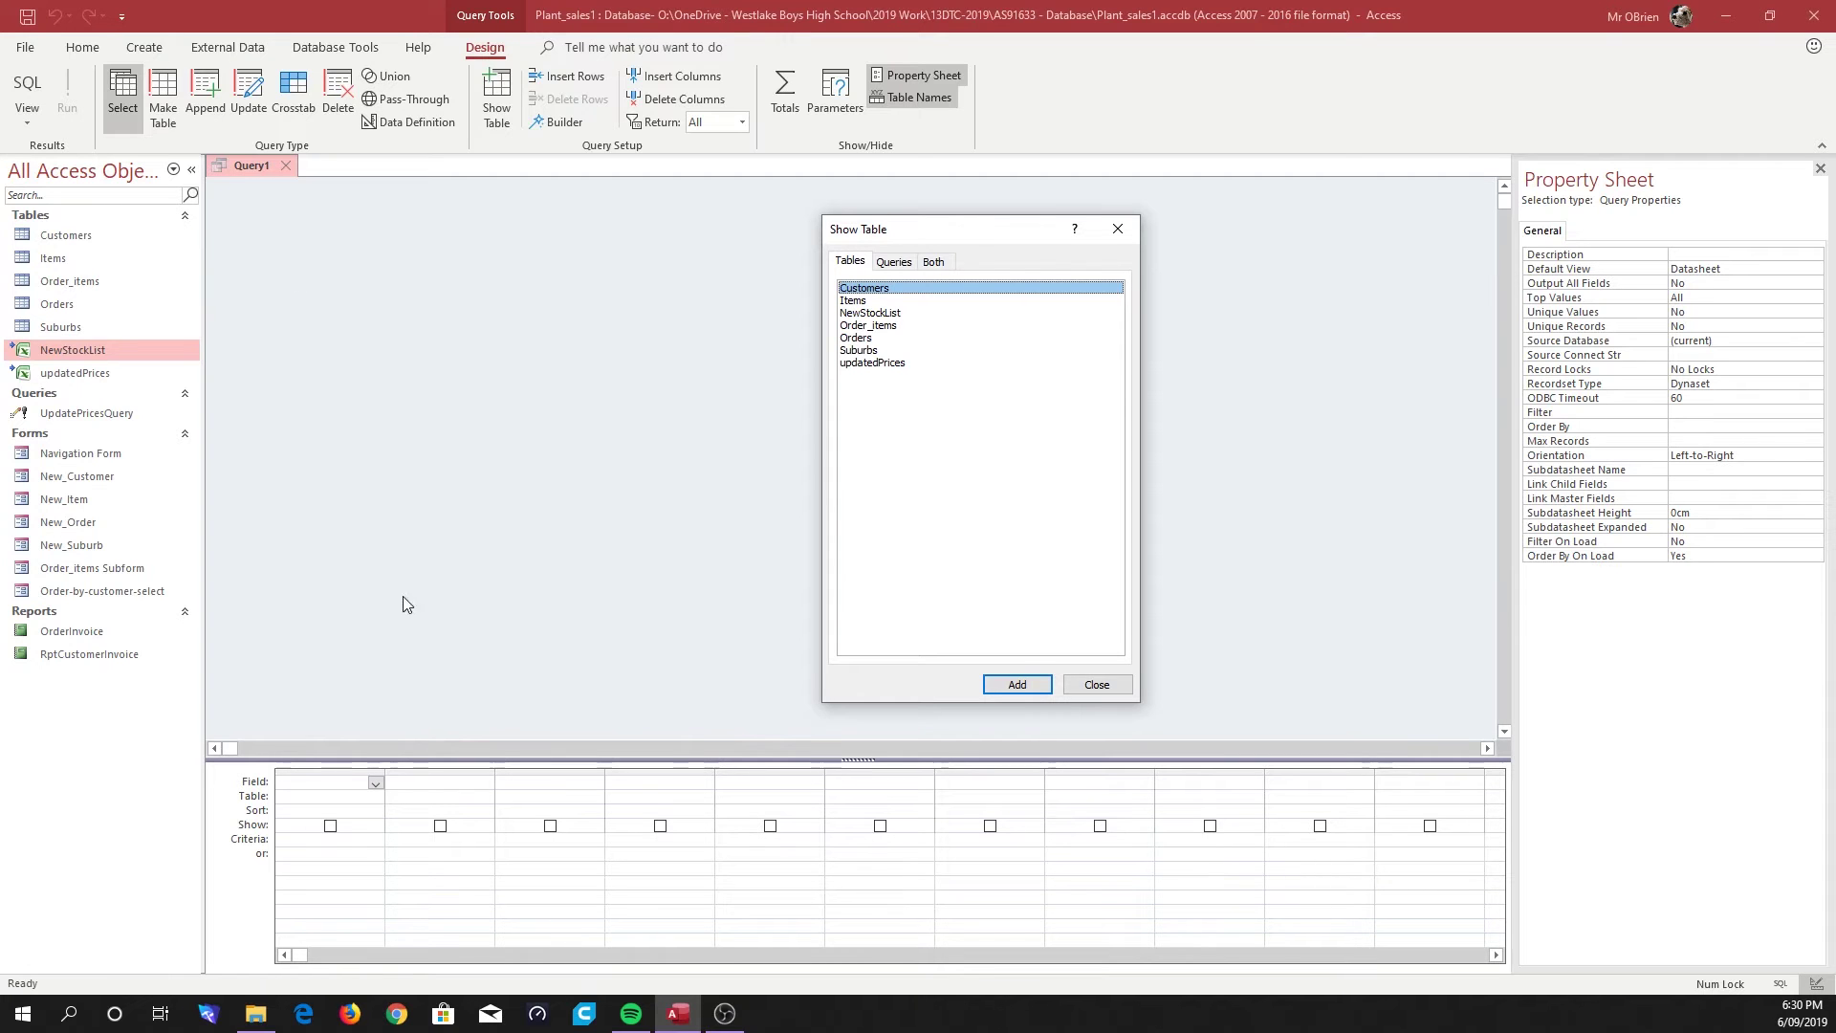
mouse_move(525, 375)
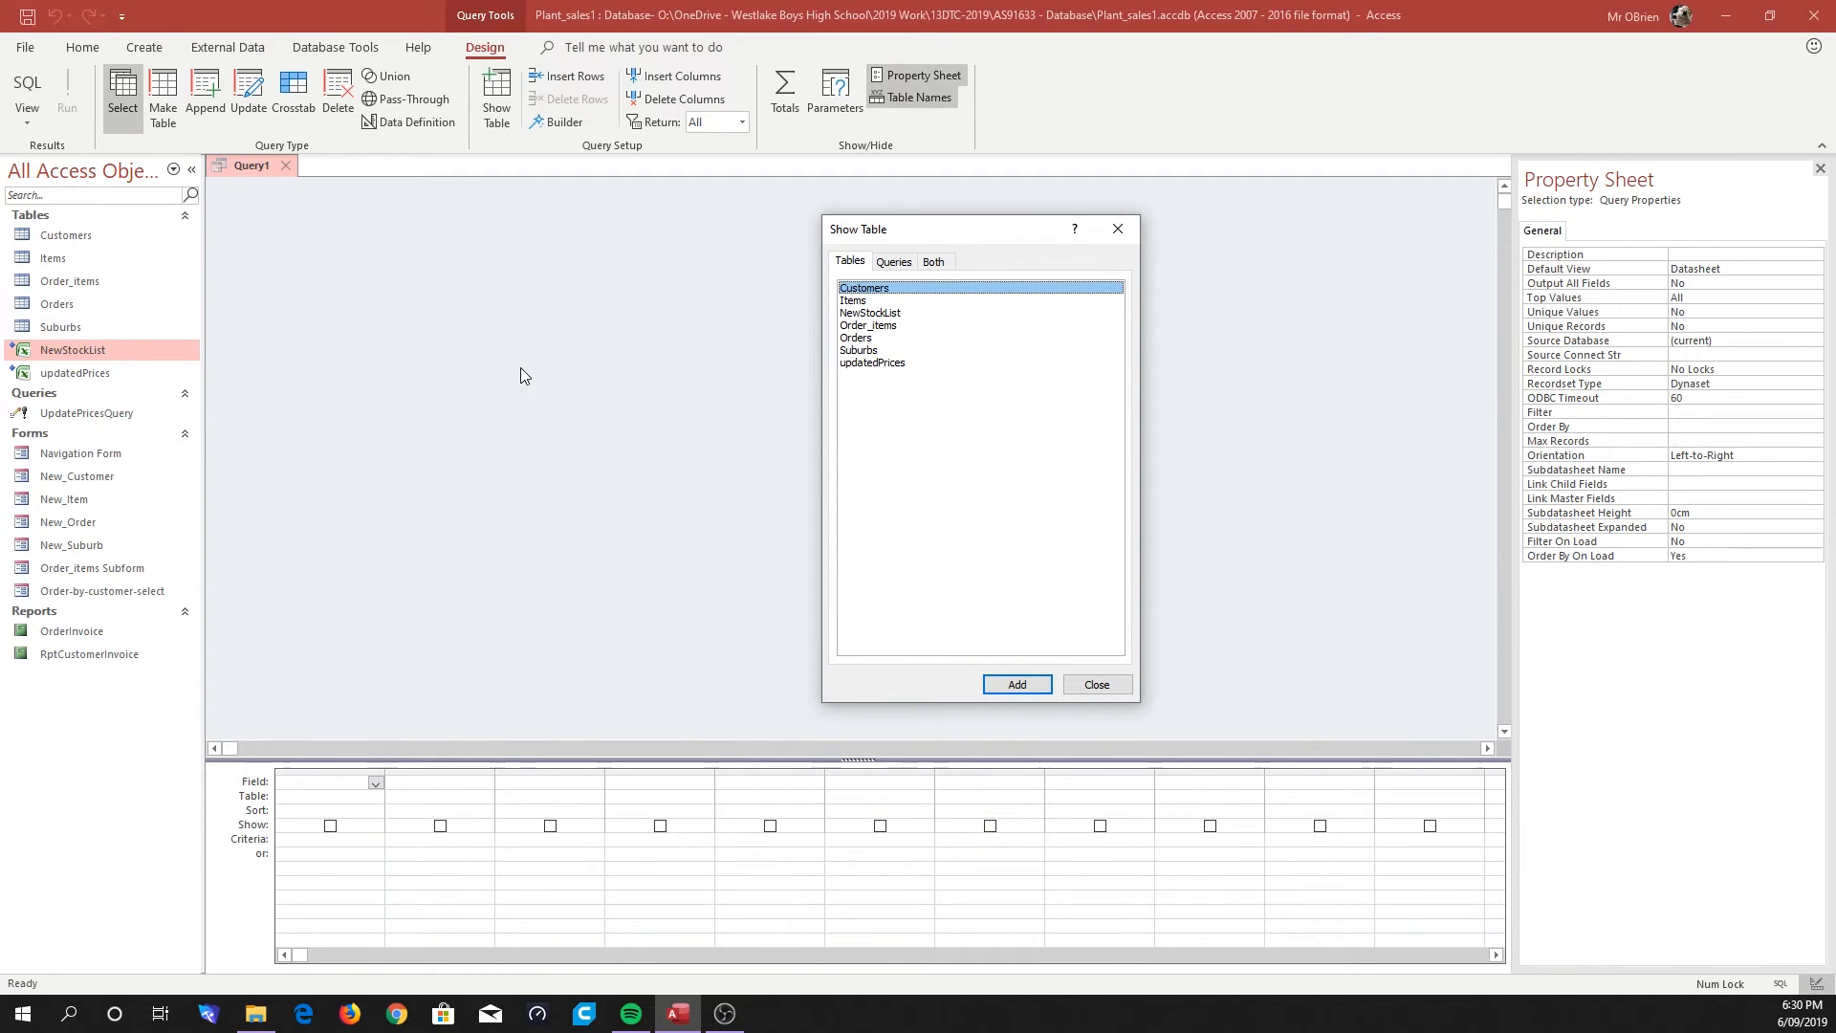
mouse_move(873, 326)
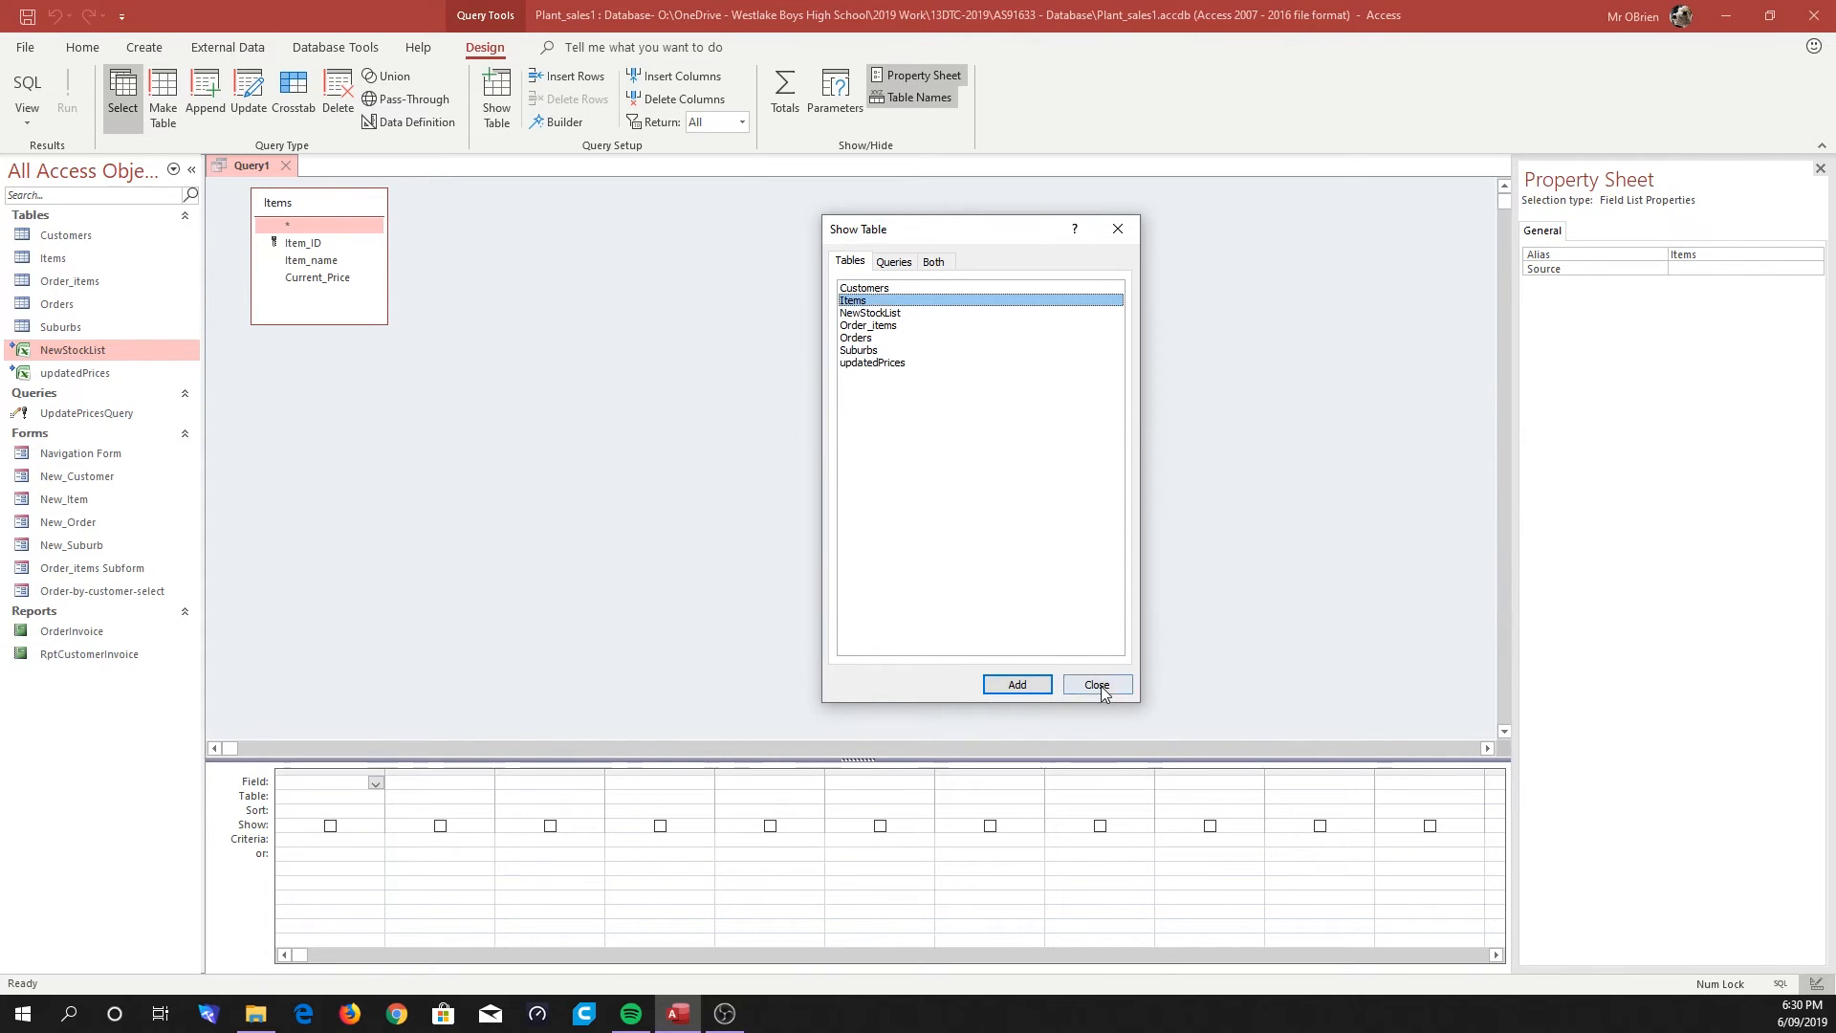
click(1097, 685)
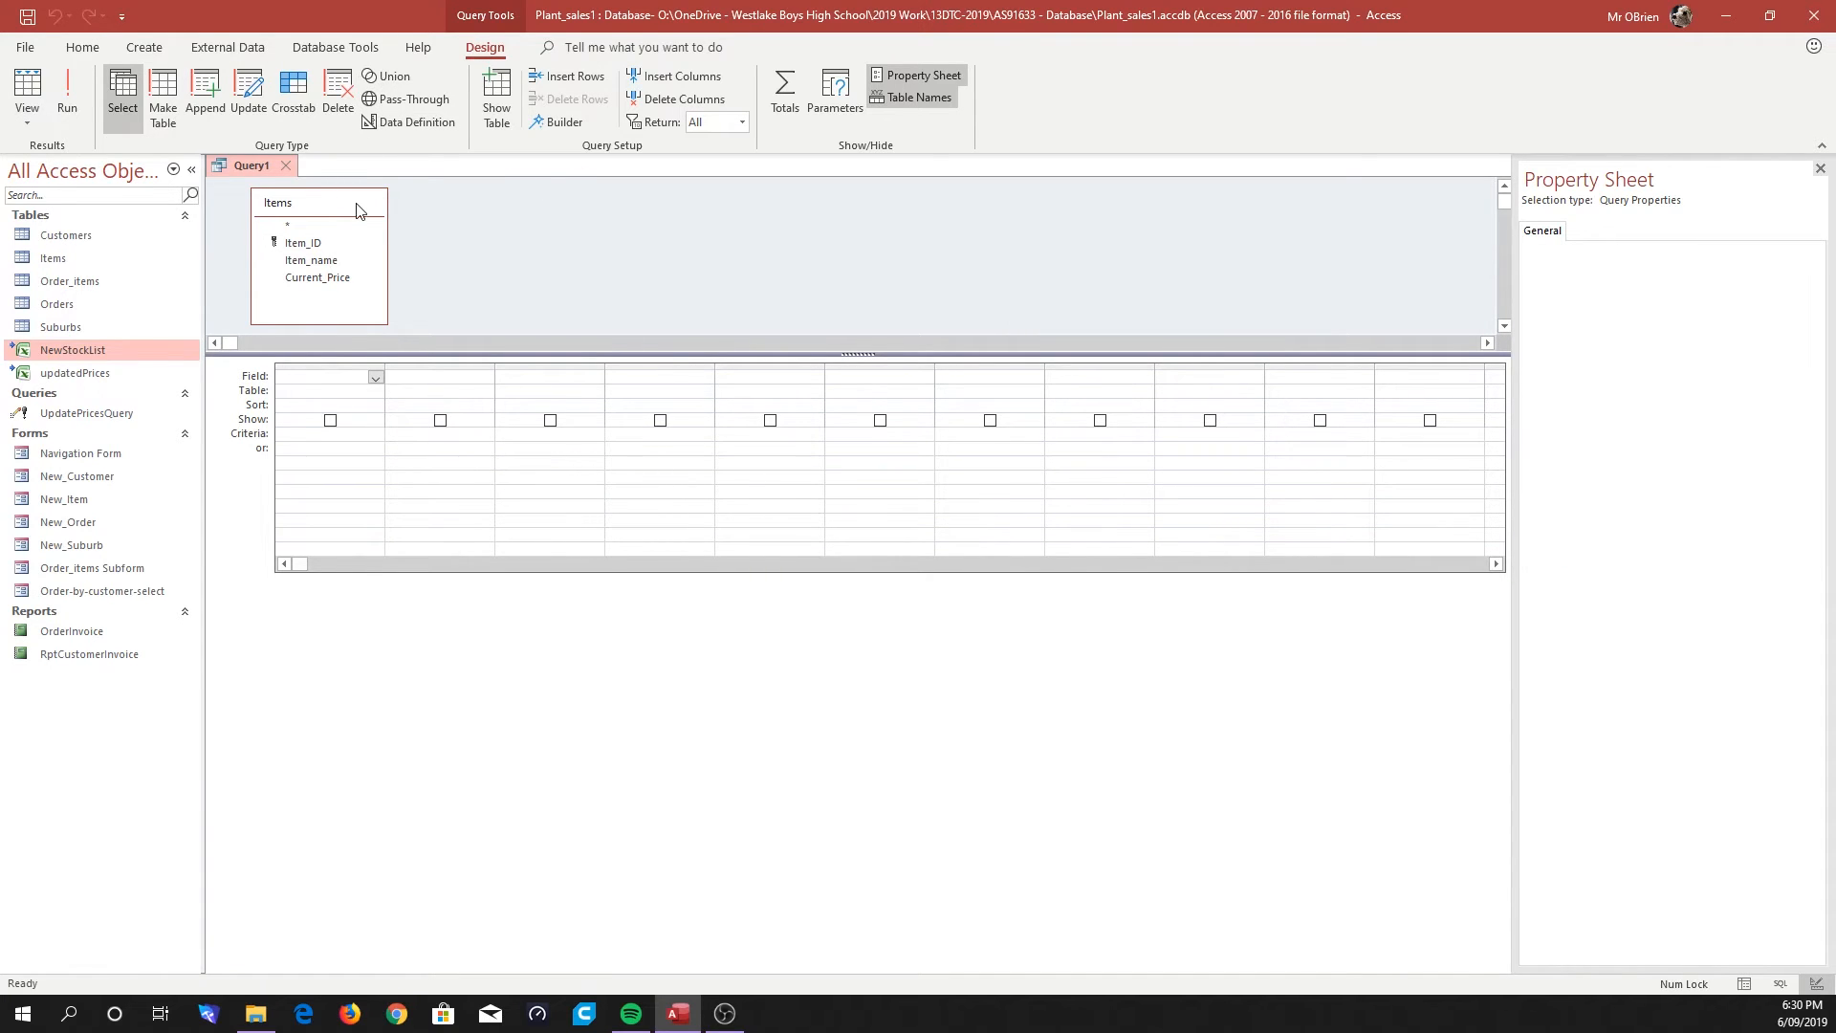
Replace Items with NewStockList and put PlantName and SellingPrice in the query grid.
click(318, 223)
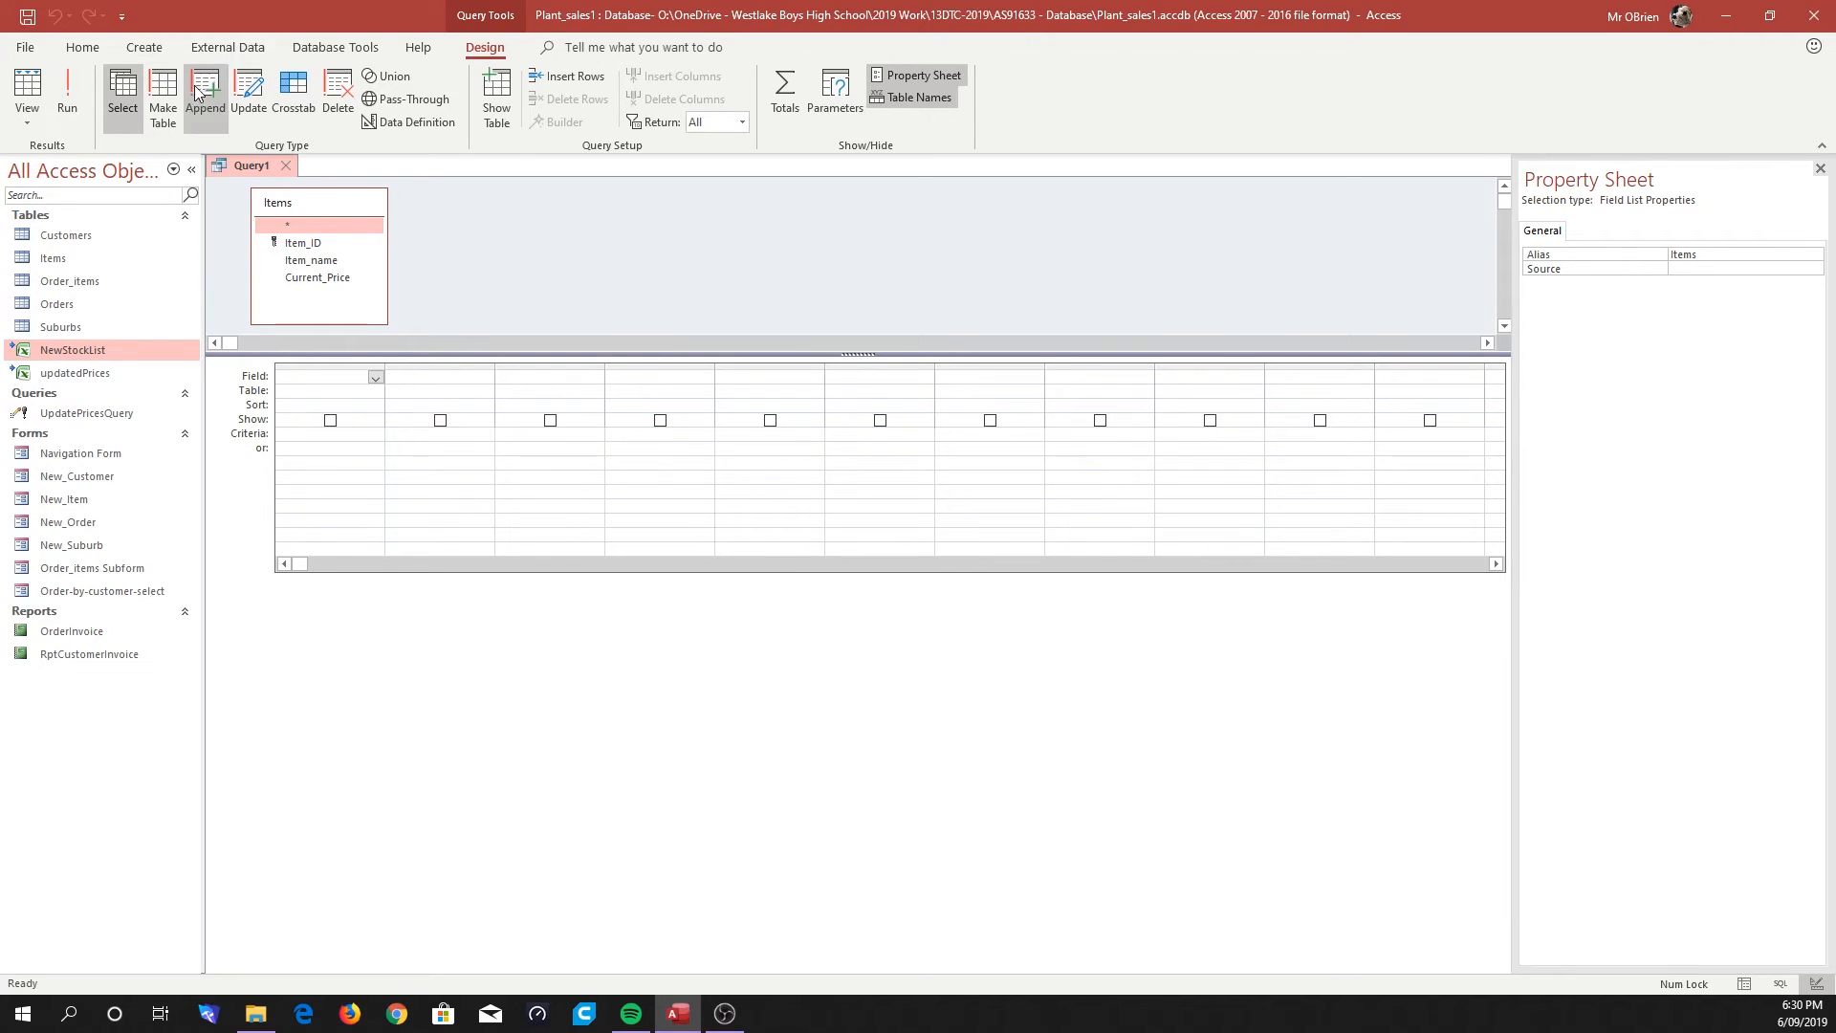
mouse_move(336, 207)
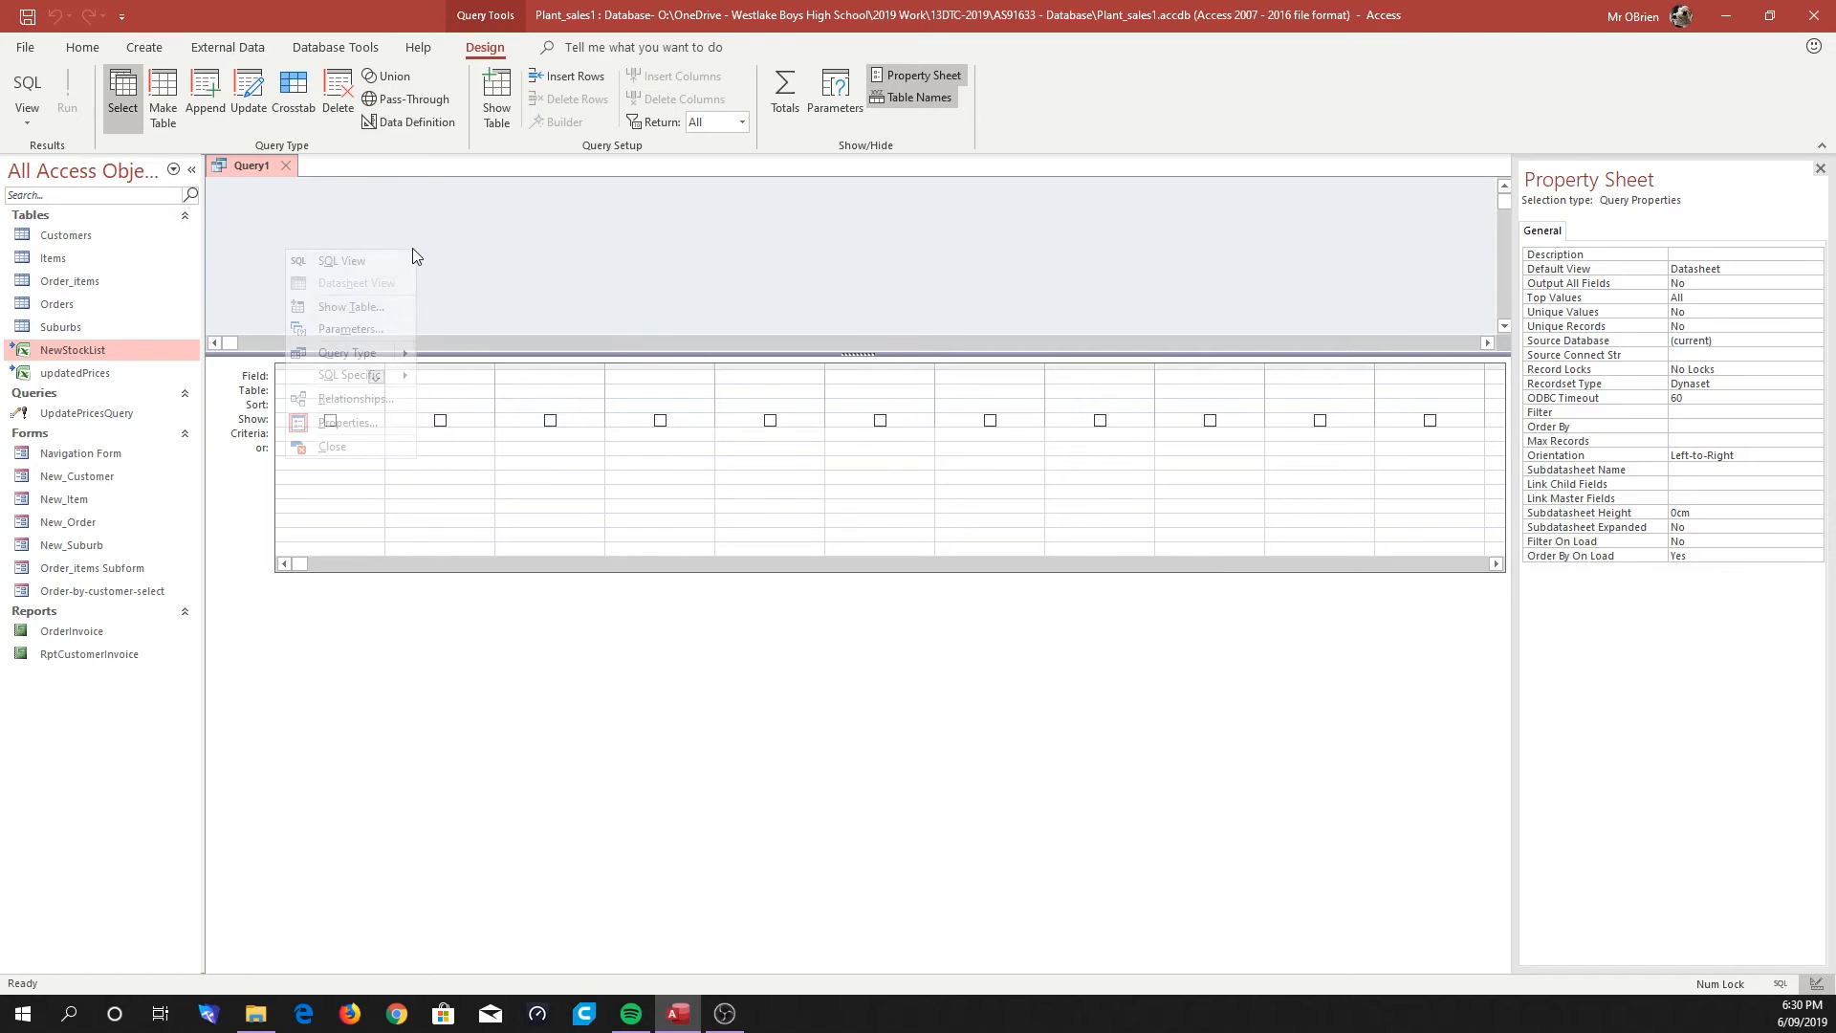
click(351, 306)
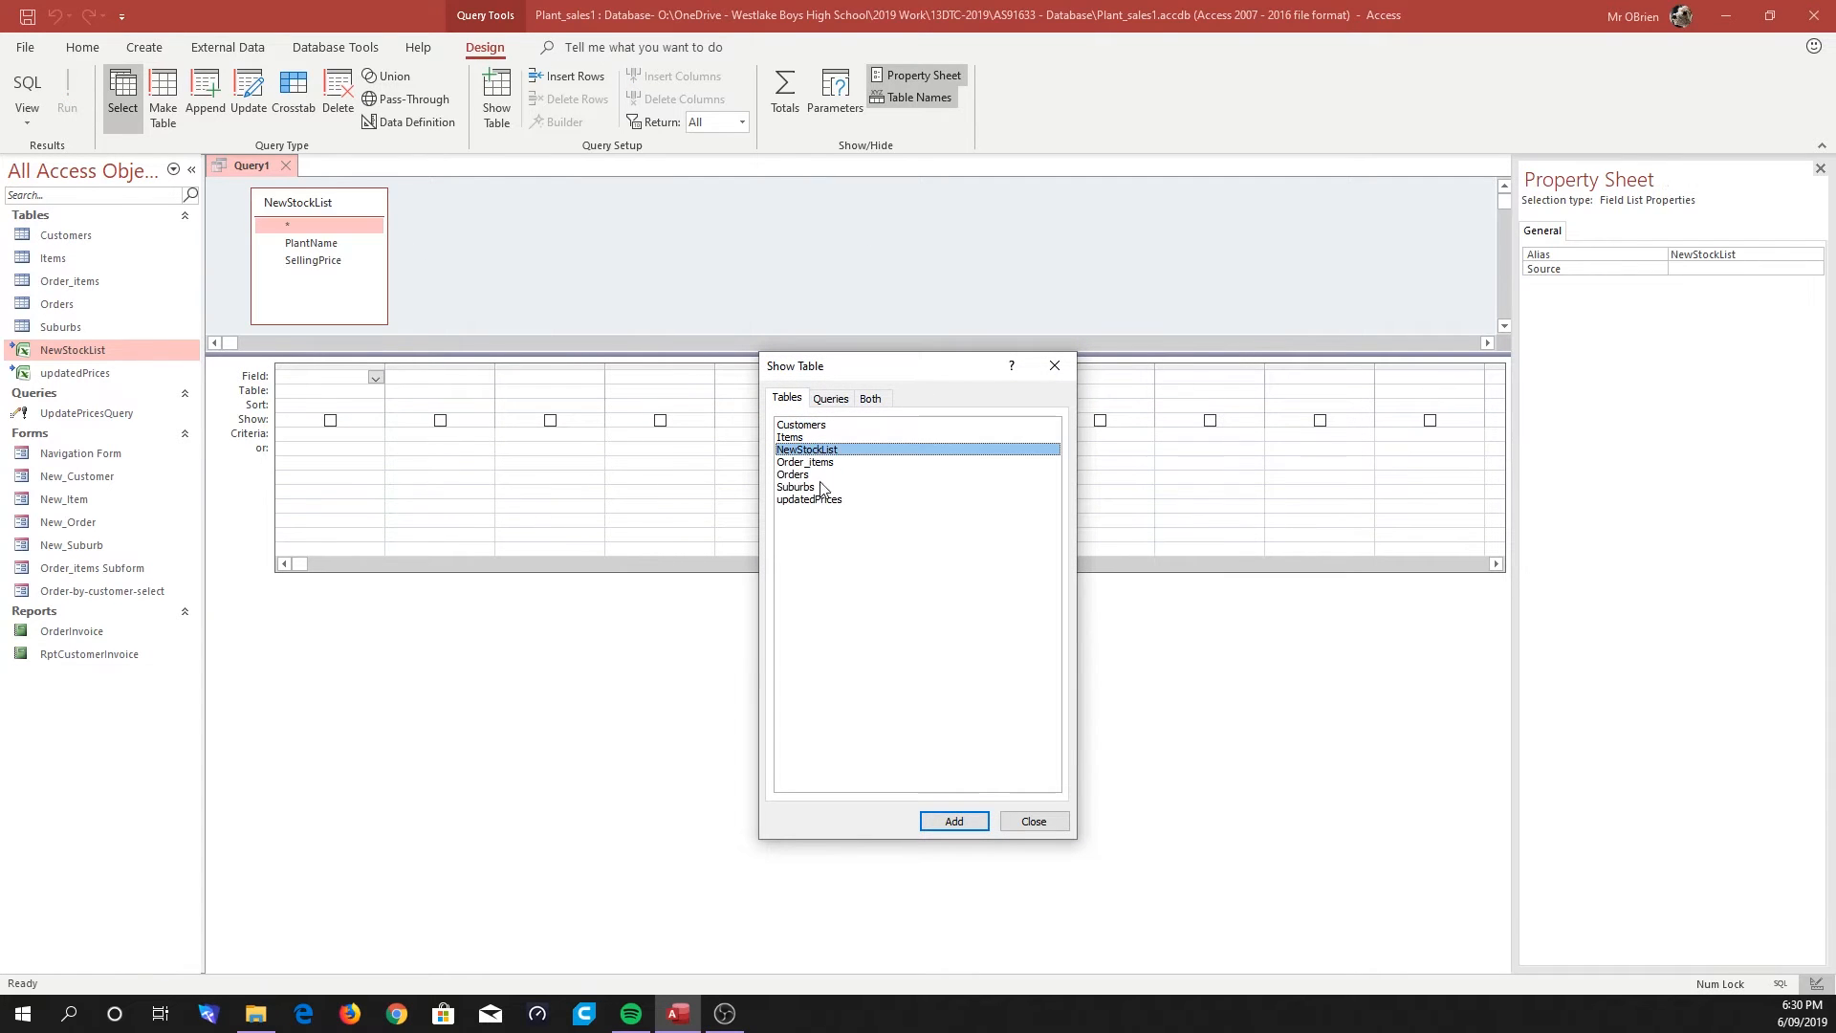
click(1034, 821)
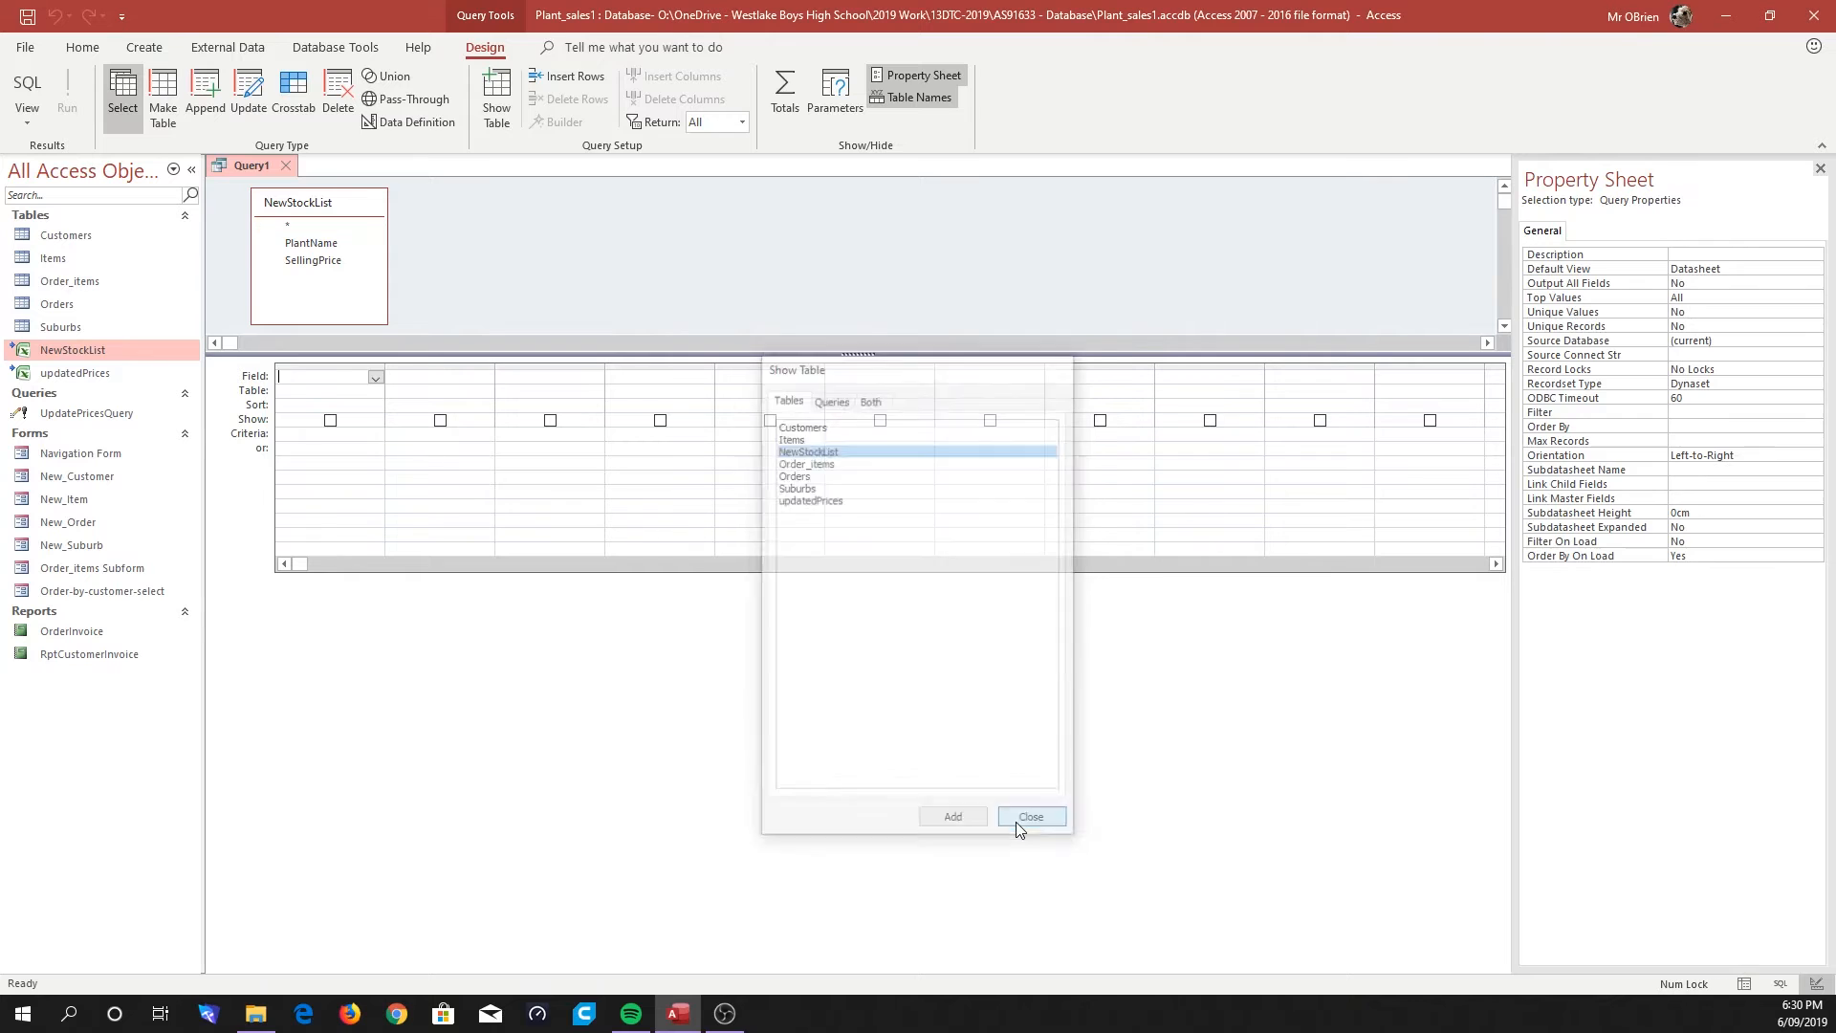
click(1031, 816)
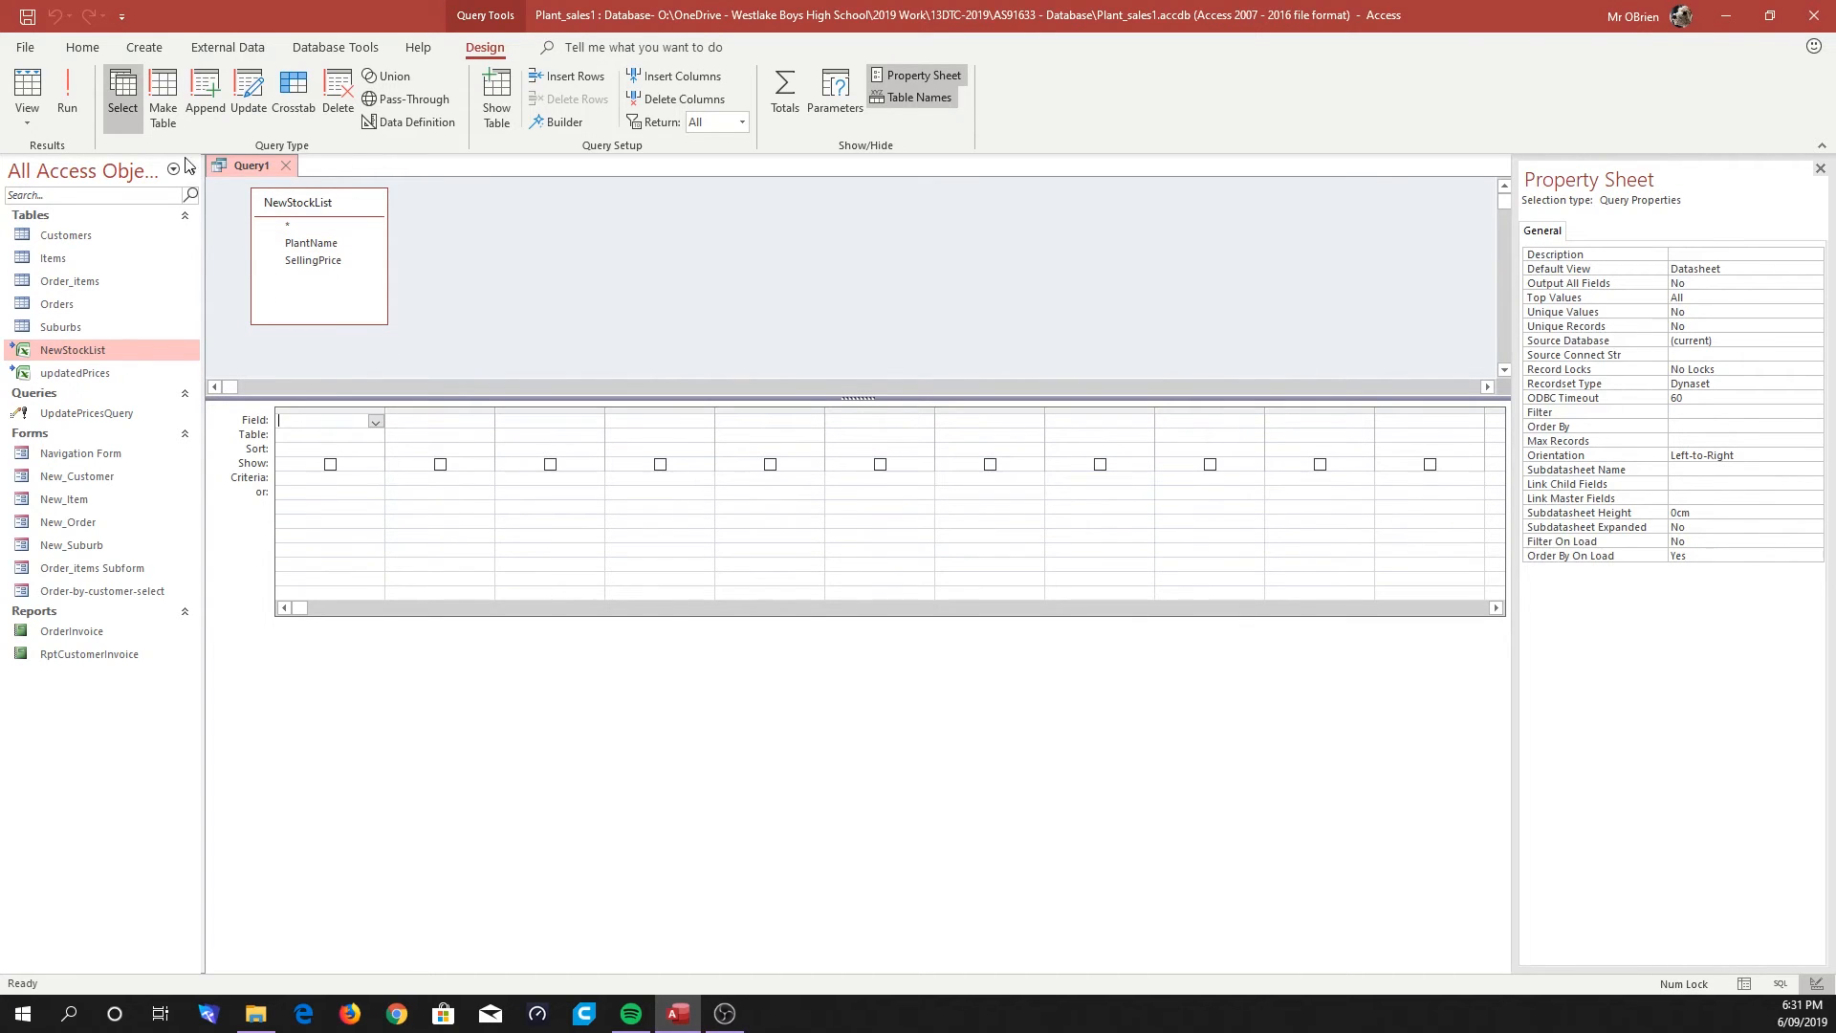
mouse_move(123, 99)
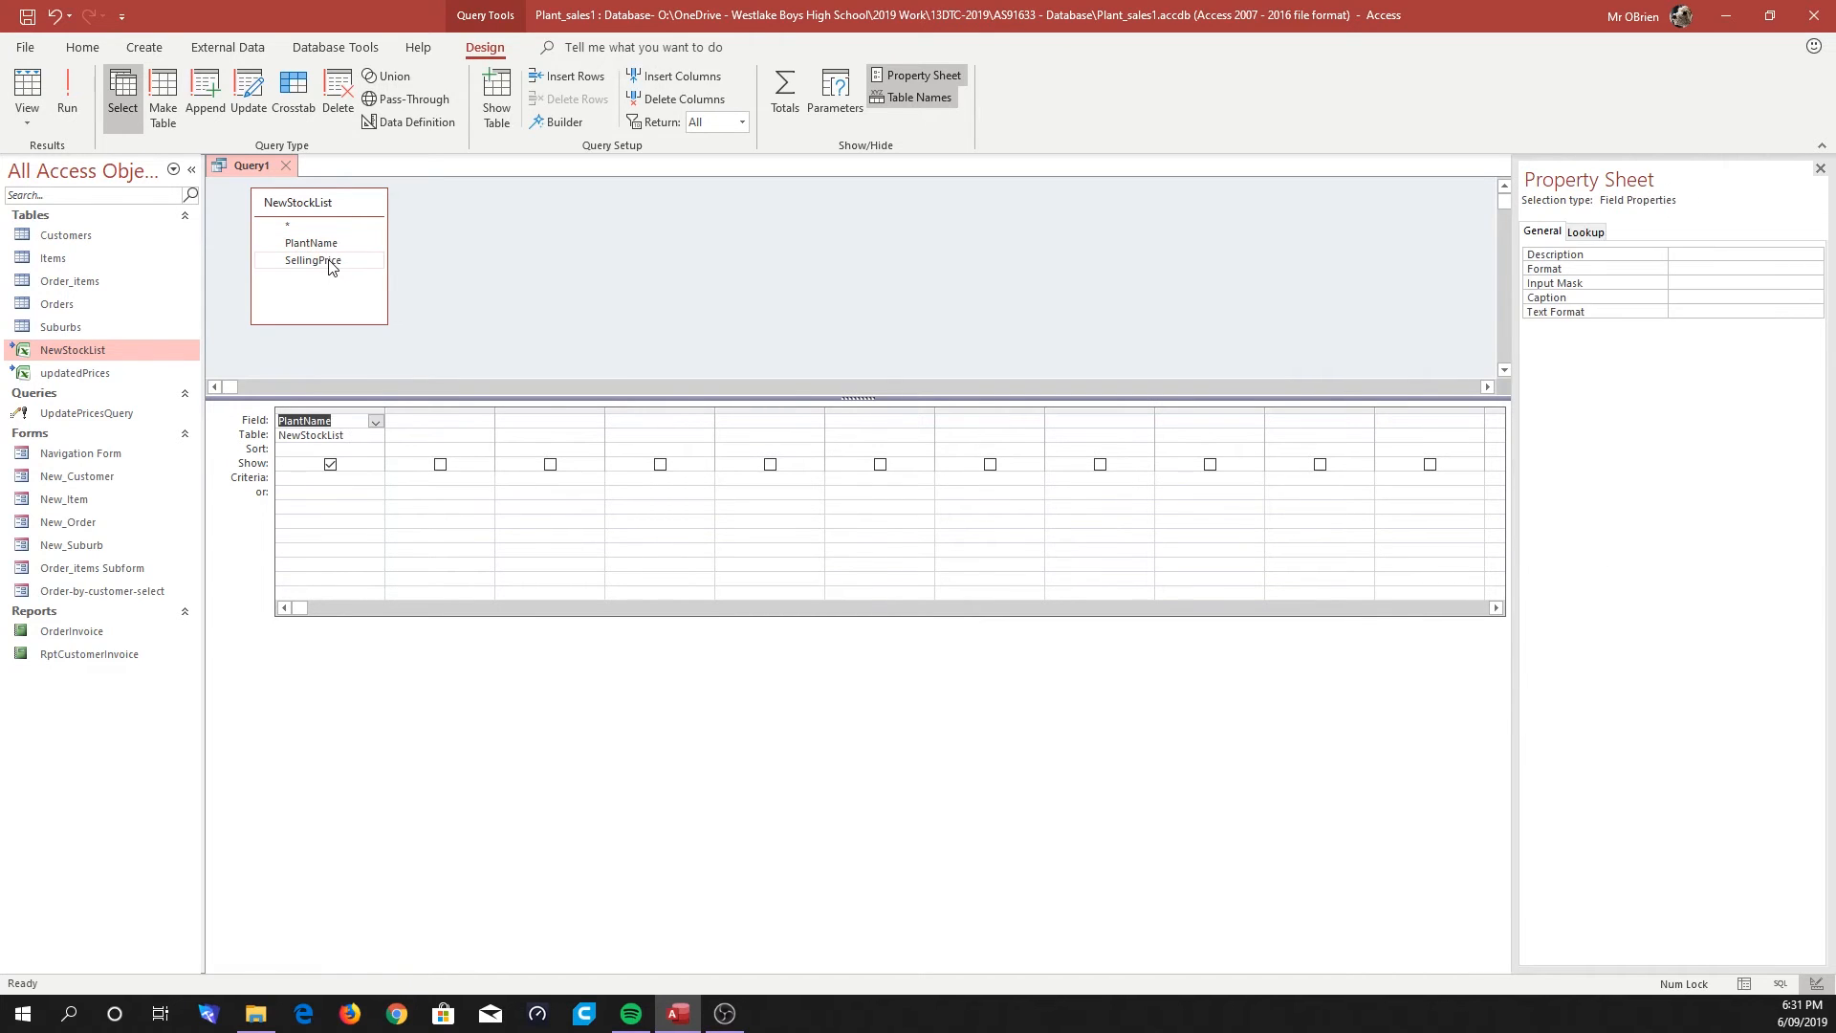
double_click(312, 260)
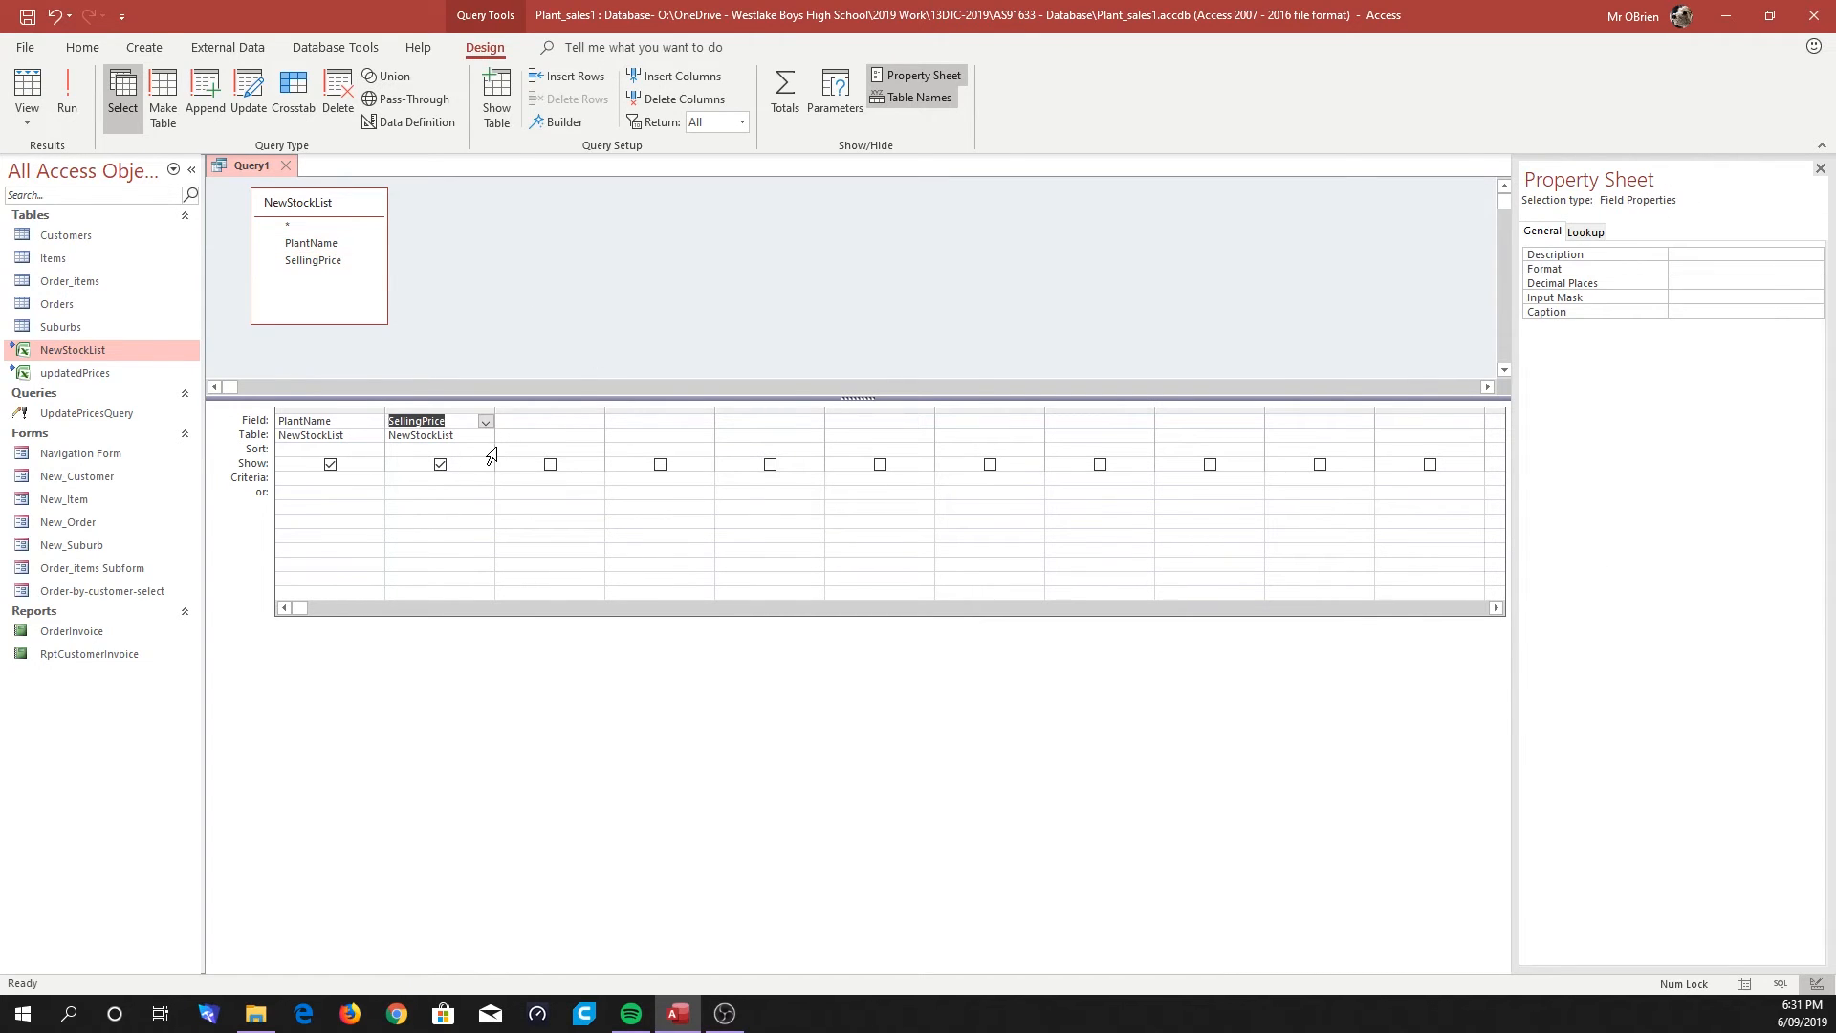
mouse_move(67, 91)
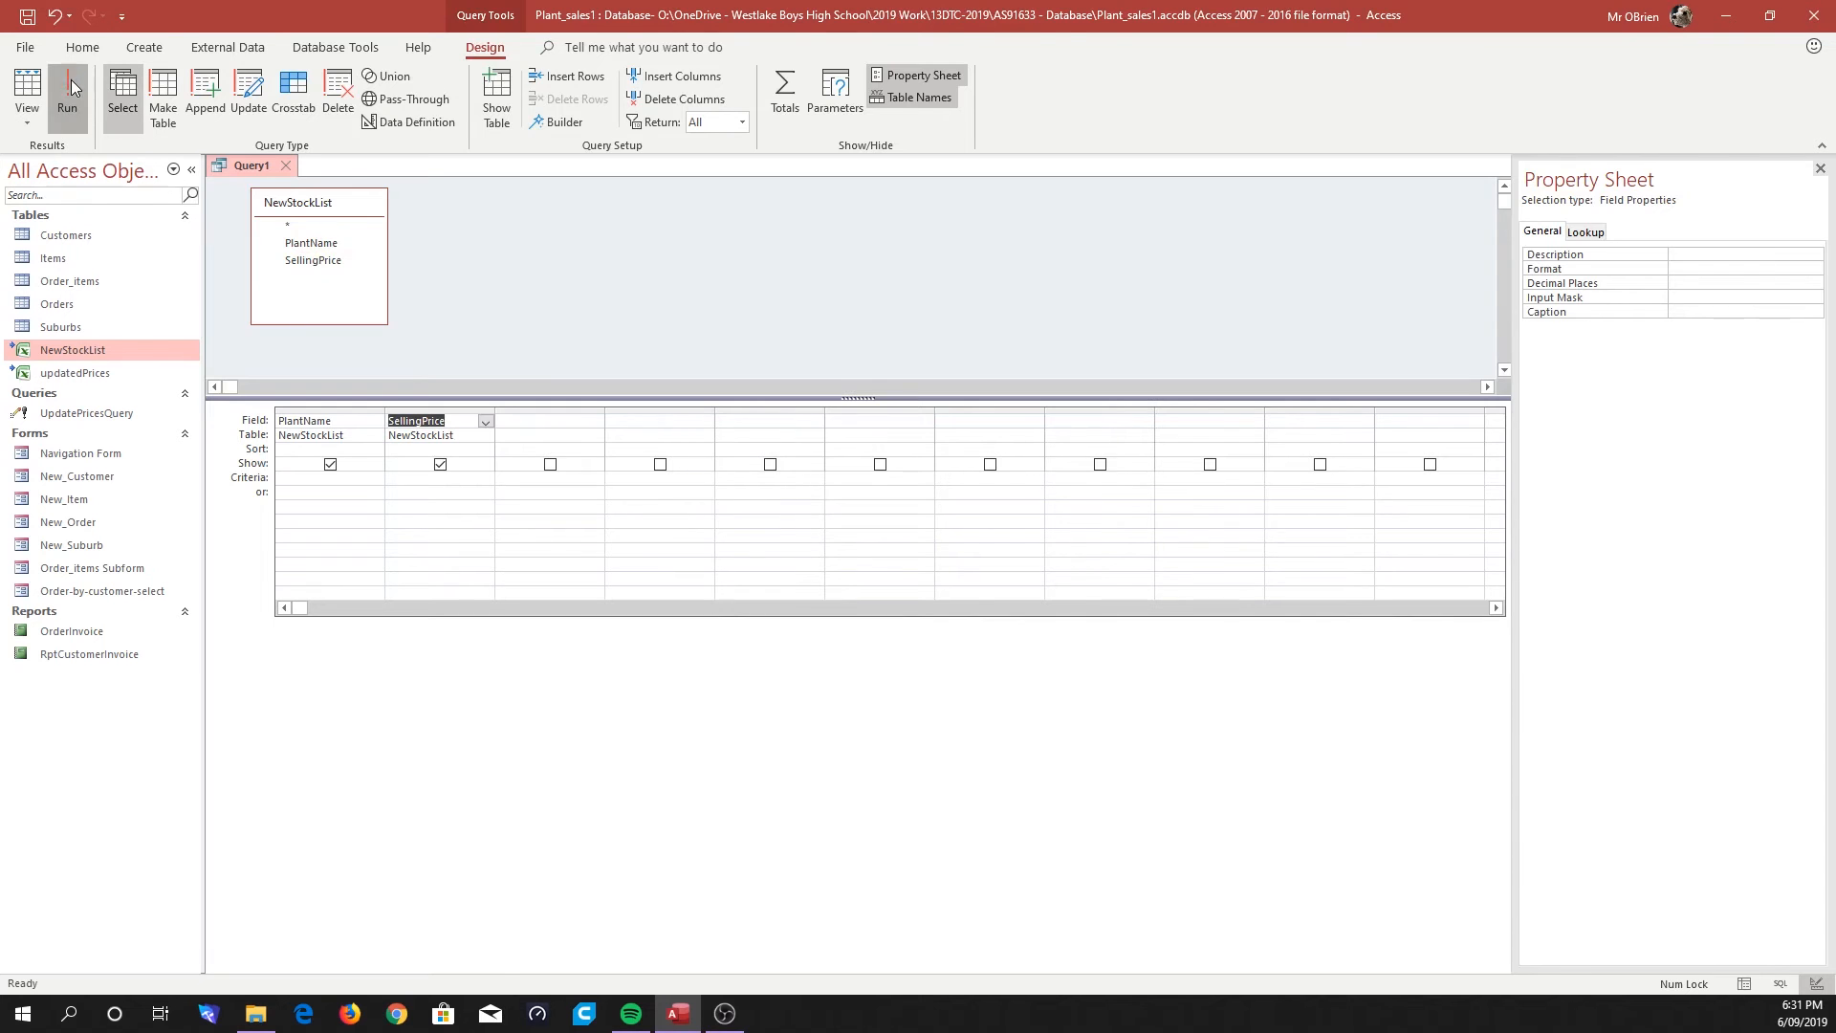
Run the query to preview eight plants with prices, then close Query1.
click(68, 86)
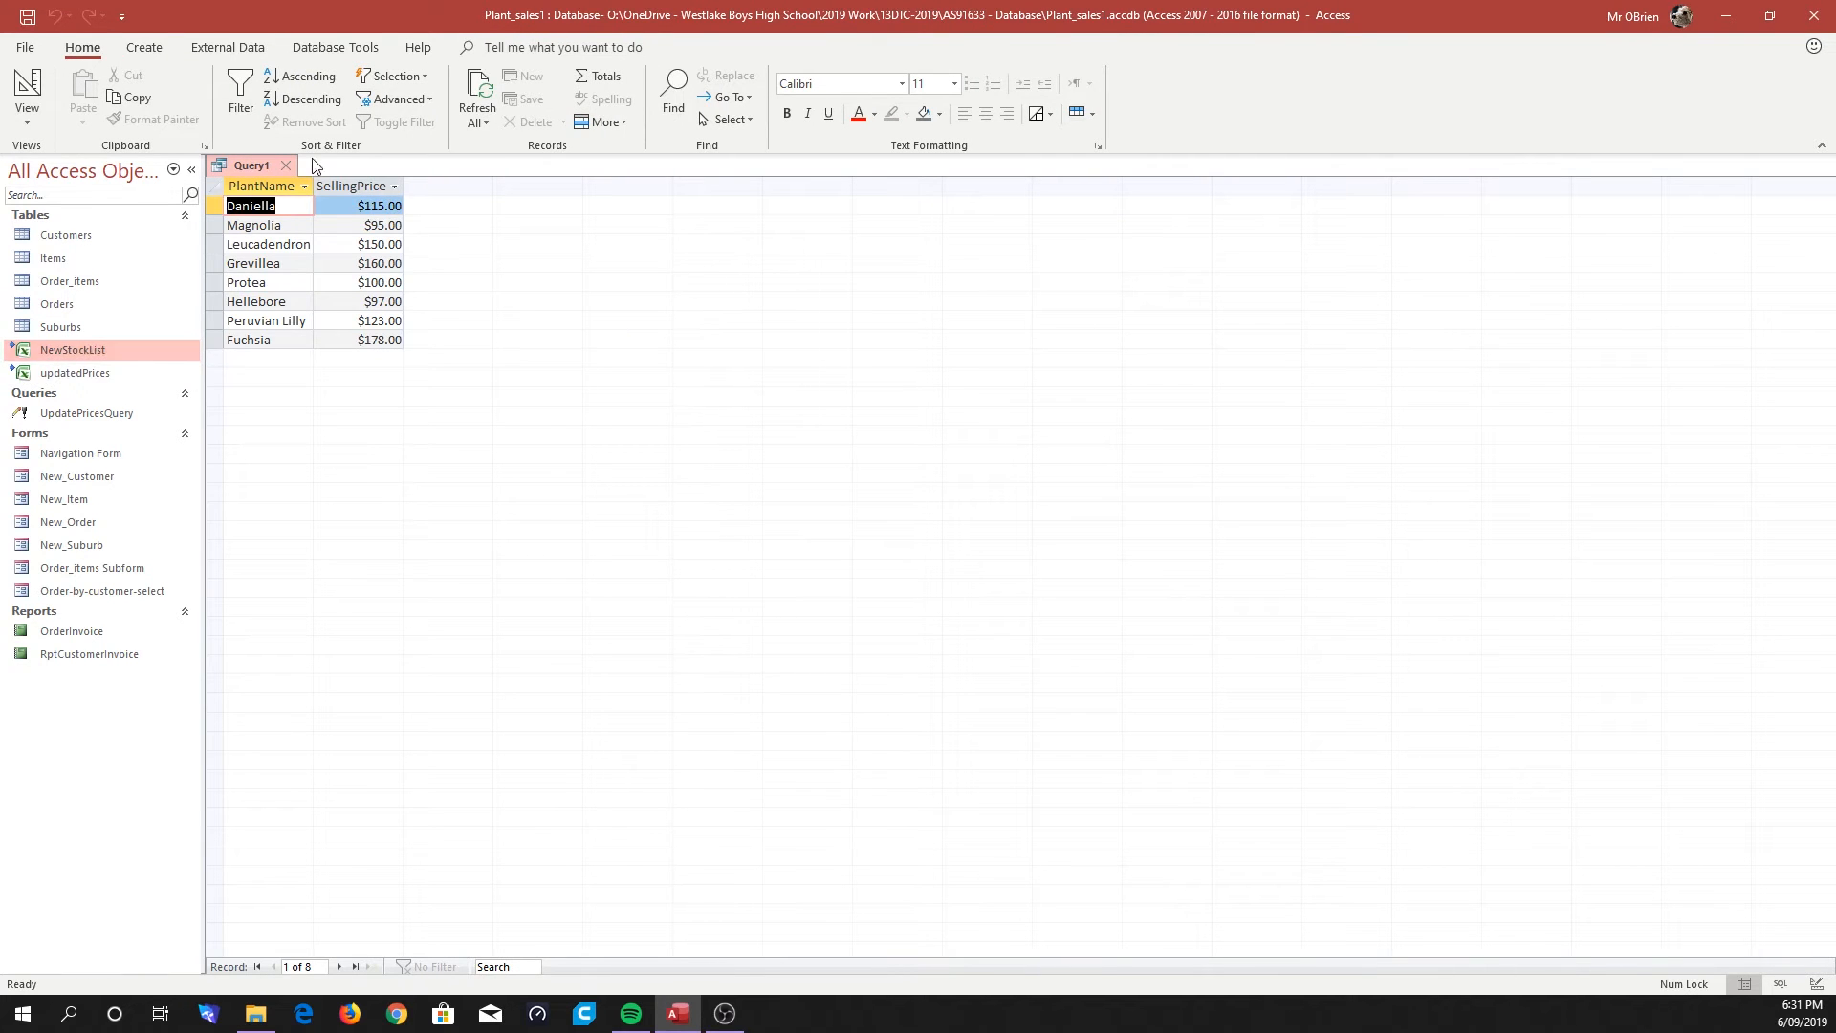
click(286, 166)
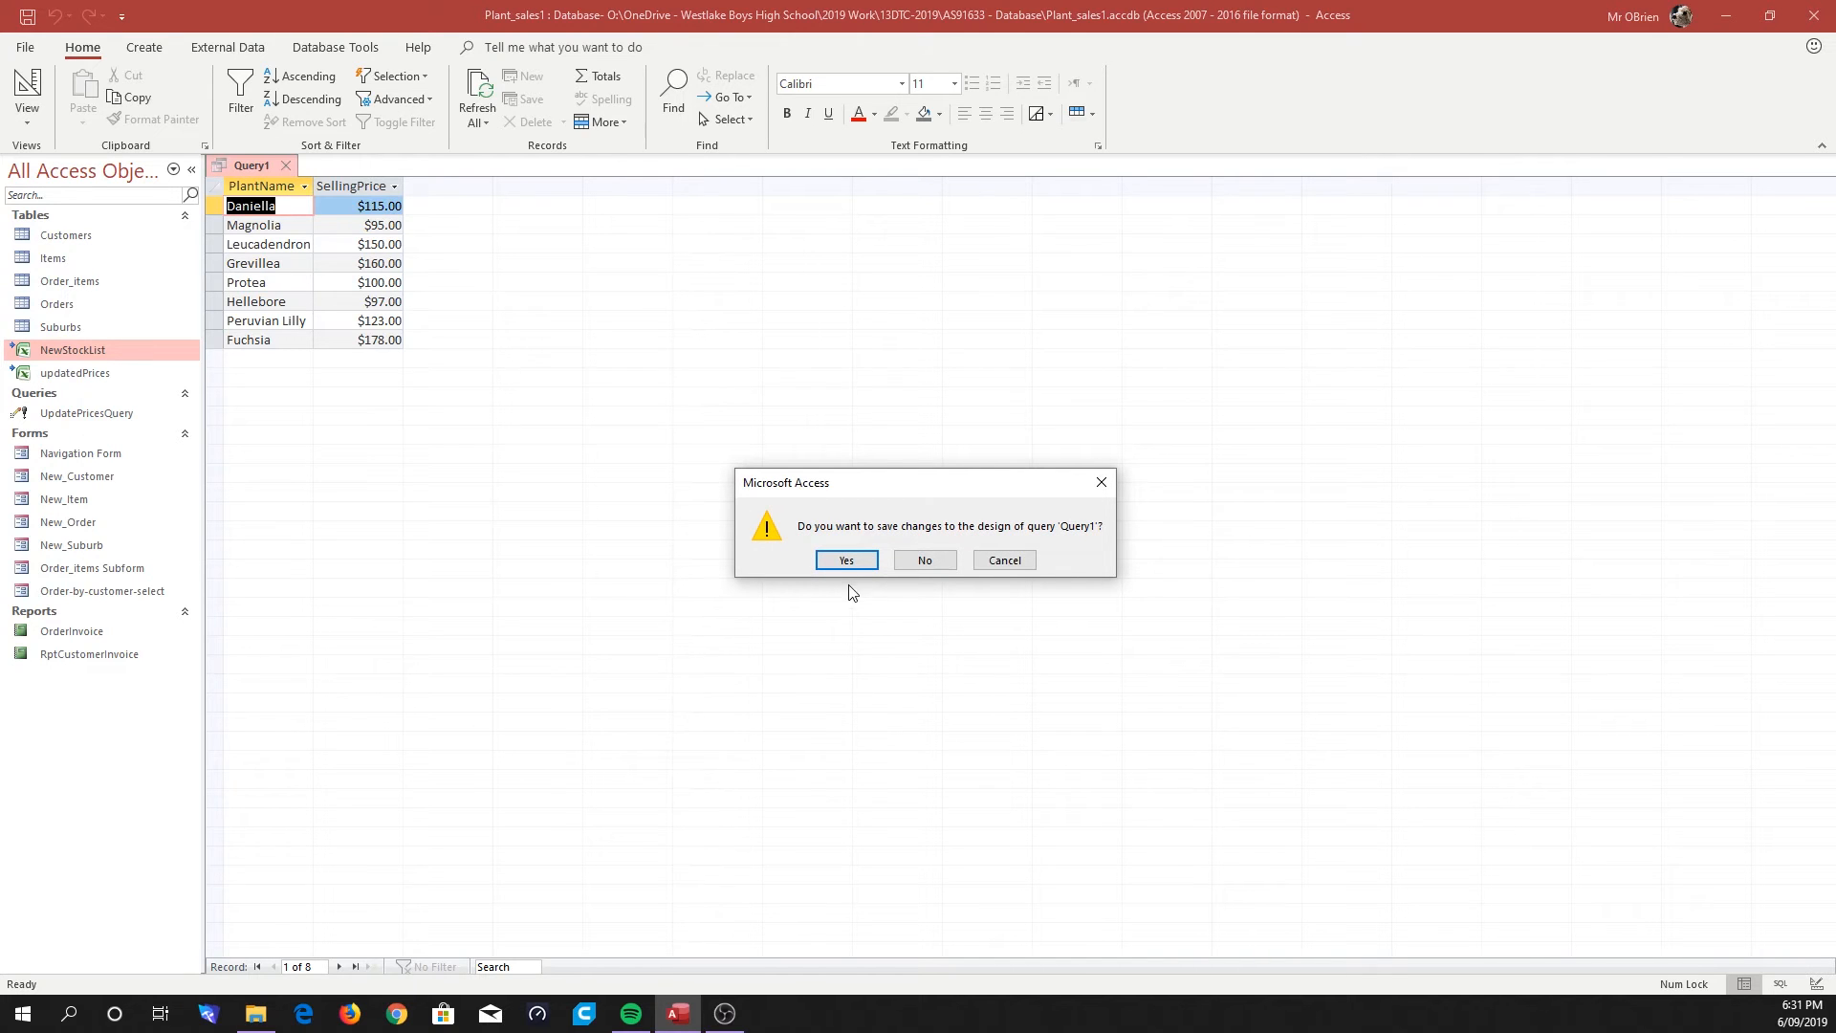
Save the query with the name AppendNewStockQuery.
click(845, 559)
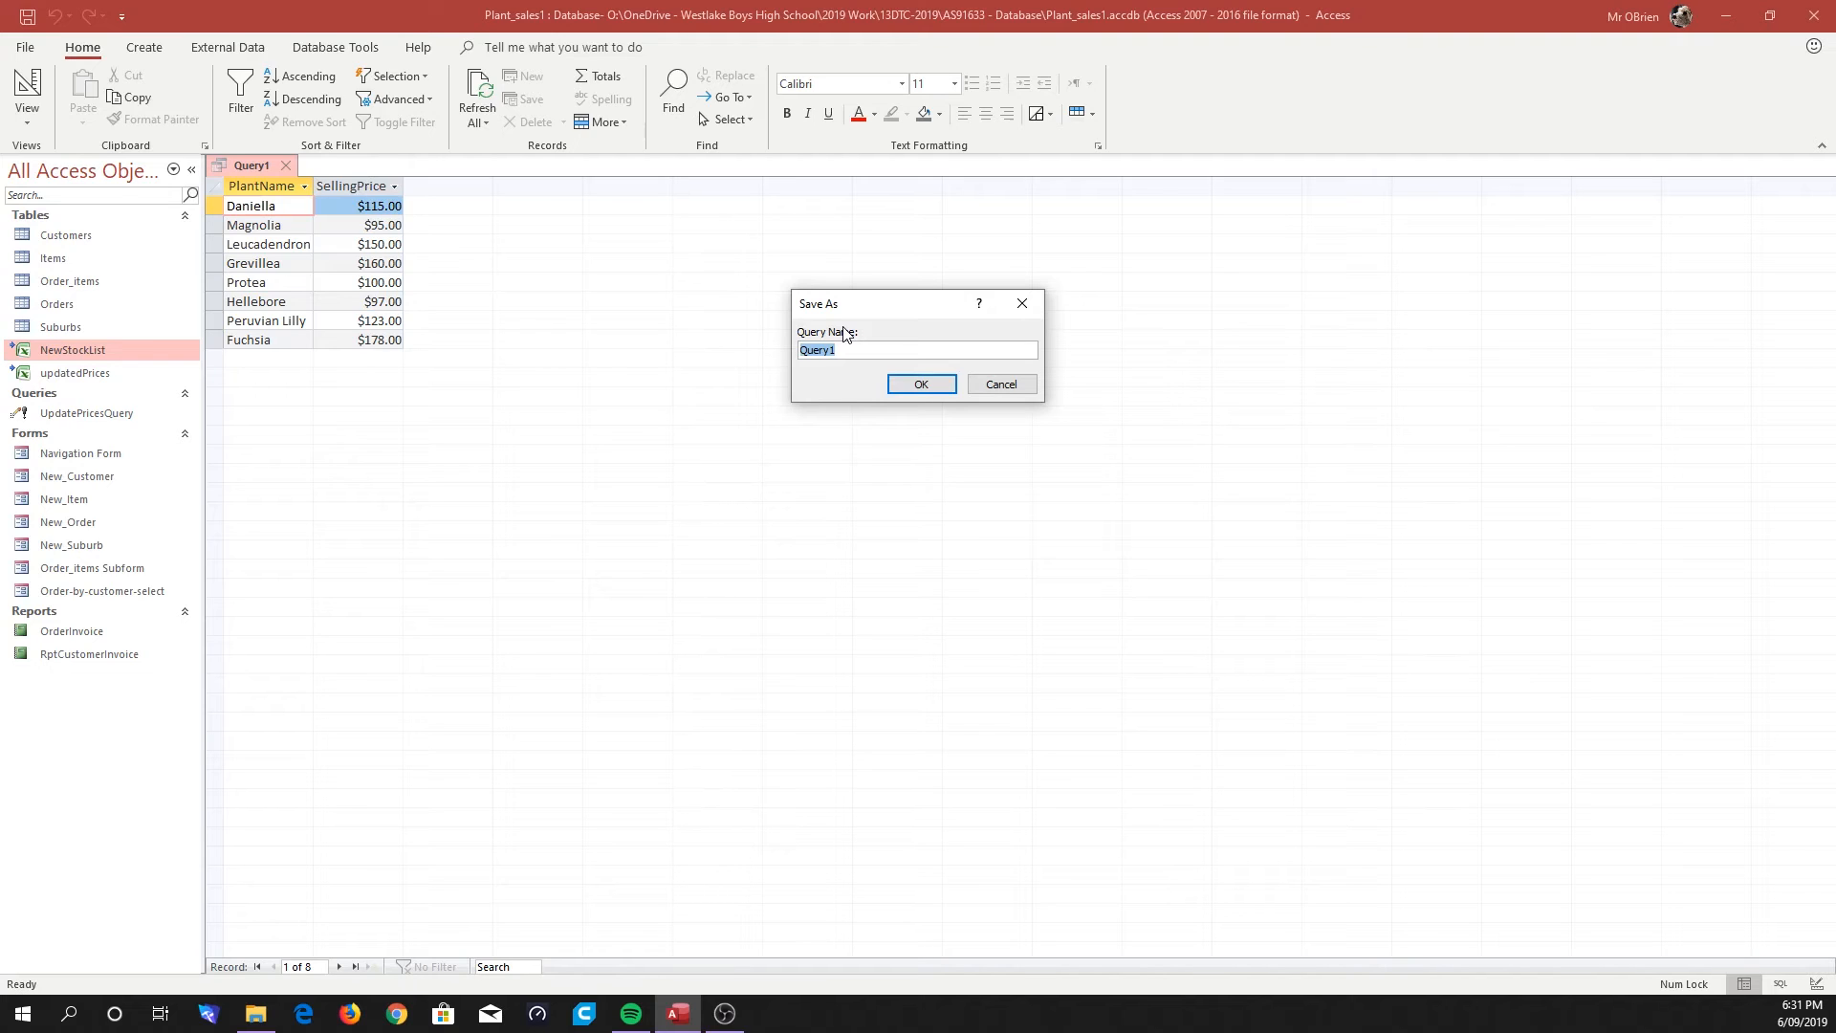
text(A)
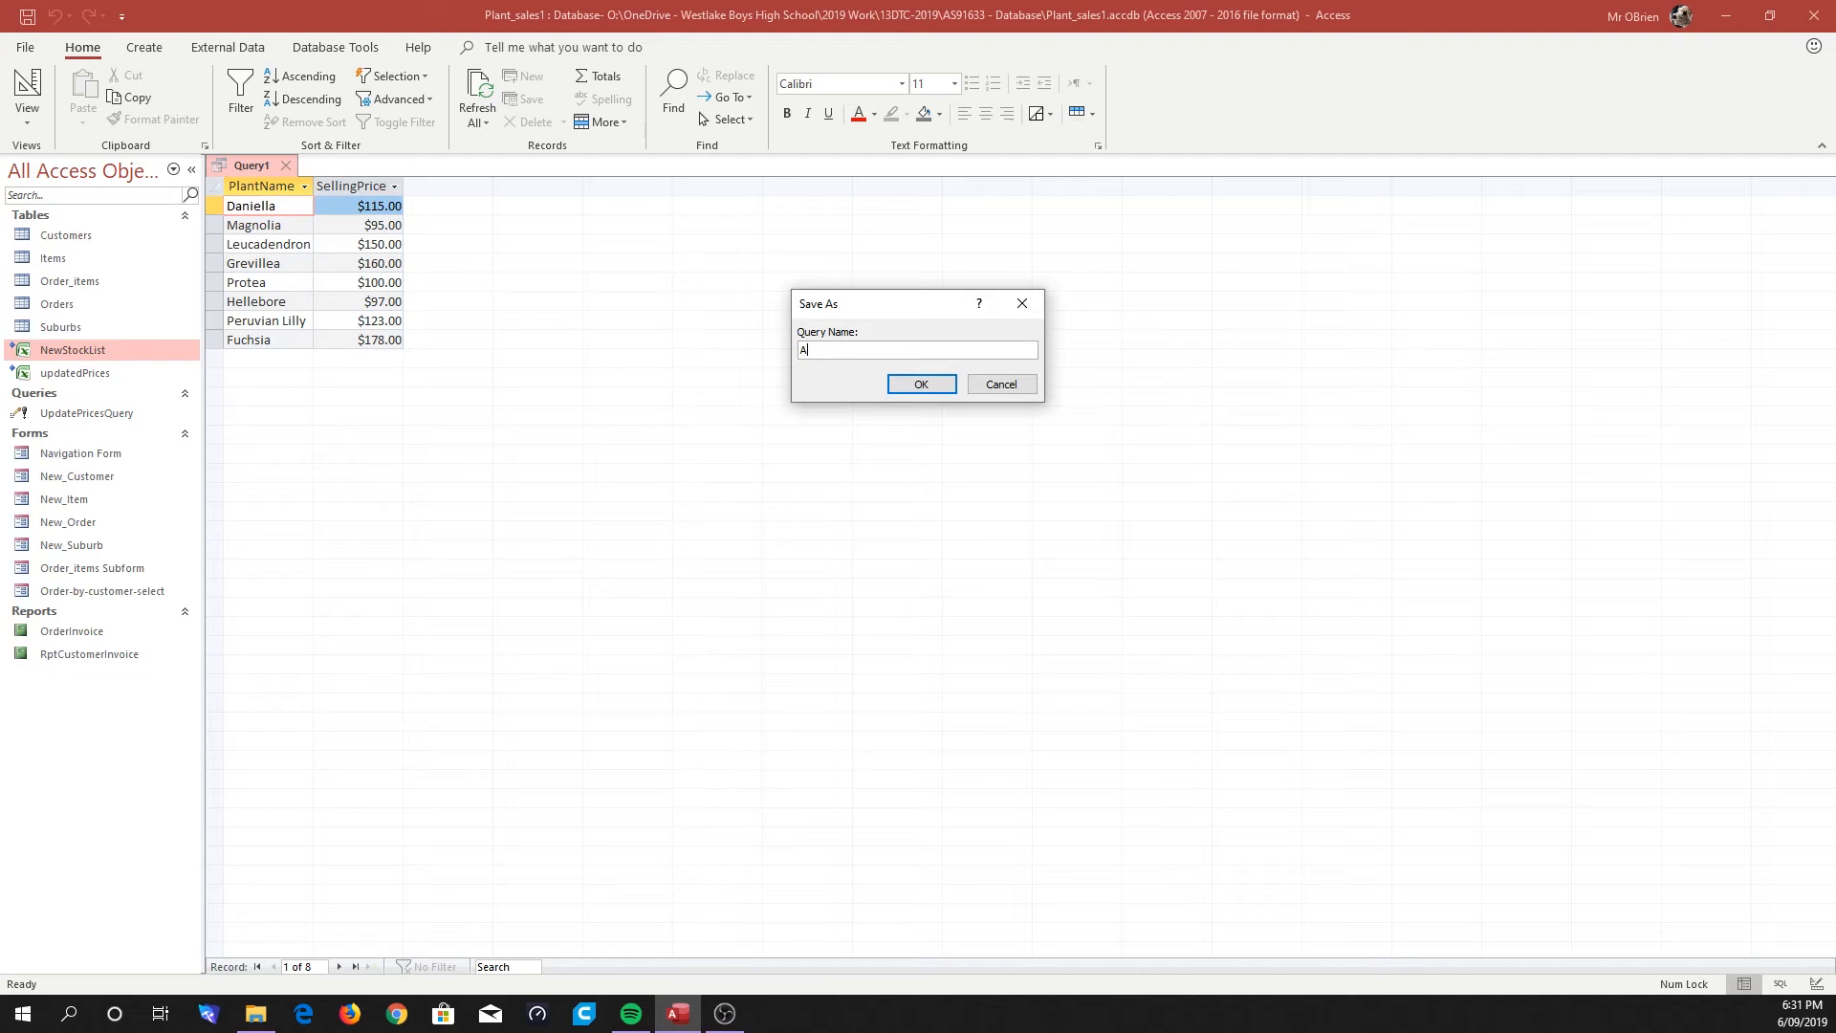
text(ppendNewStockQuery)
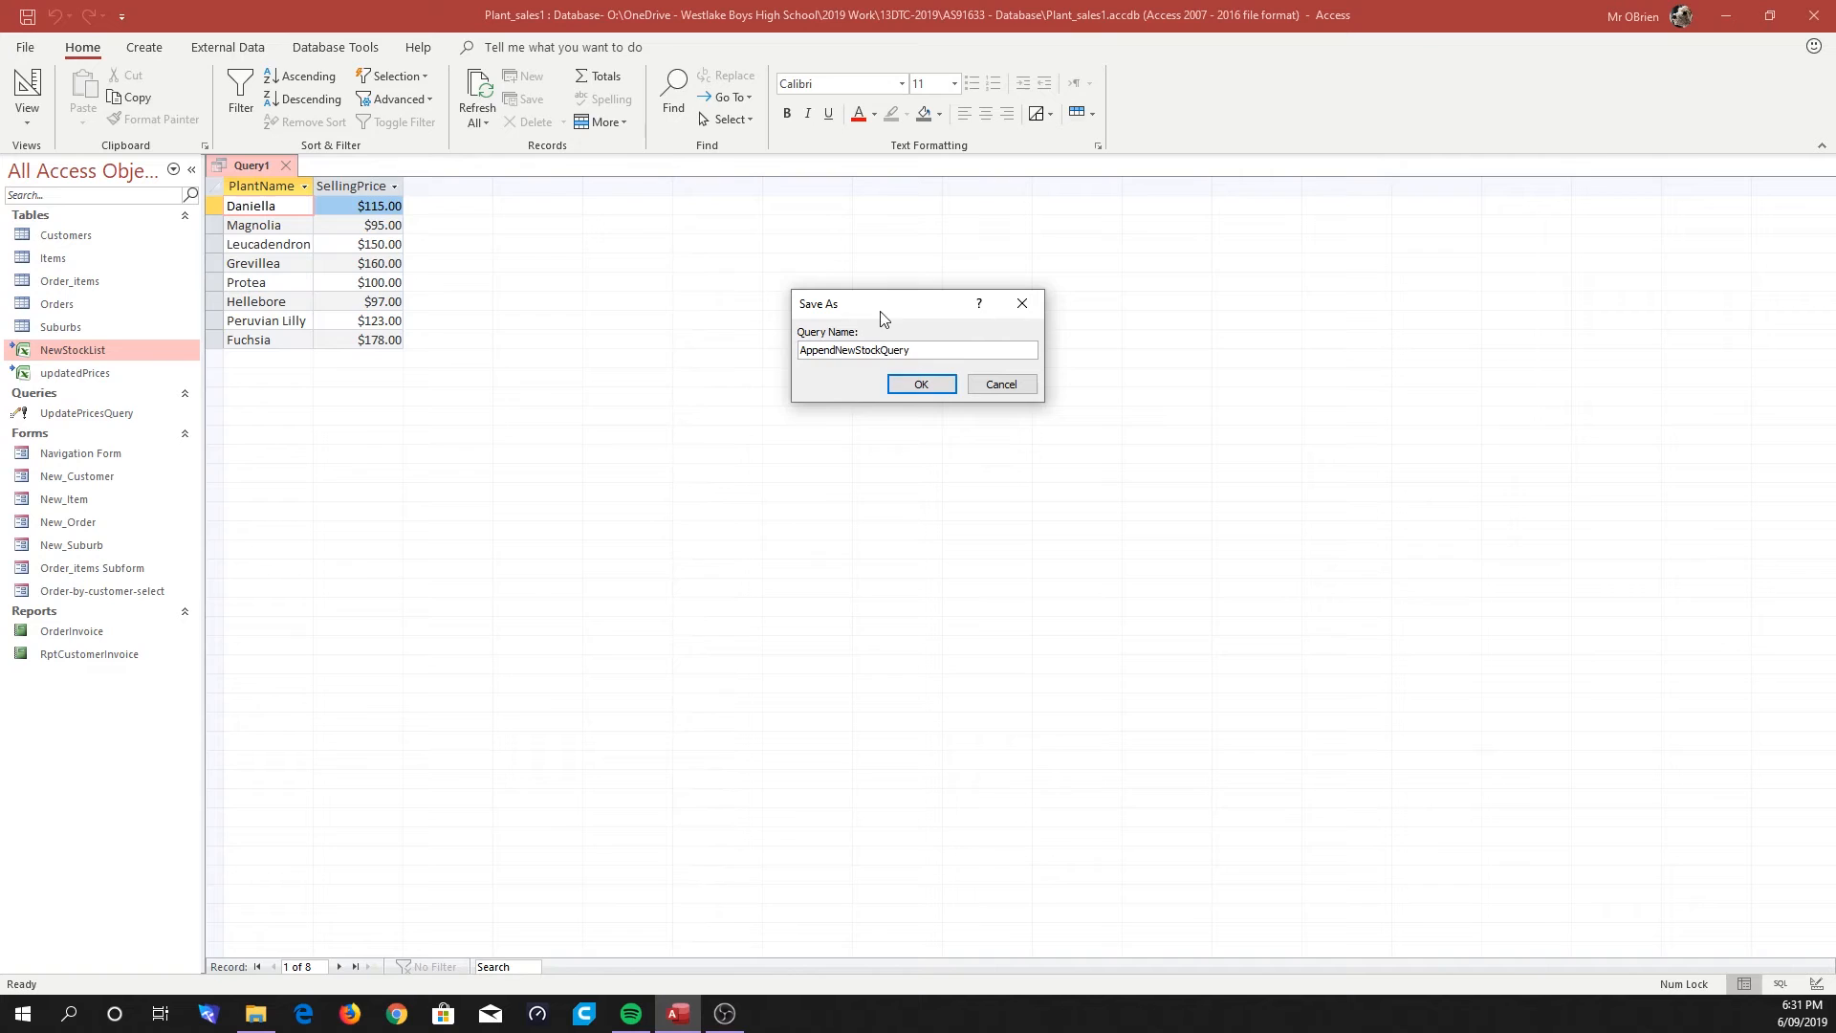
click(921, 384)
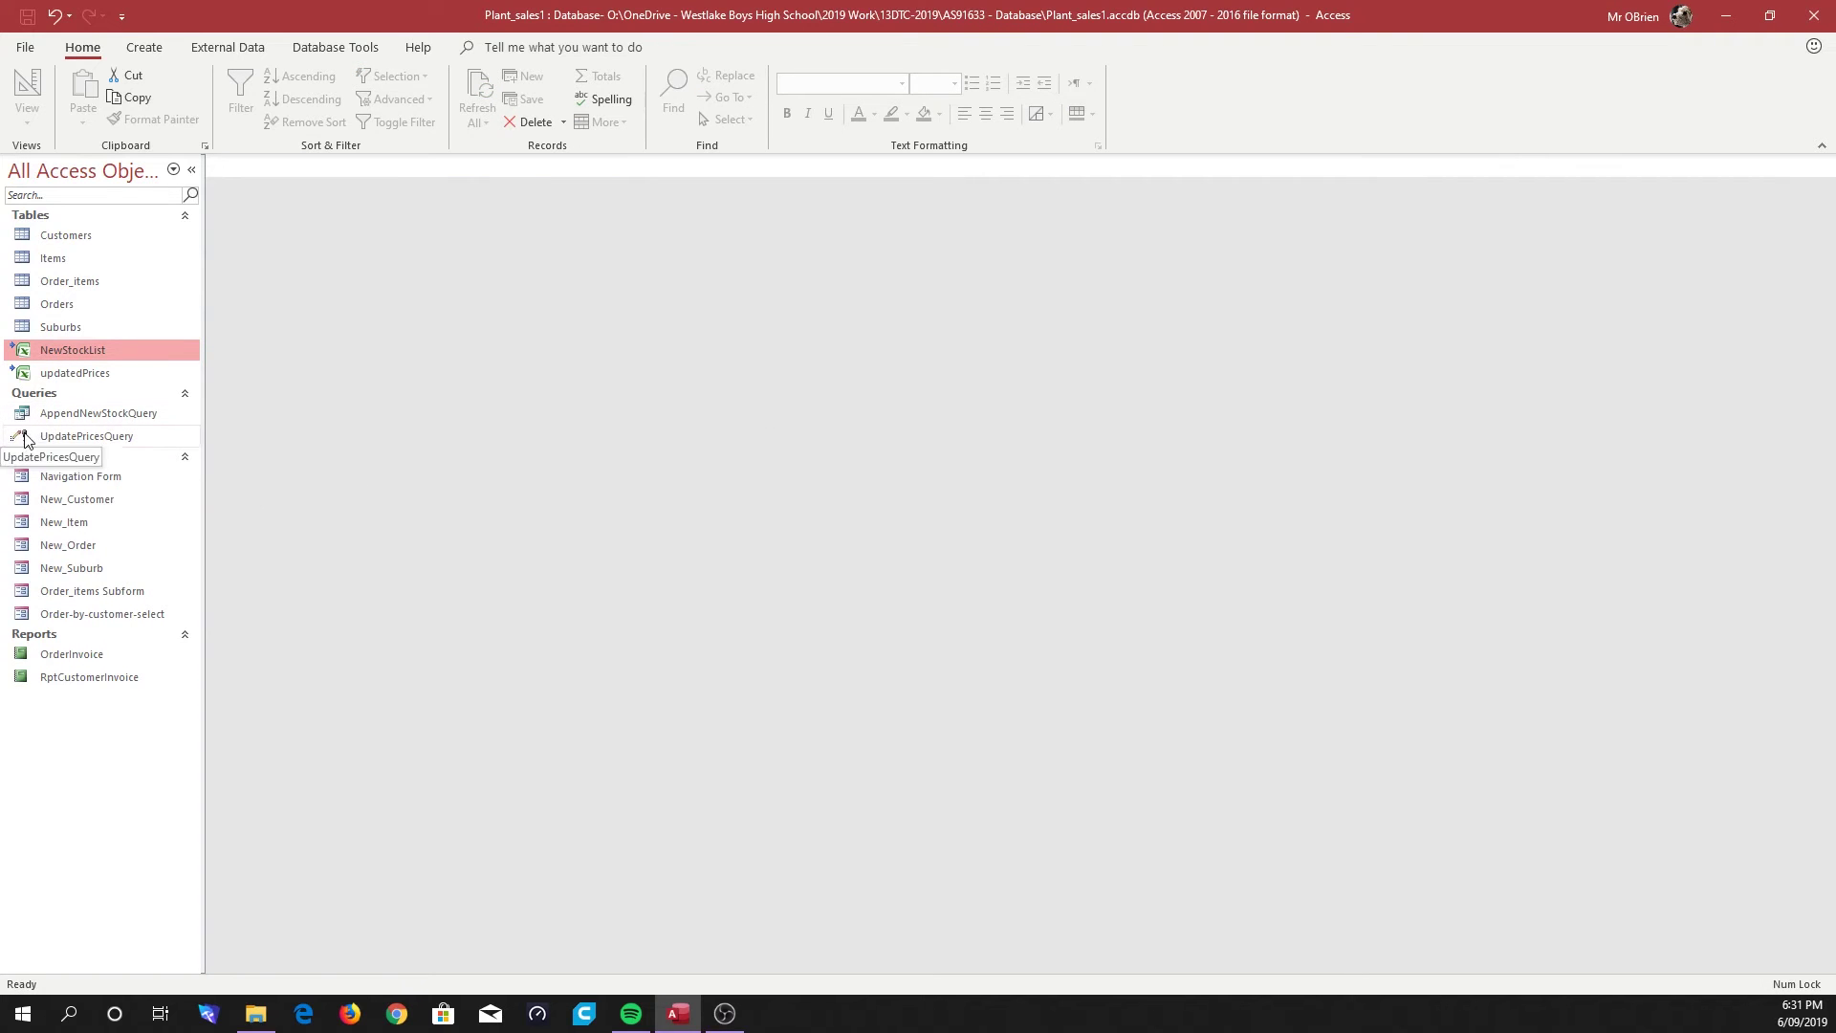
Reopen AppendNewStockQuery in Design View and choose the Append query type.
double_click(97, 413)
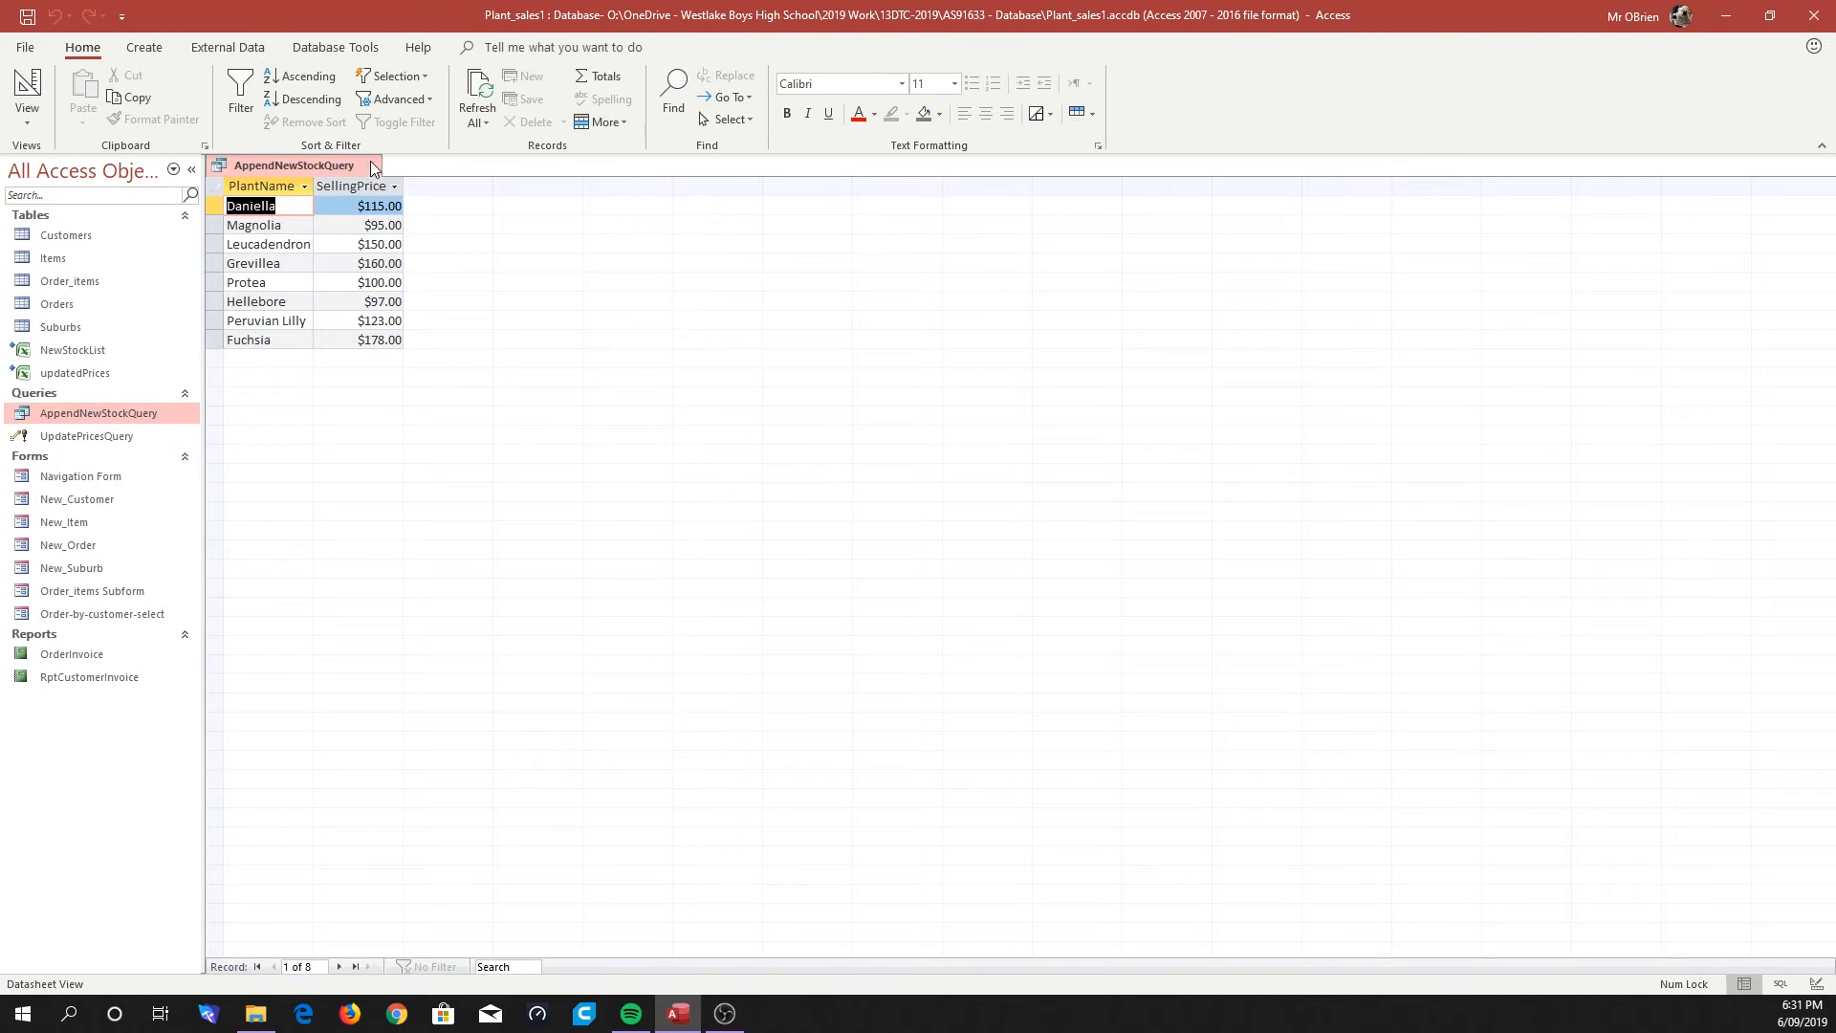
right_click(95, 414)
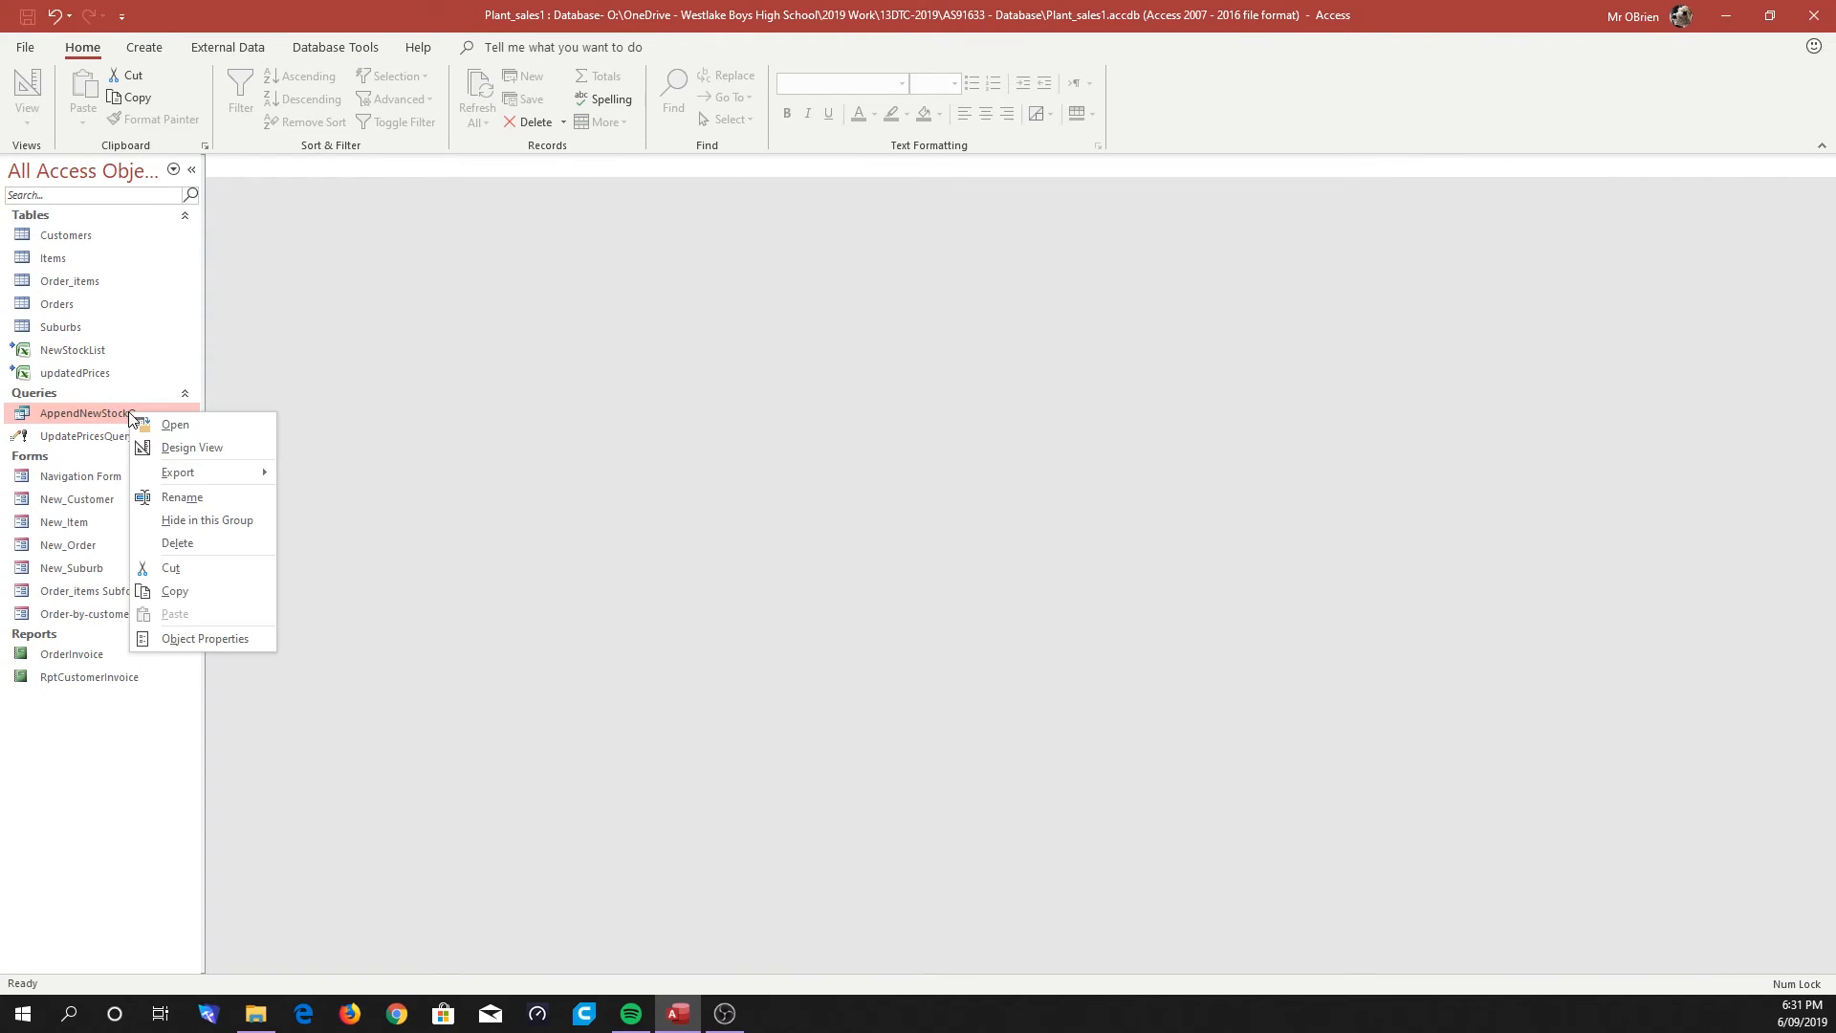
click(192, 447)
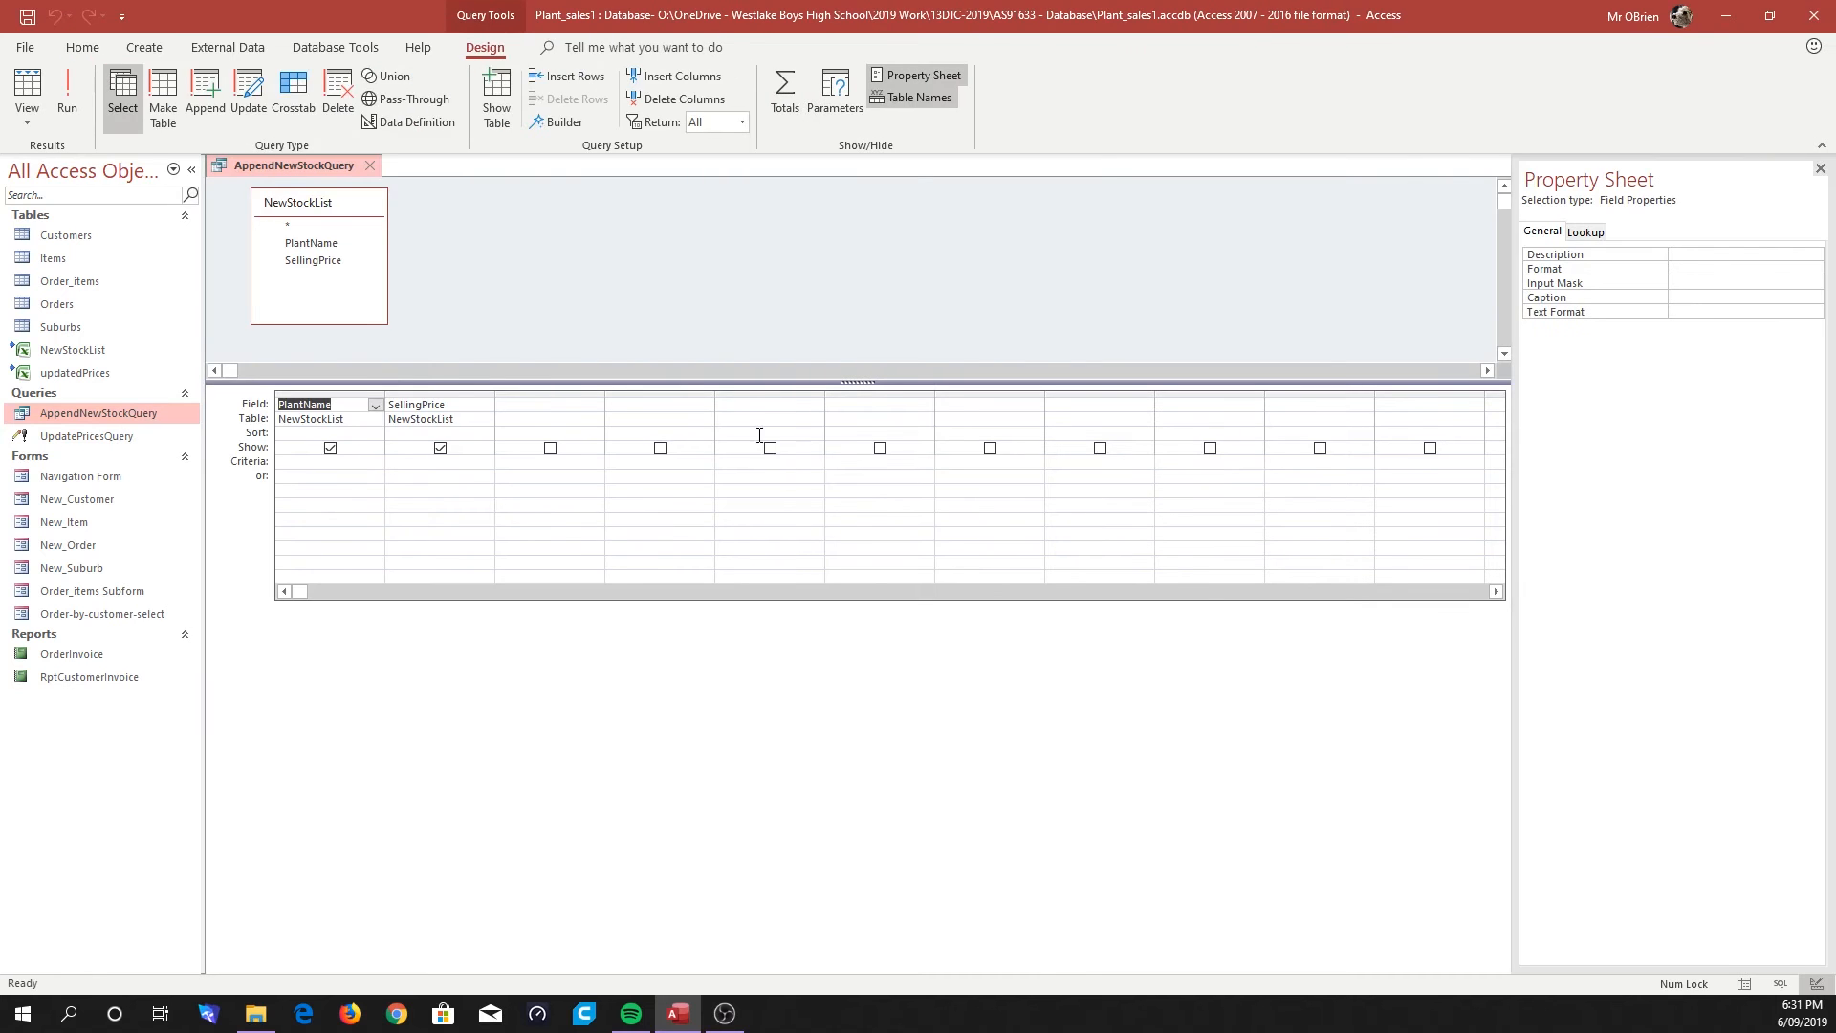
click(206, 90)
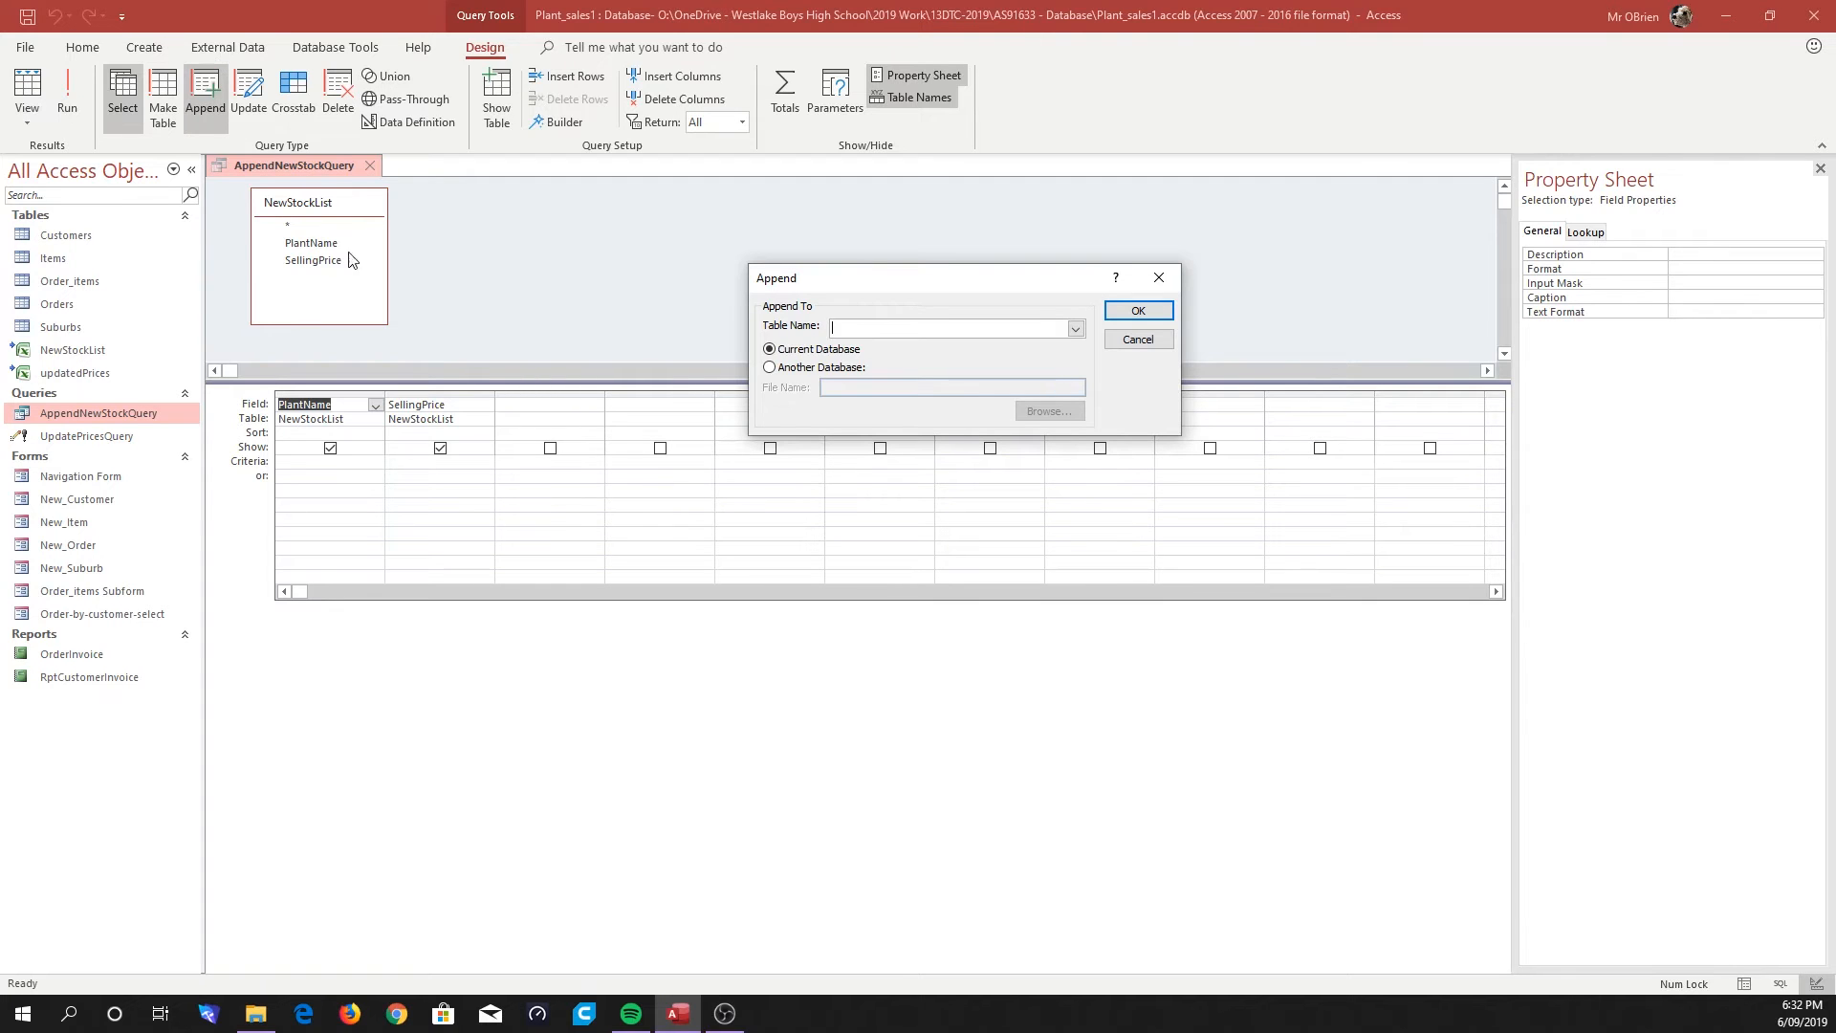
mouse_move(835, 320)
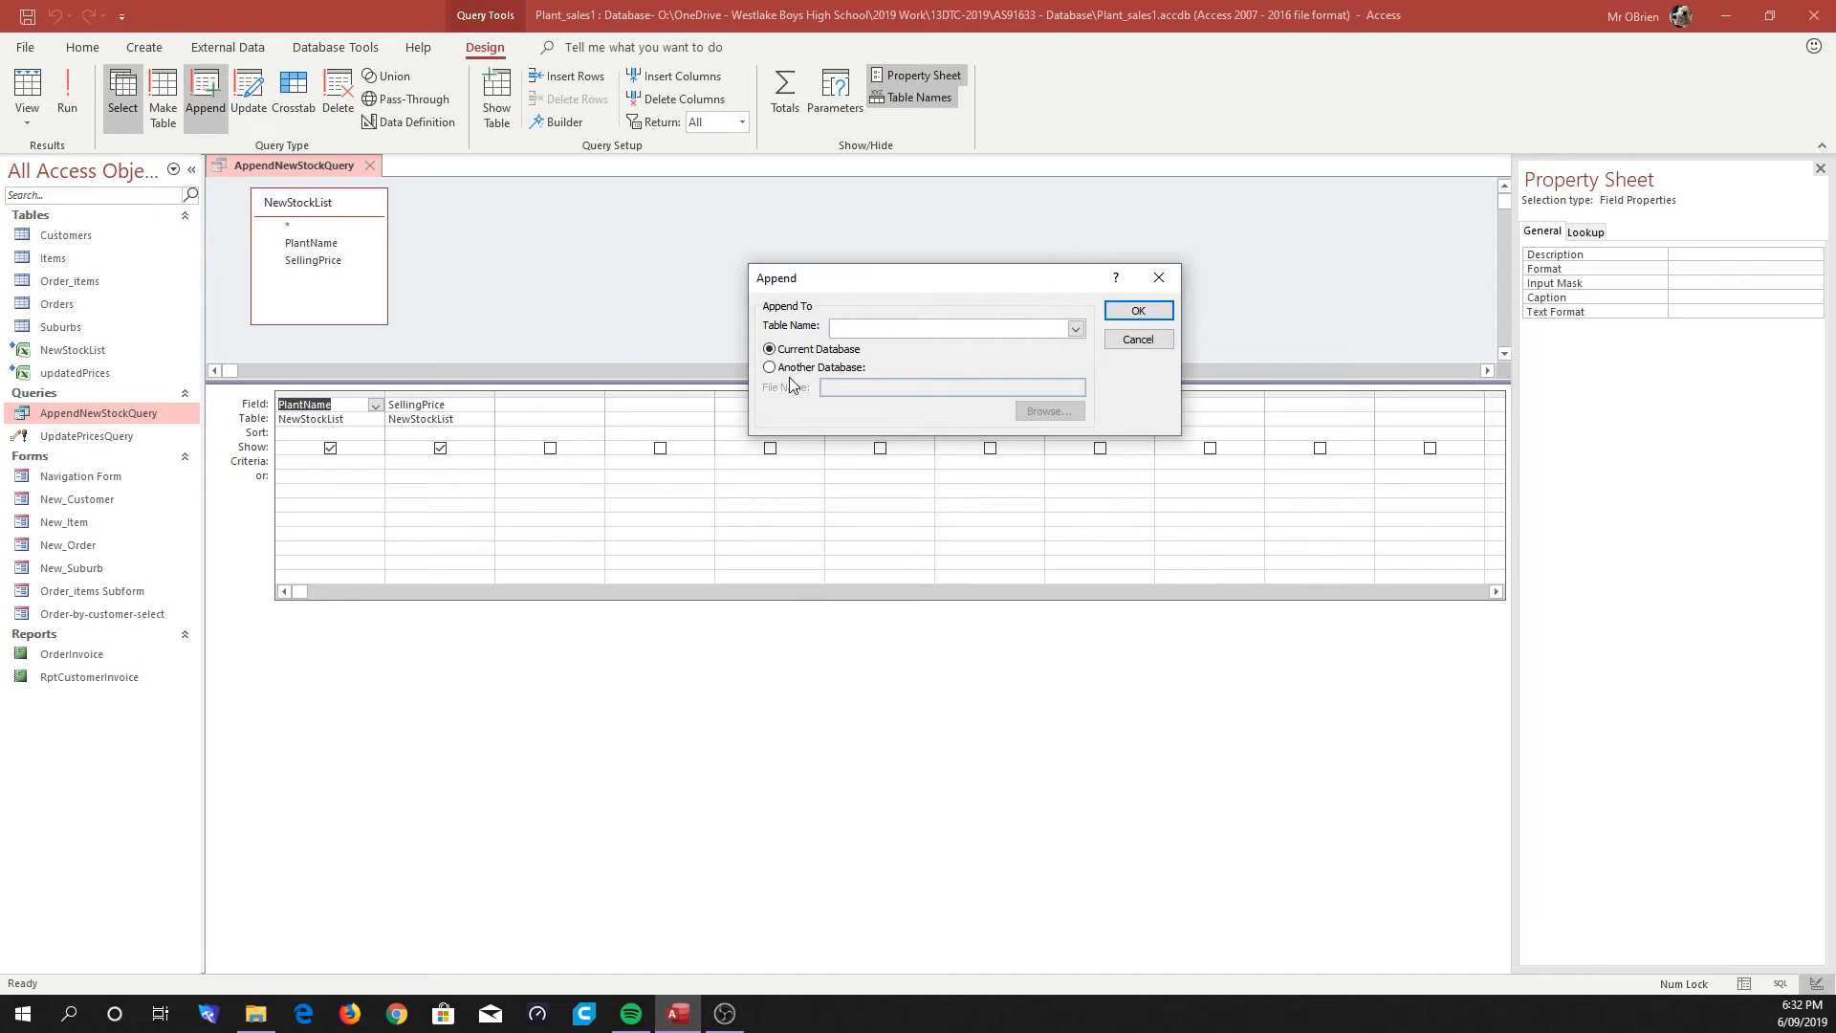
mouse_move(525, 295)
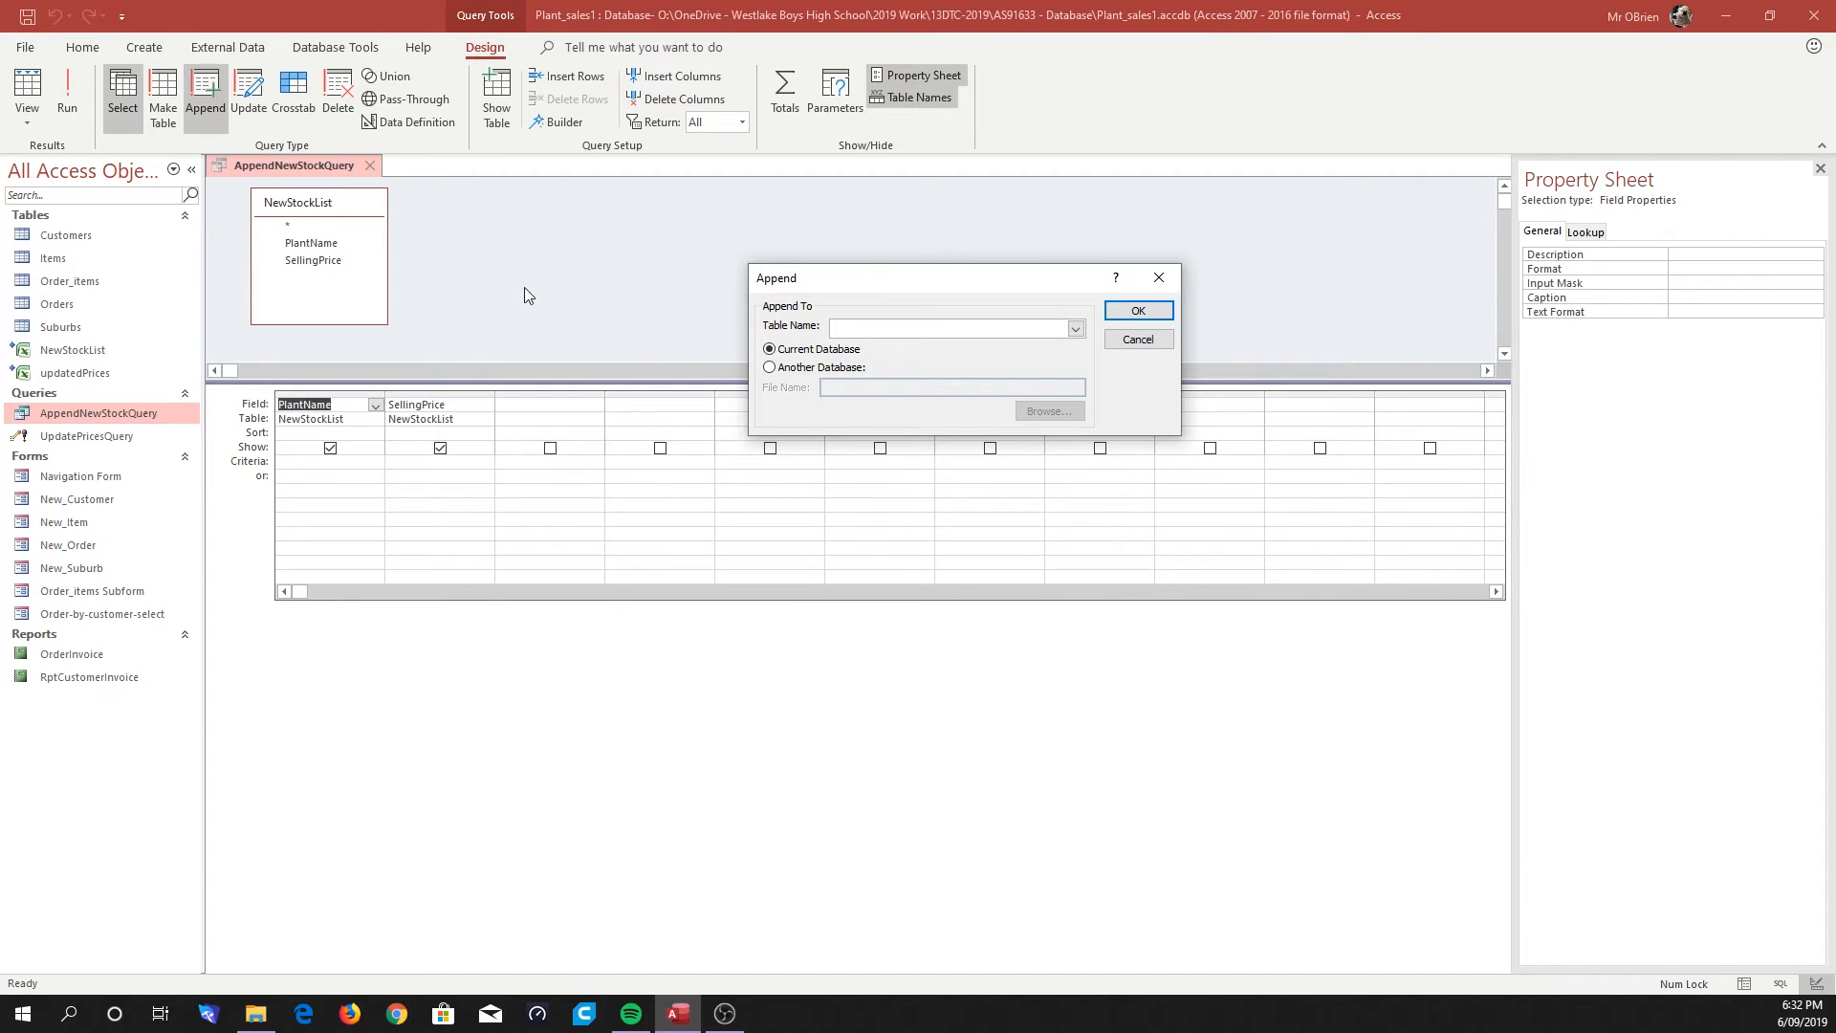
mouse_move(863, 279)
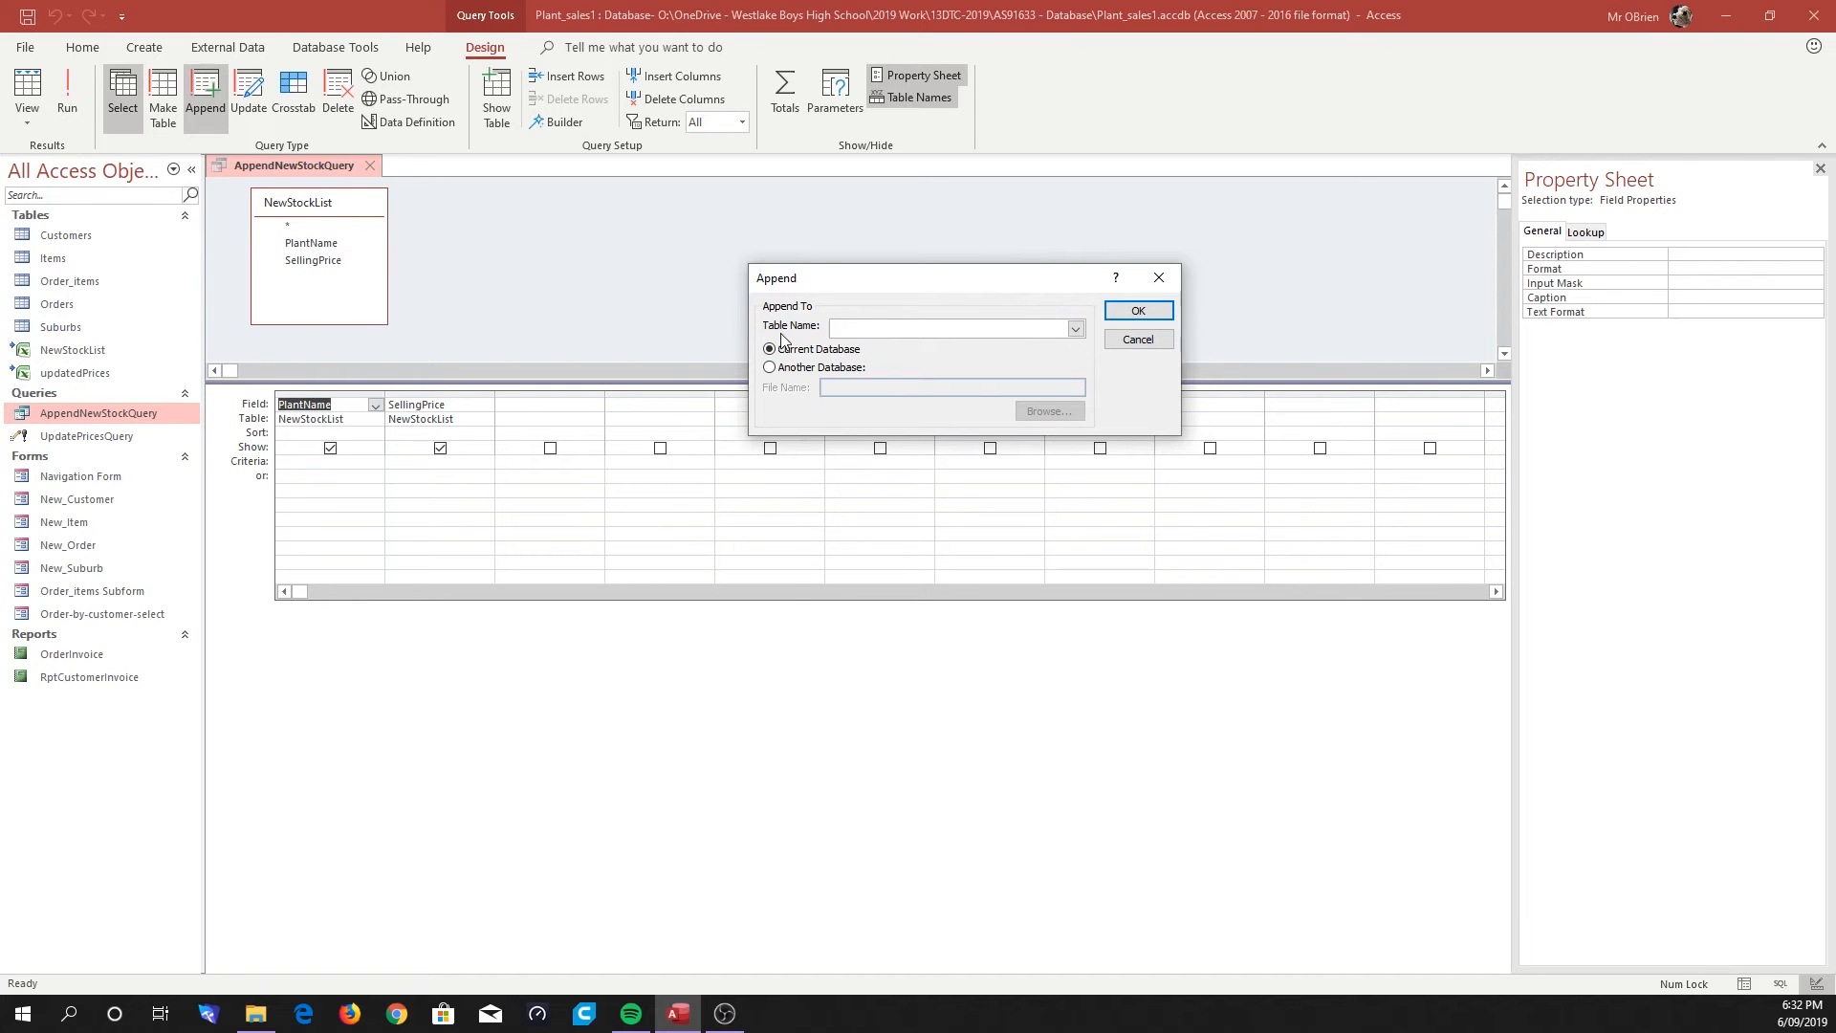
Set the append query's destination table to Items.
click(1074, 328)
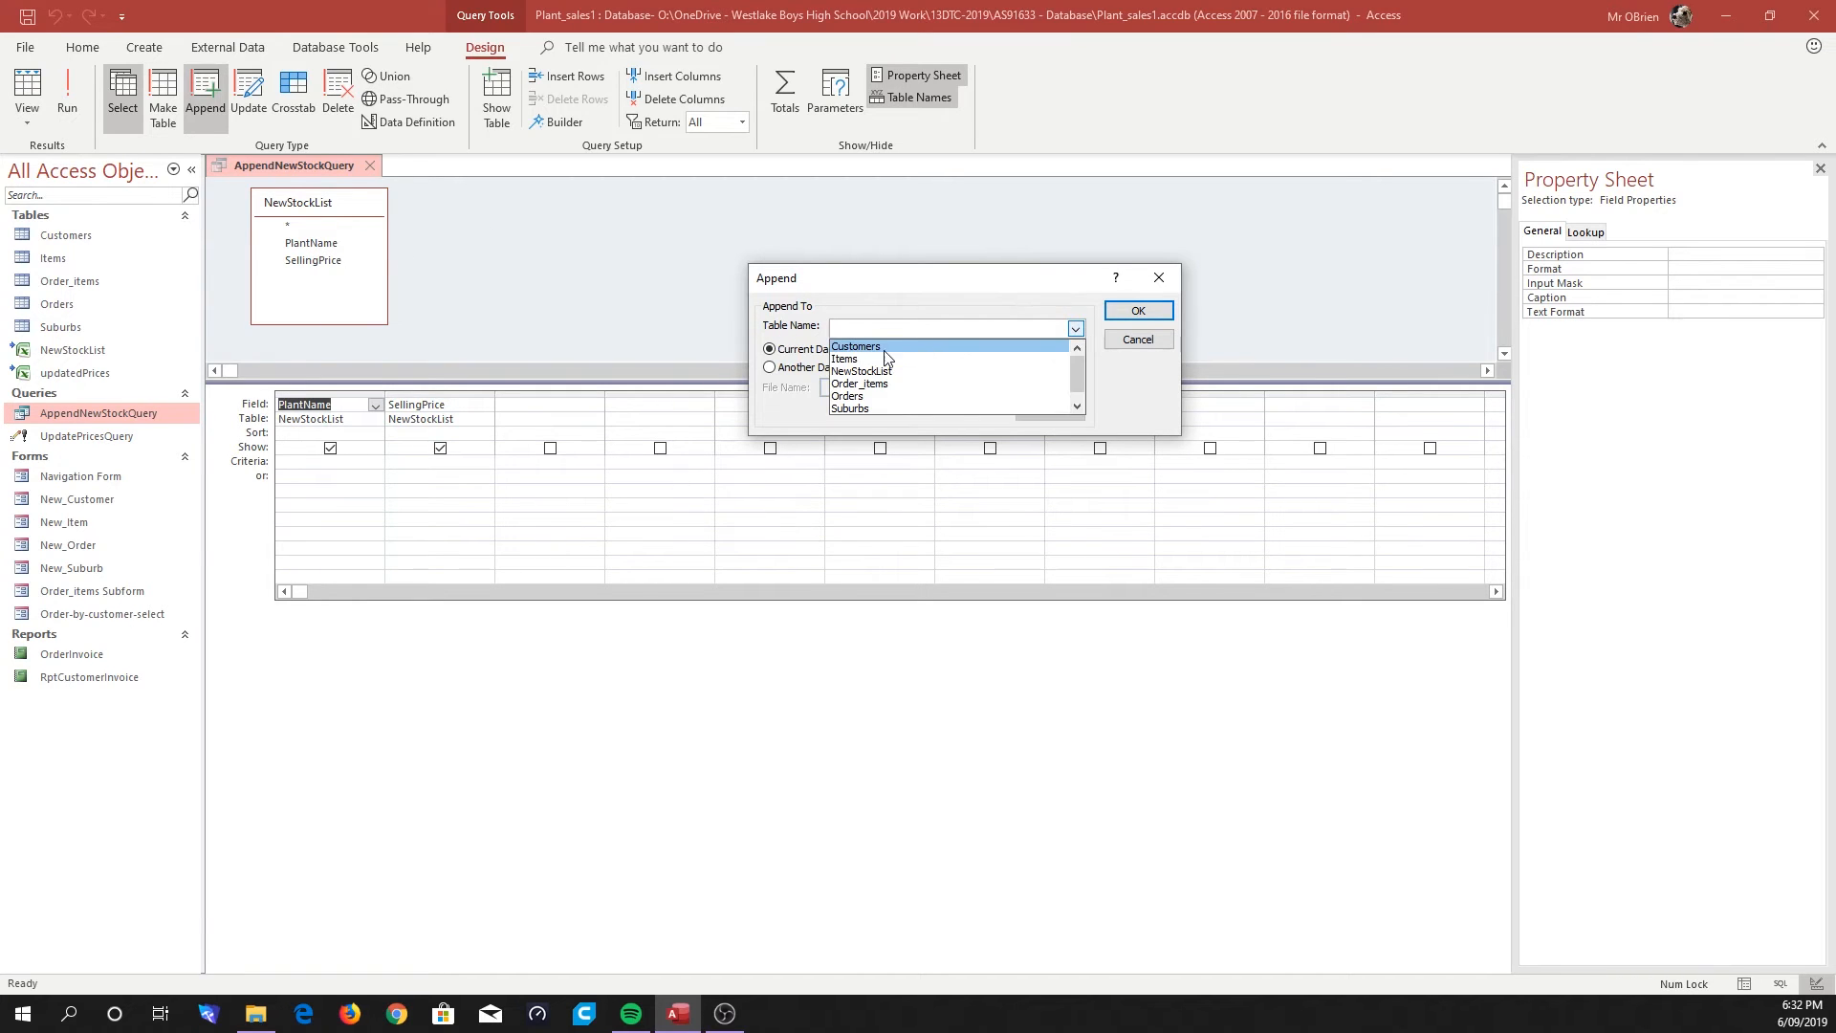
click(844, 358)
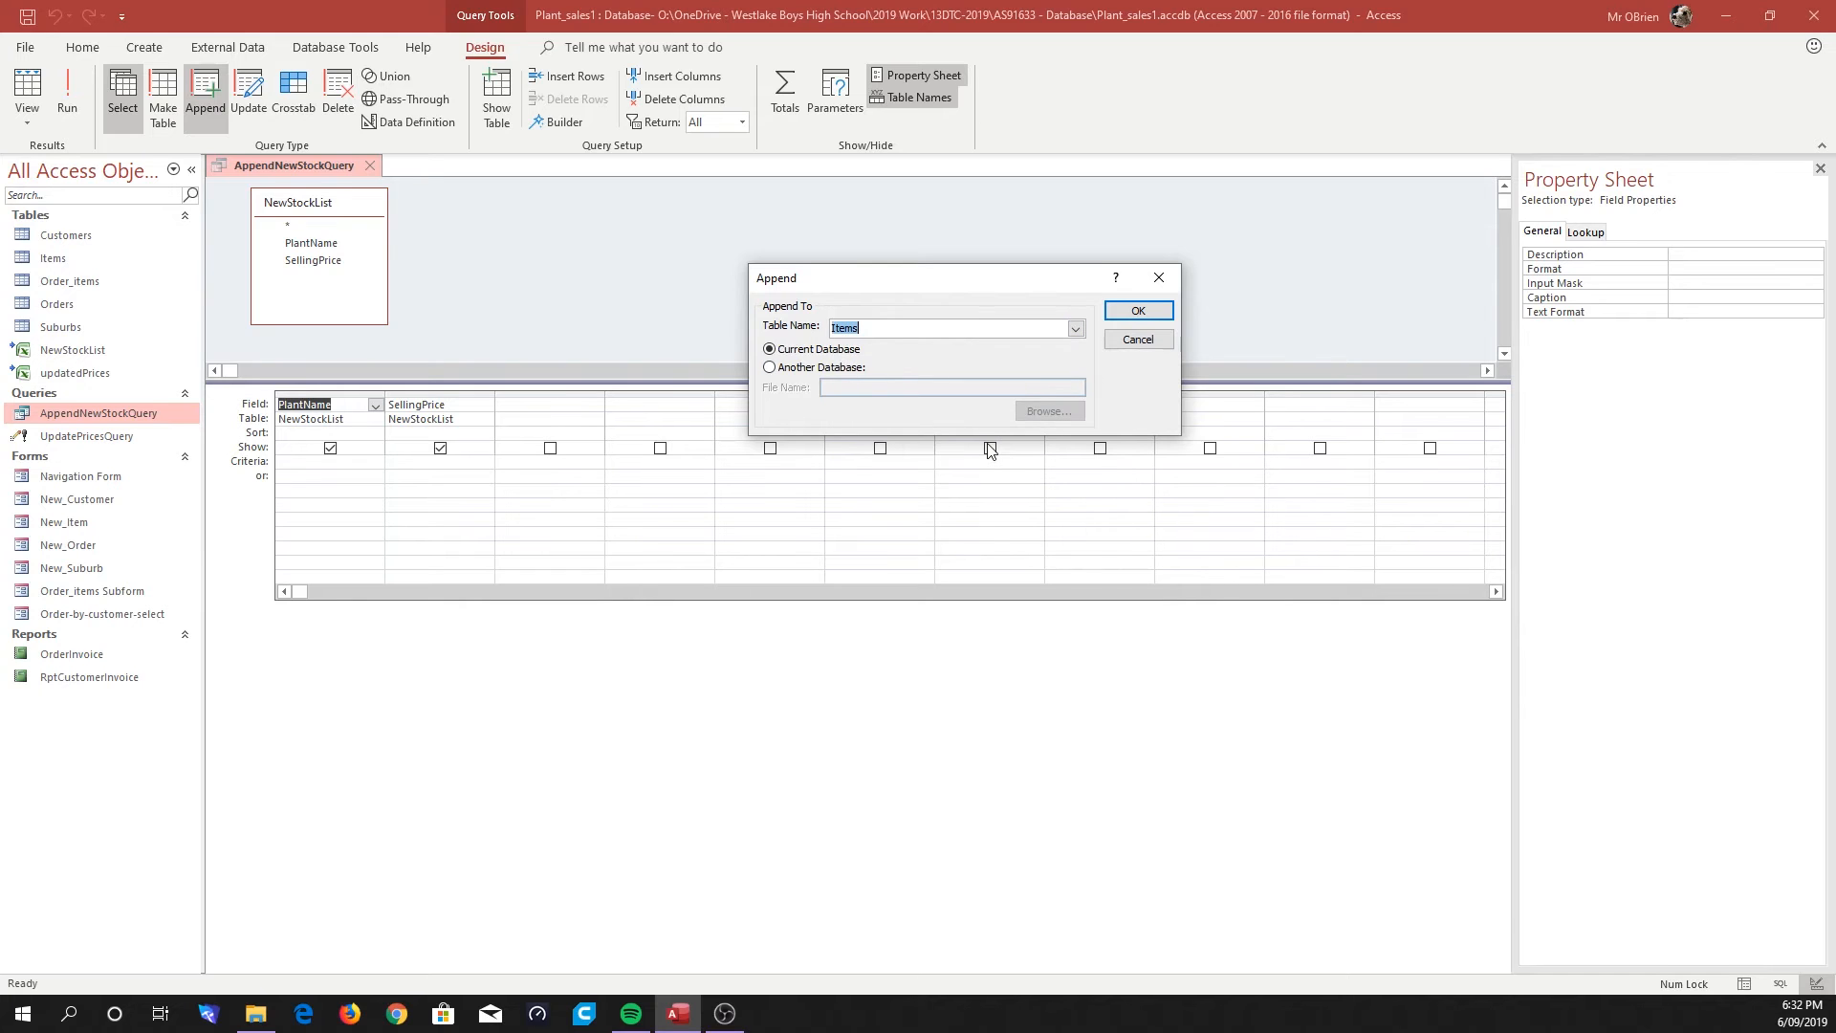
click(1138, 310)
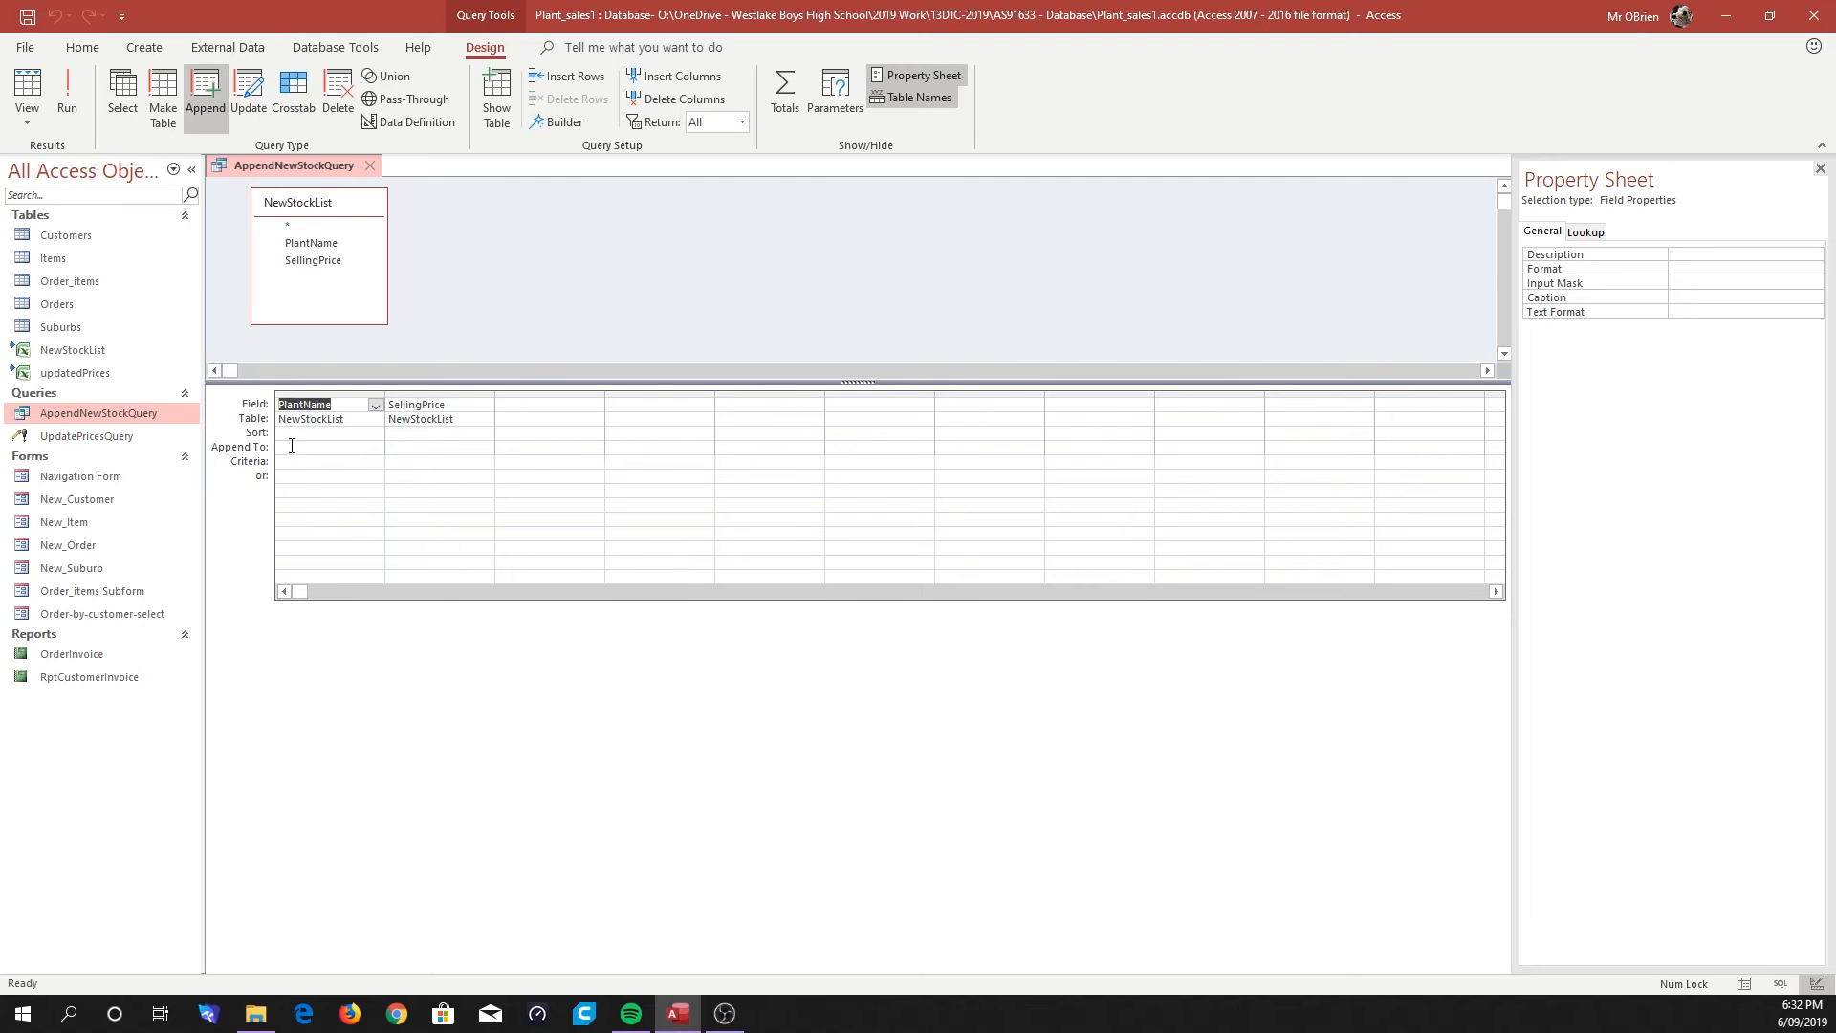
mouse_move(886, 444)
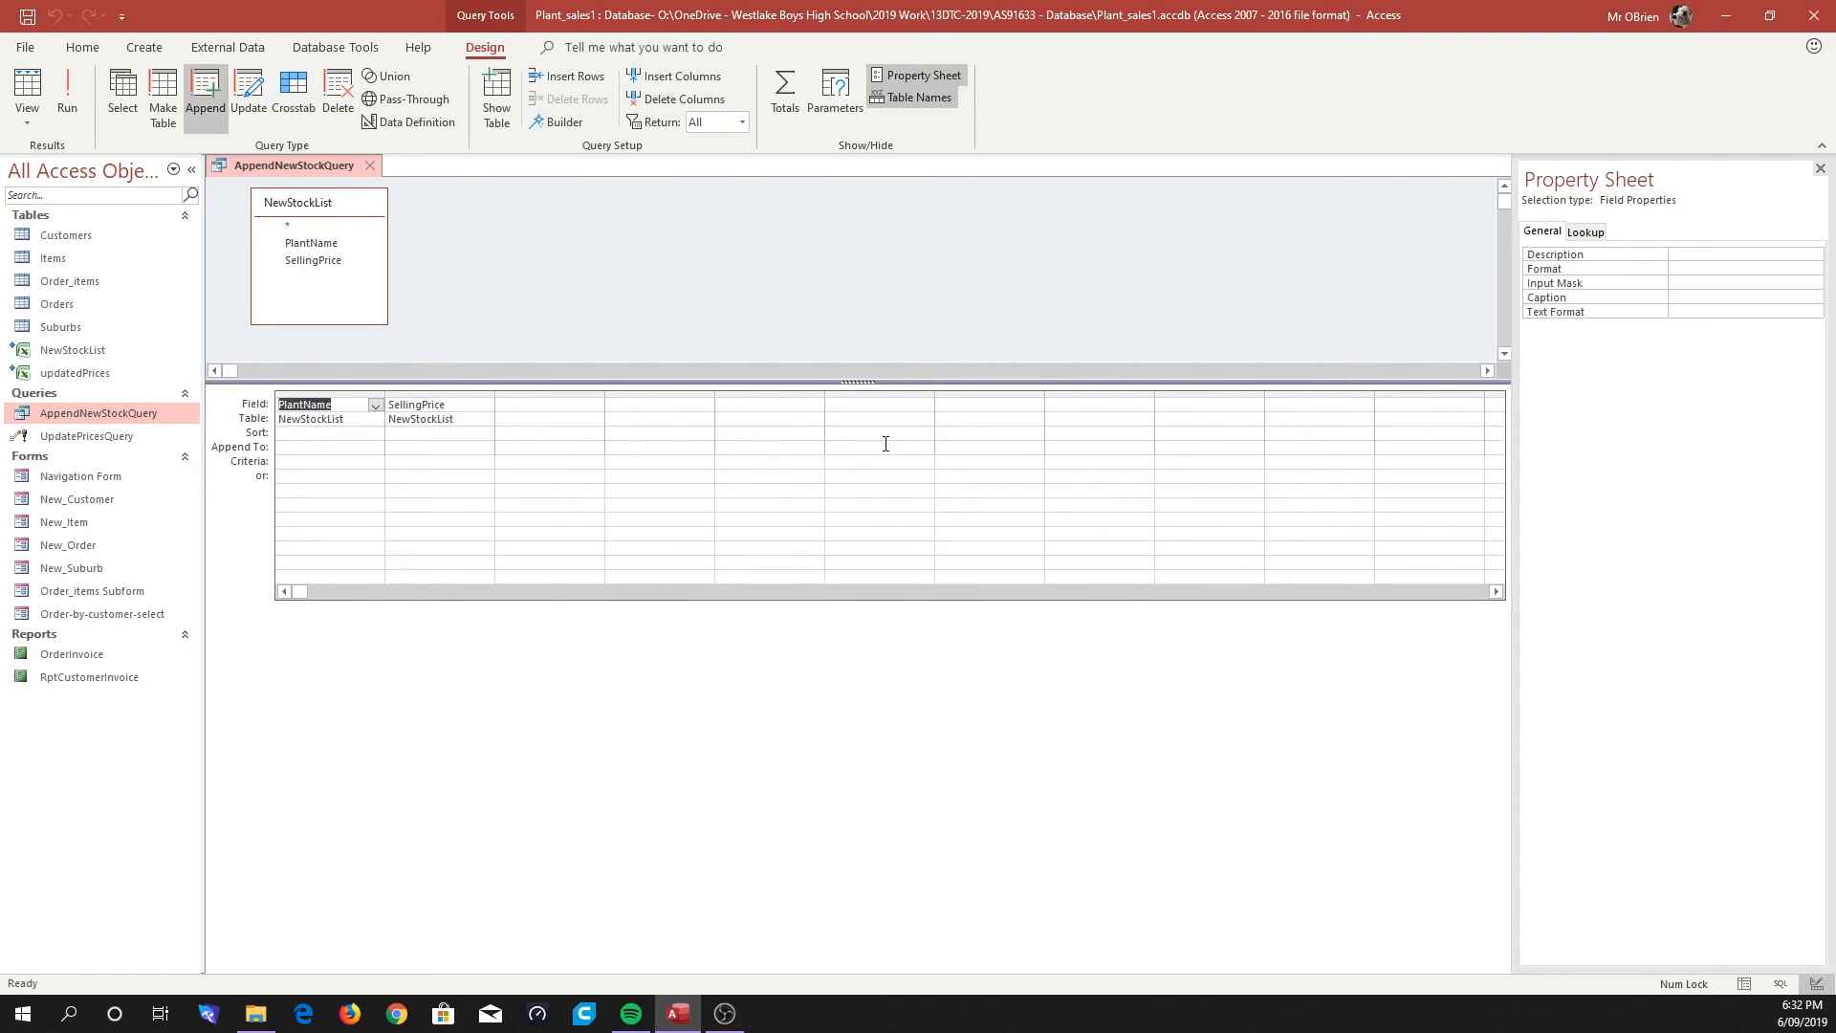
mouse_move(250, 453)
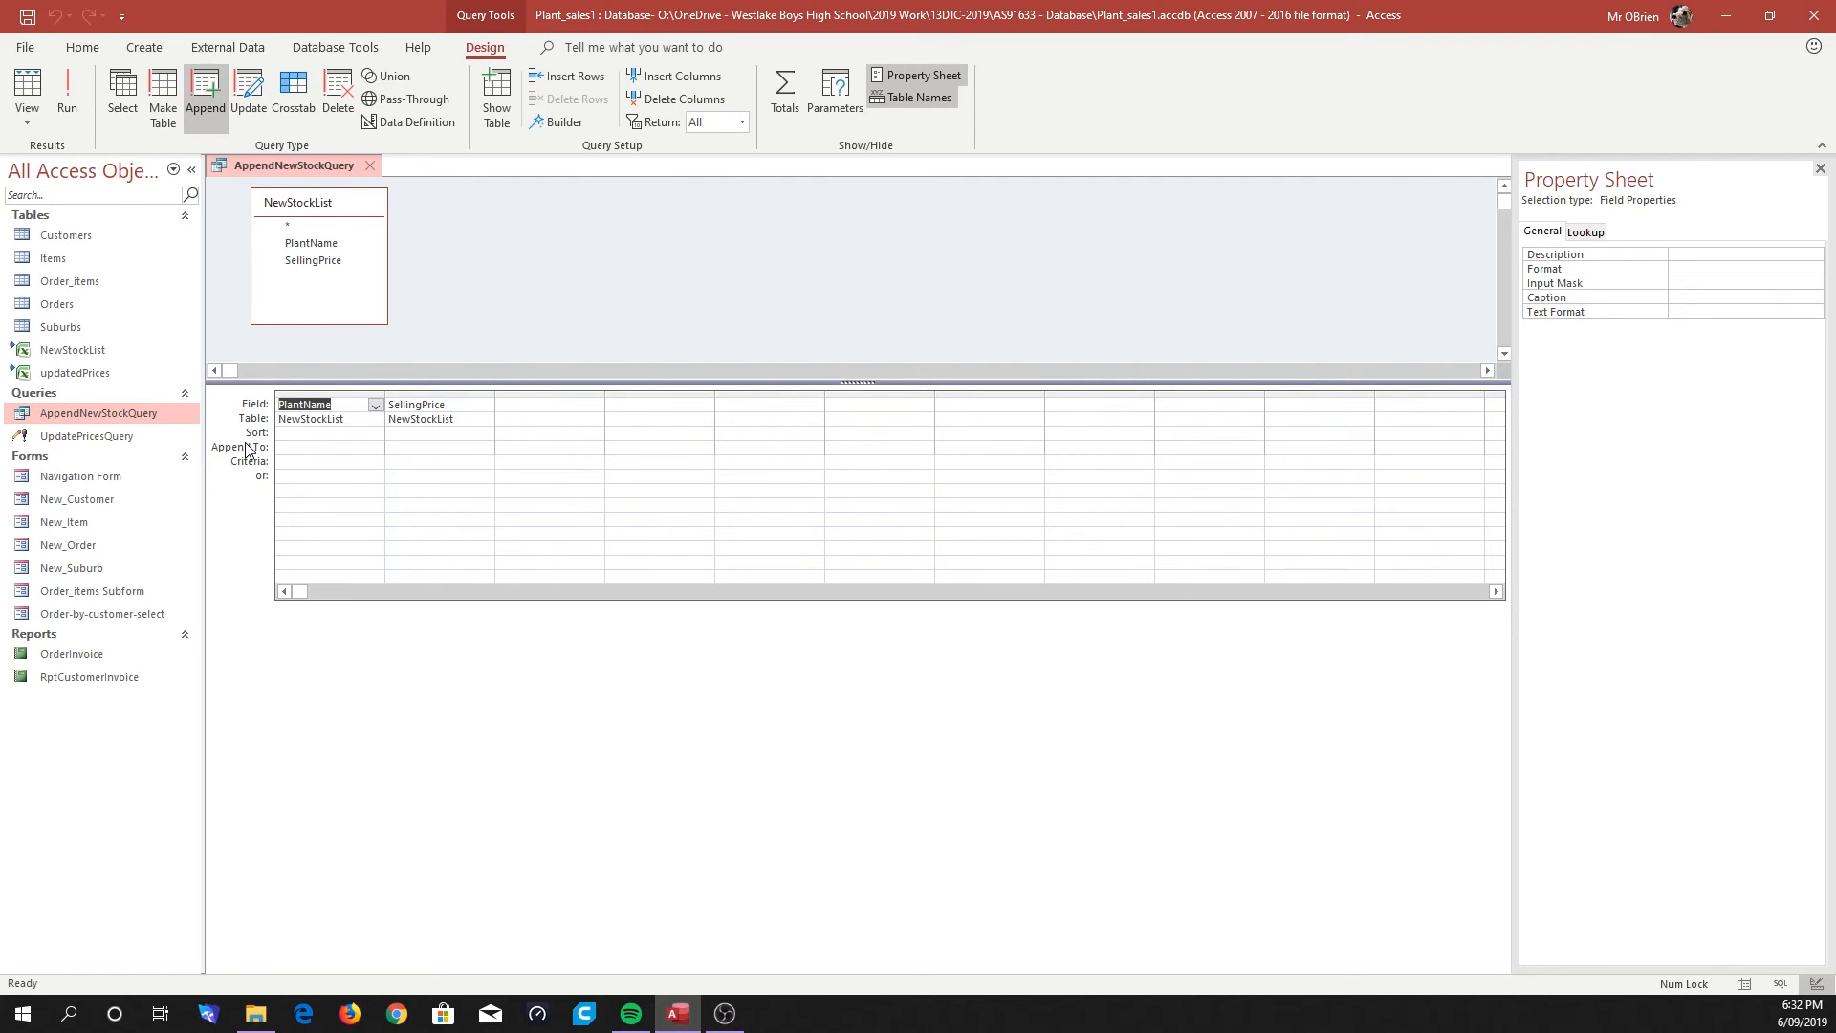
Map PlantName to Item_name and SellingPrice to Current_Price in the Append To row.
click(376, 447)
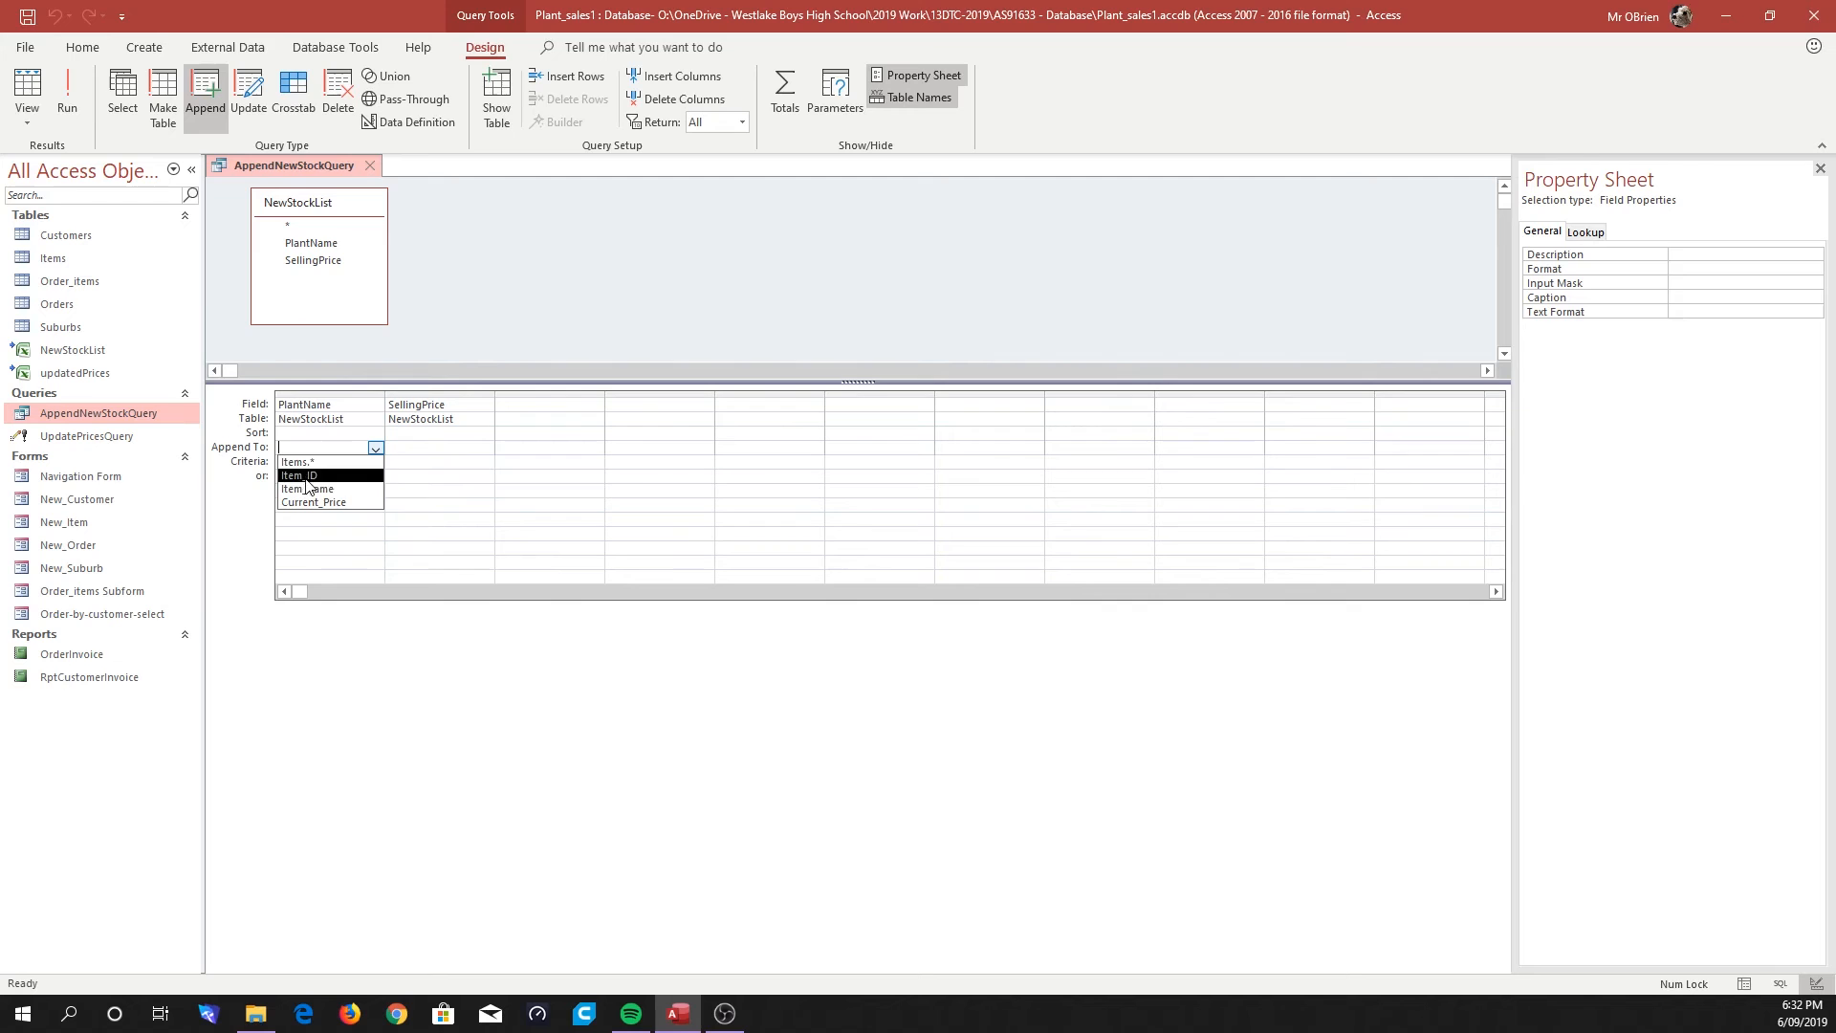
click(306, 489)
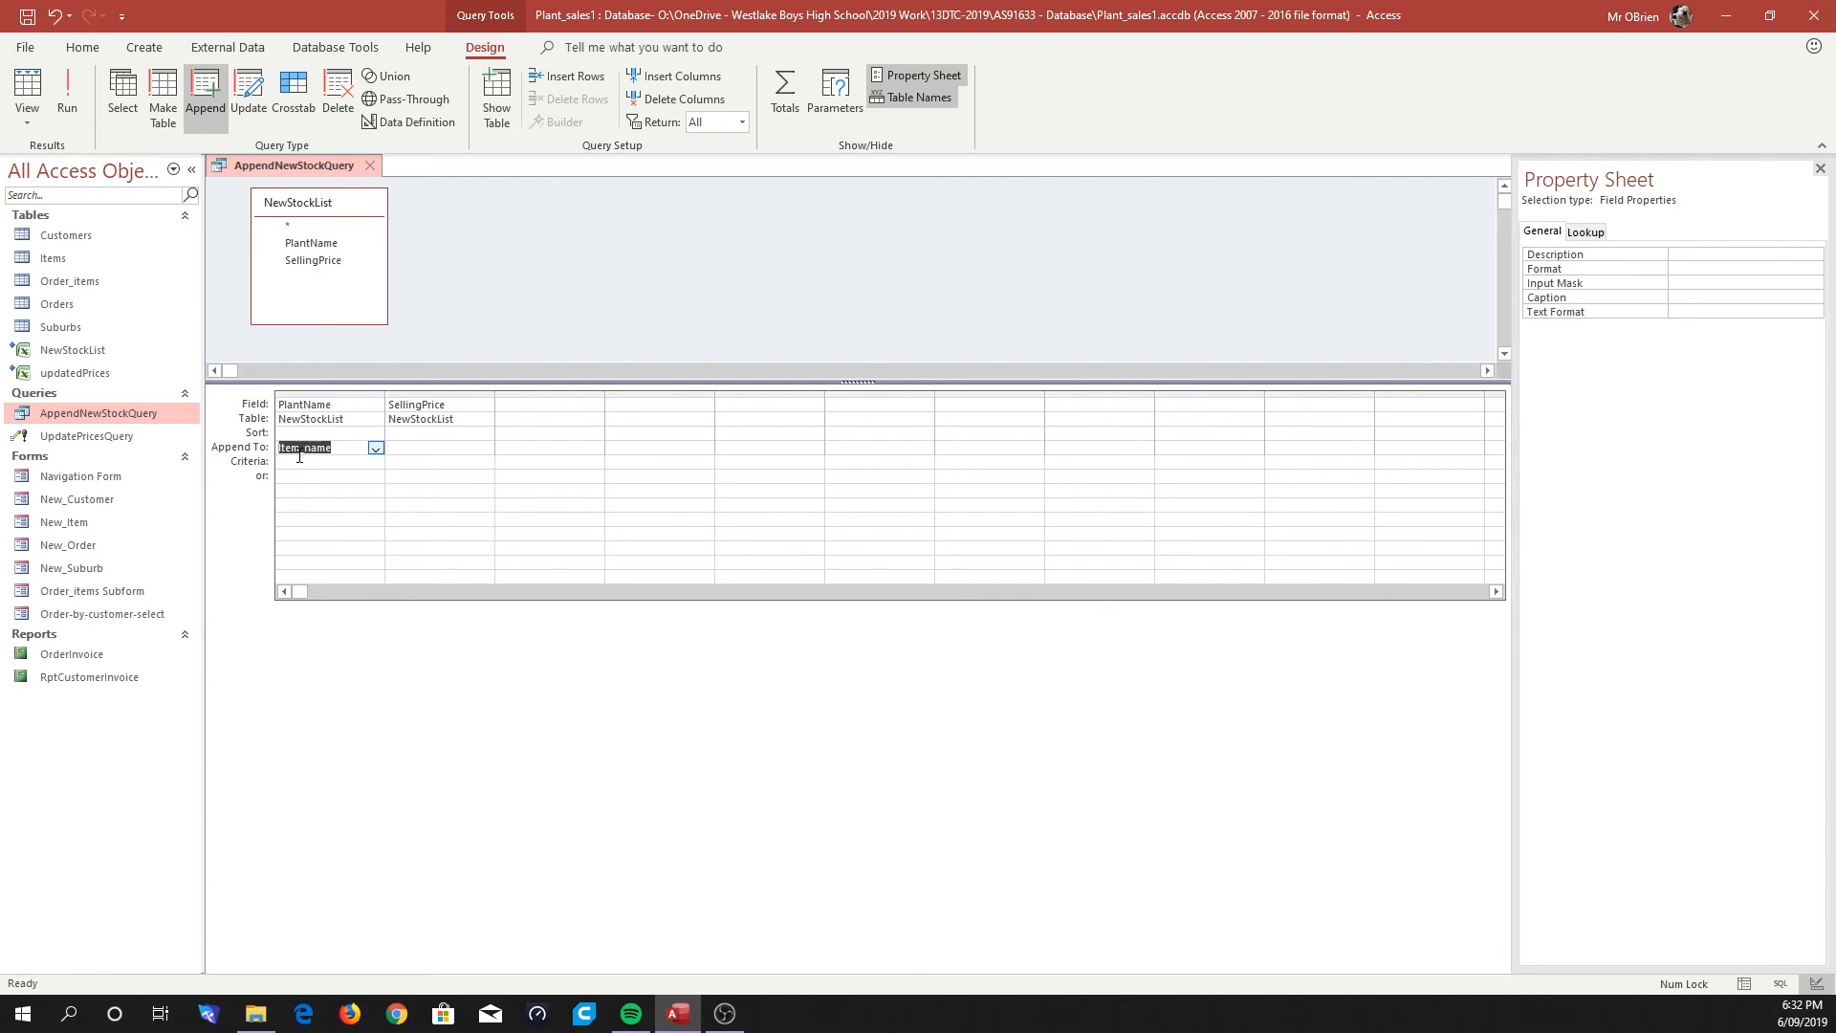
click(484, 447)
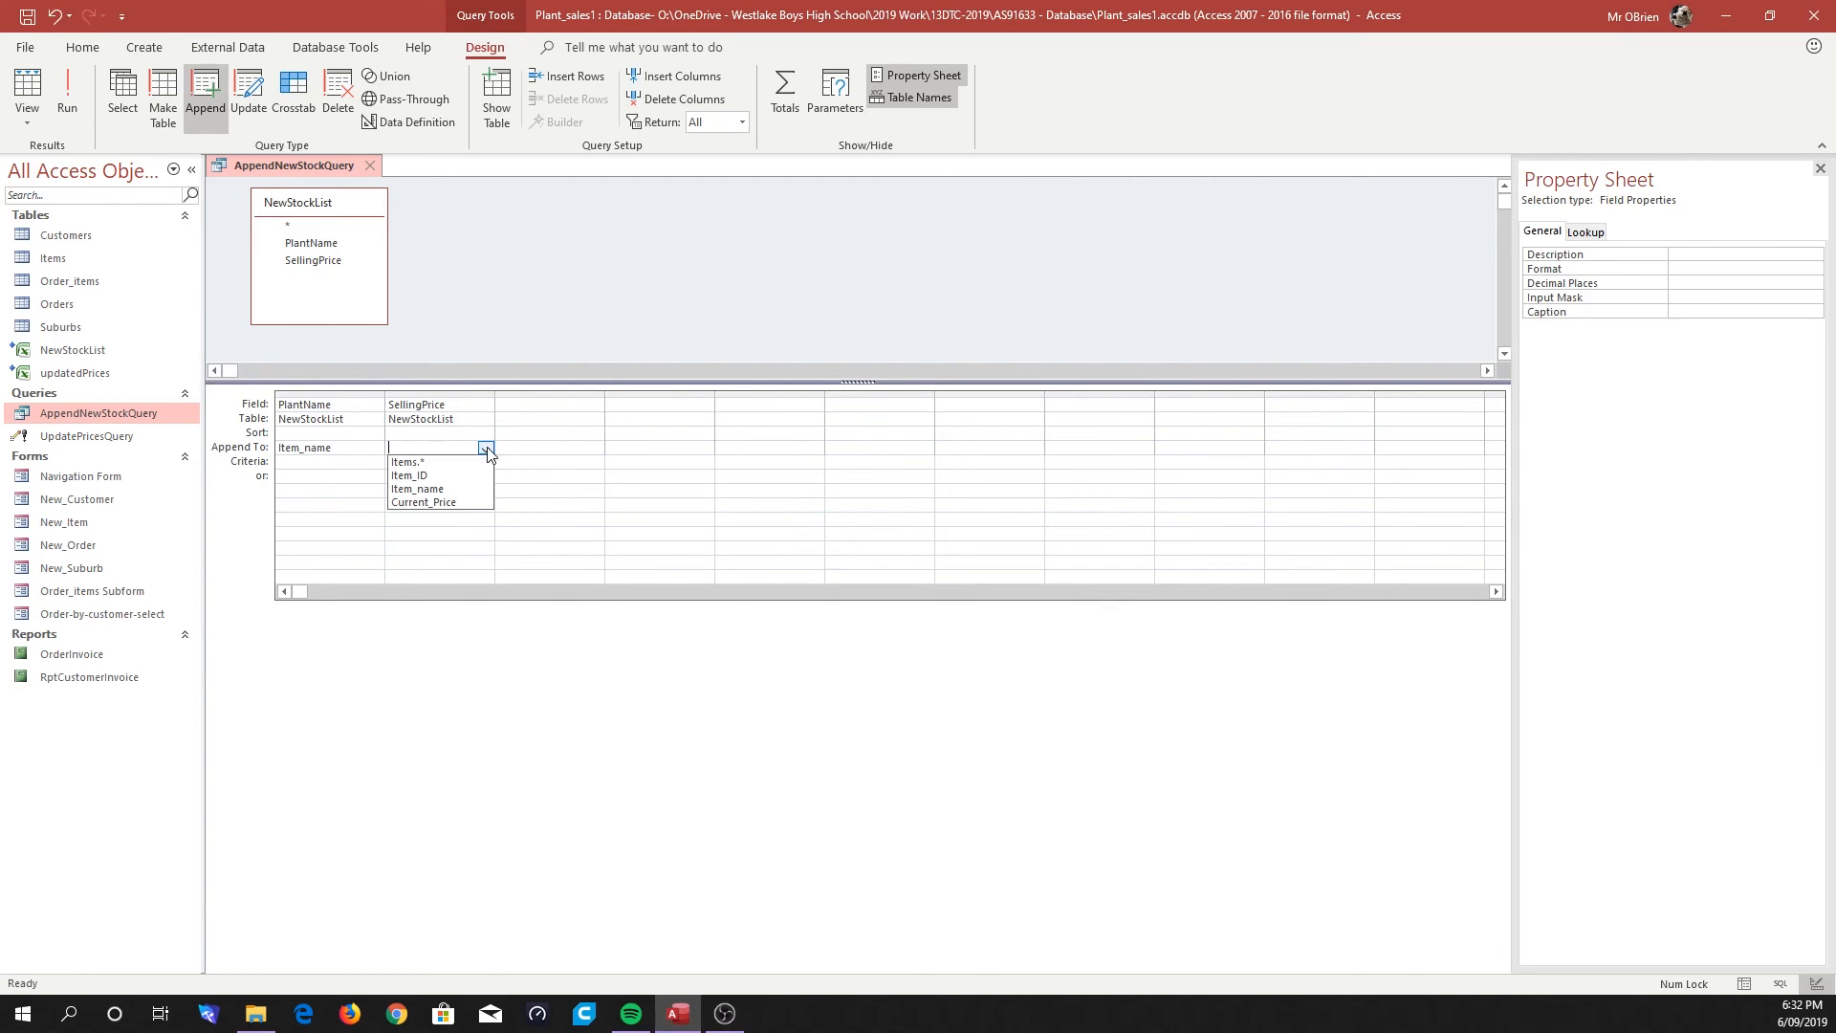
click(422, 502)
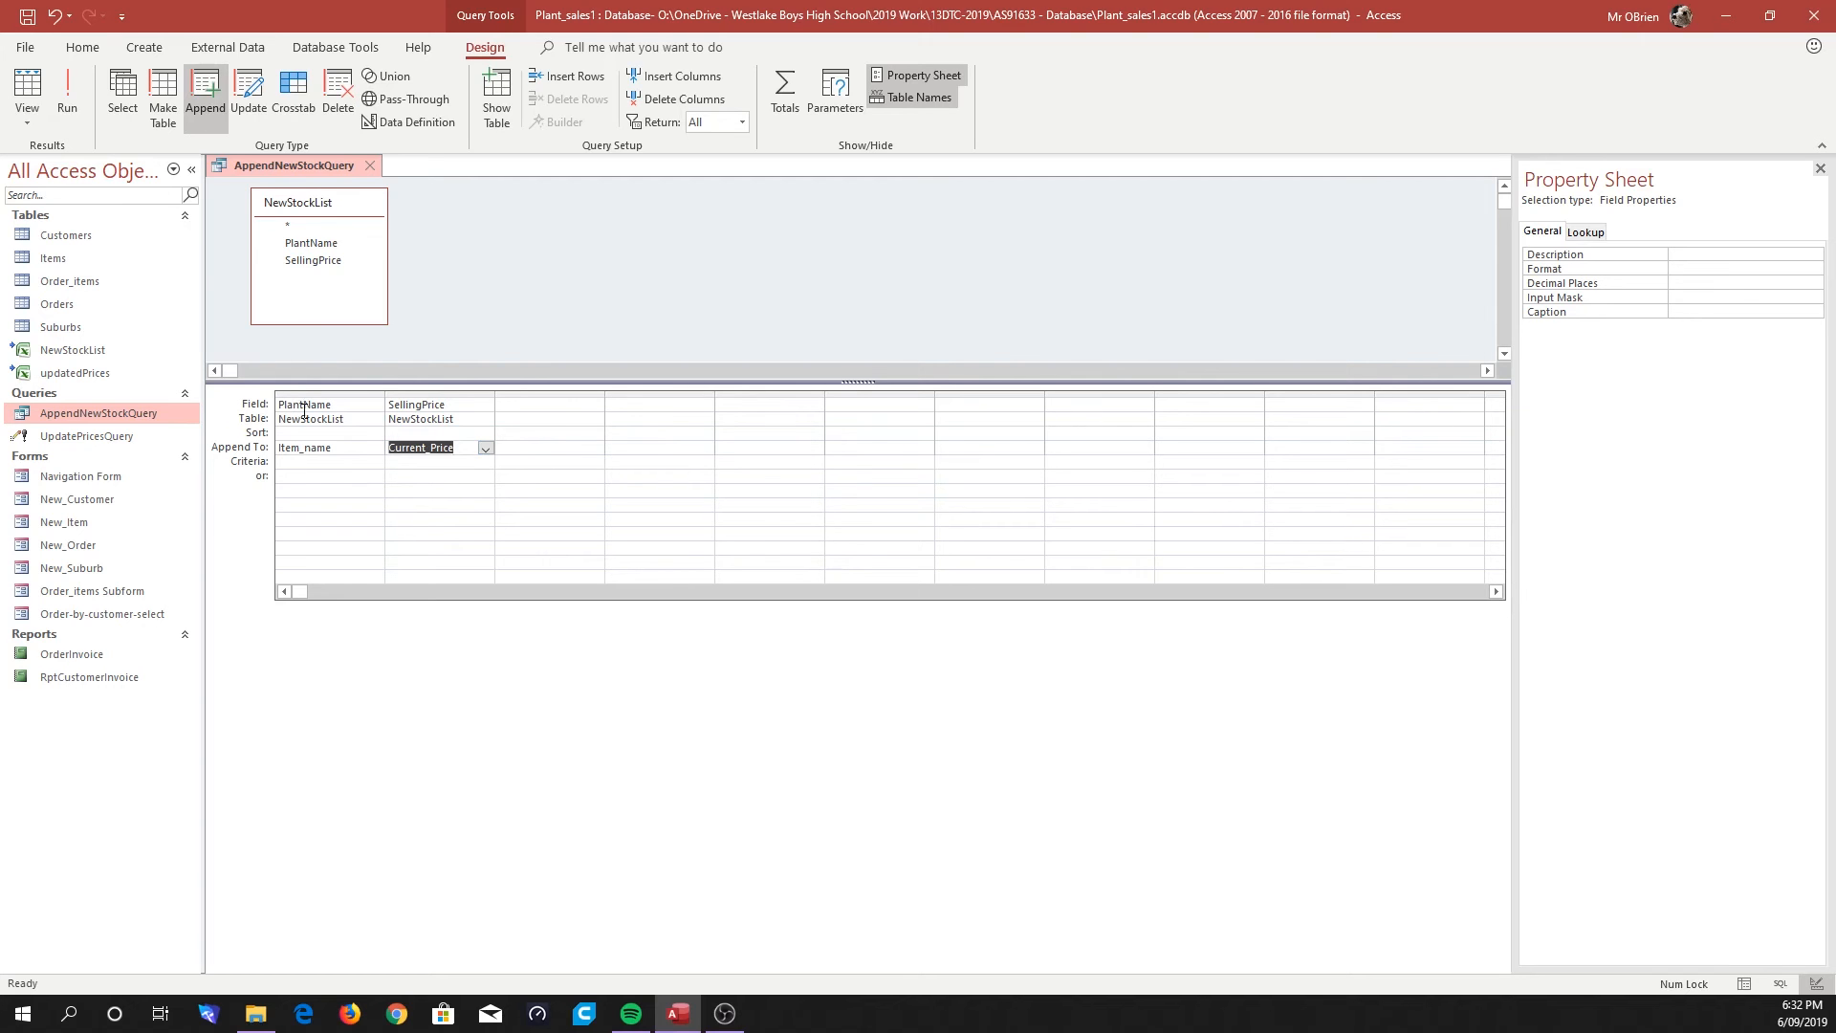
click(456, 404)
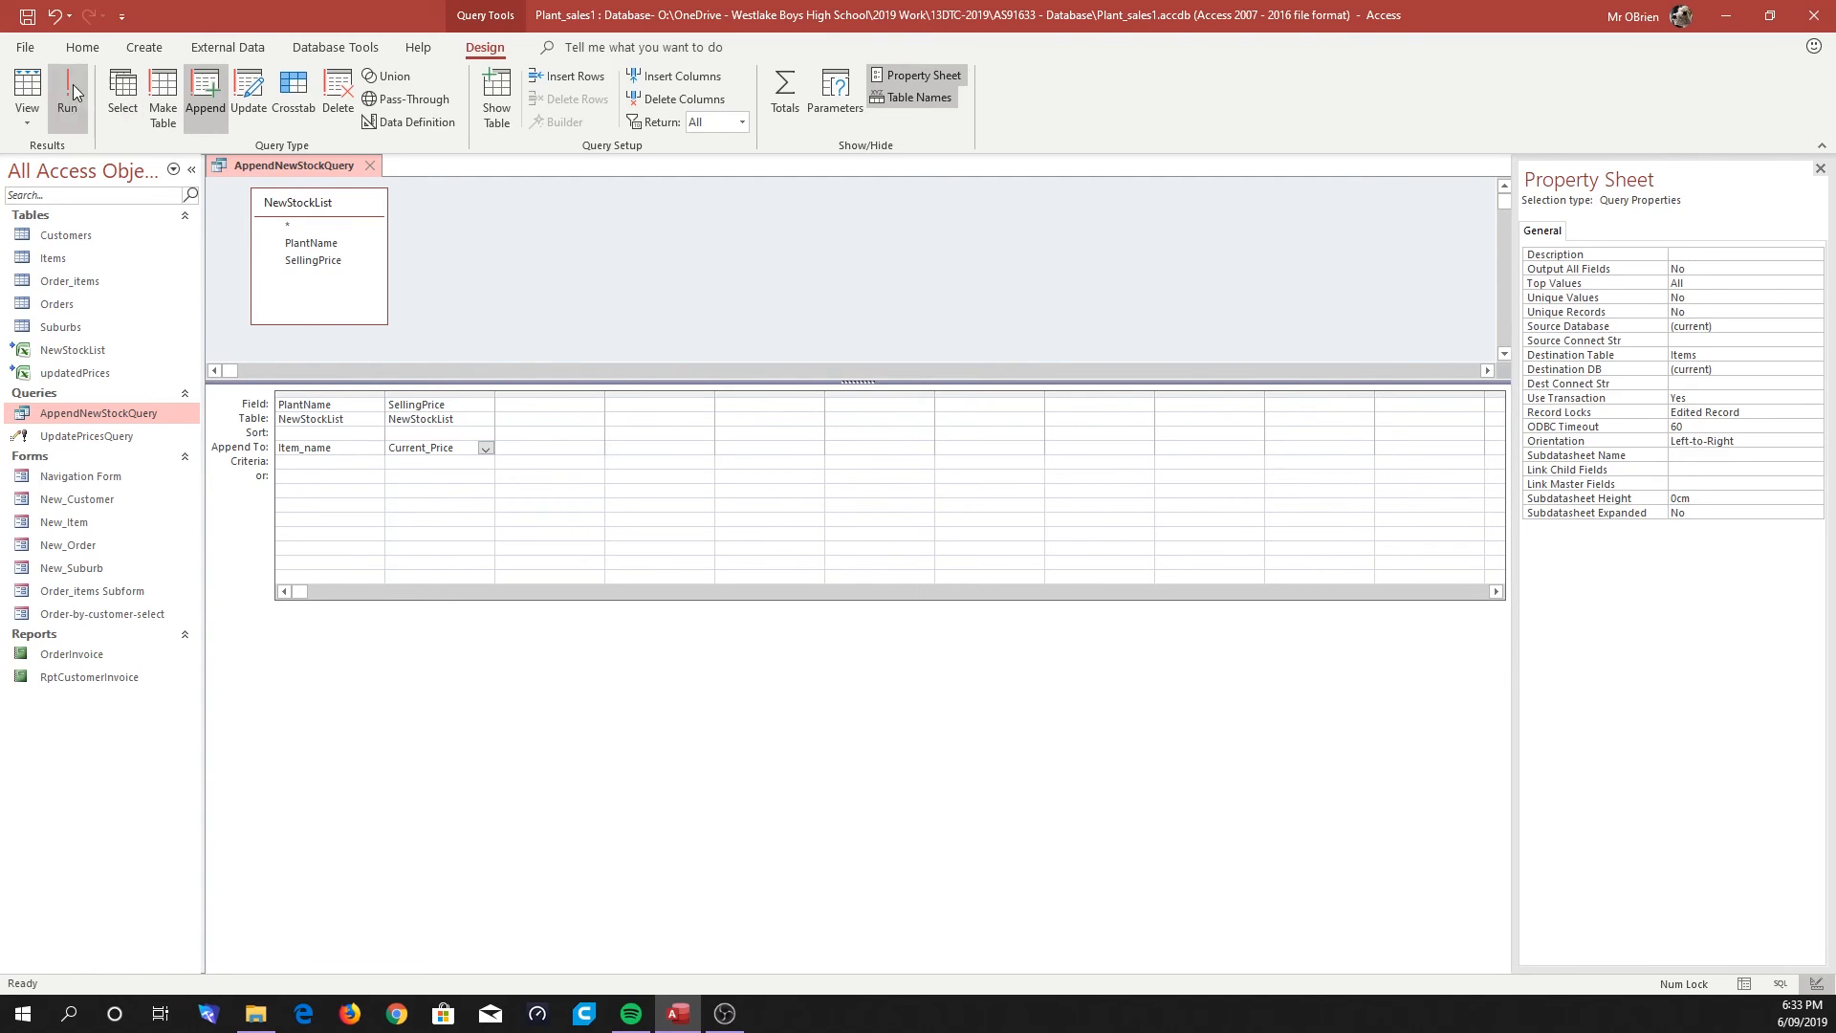
Run AppendNewStockQuery to append 8 rows into Items, then save and close it.
click(69, 86)
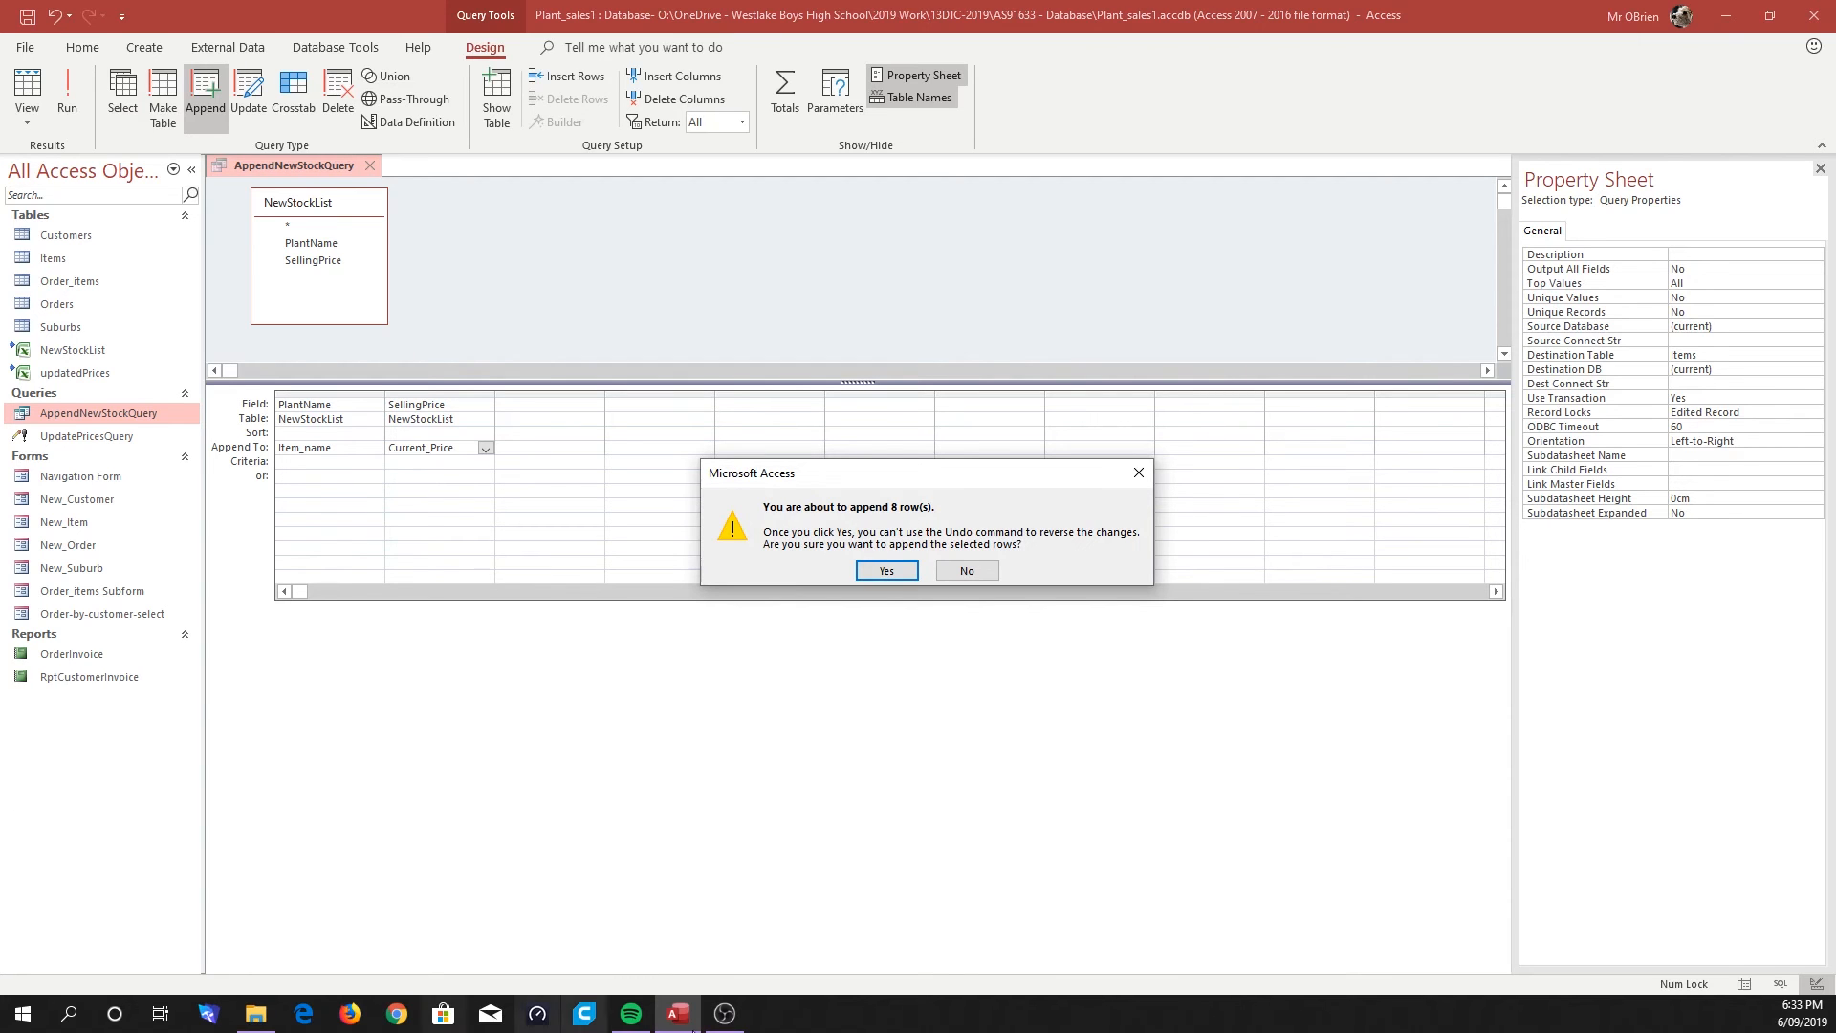
mouse_move(818, 541)
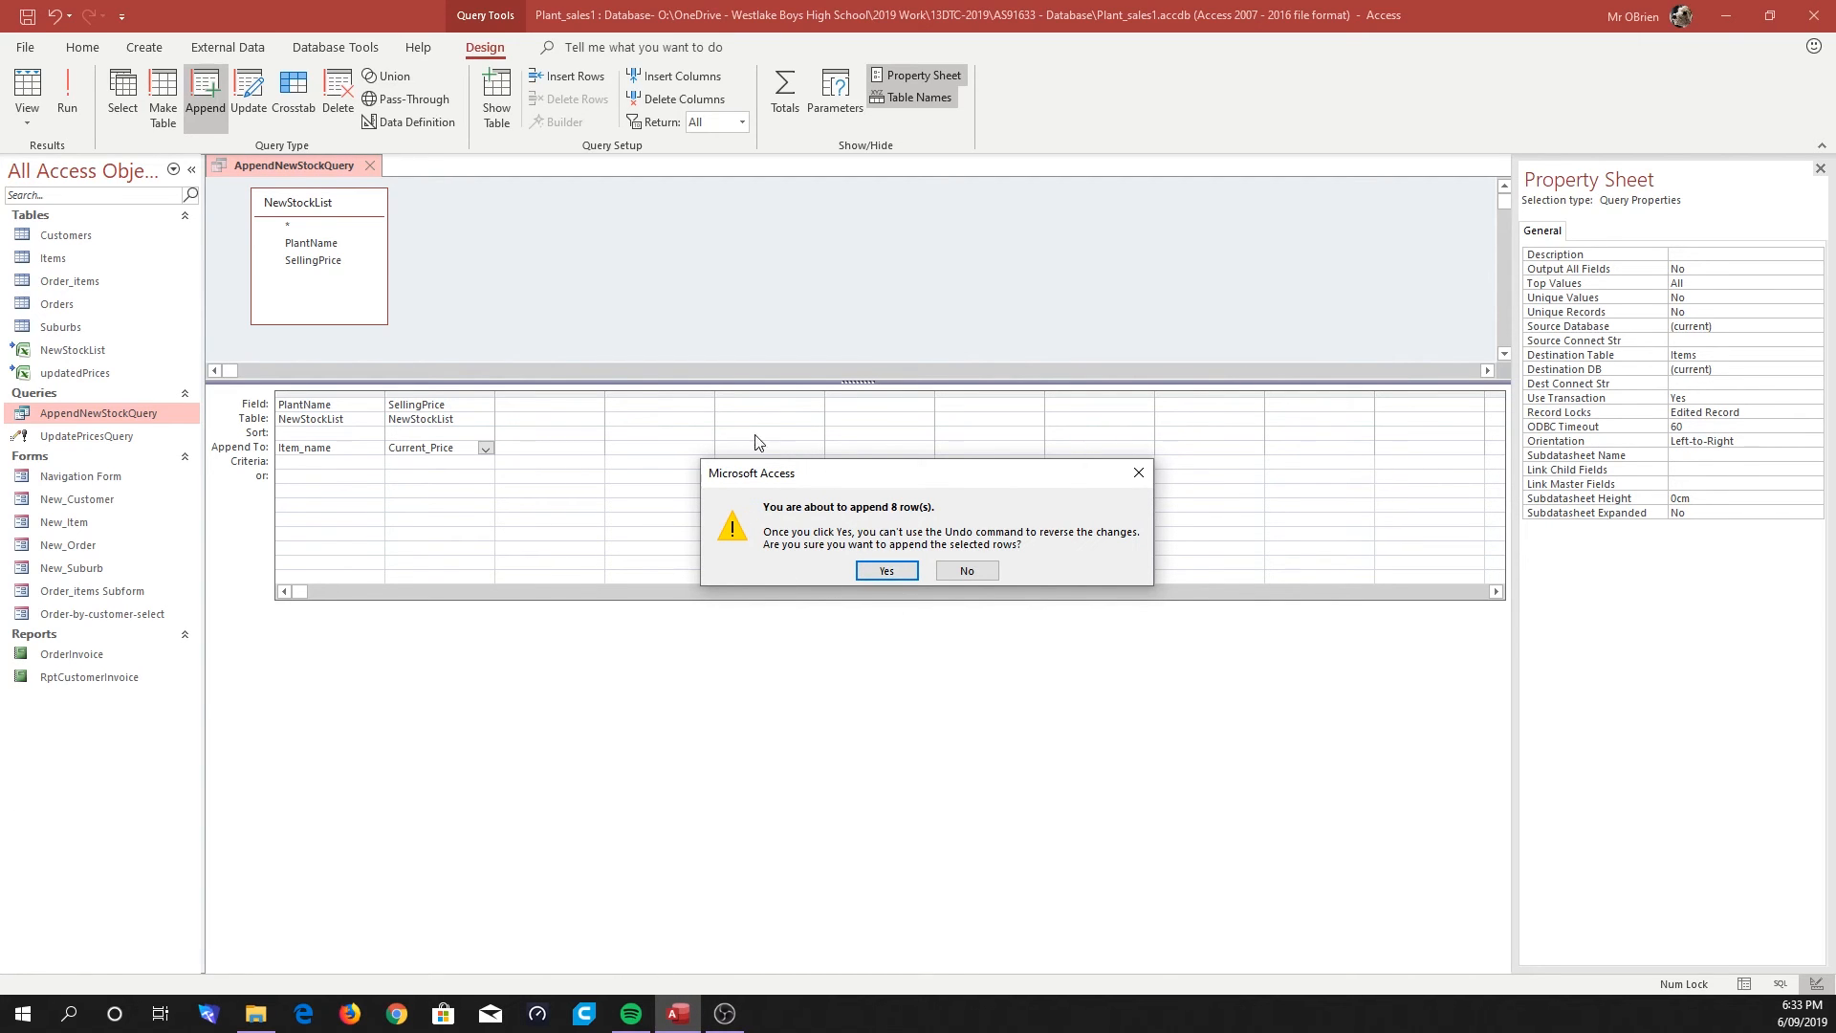
mouse_move(898, 515)
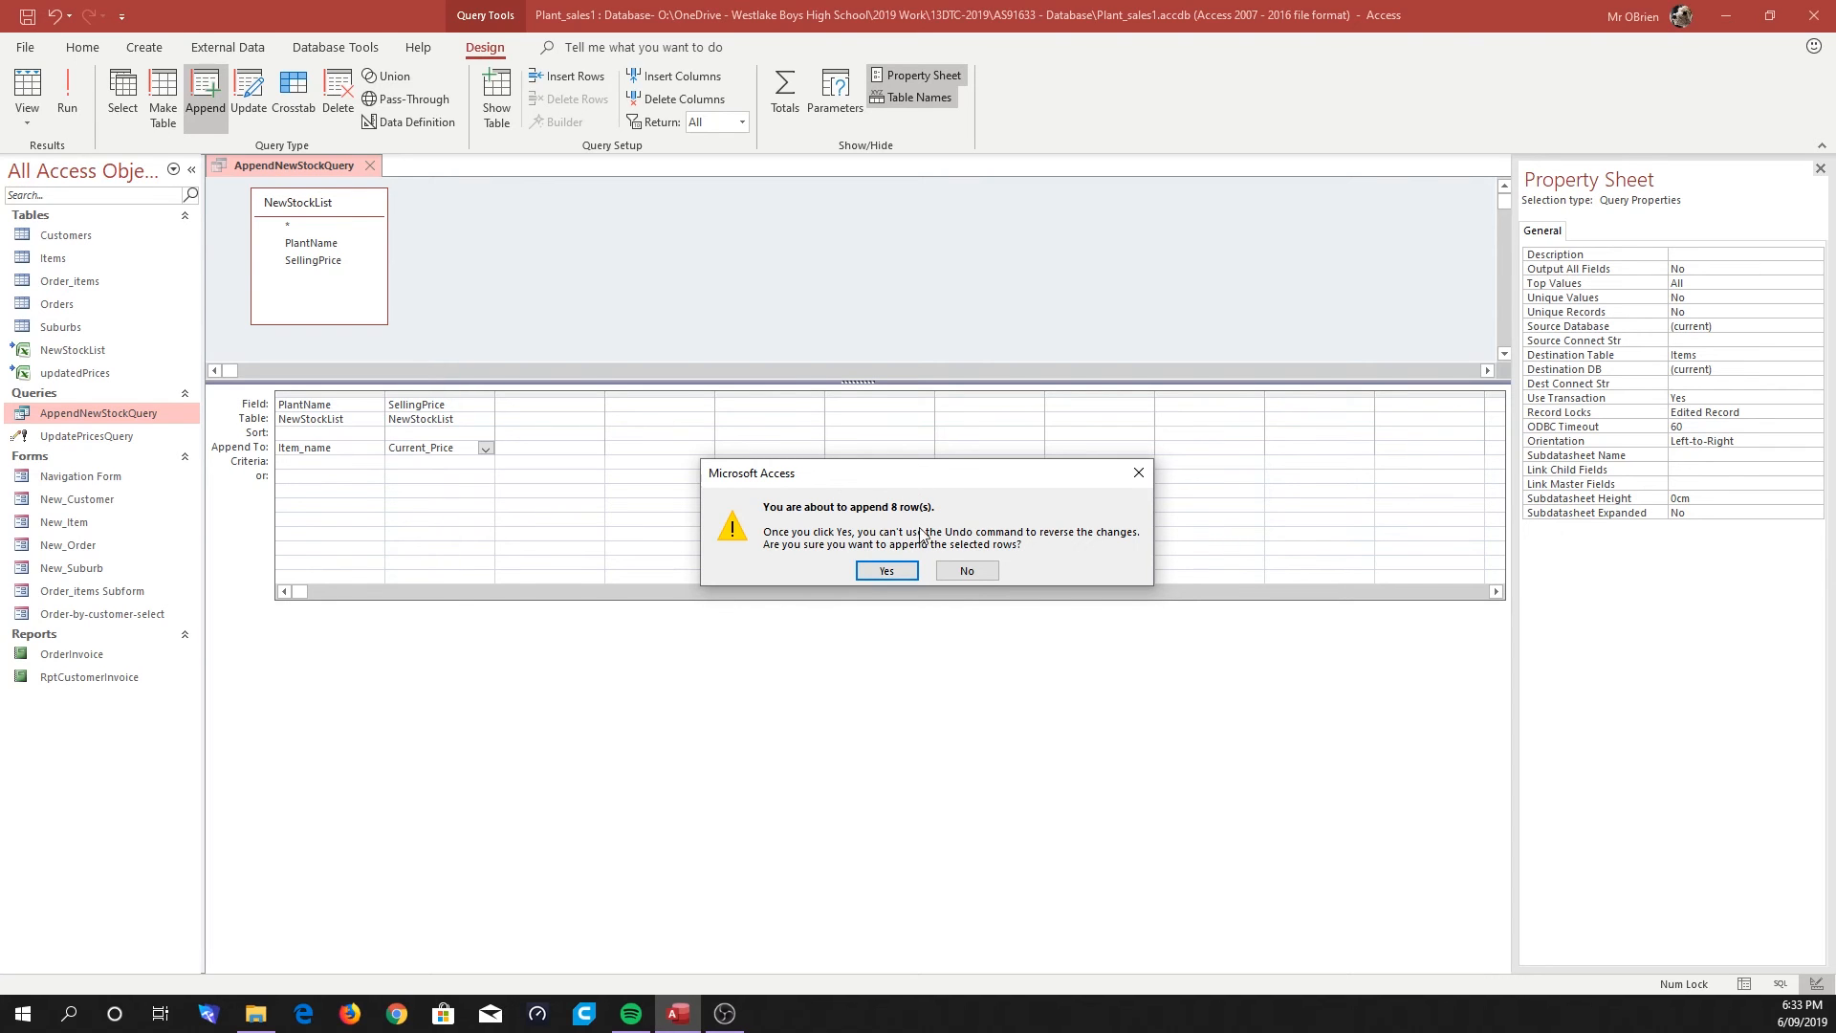
mouse_move(904, 512)
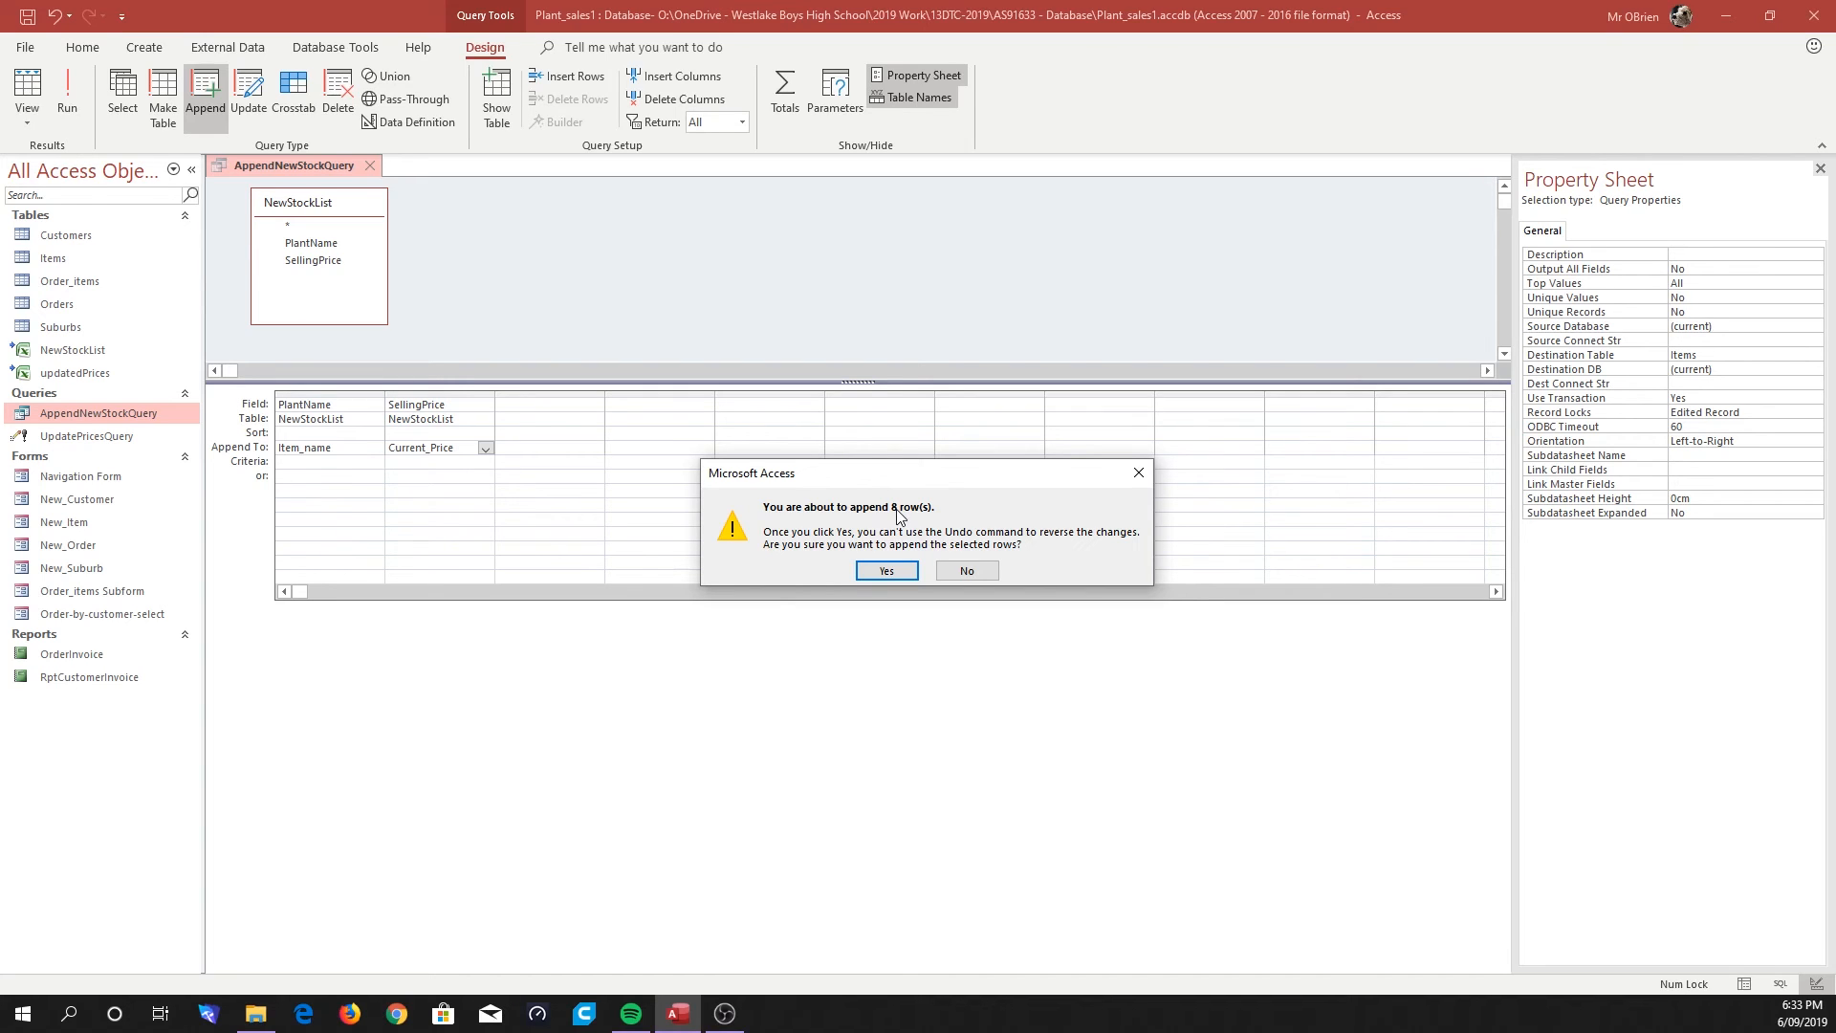
mouse_move(462, 299)
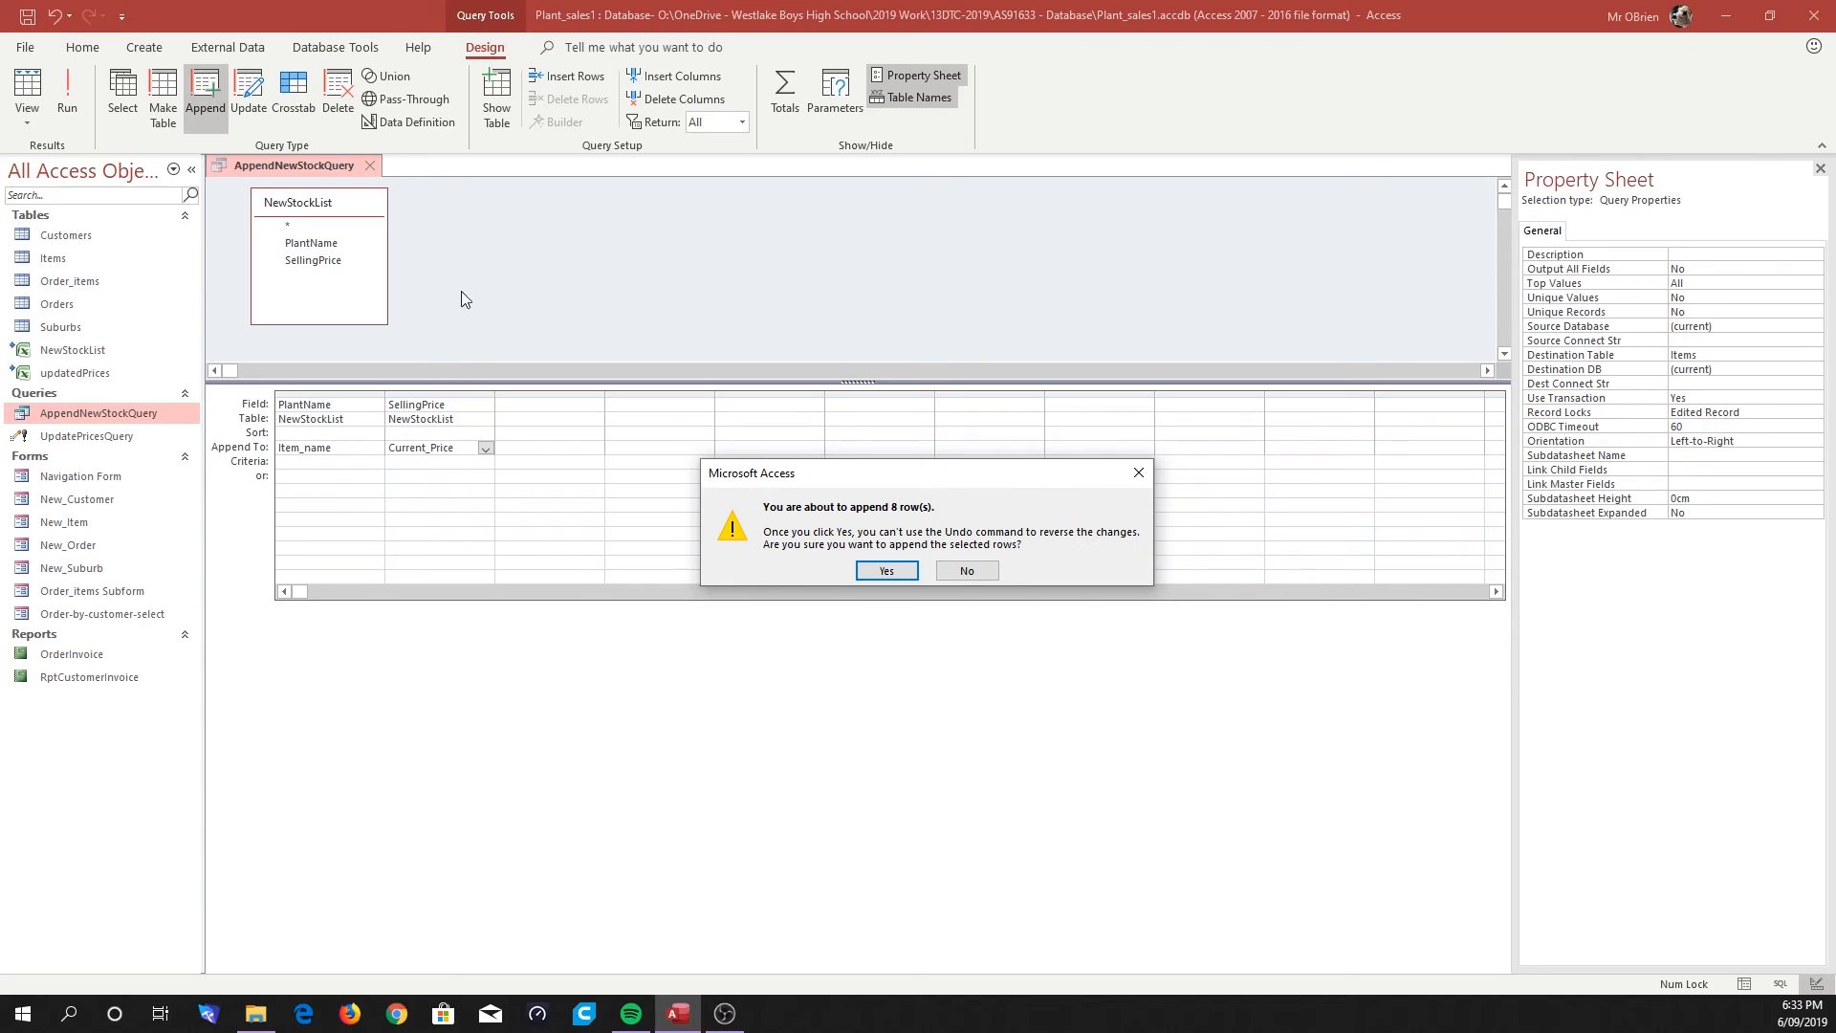
mouse_move(304, 360)
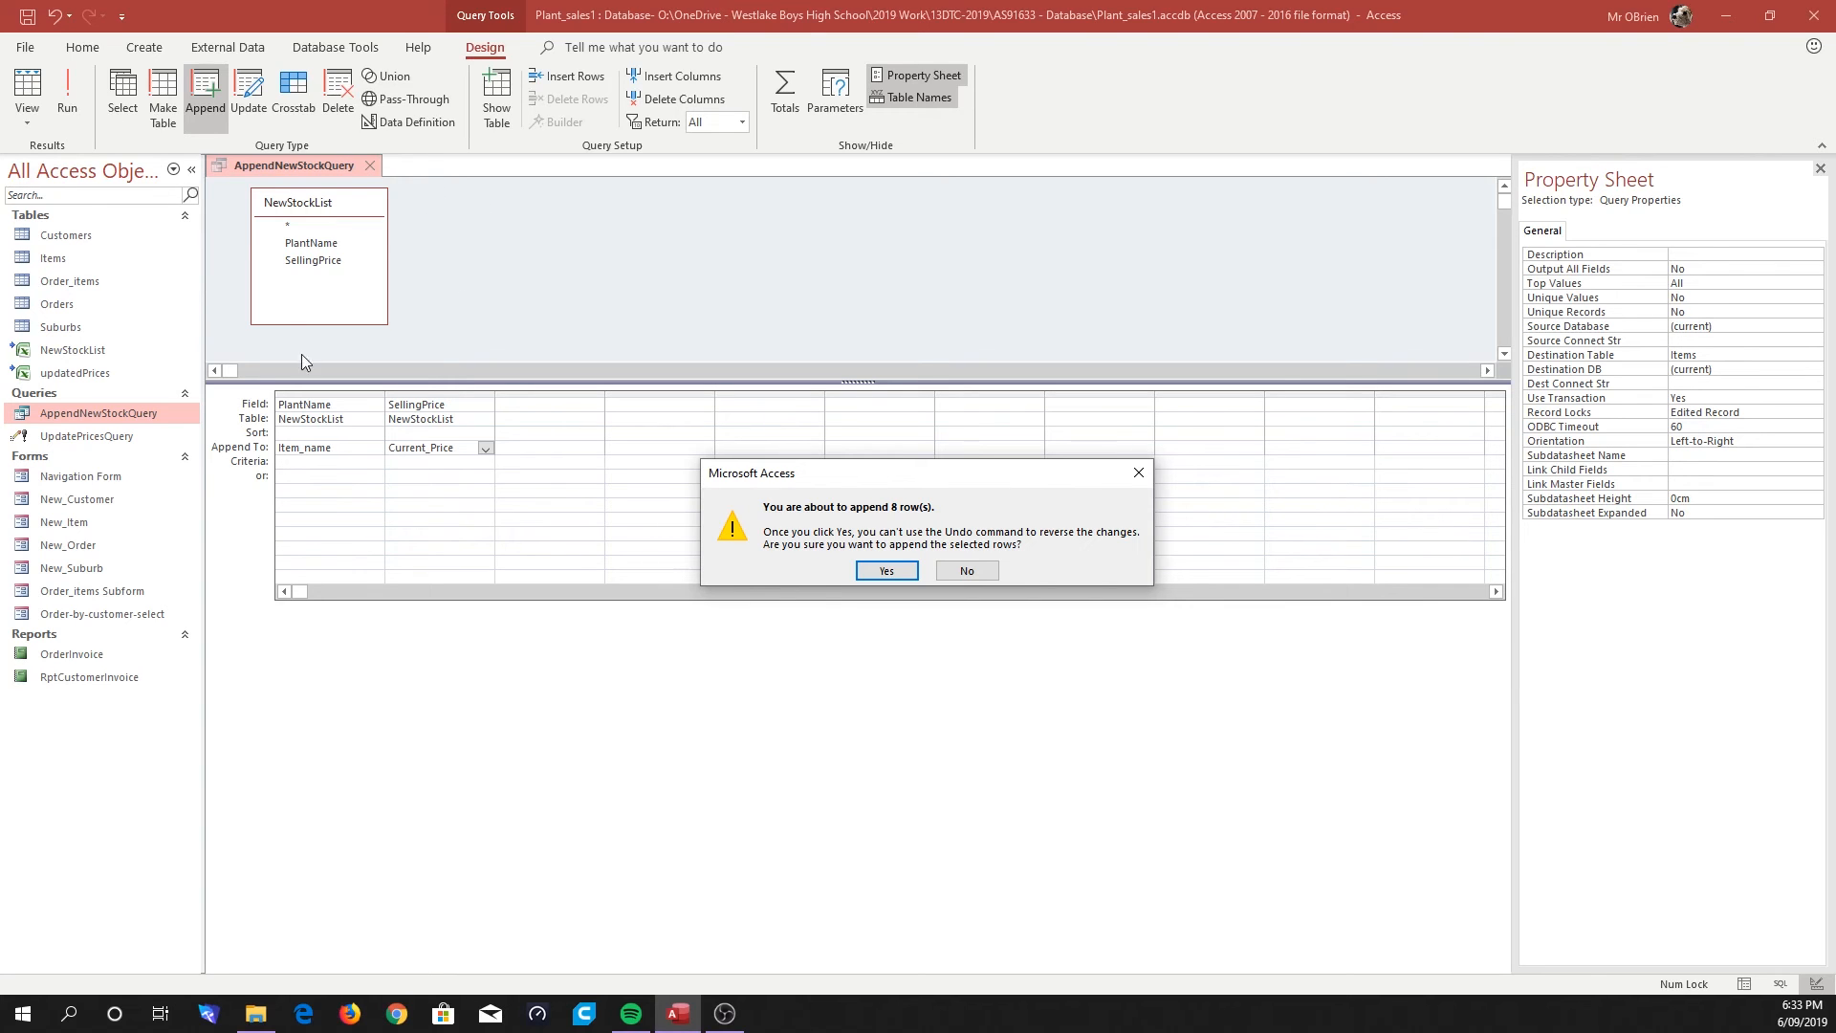
mouse_move(932, 490)
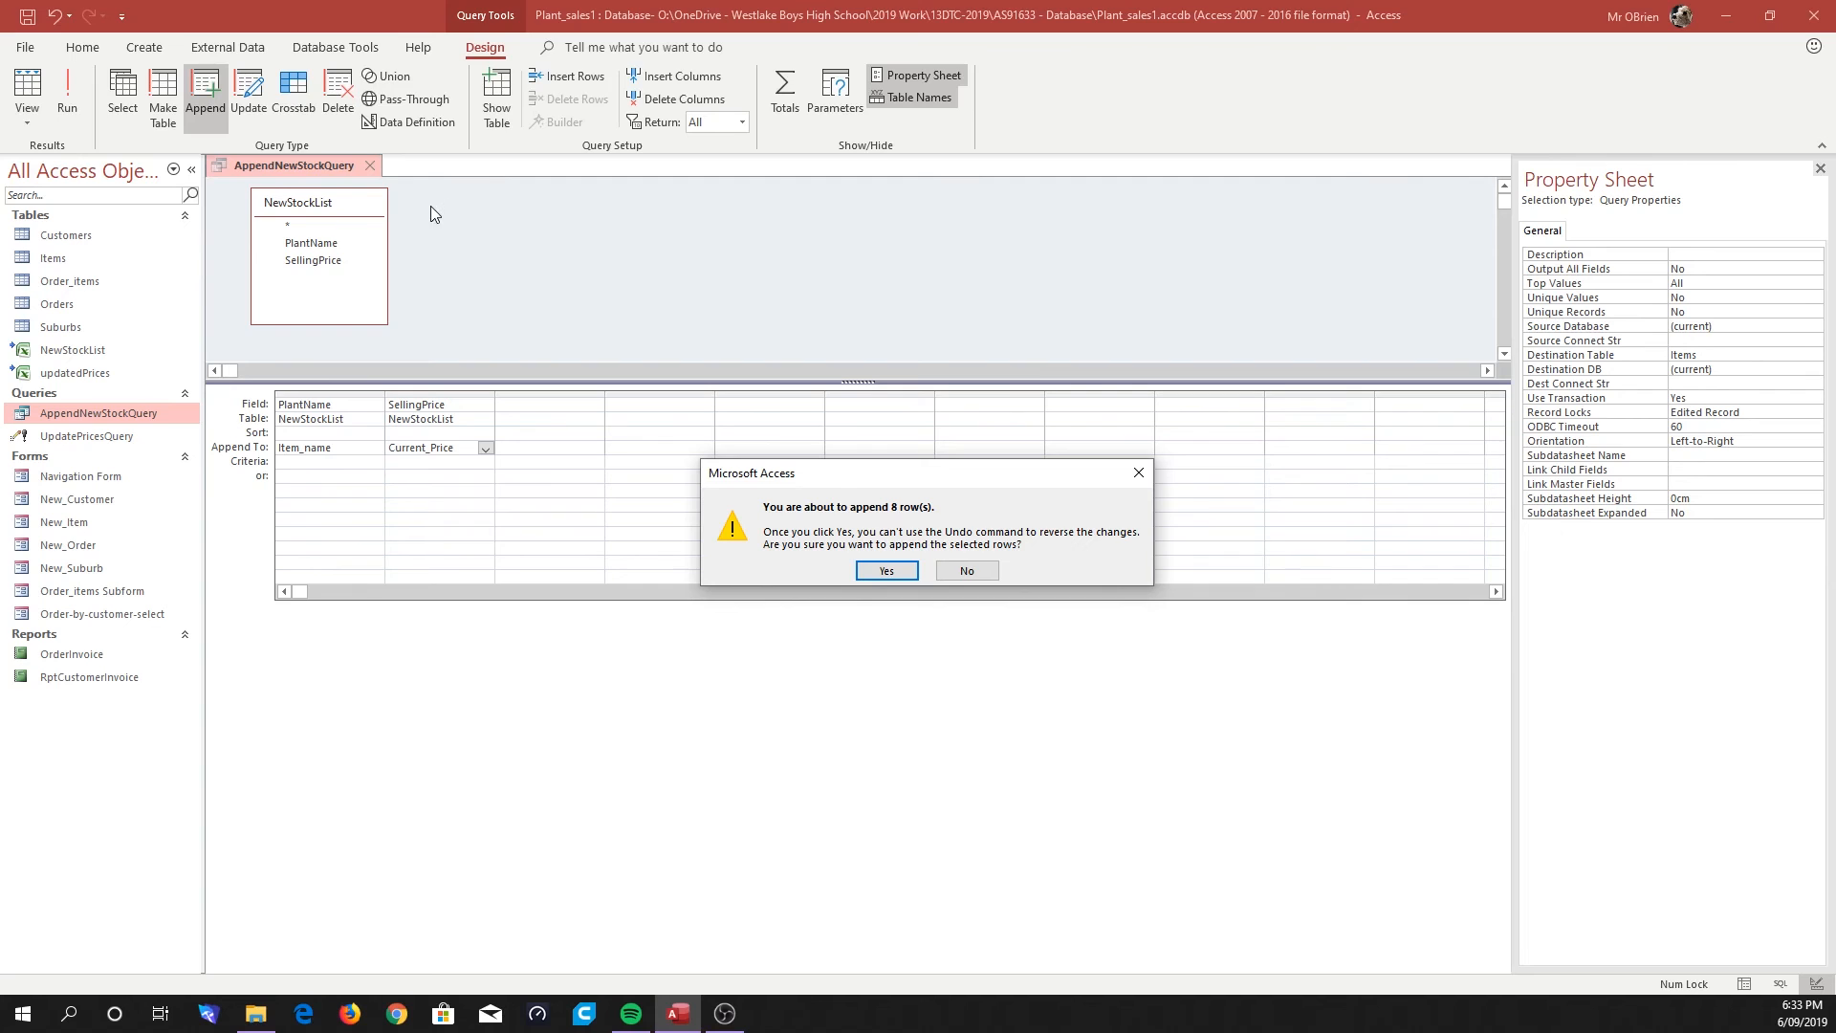
mouse_move(476, 324)
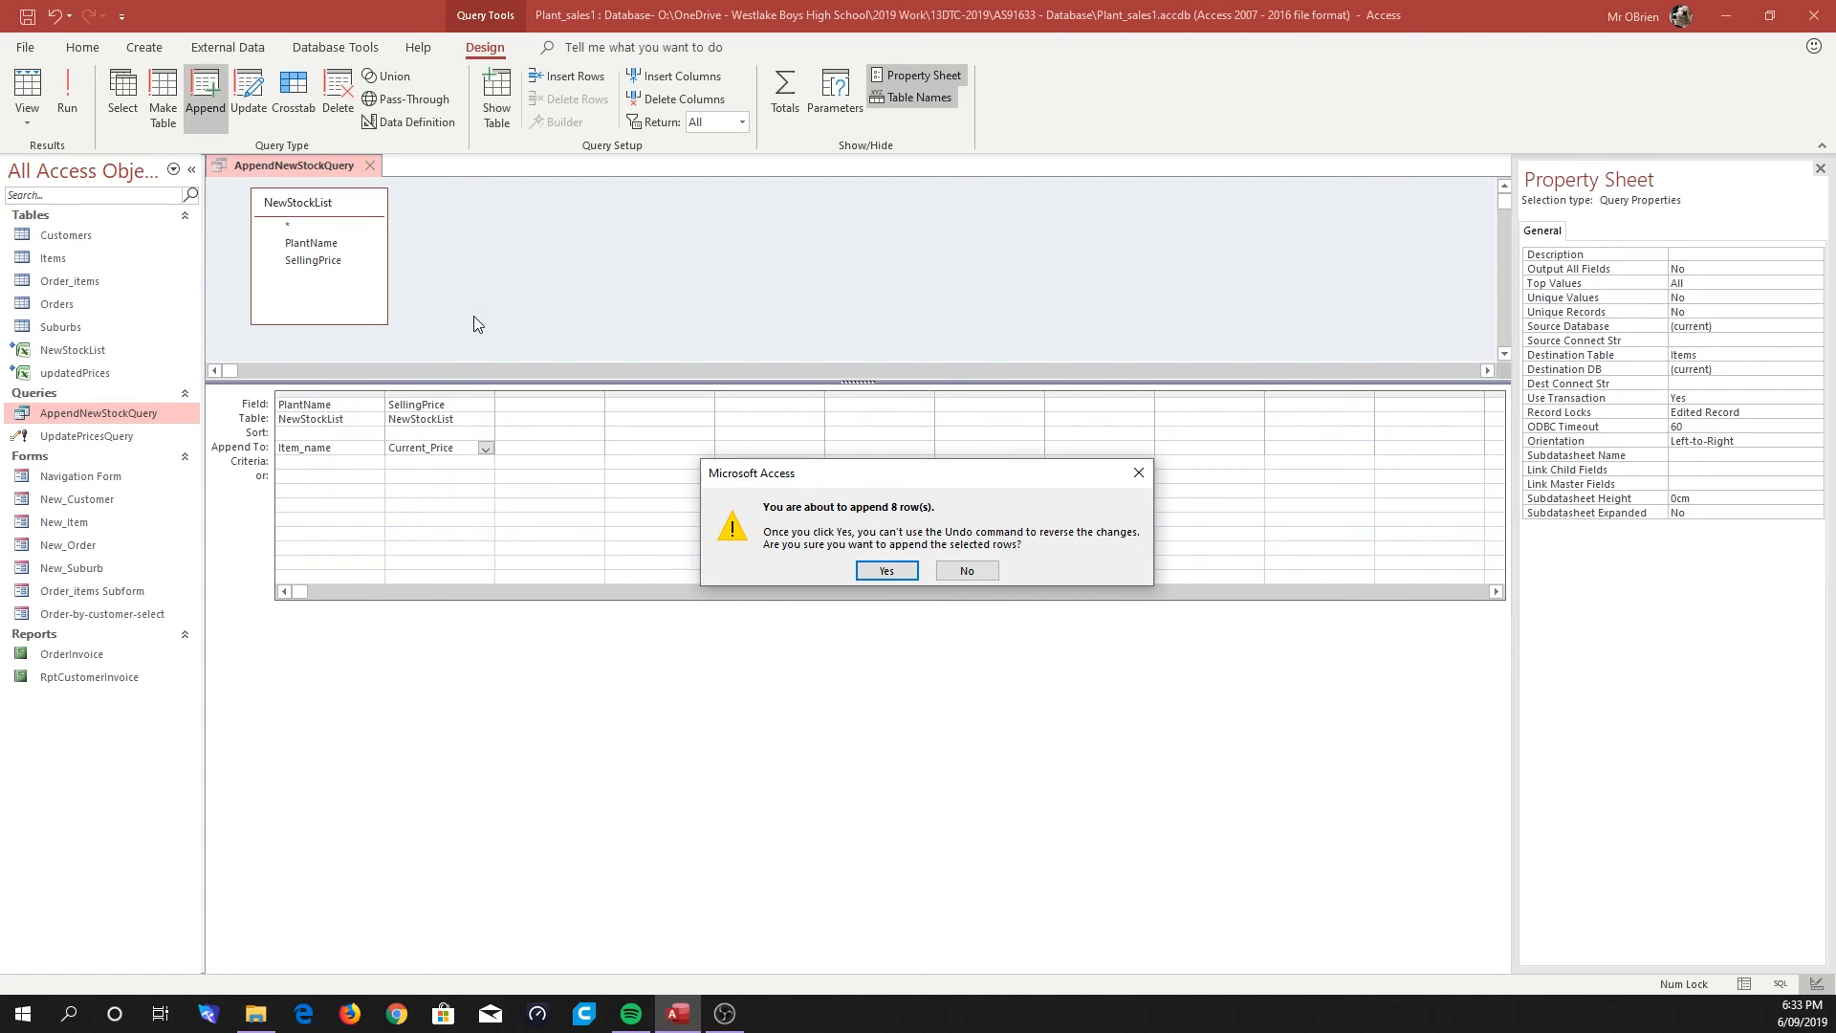
mouse_move(556, 275)
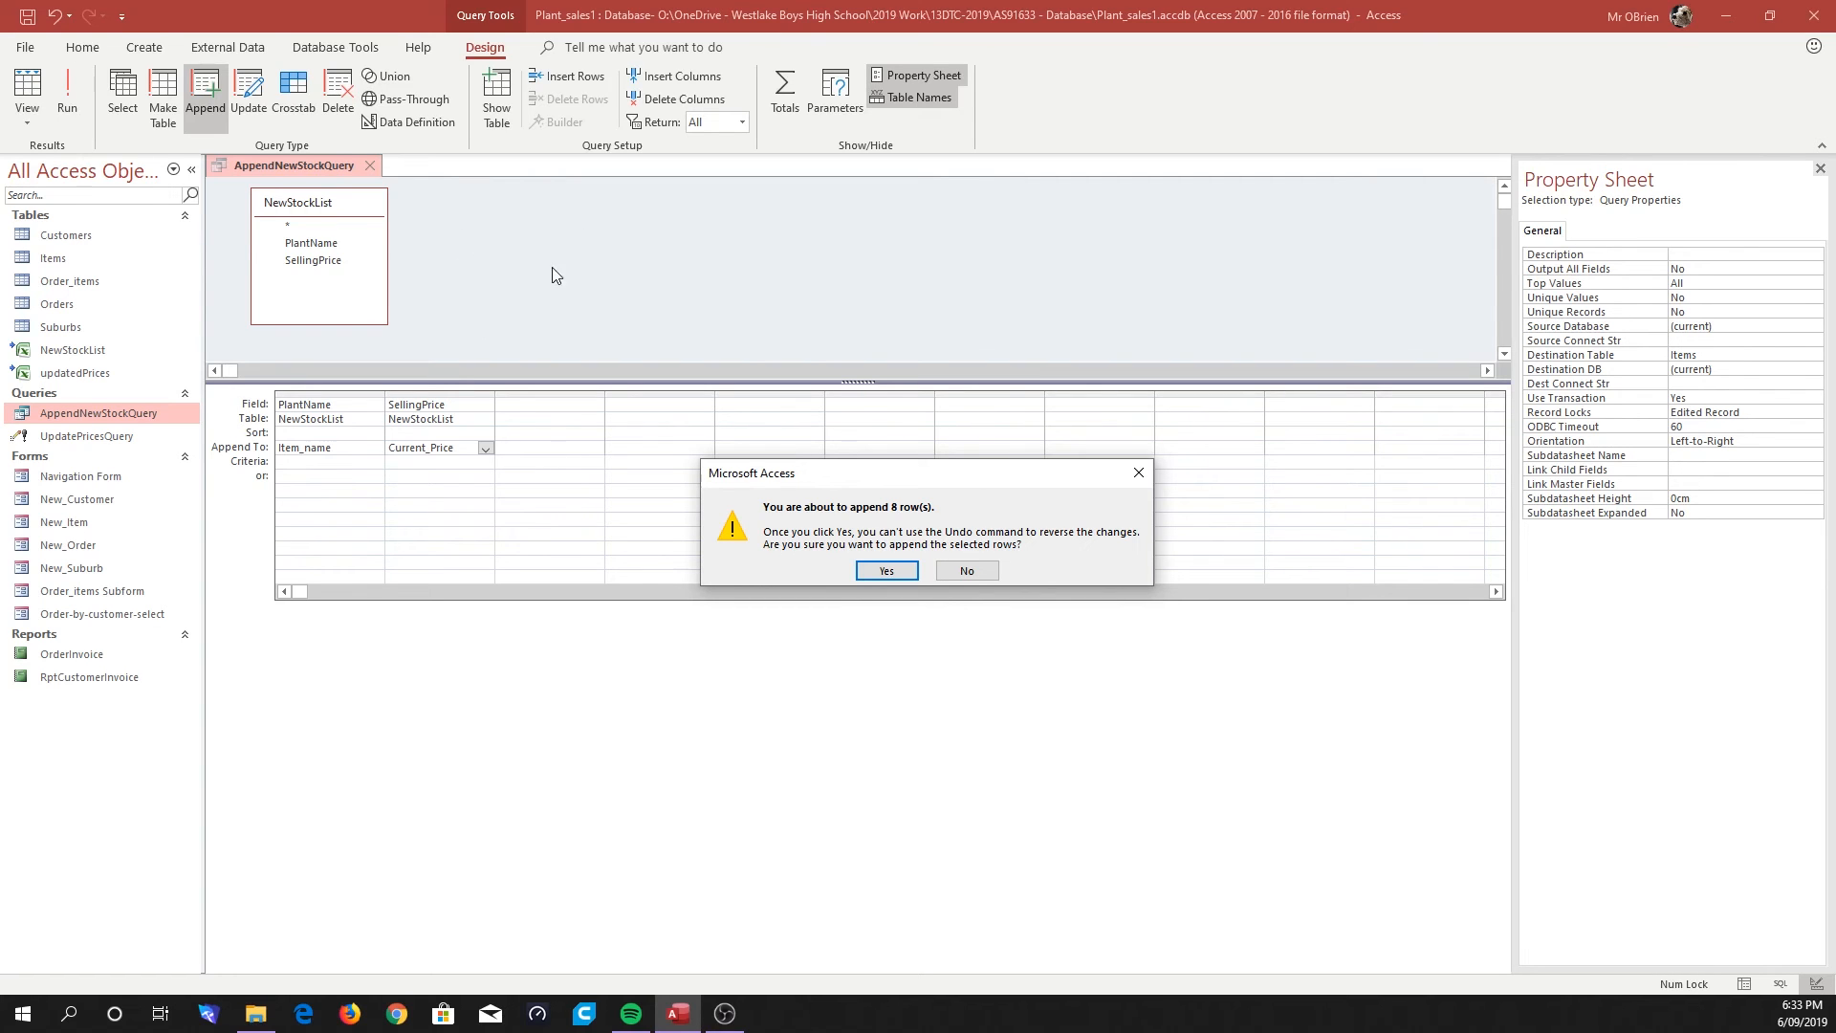
mouse_move(561, 254)
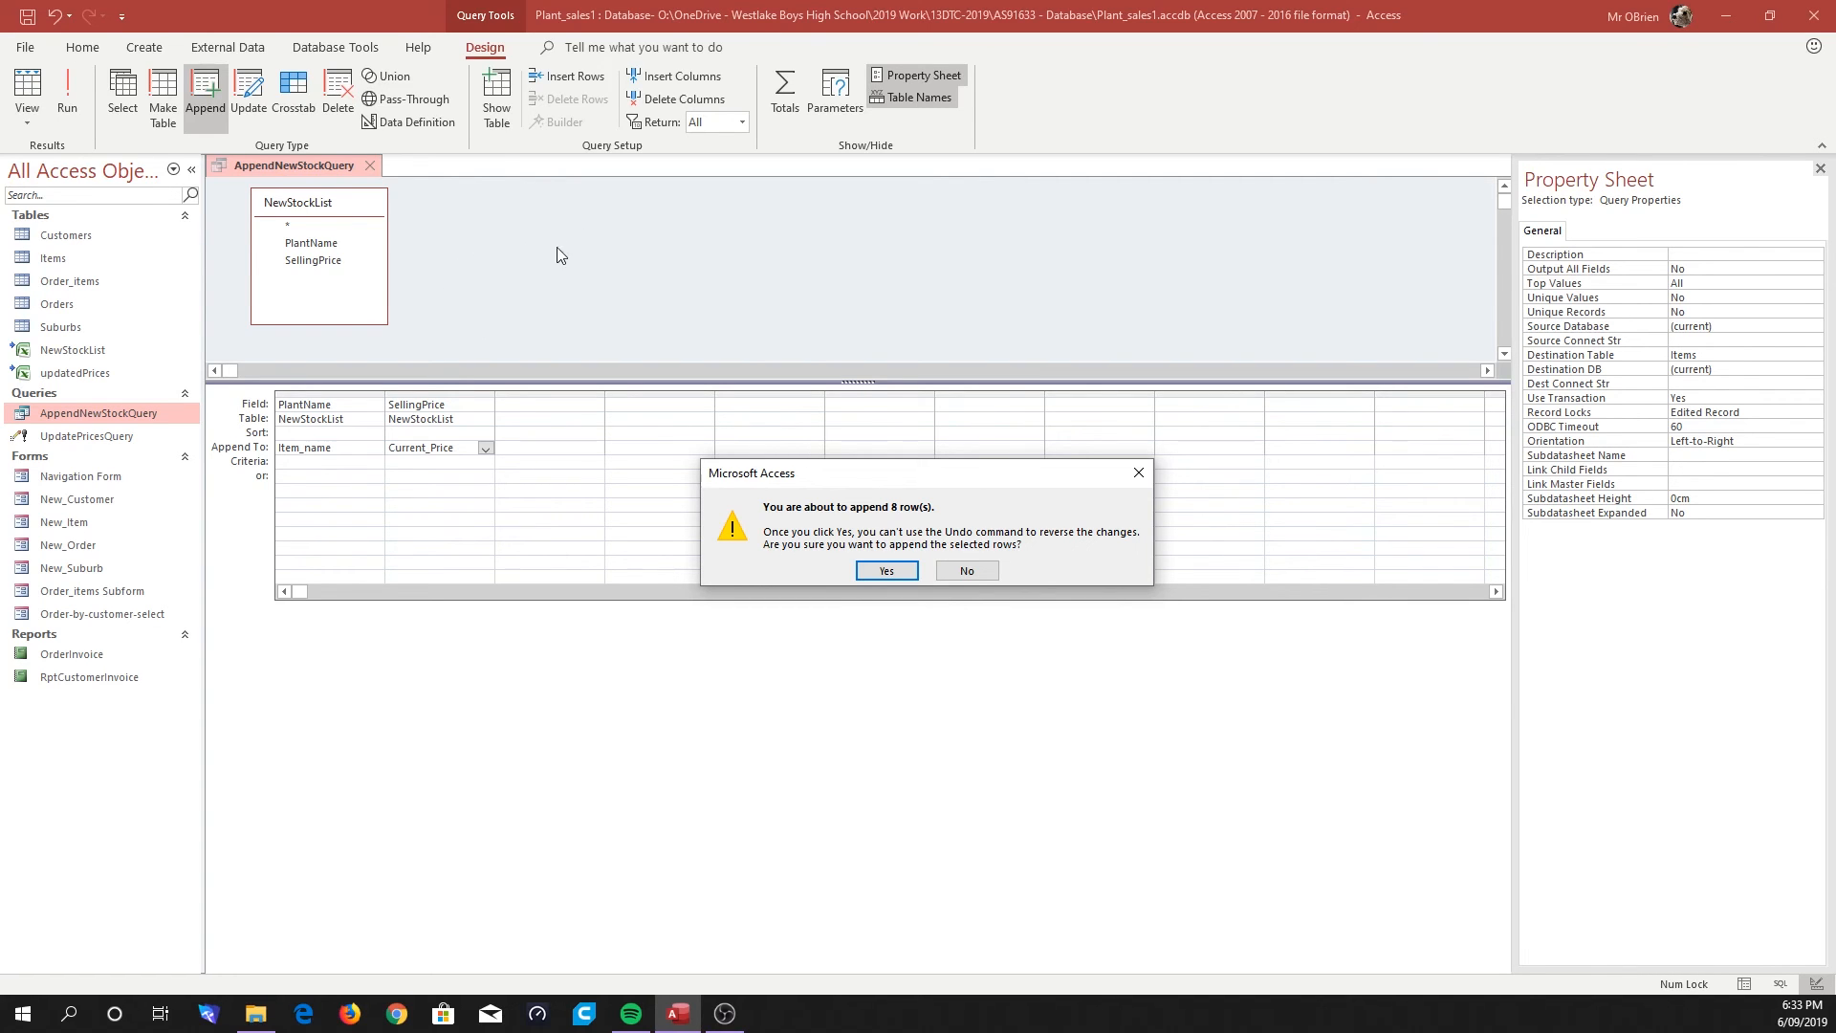
mouse_move(498, 206)
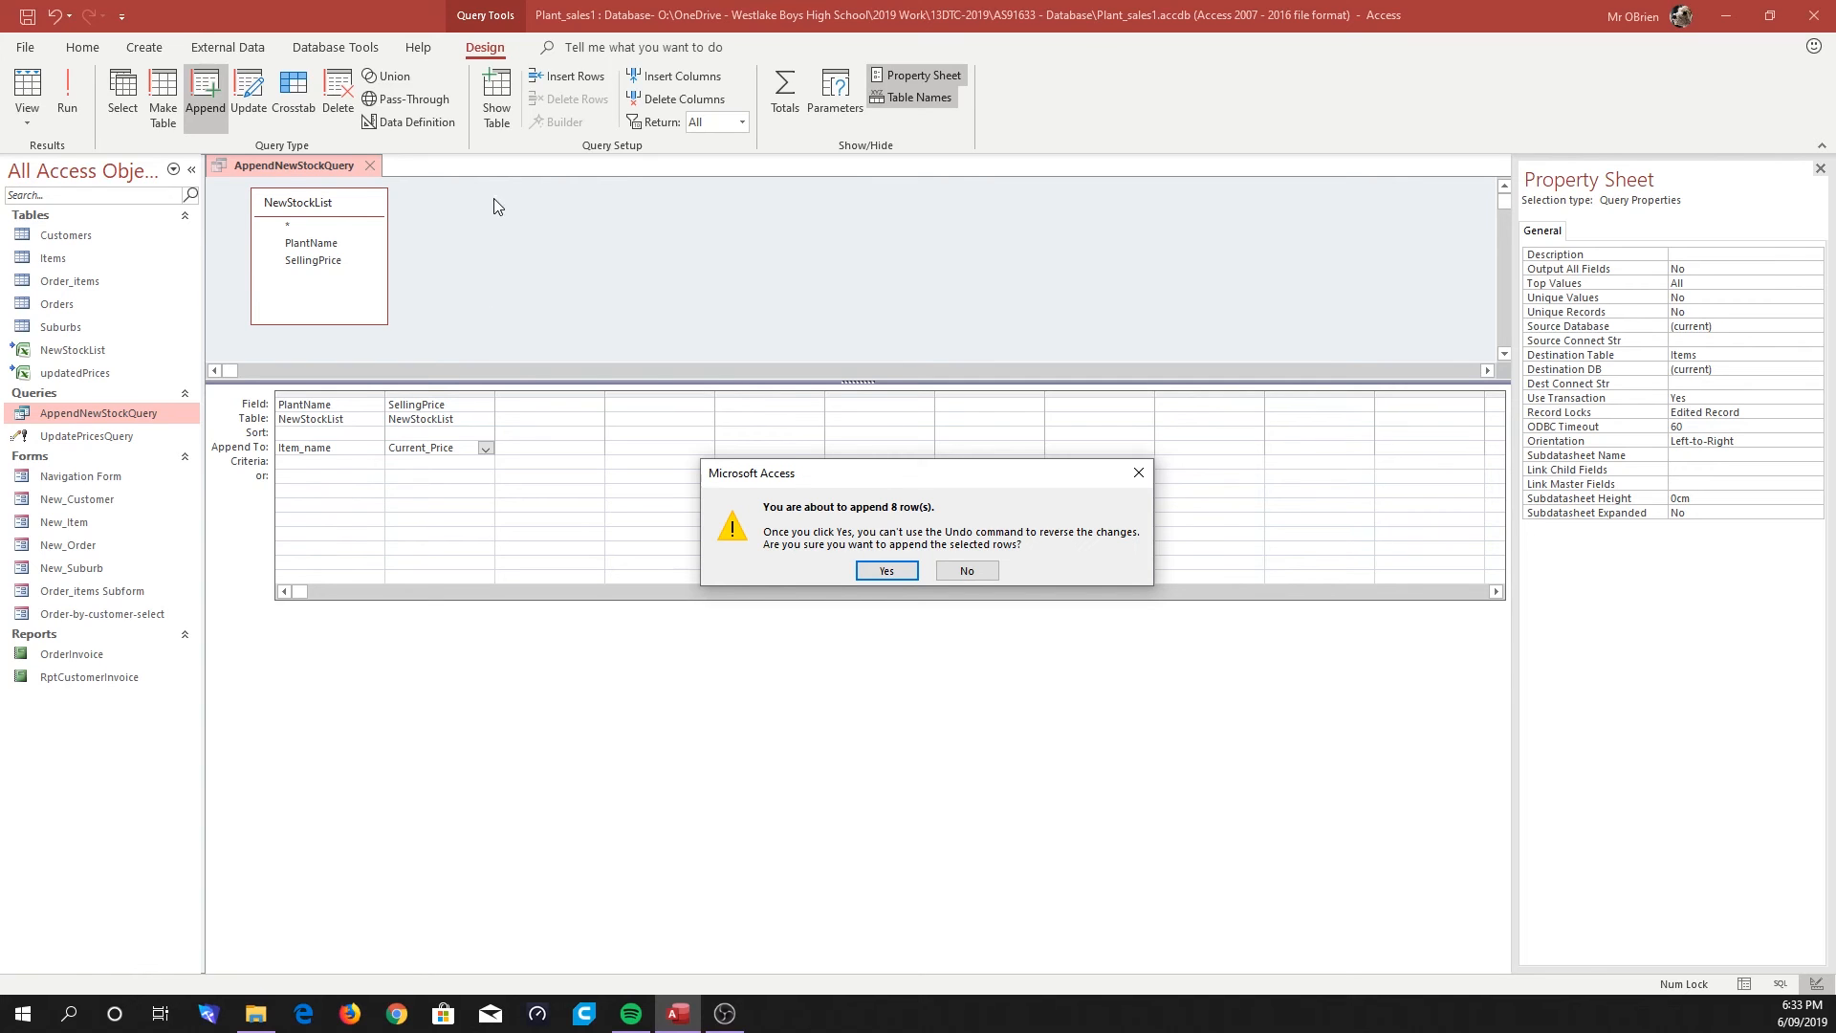
mouse_move(502, 218)
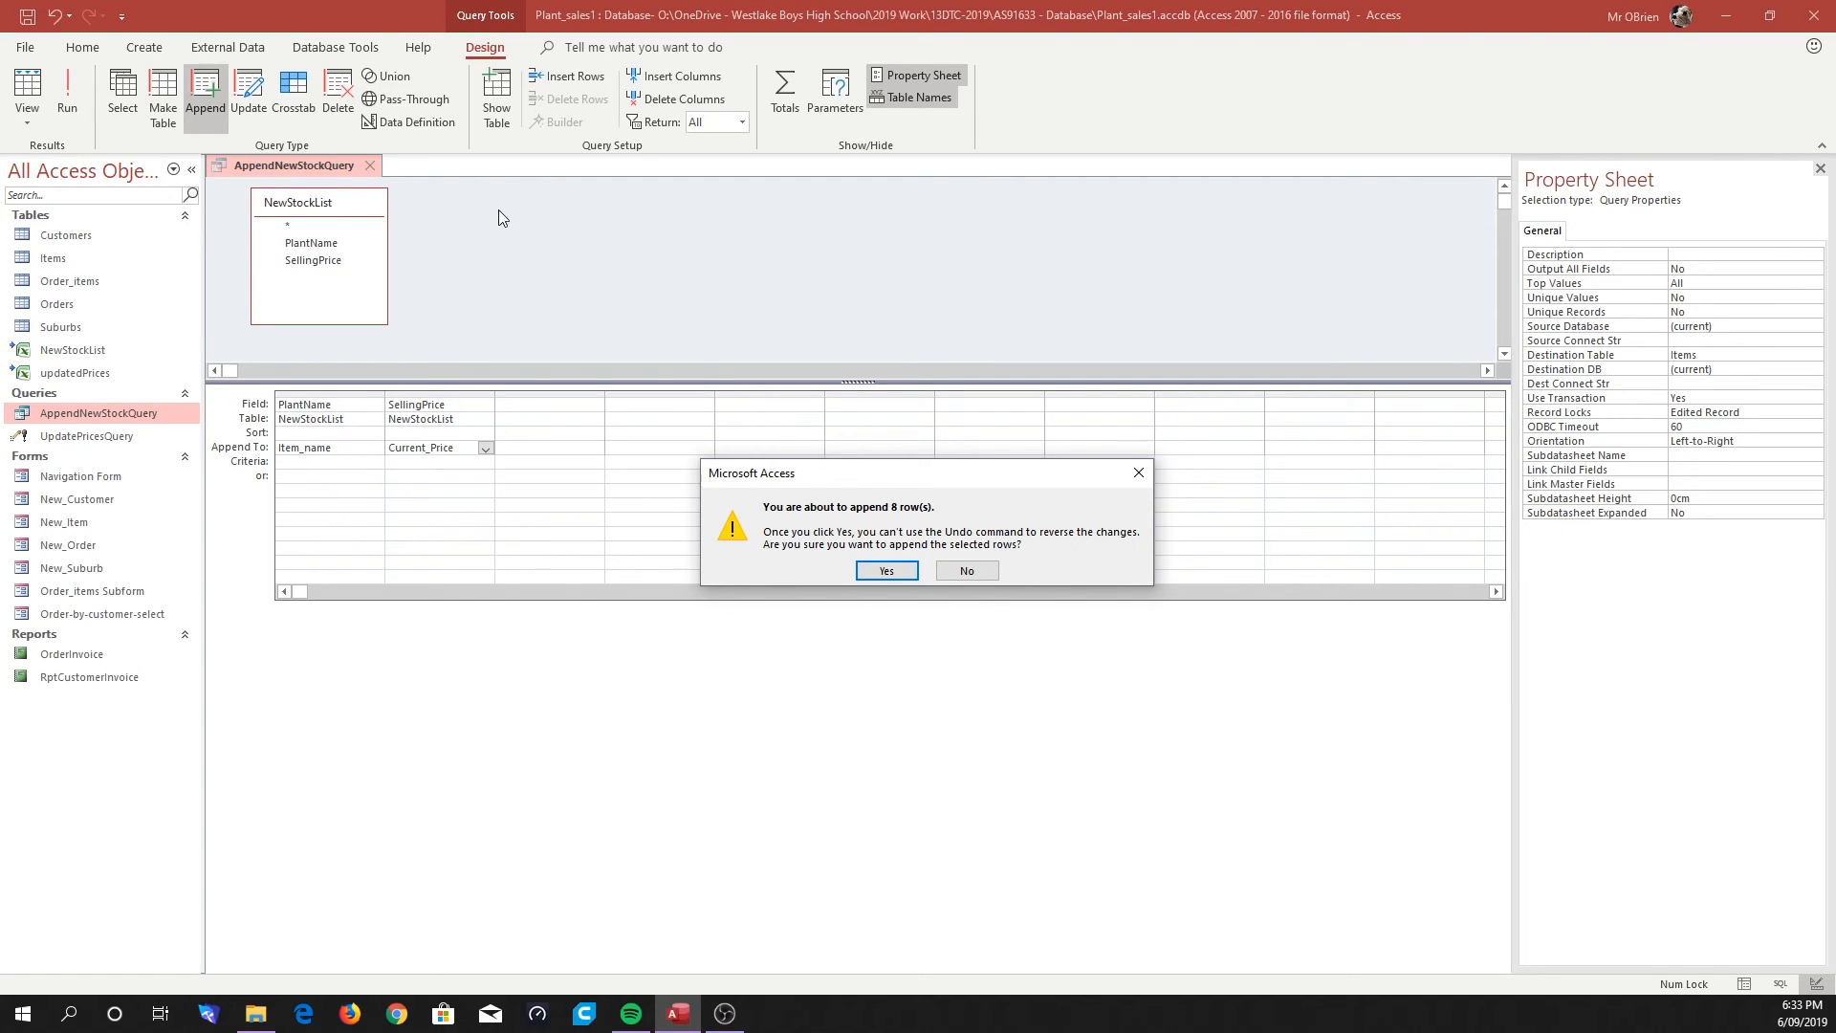
mouse_move(562, 251)
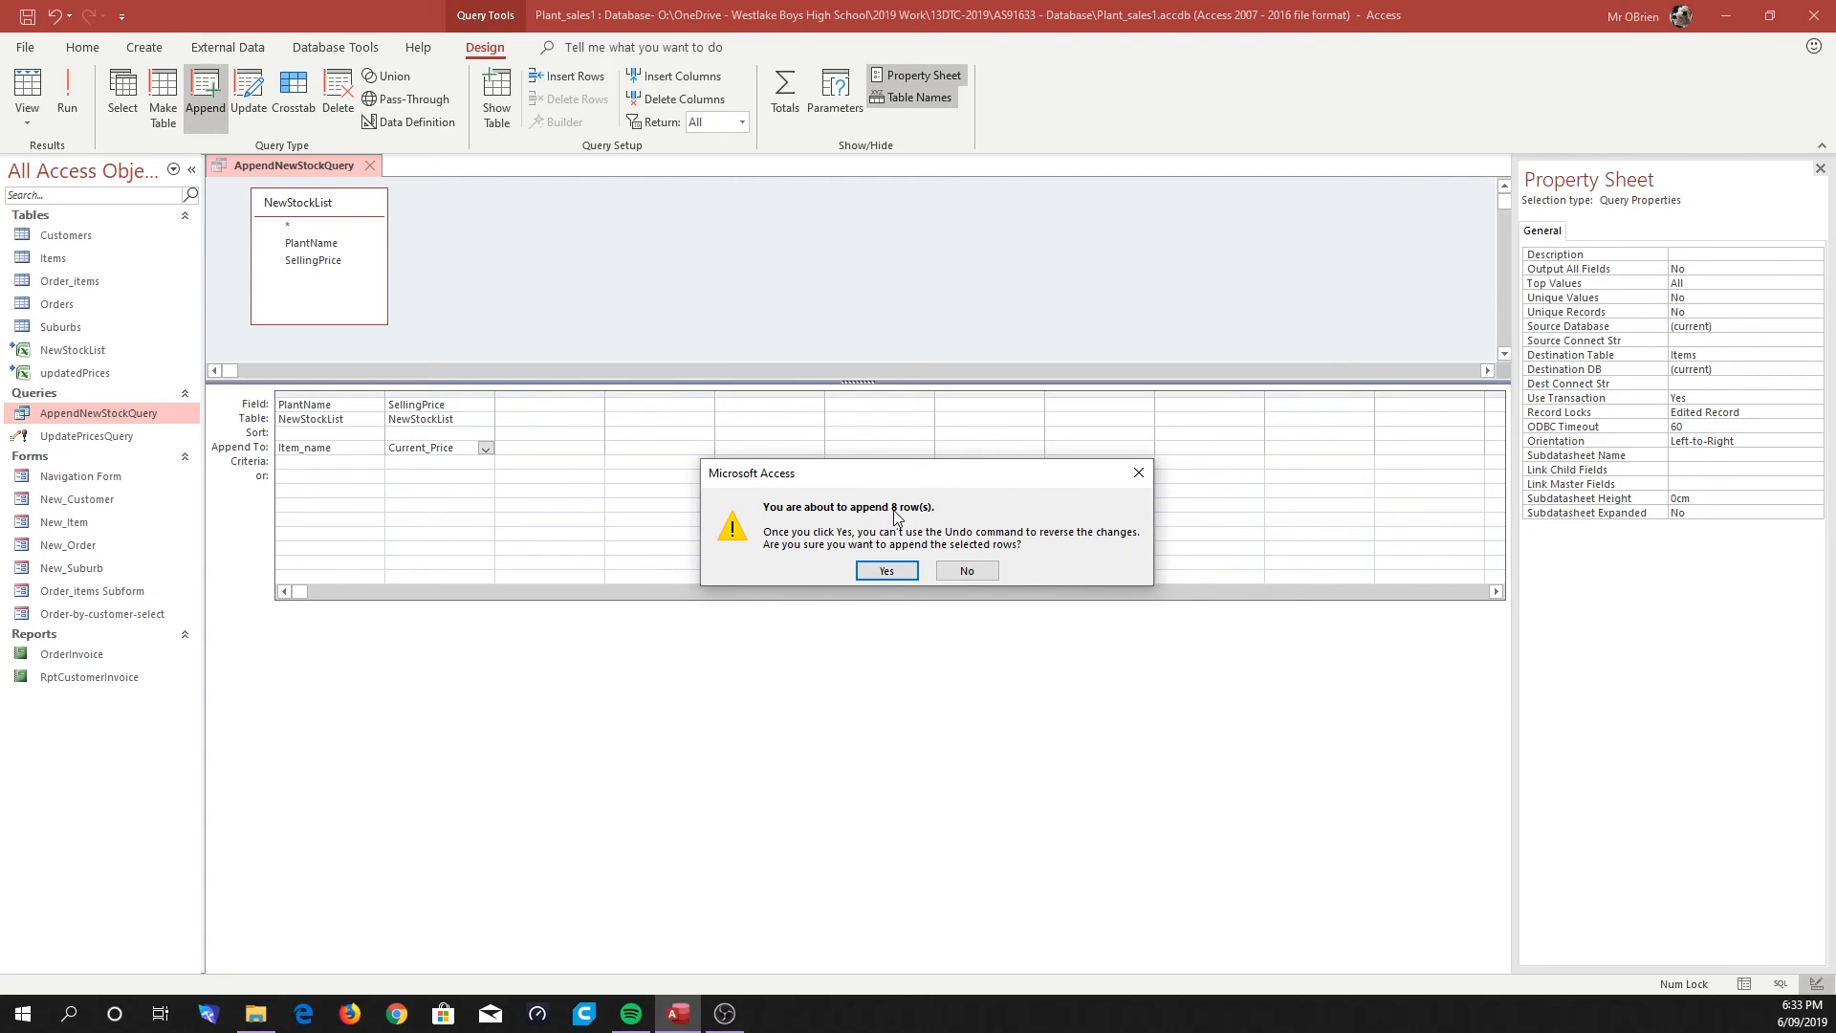
mouse_move(903, 521)
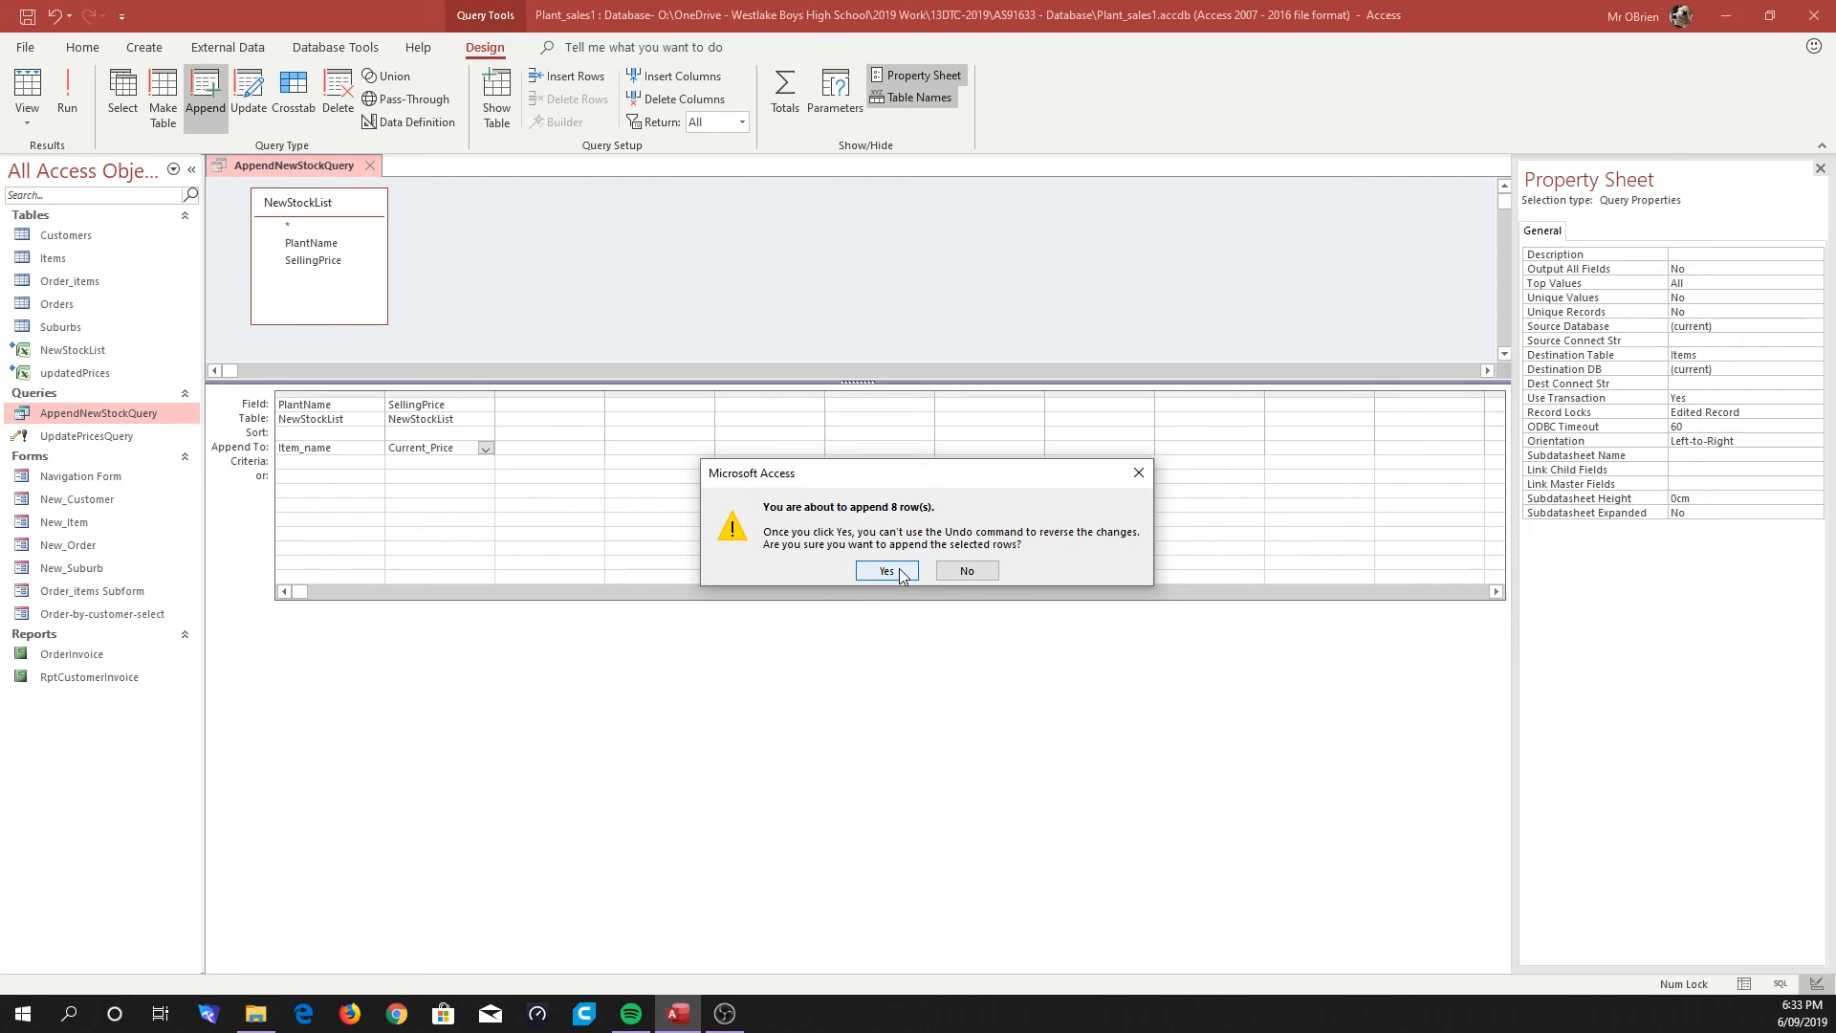
click(885, 570)
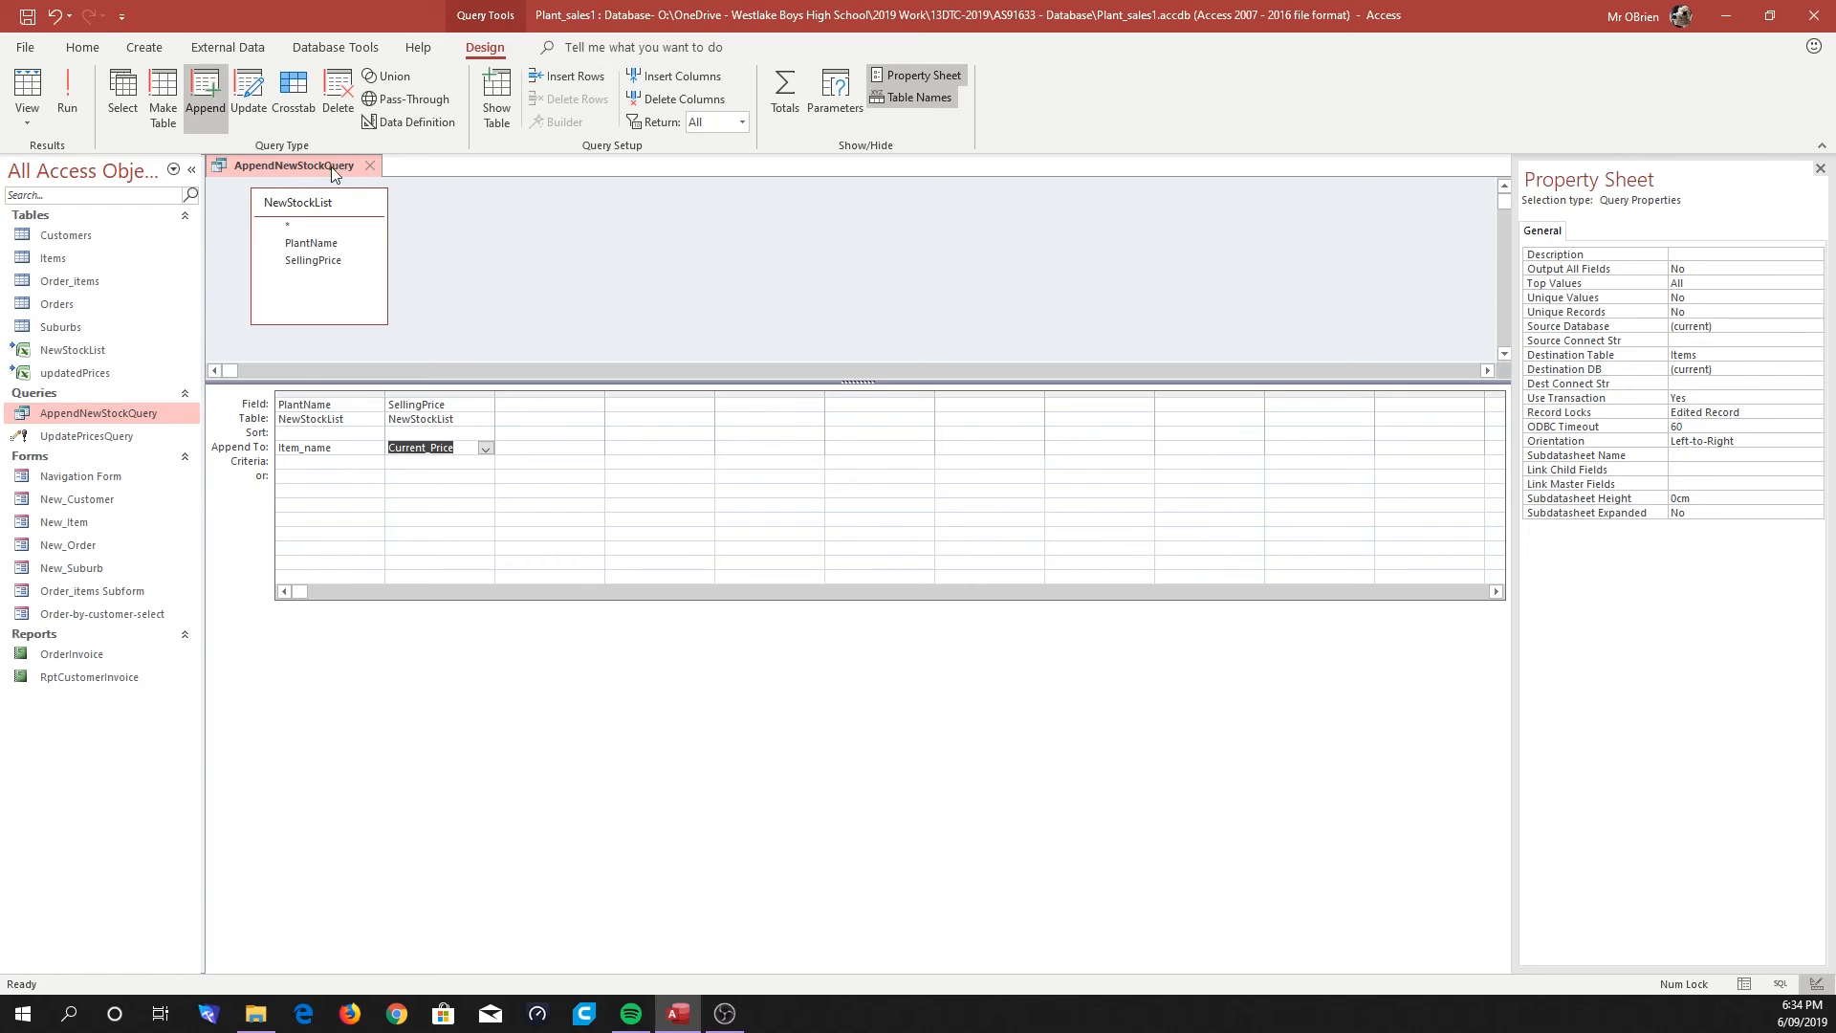
click(369, 165)
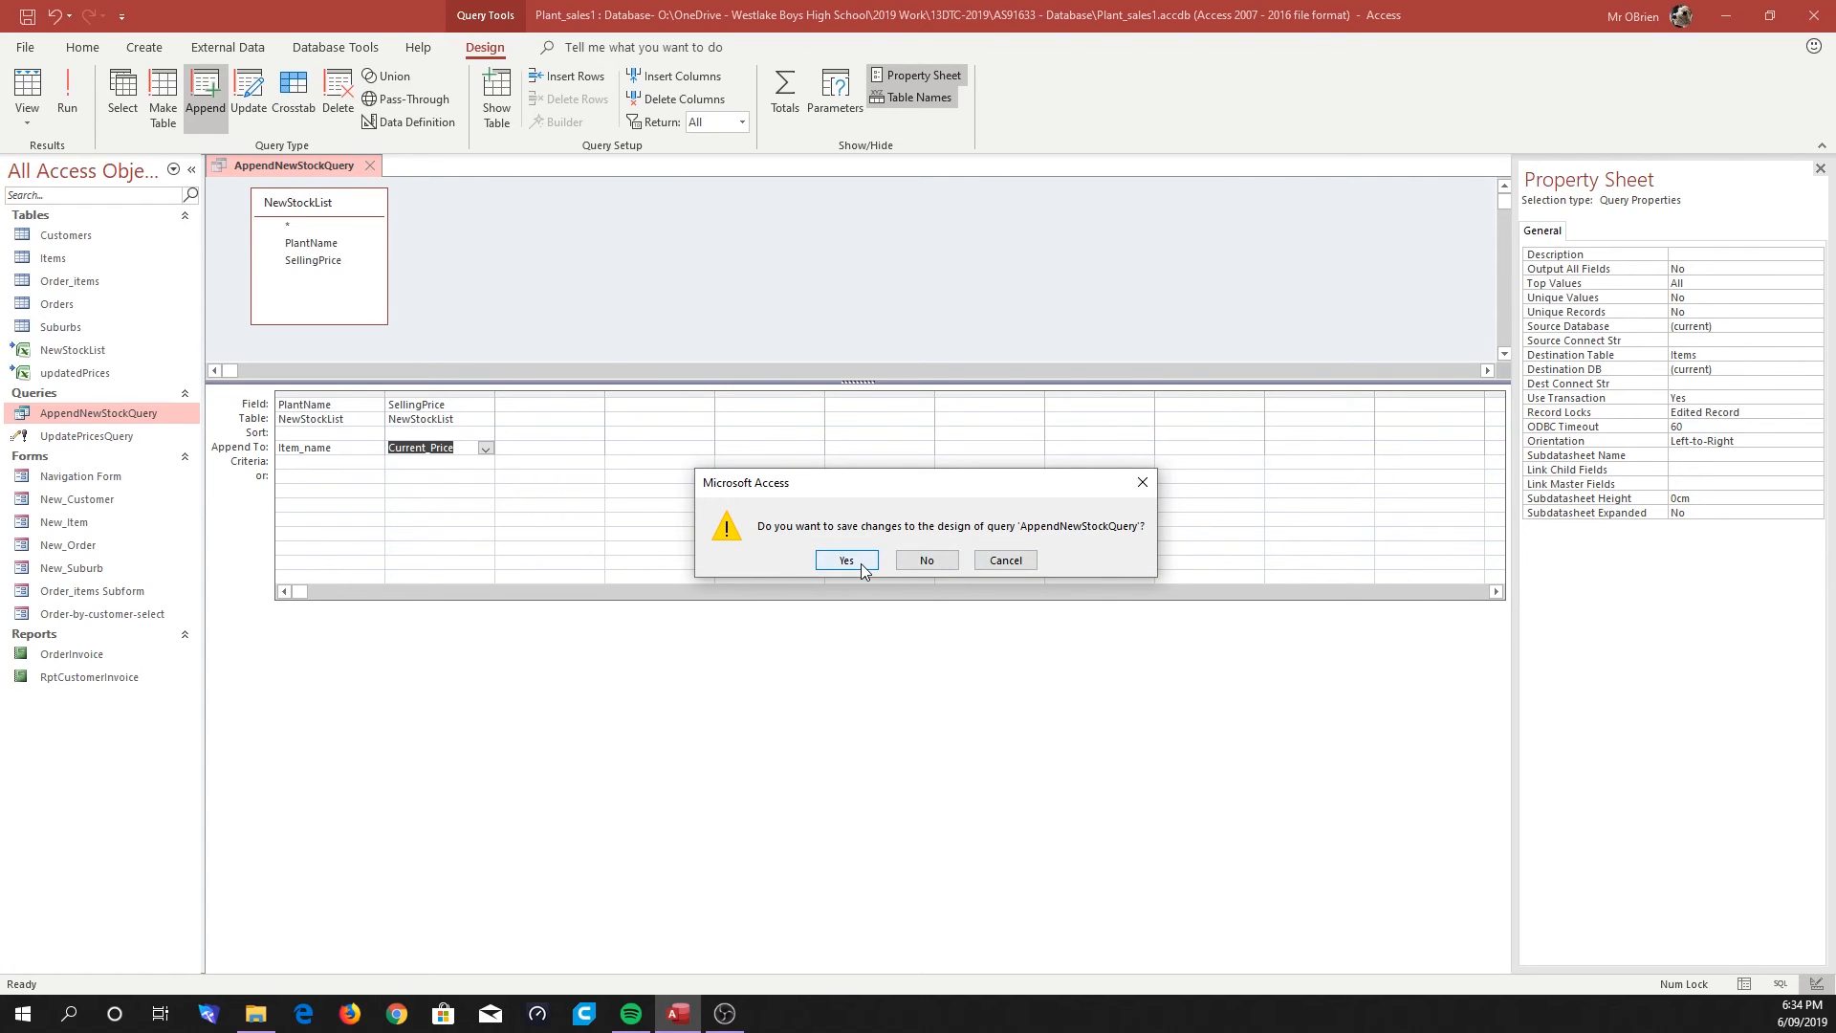
click(846, 560)
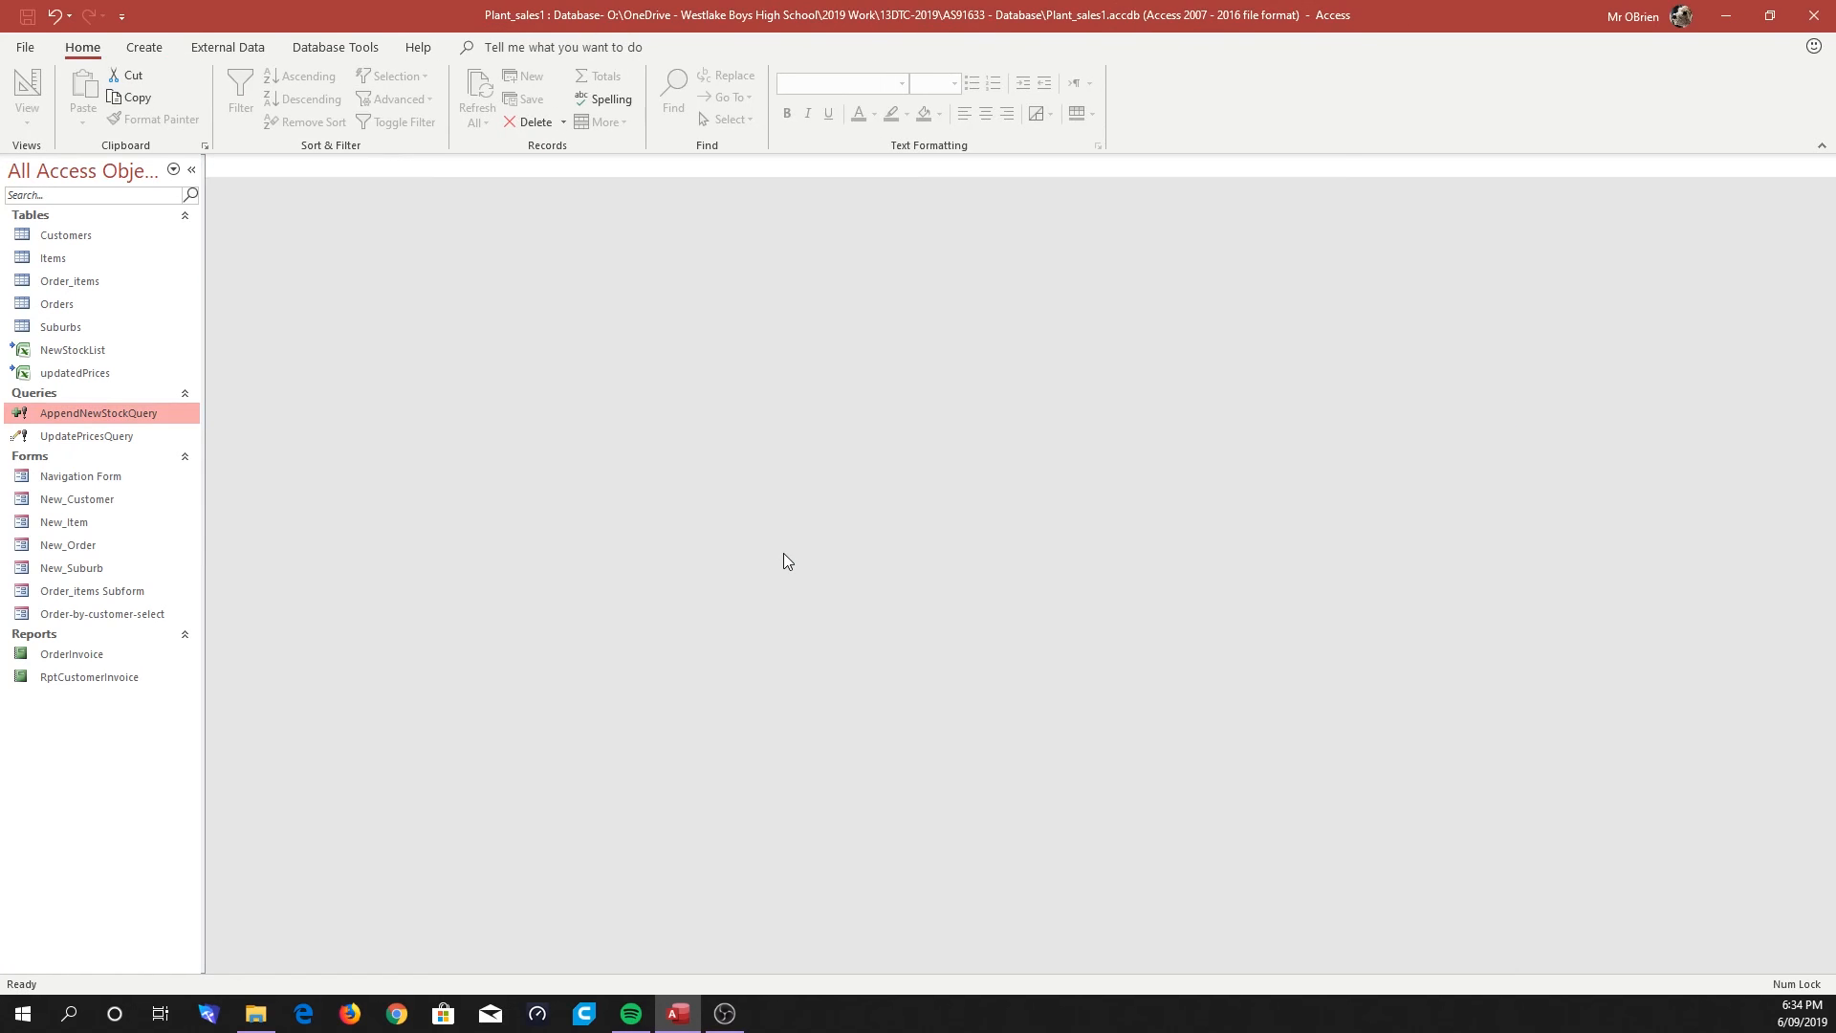
Open the Items table to check the 14 records, then browse External Data's New Data Source list.
double_click(54, 258)
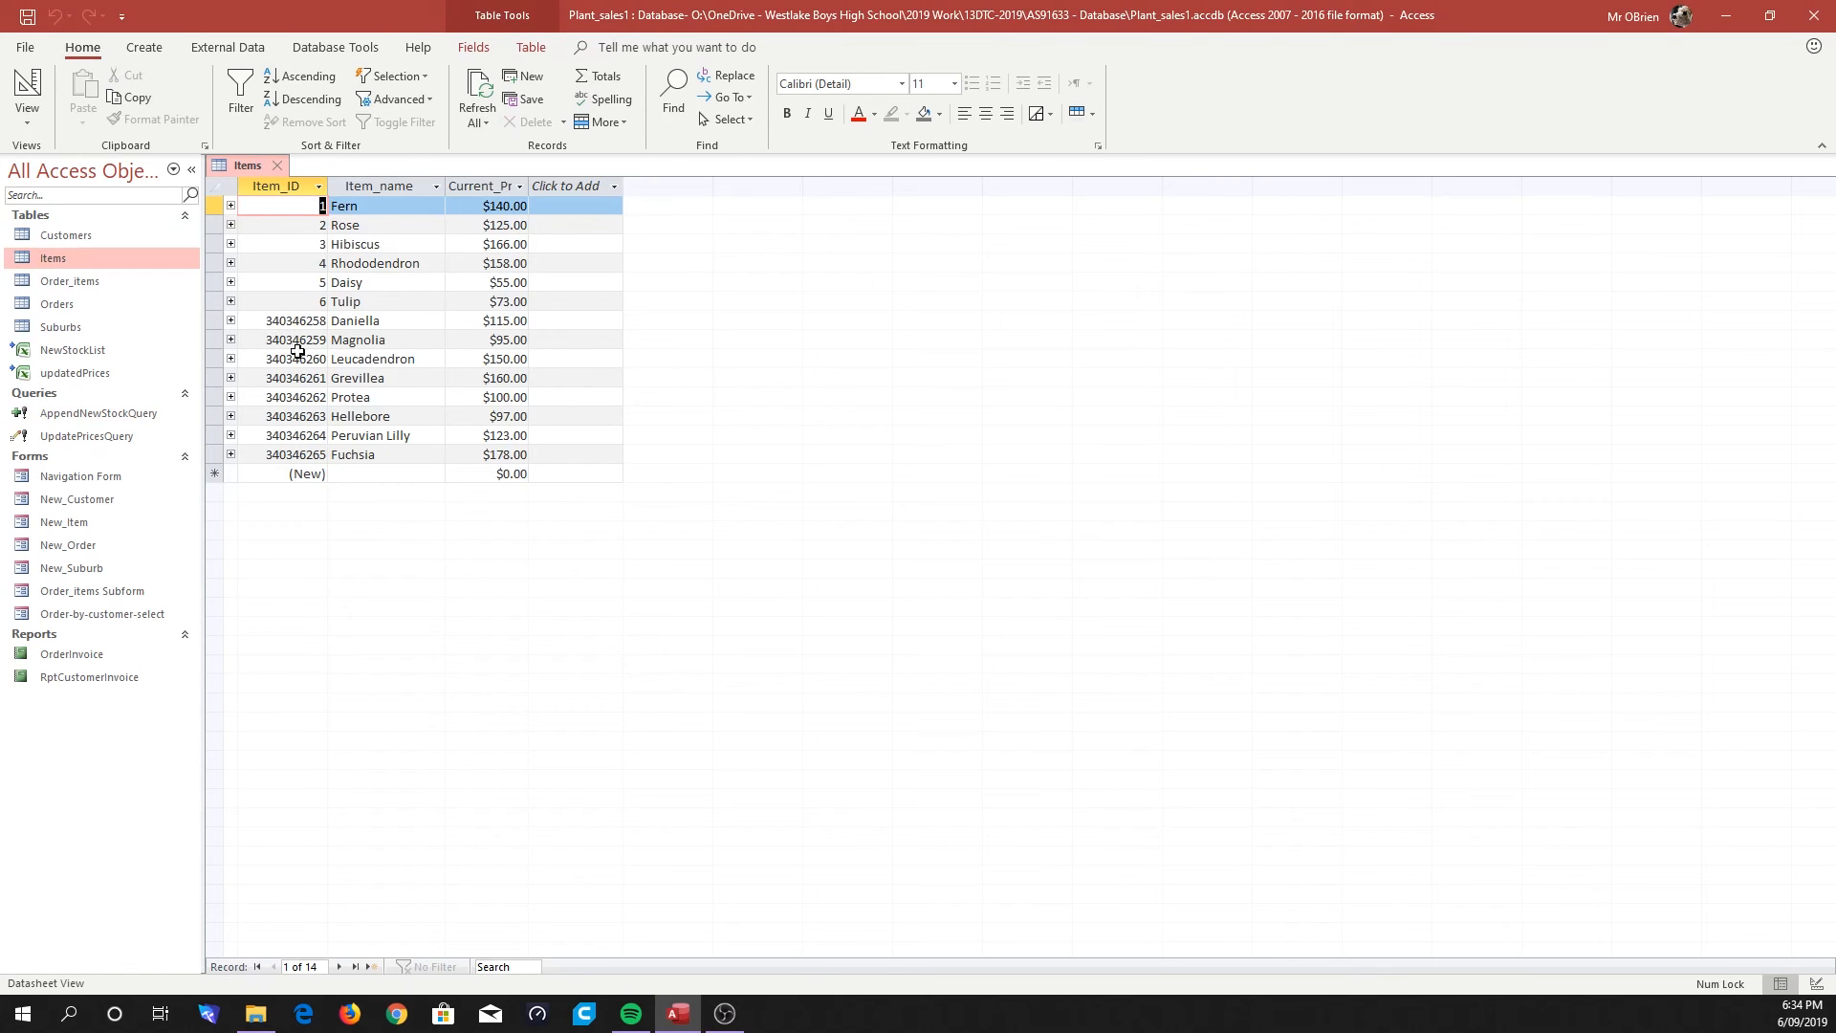
mouse_move(317, 330)
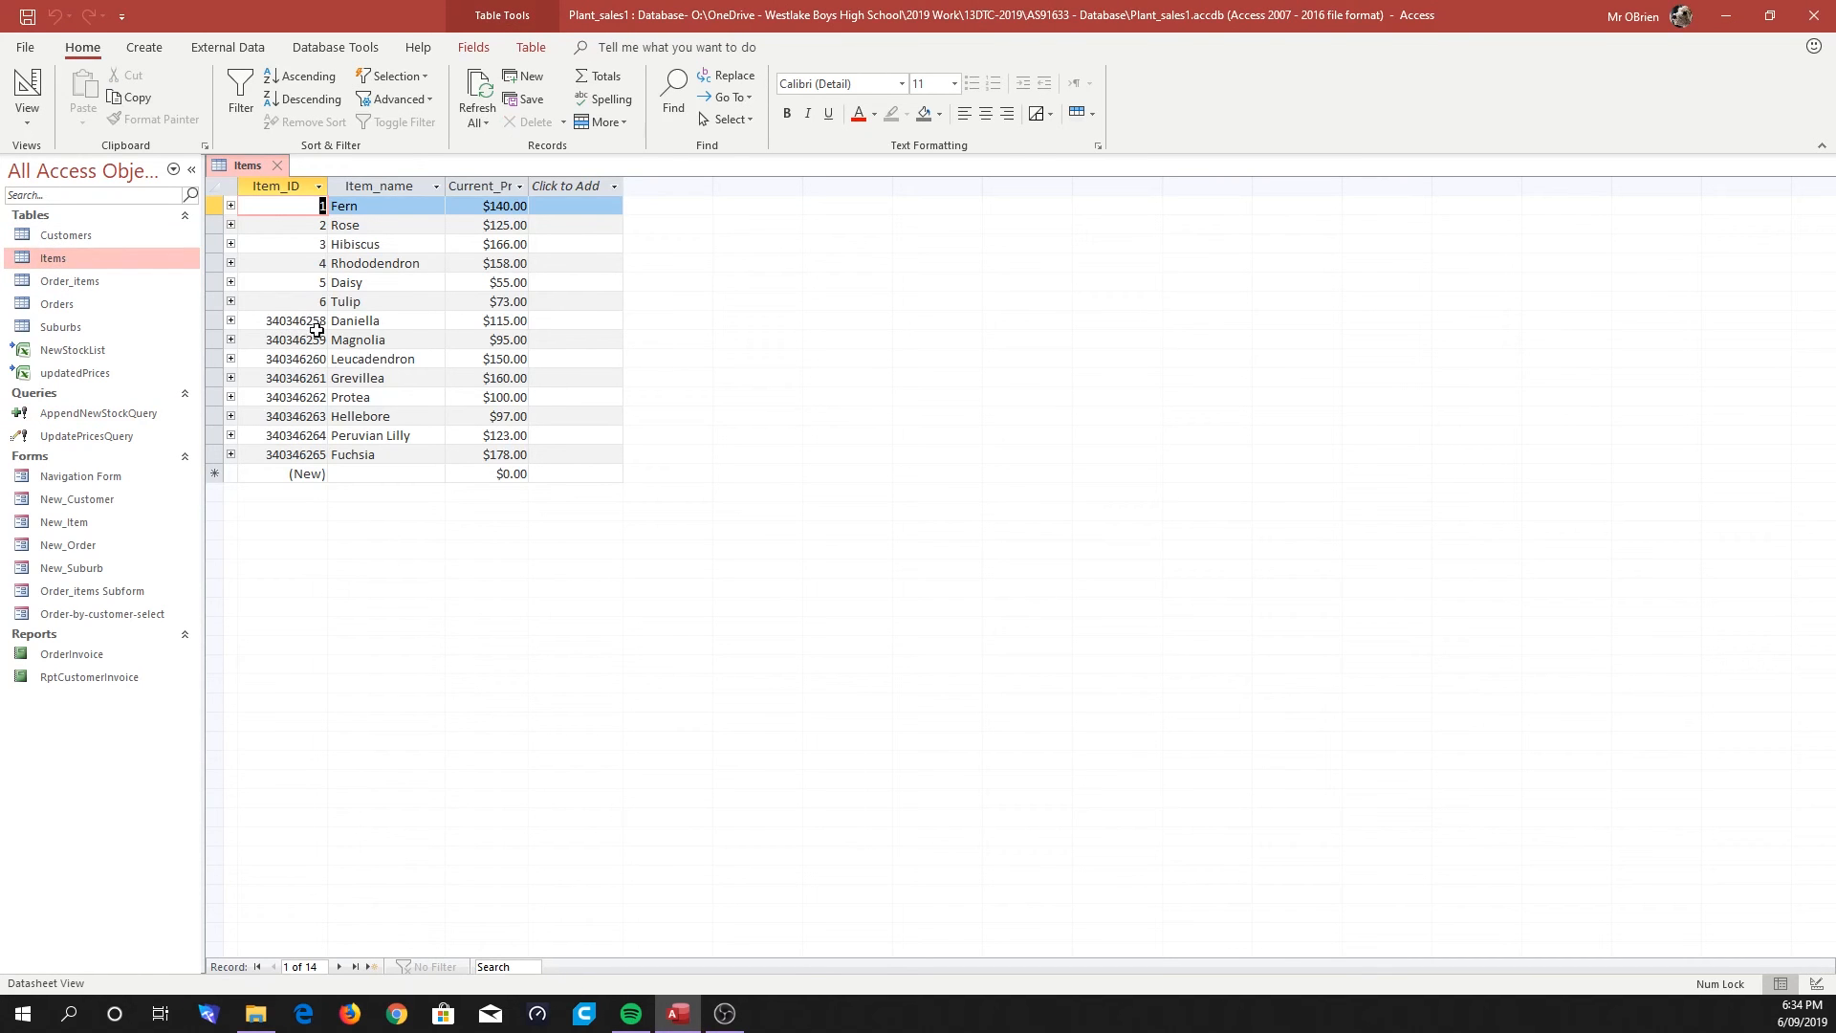
mouse_move(285, 325)
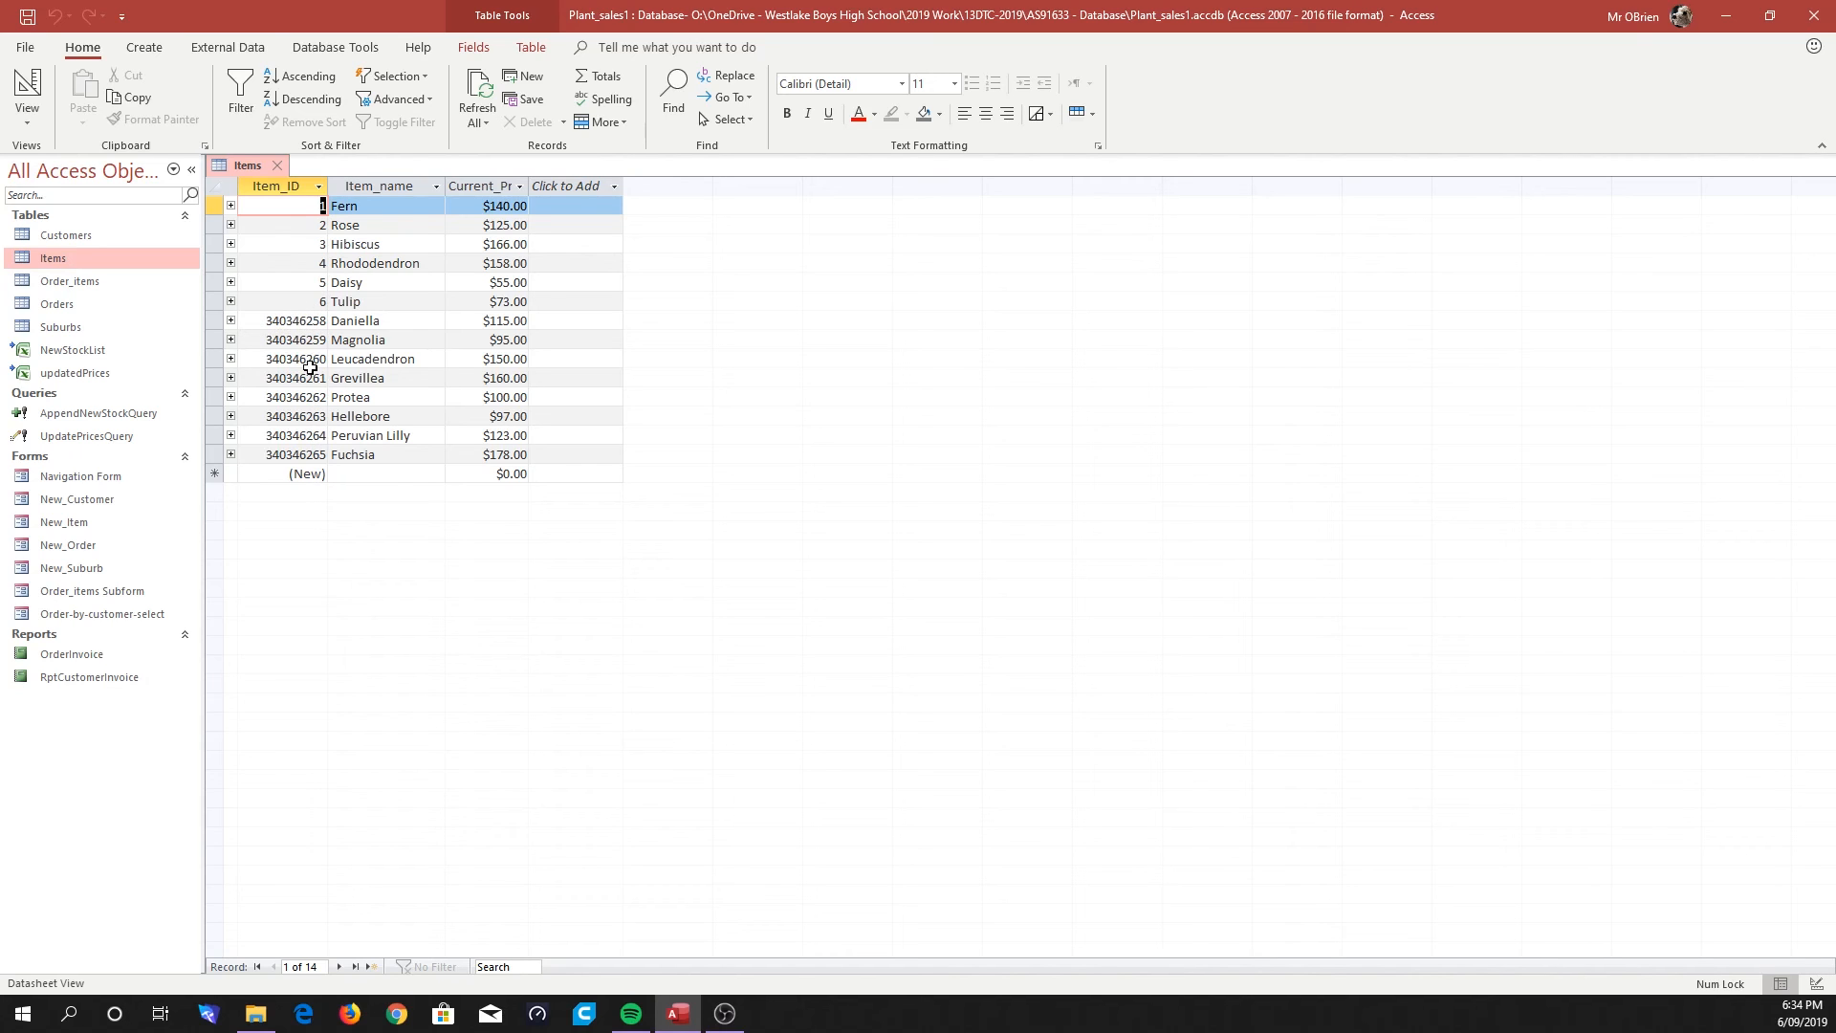
mouse_move(302, 320)
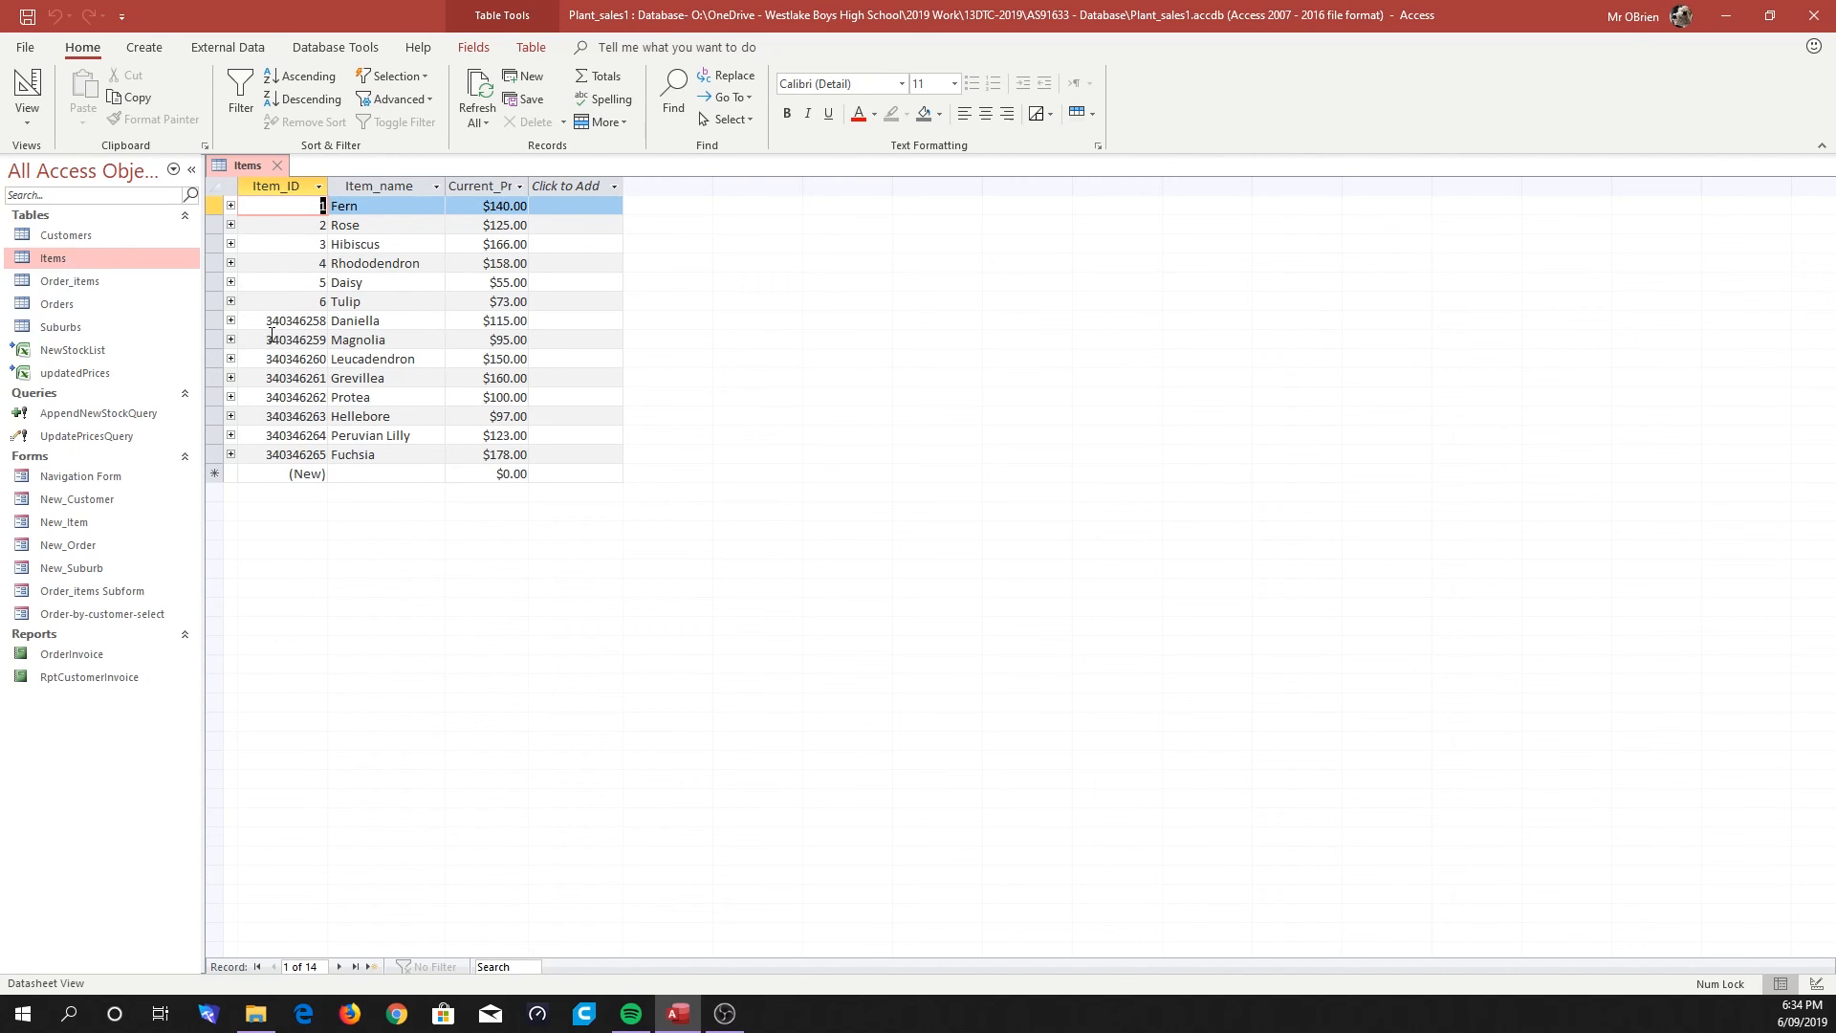
mouse_move(332, 473)
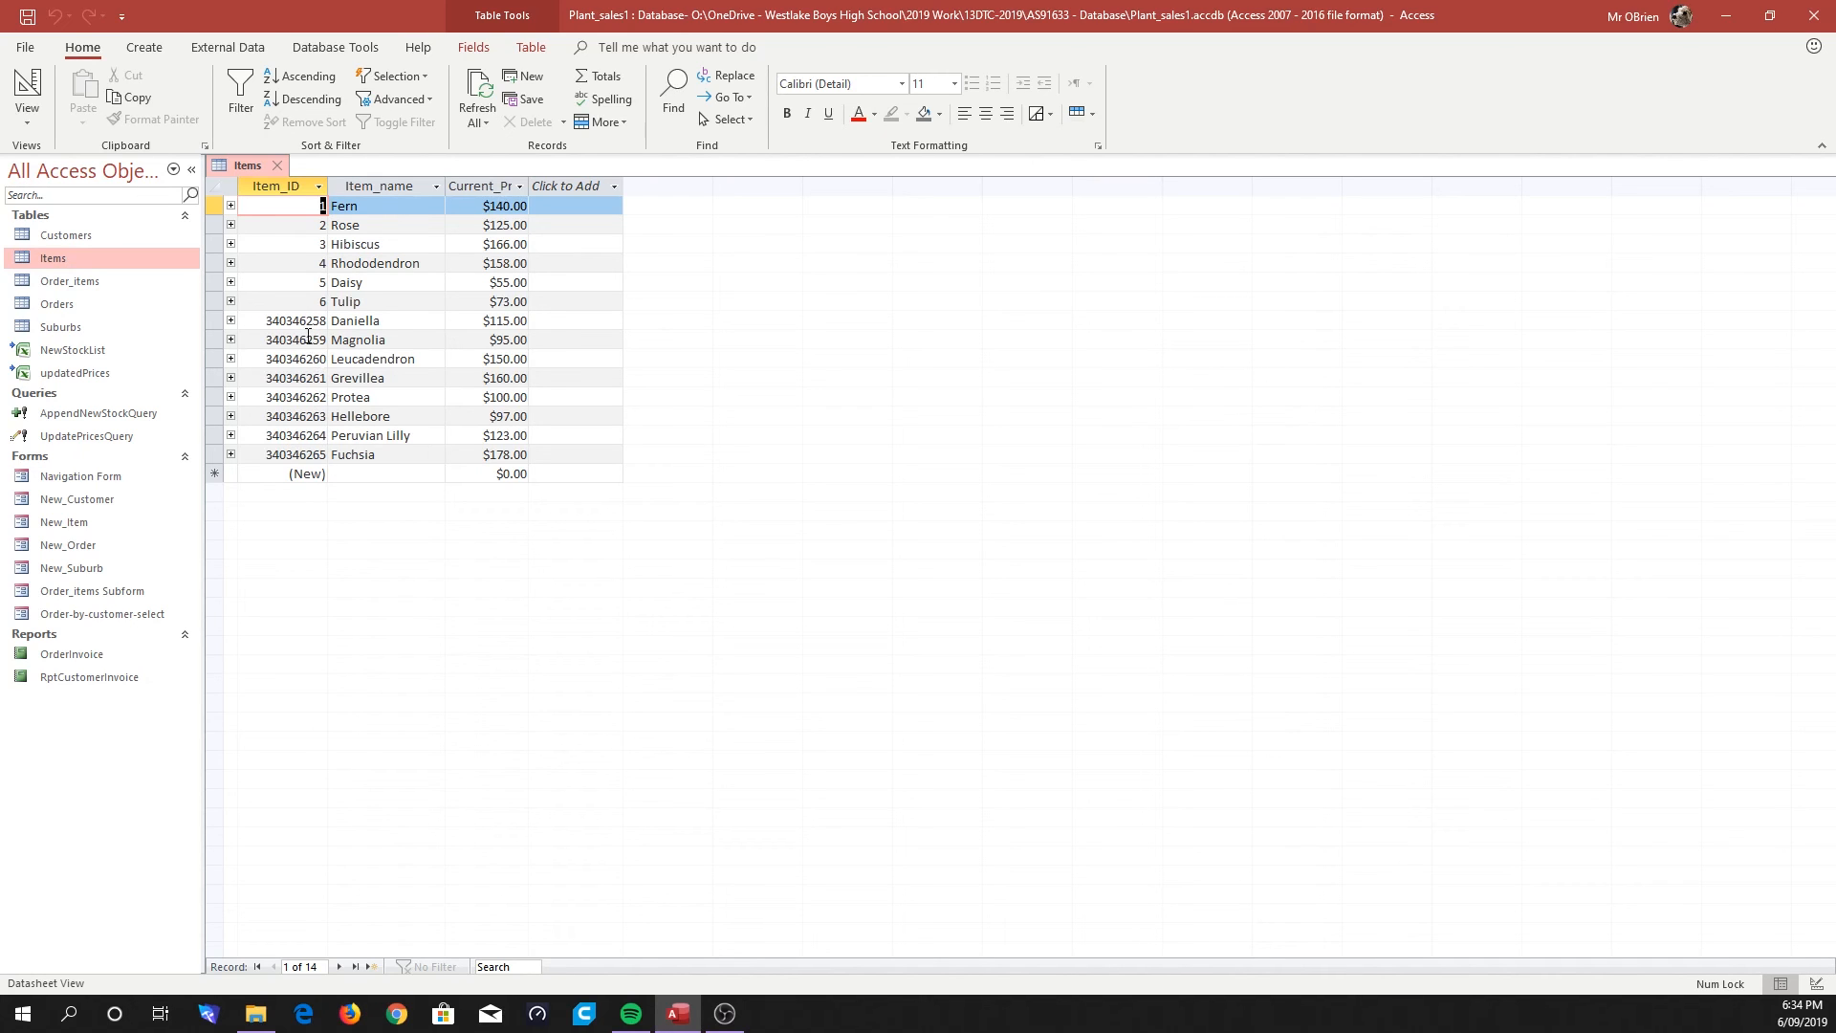
mouse_move(286, 559)
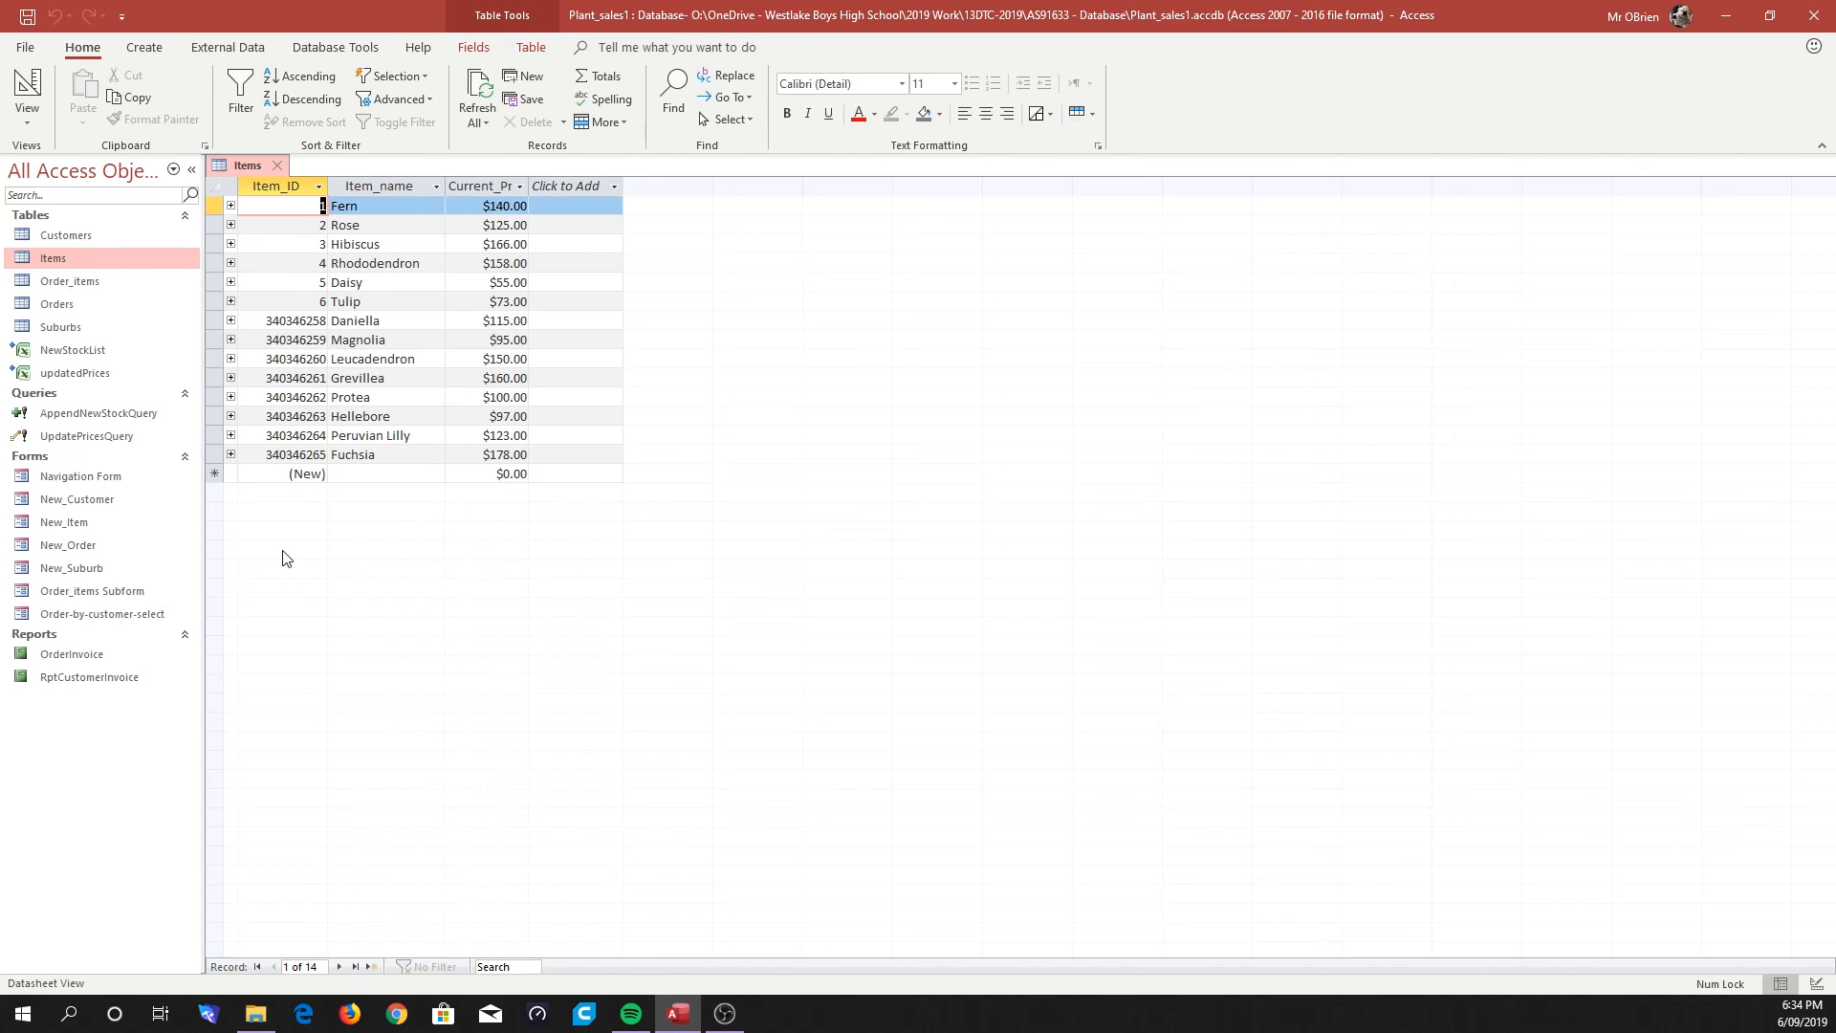
mouse_move(275, 340)
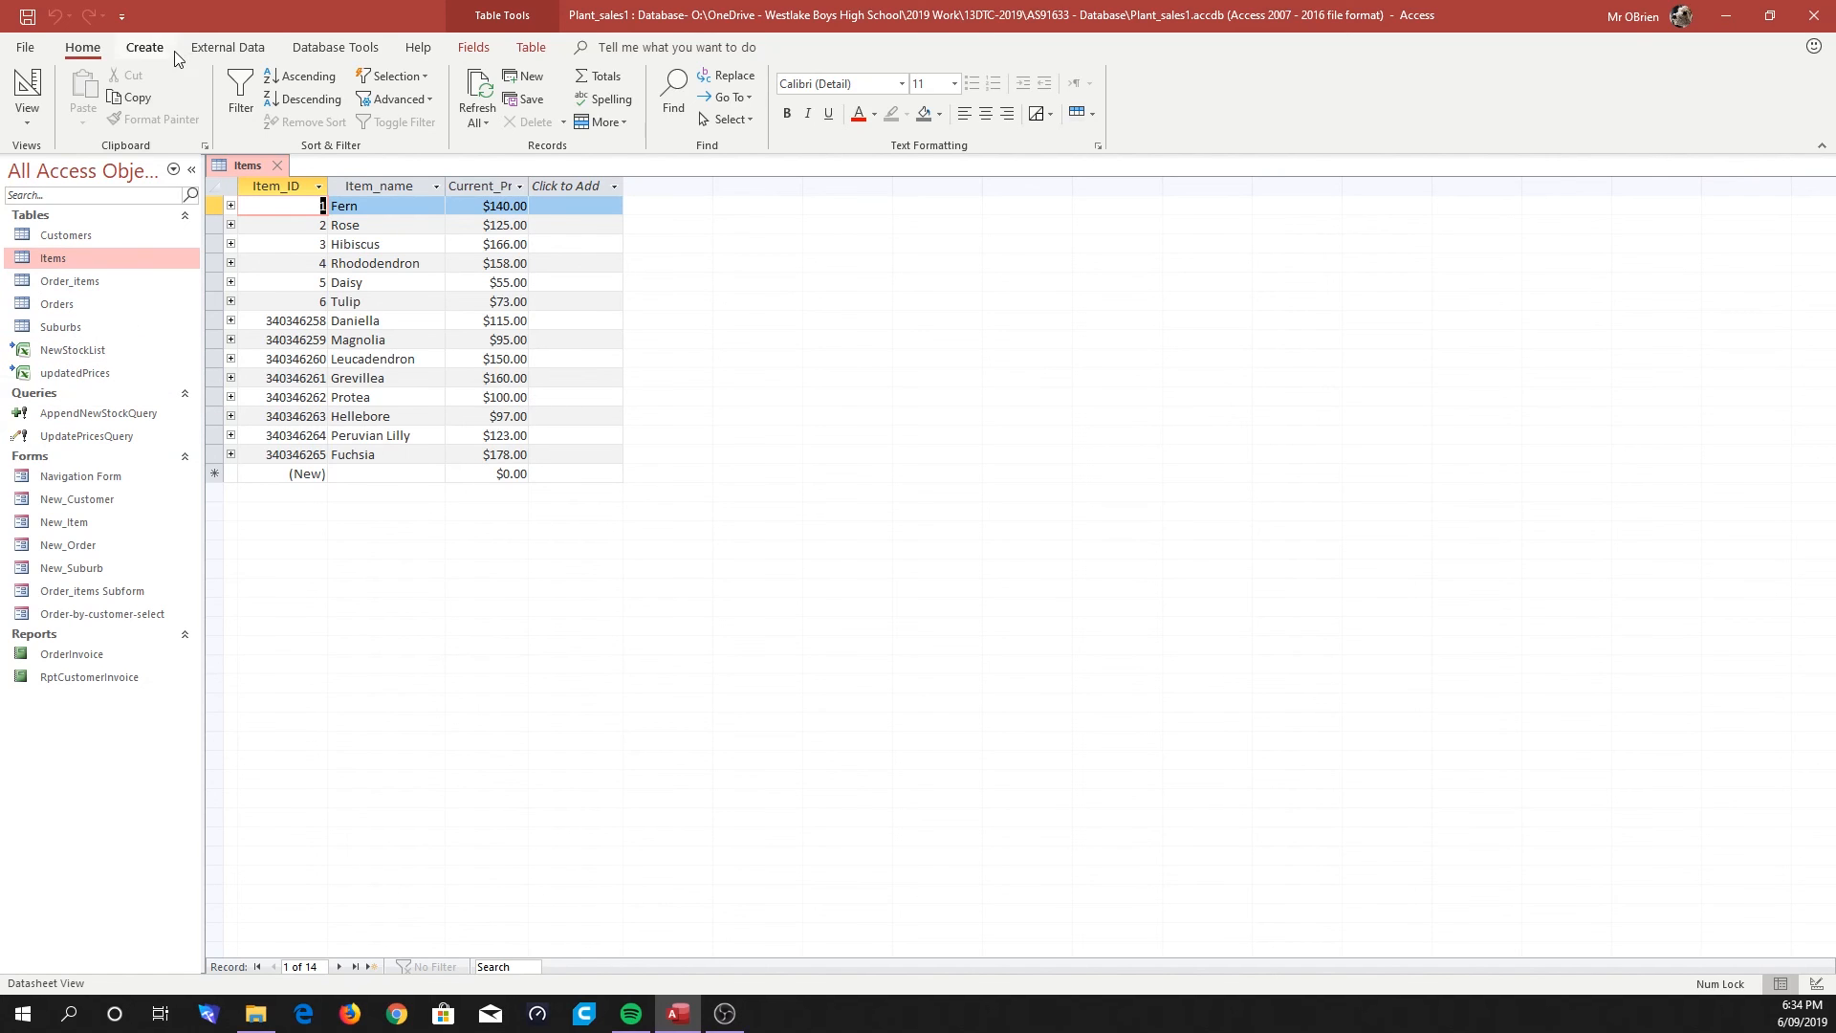
click(227, 47)
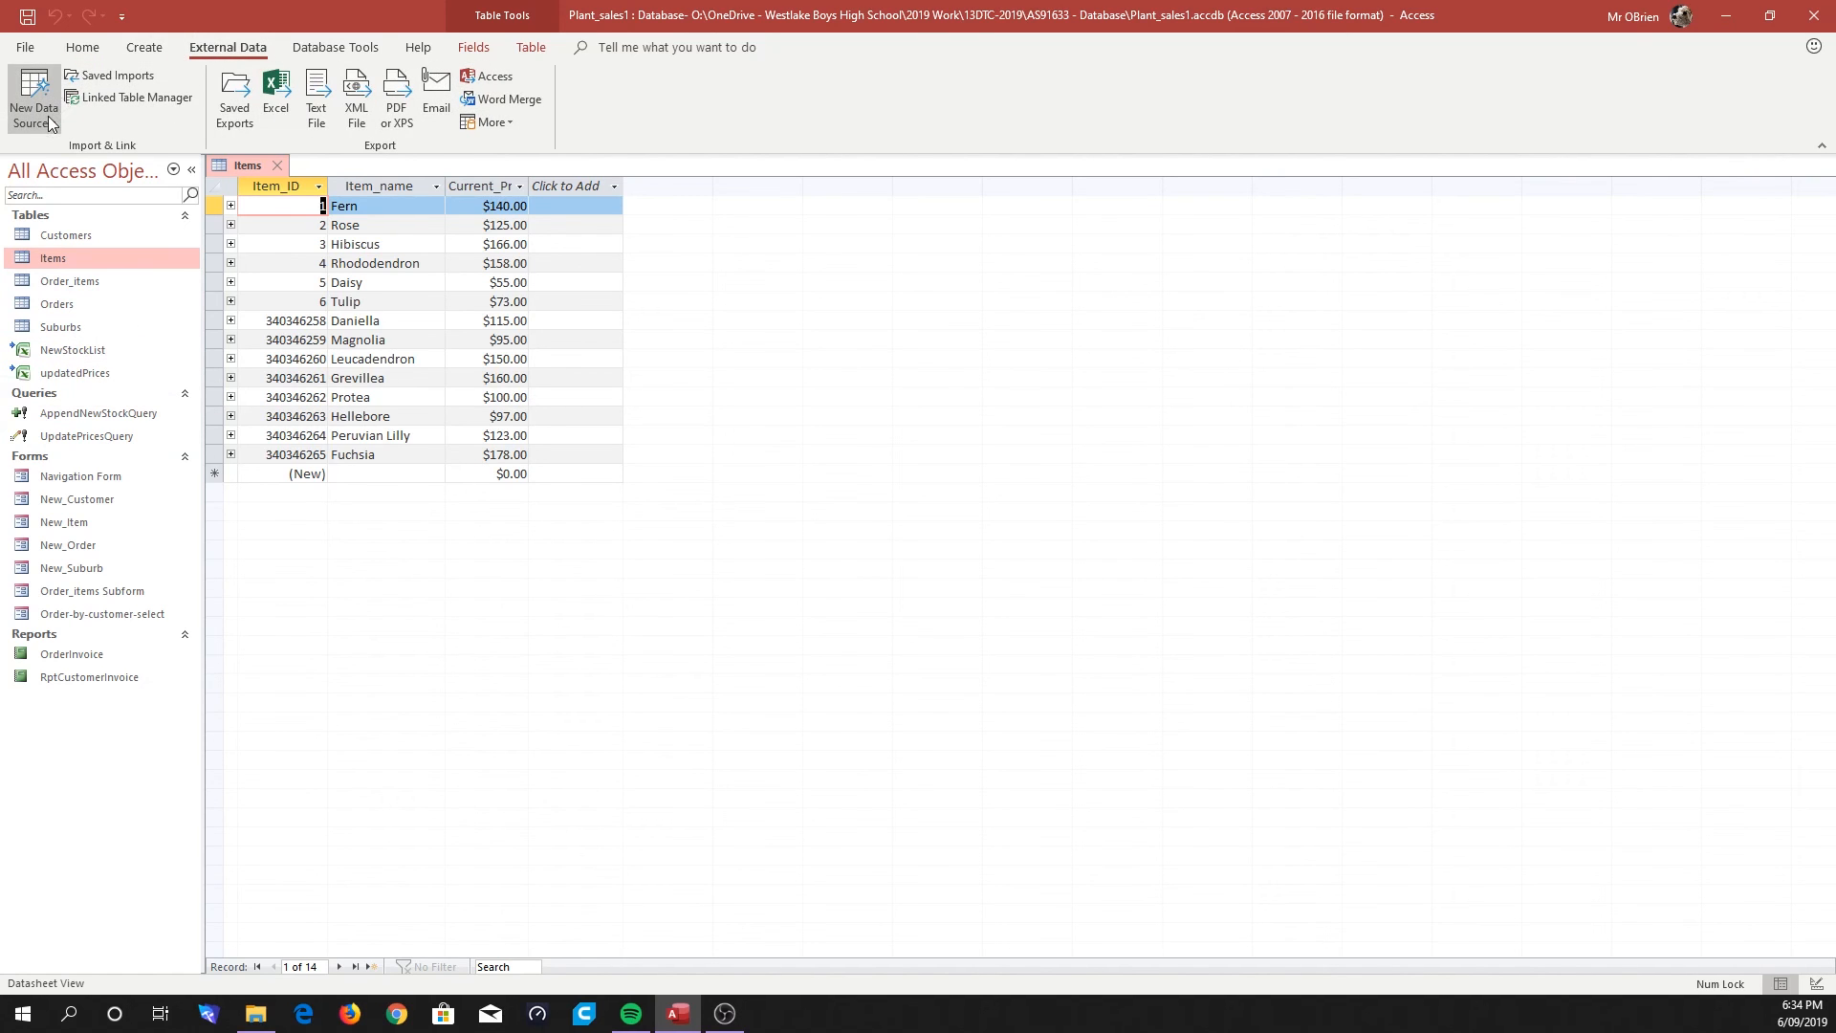
click(33, 100)
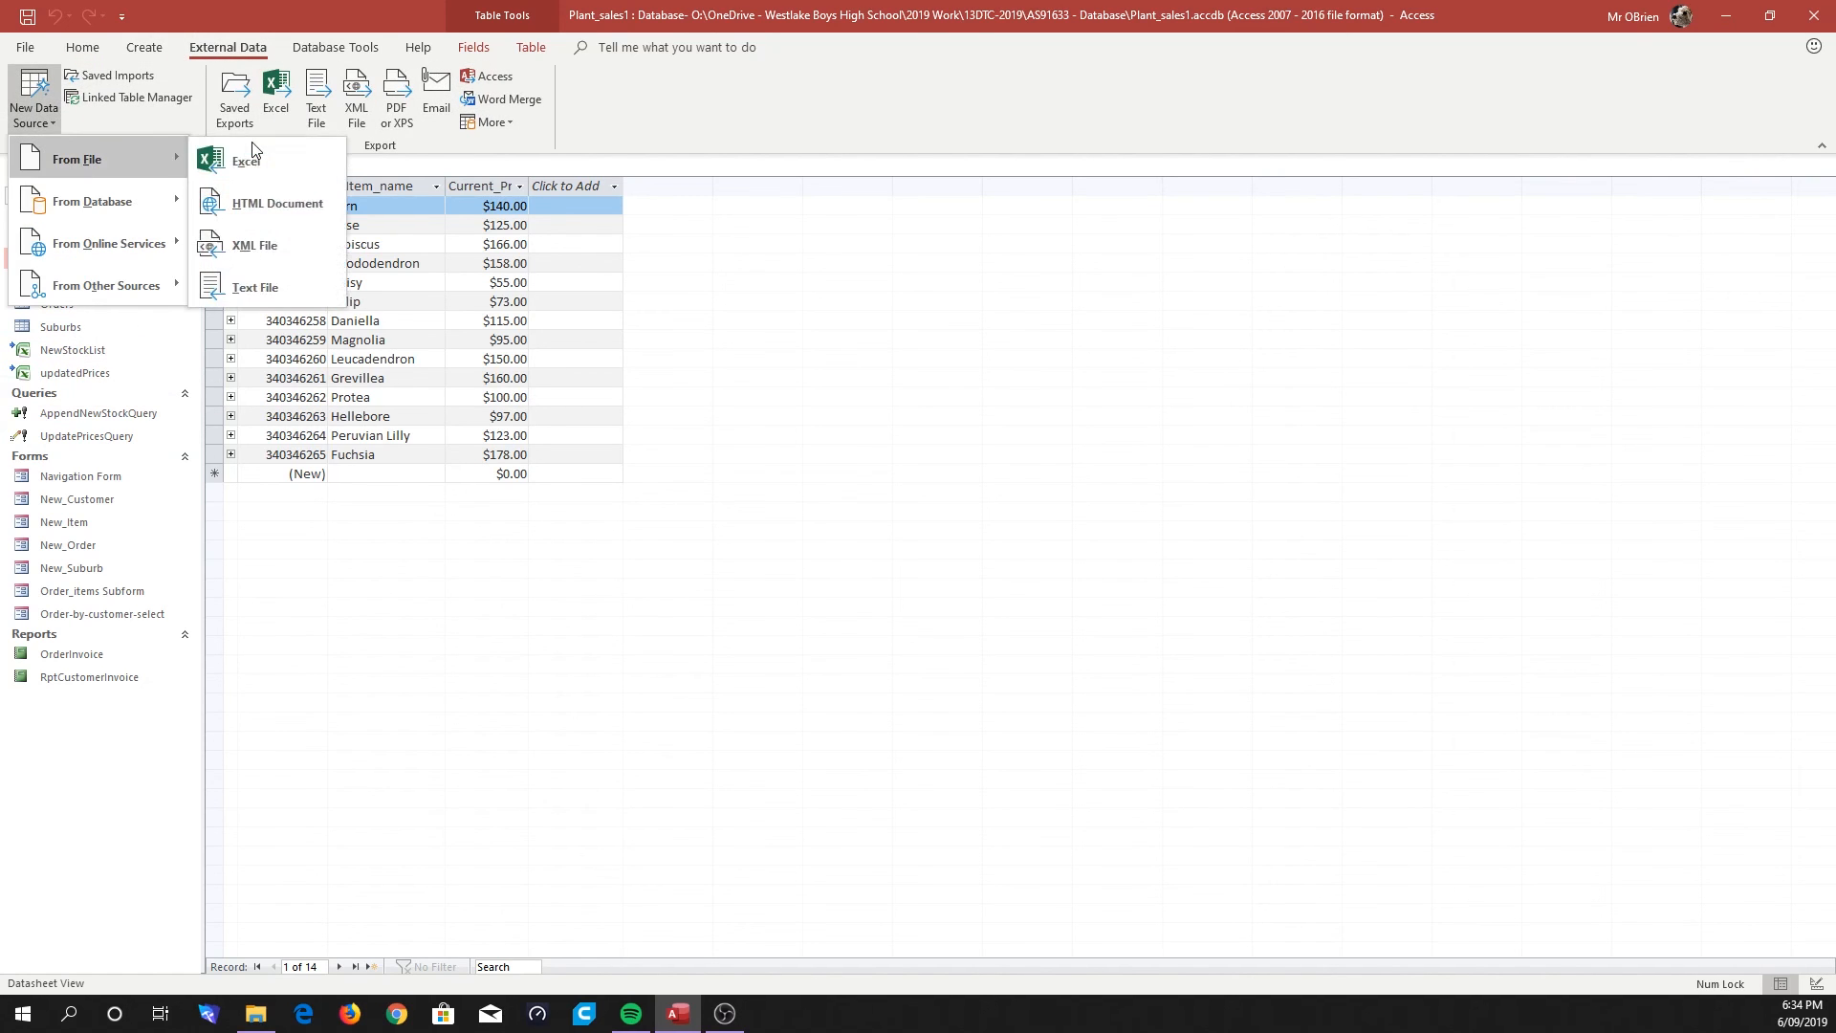
click(363, 602)
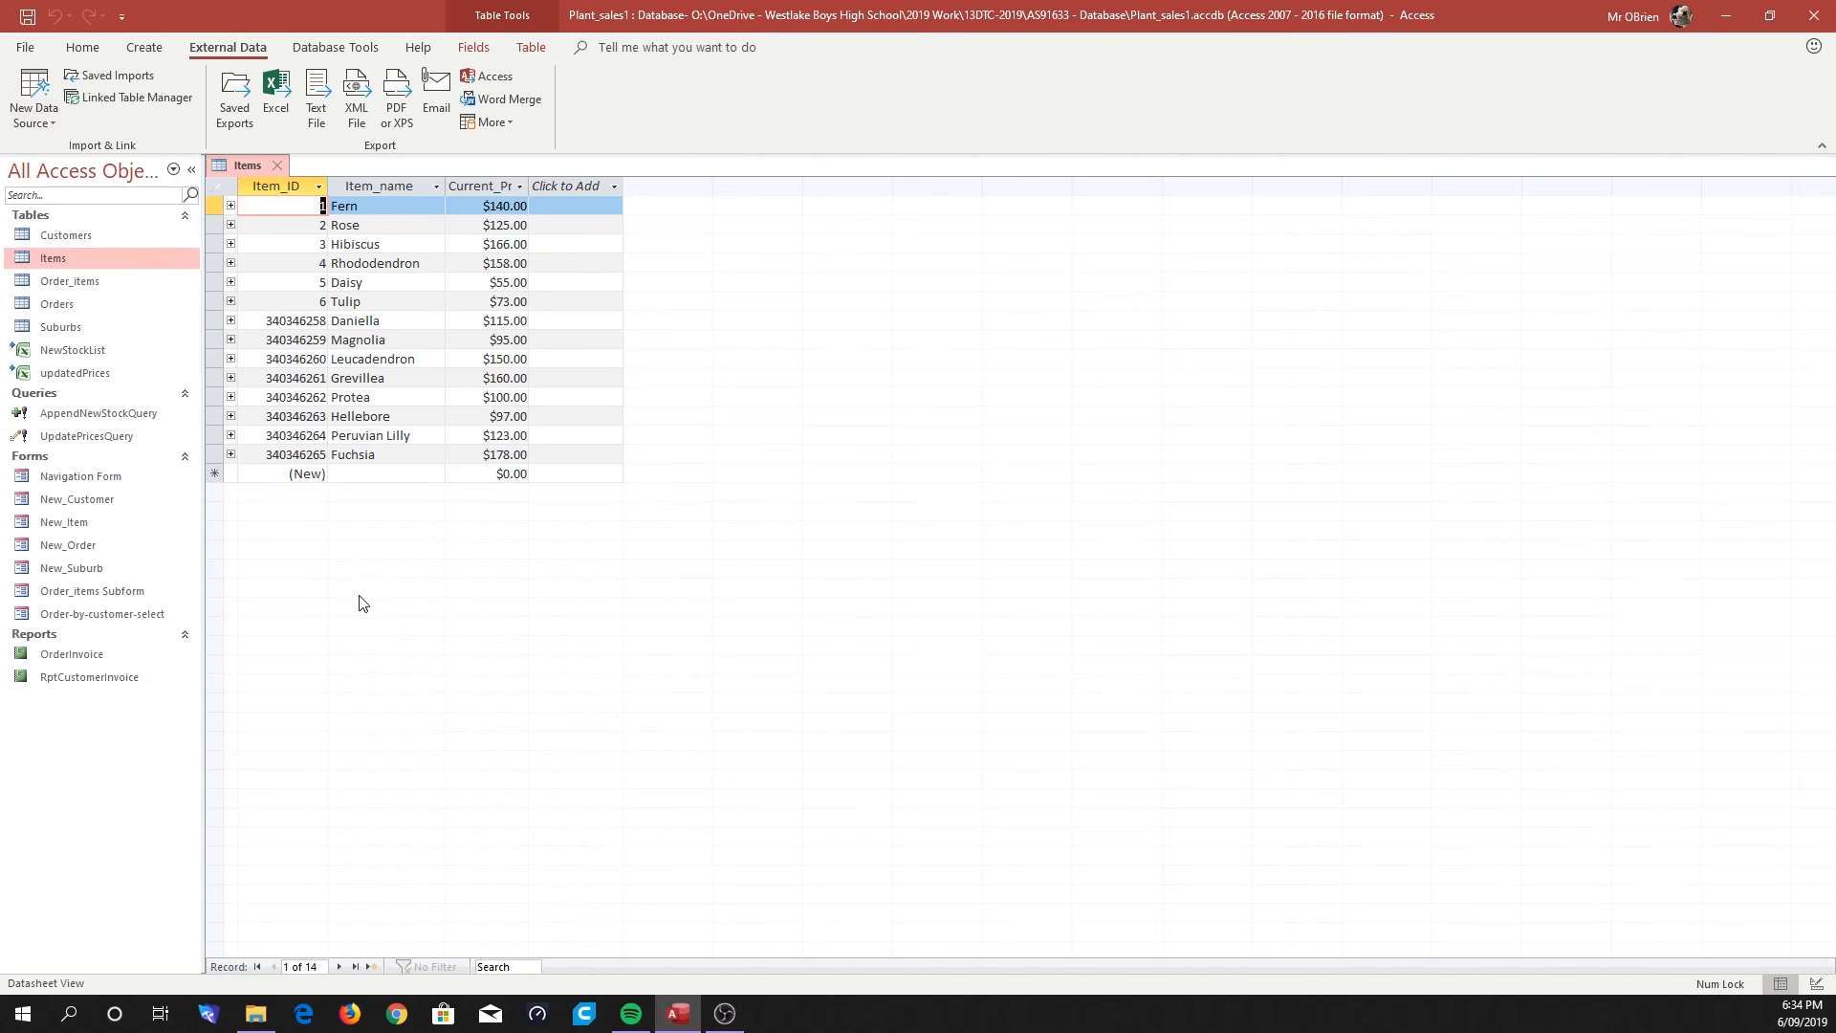
mouse_move(29, 350)
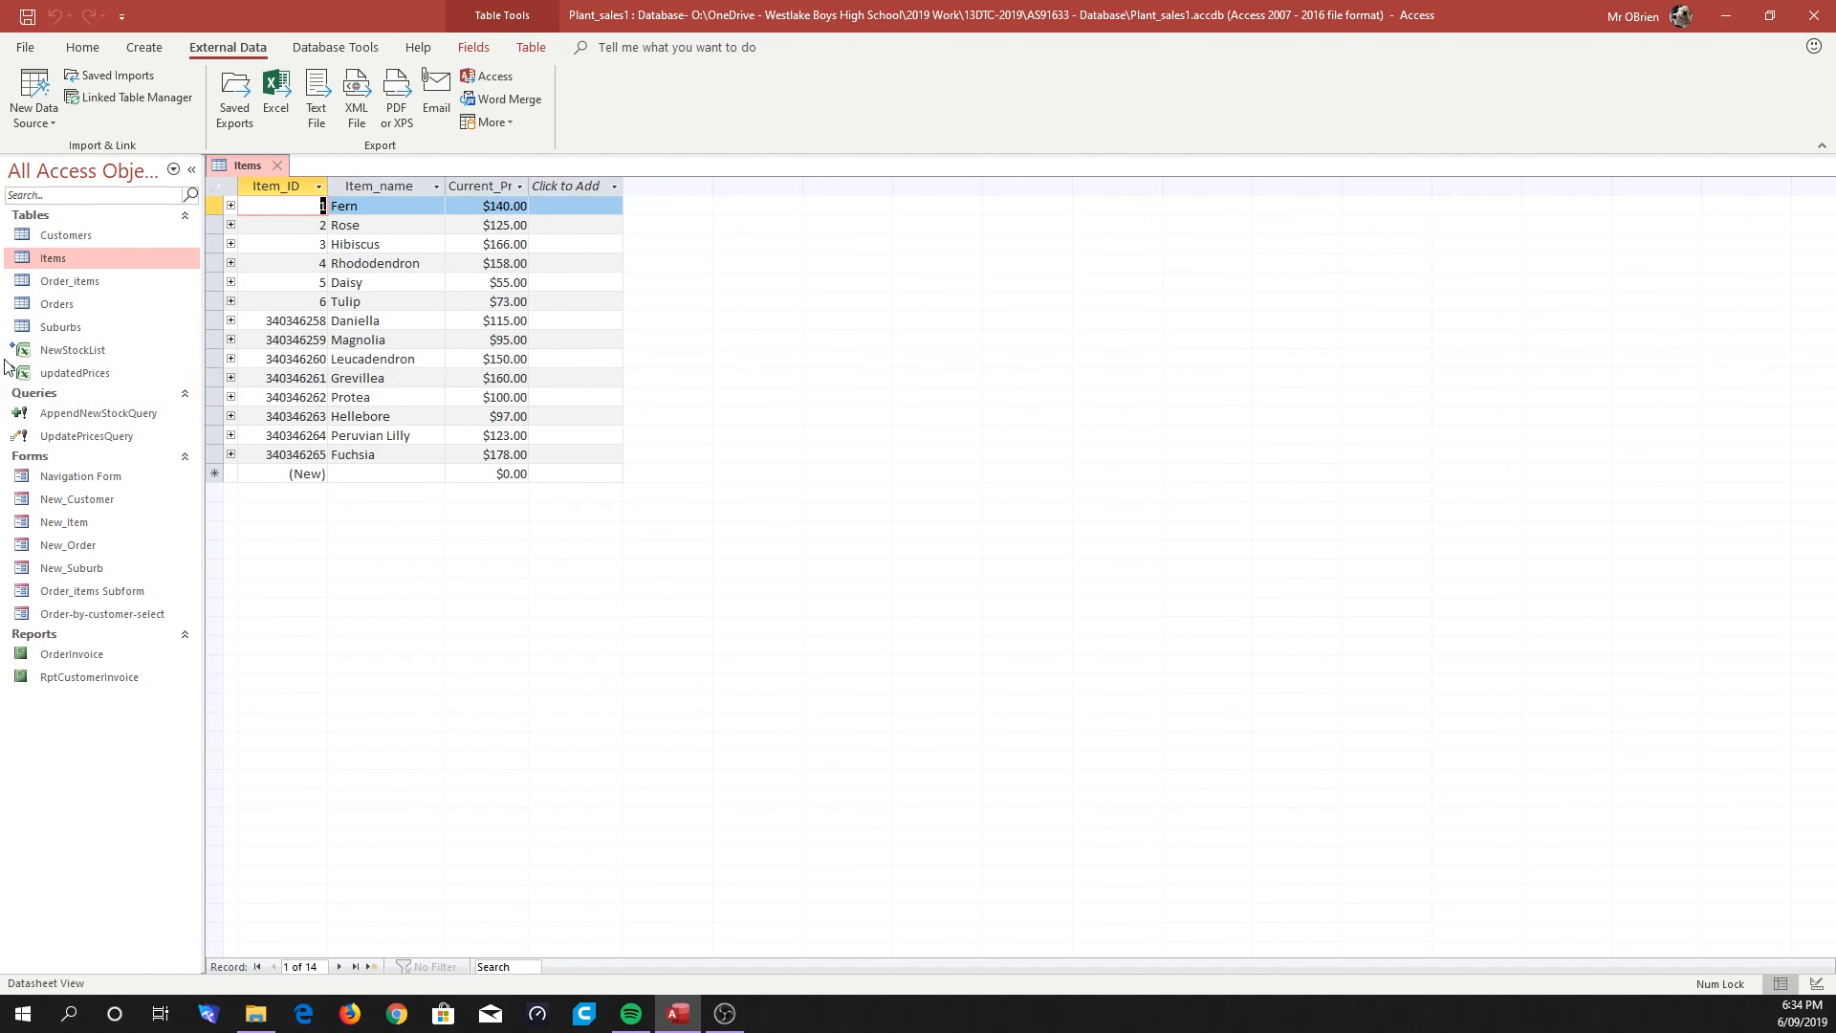
mouse_move(74, 373)
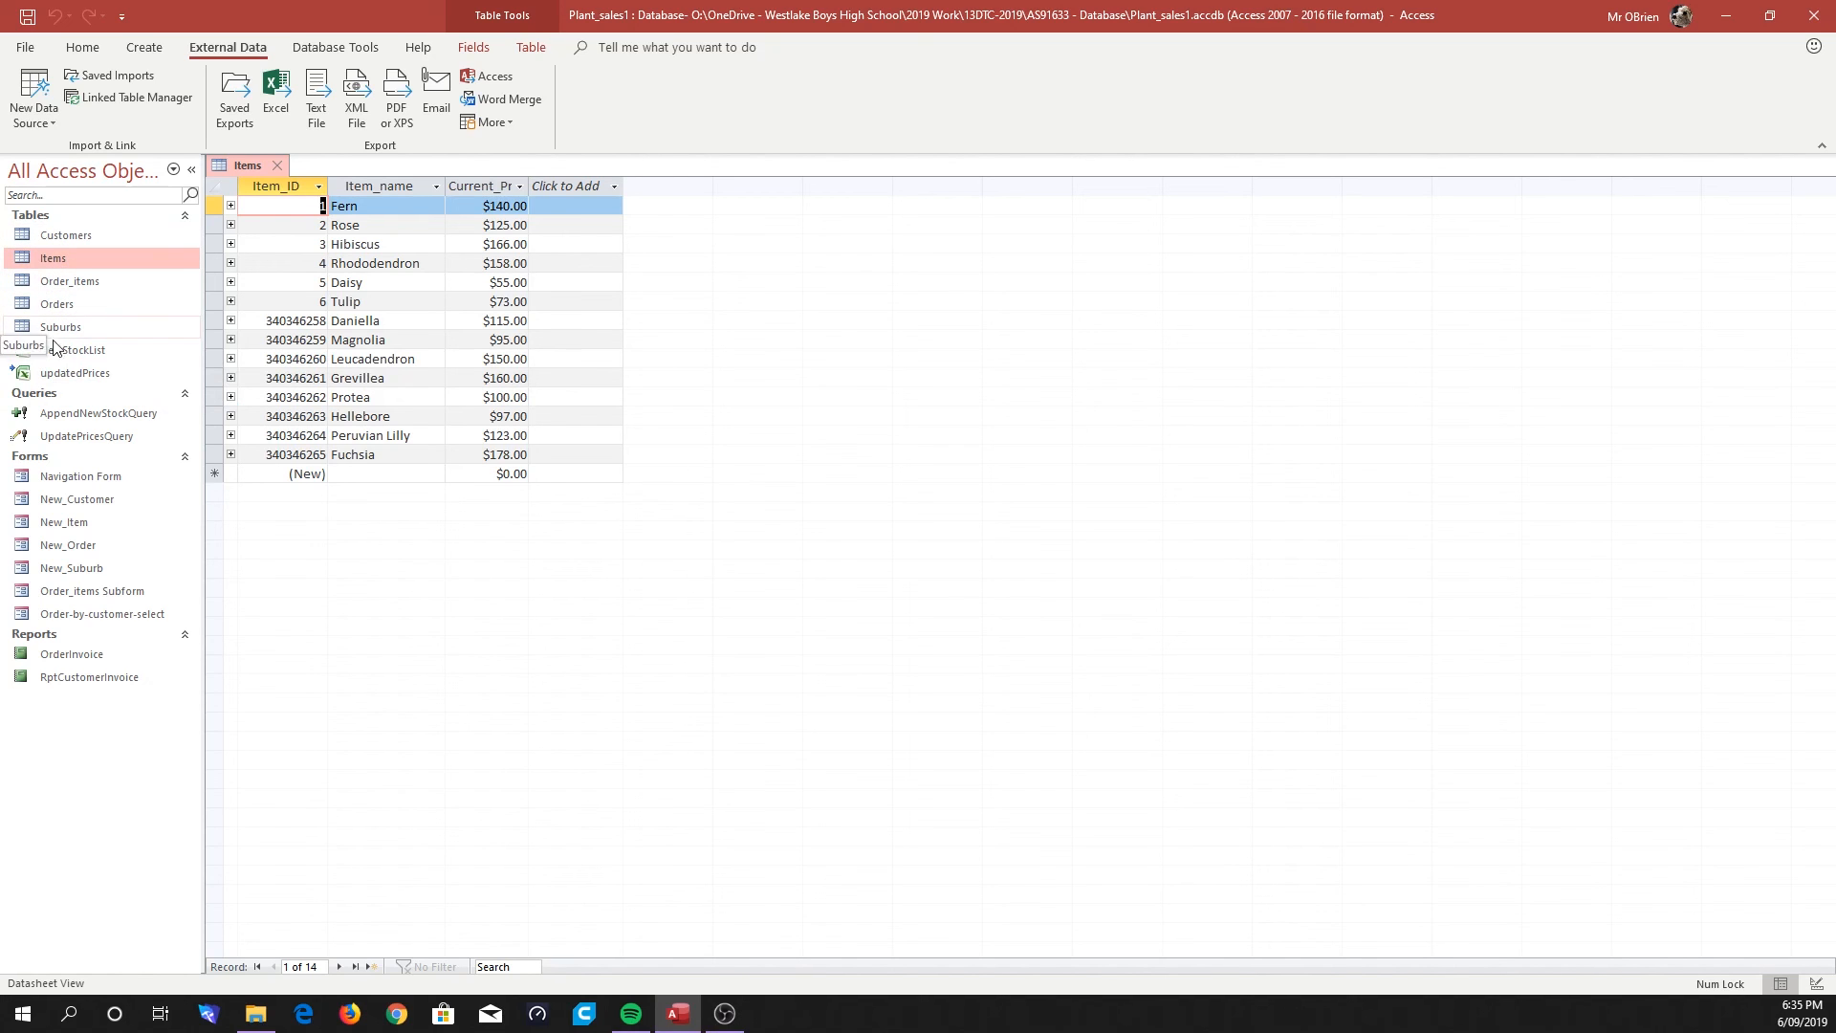
mouse_move(75, 349)
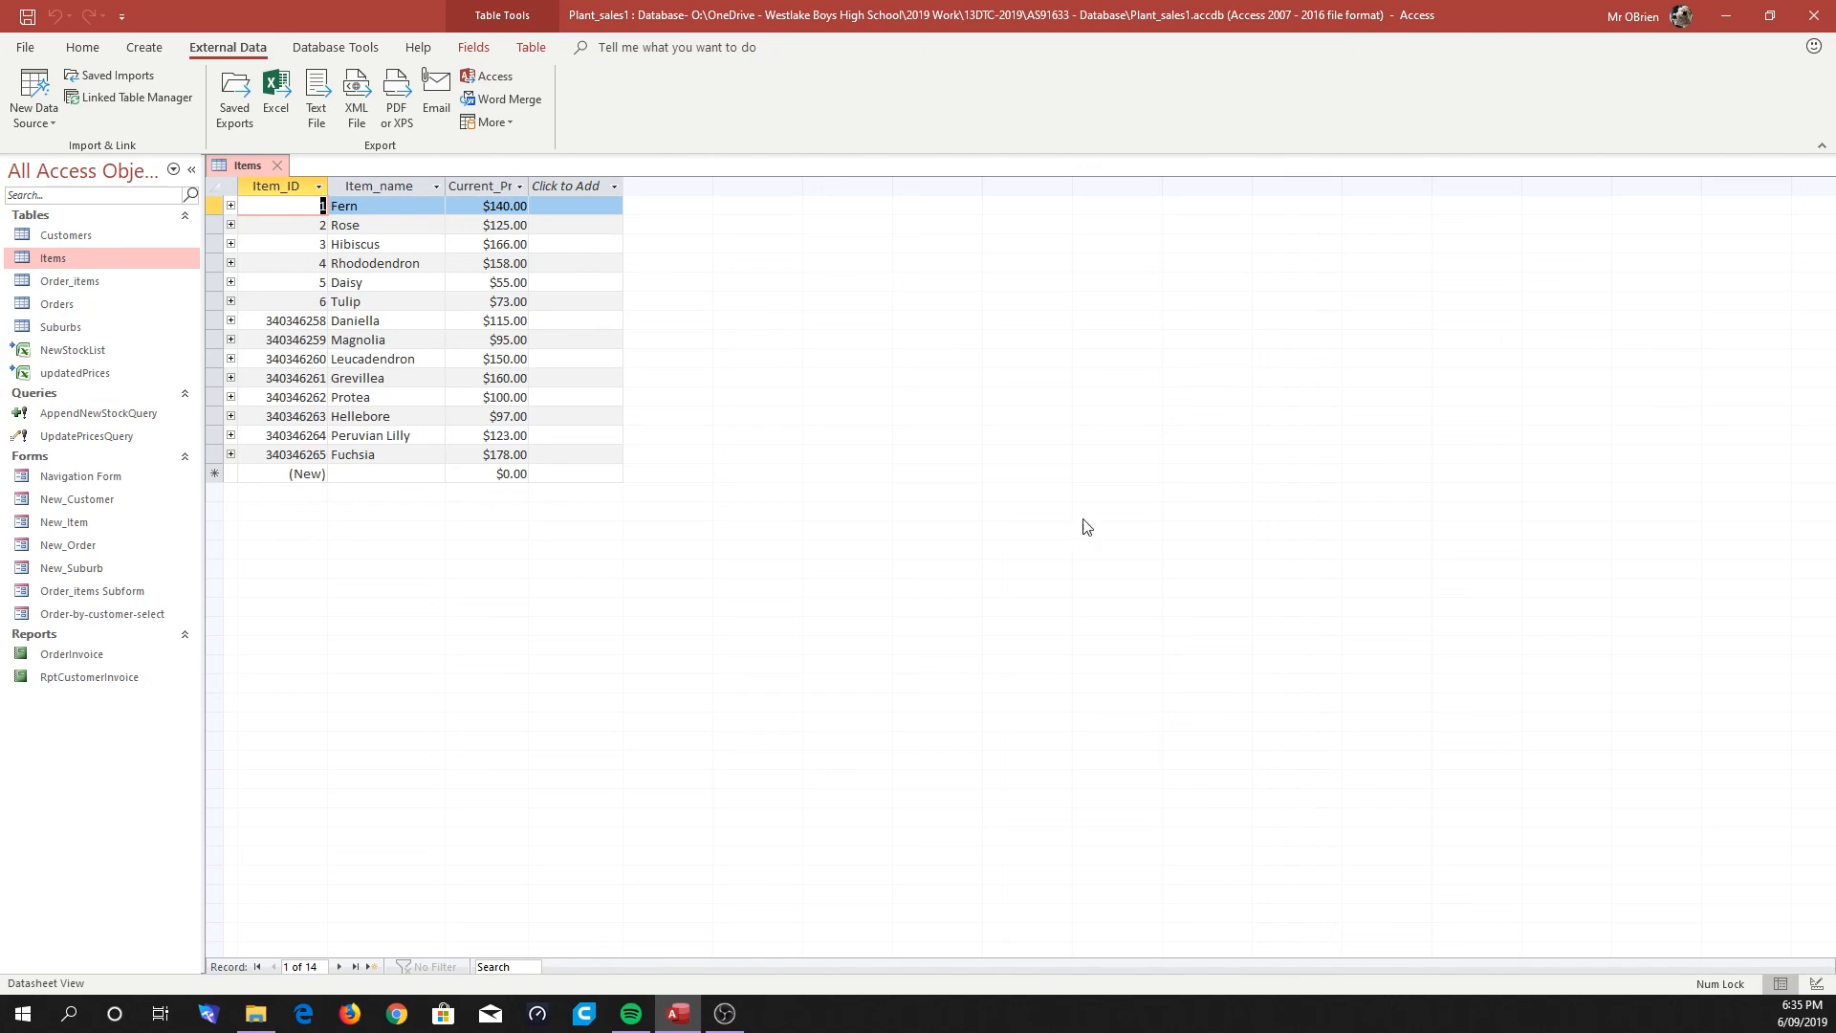
mouse_move(196, 239)
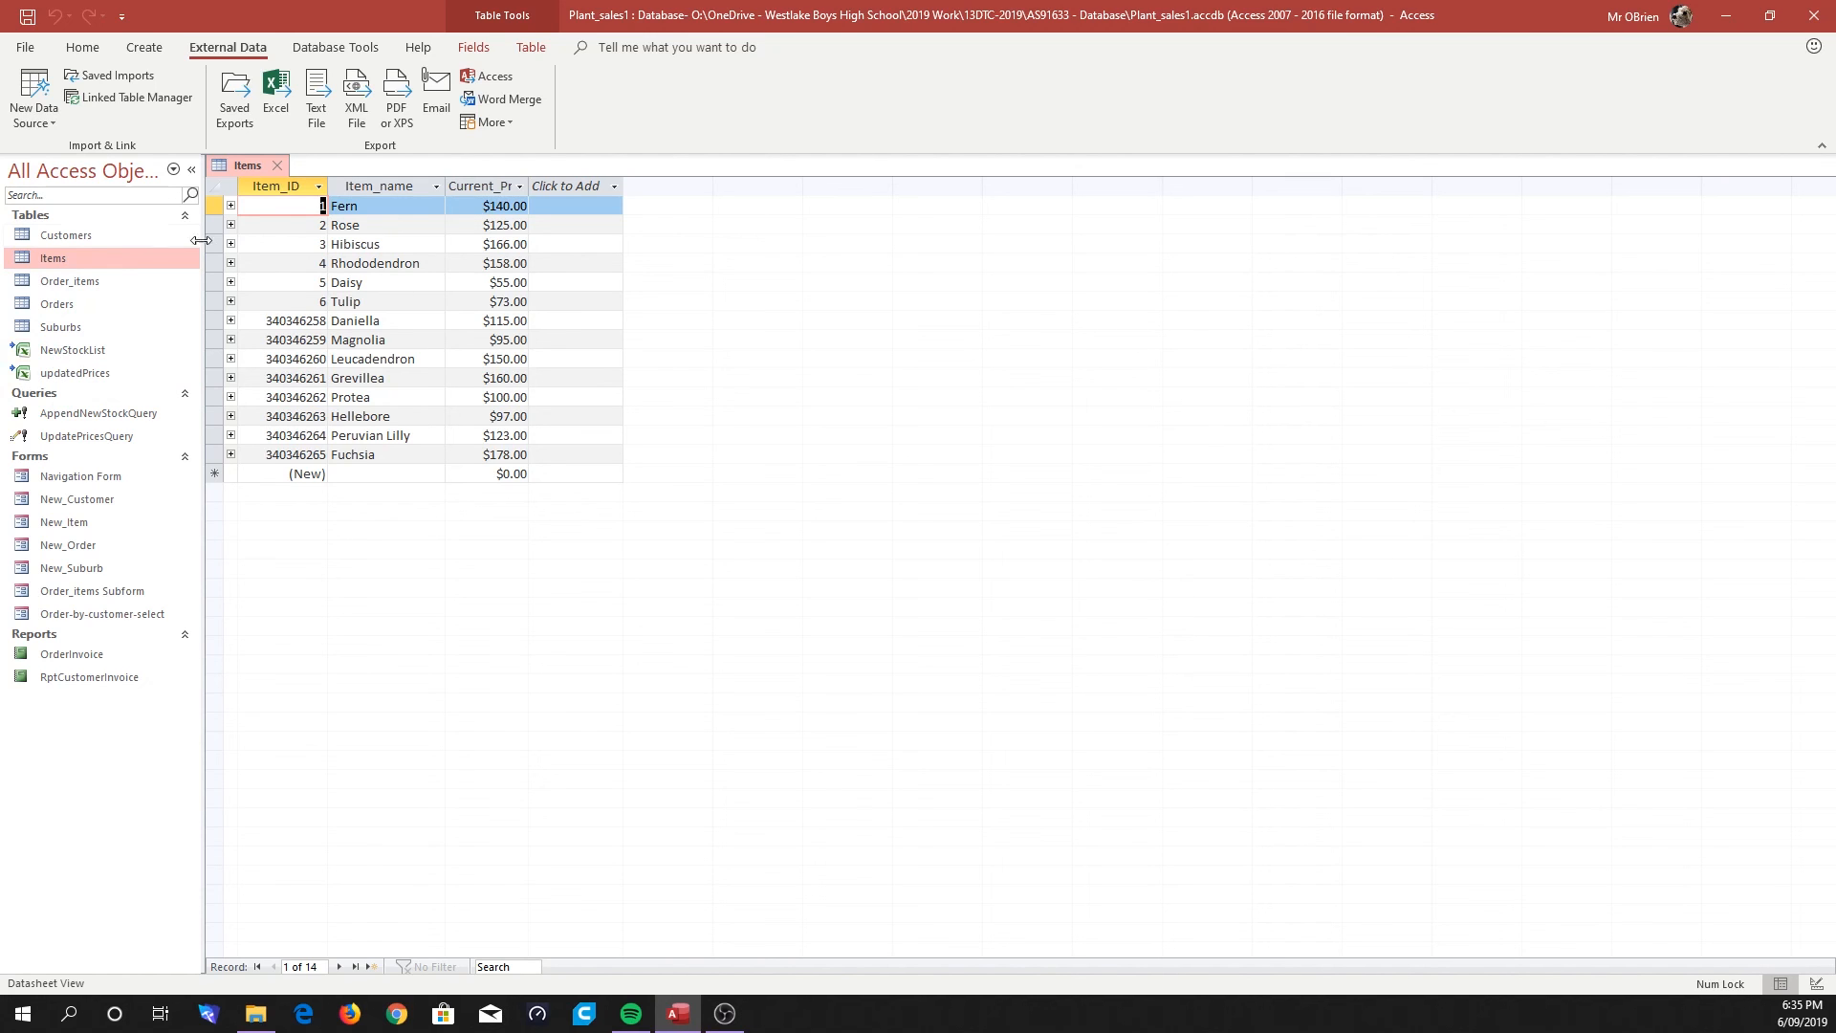
mouse_move(29, 350)
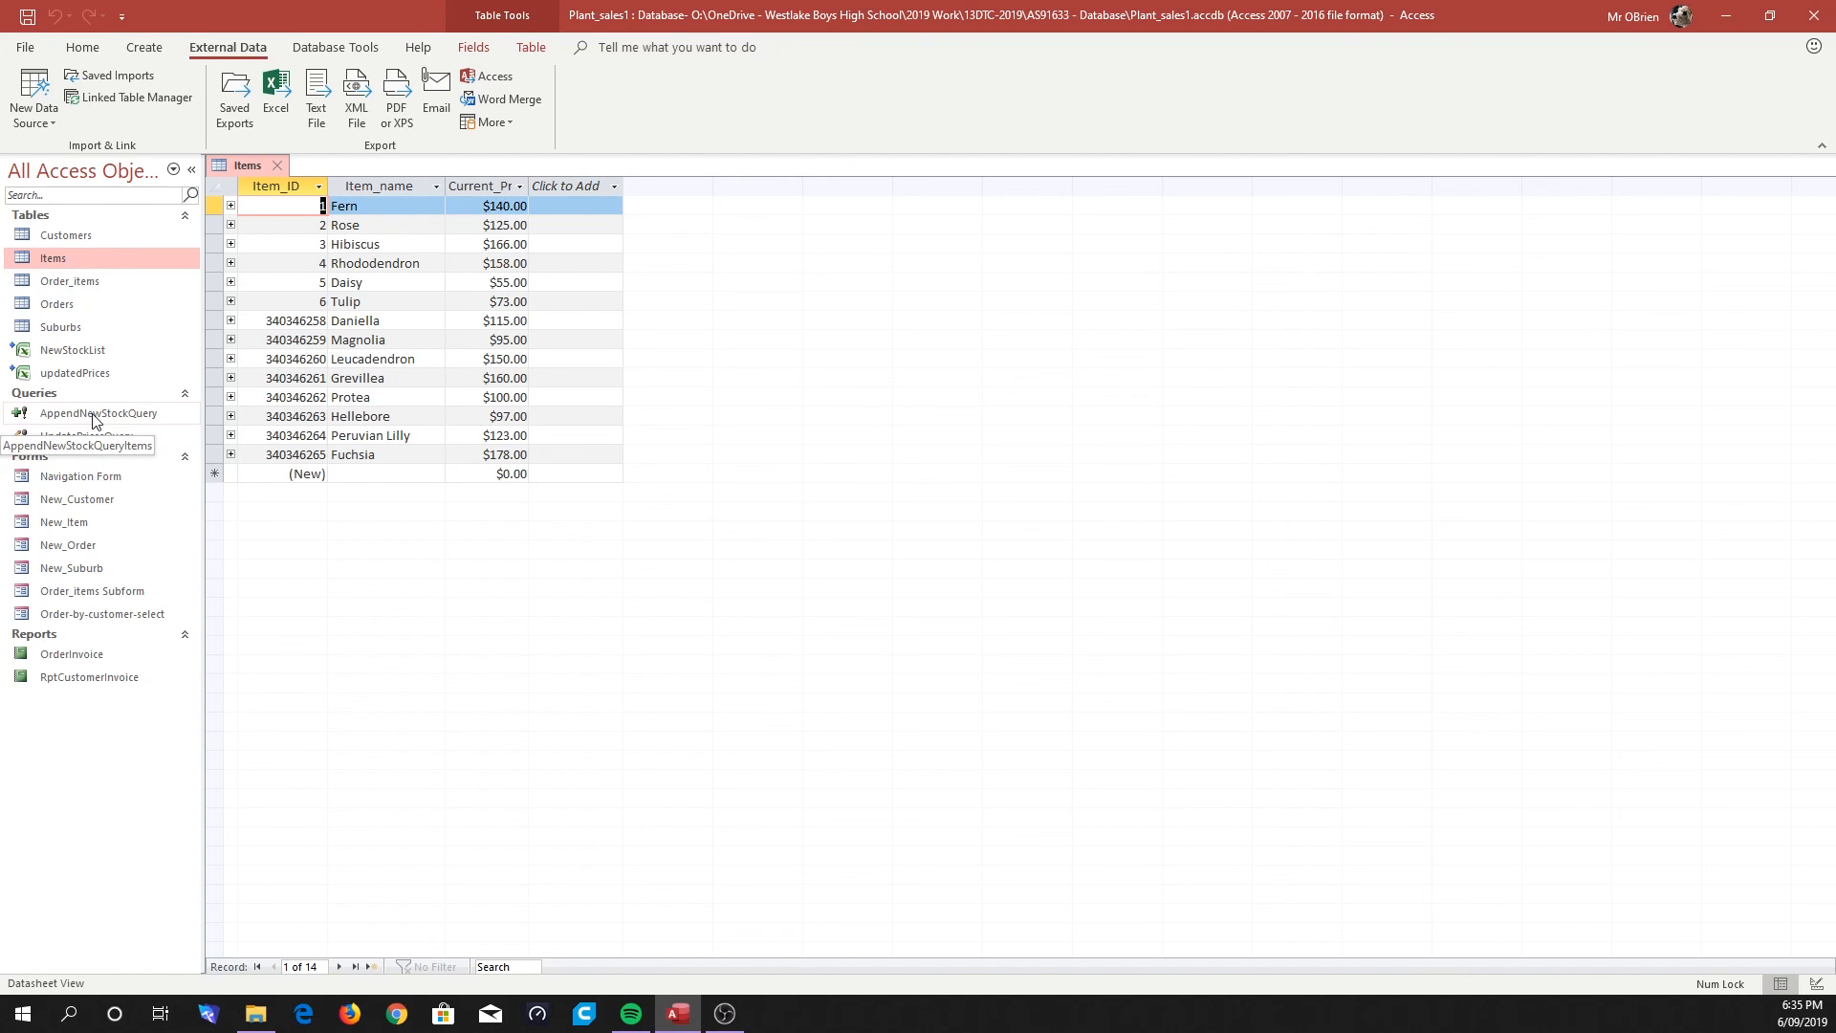
mouse_move(158, 382)
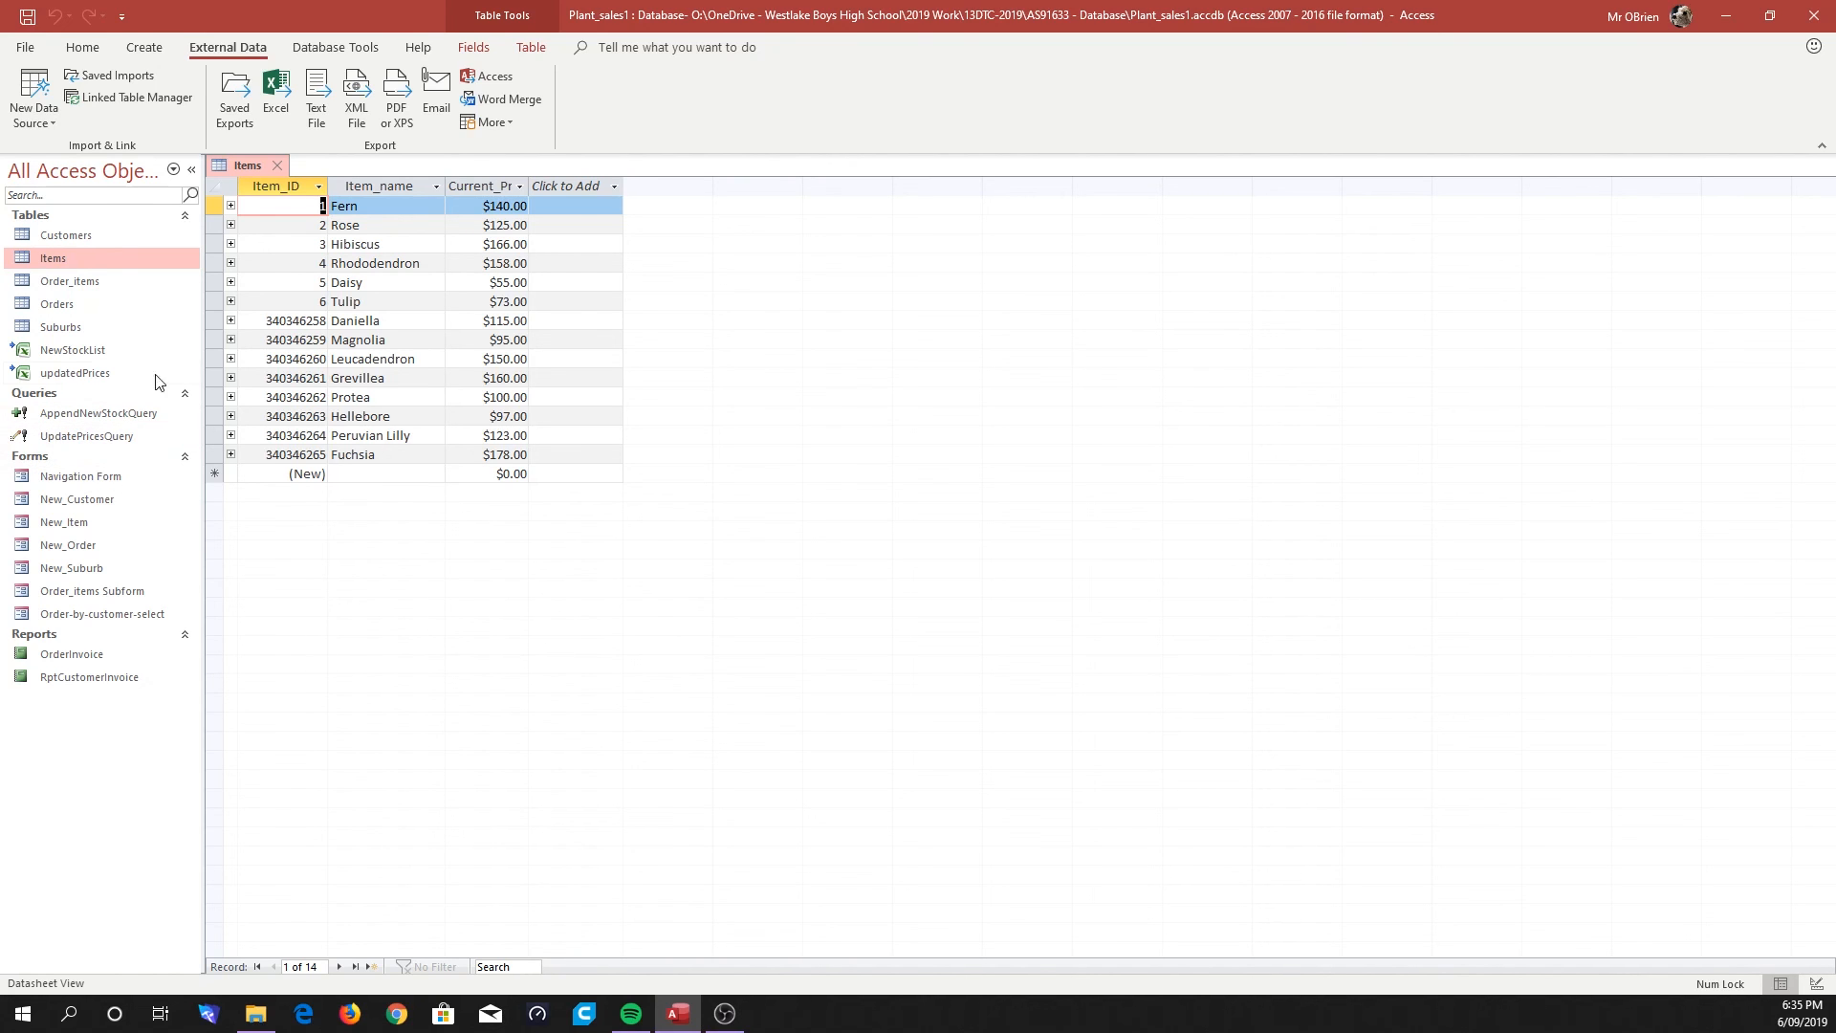
mouse_move(60, 477)
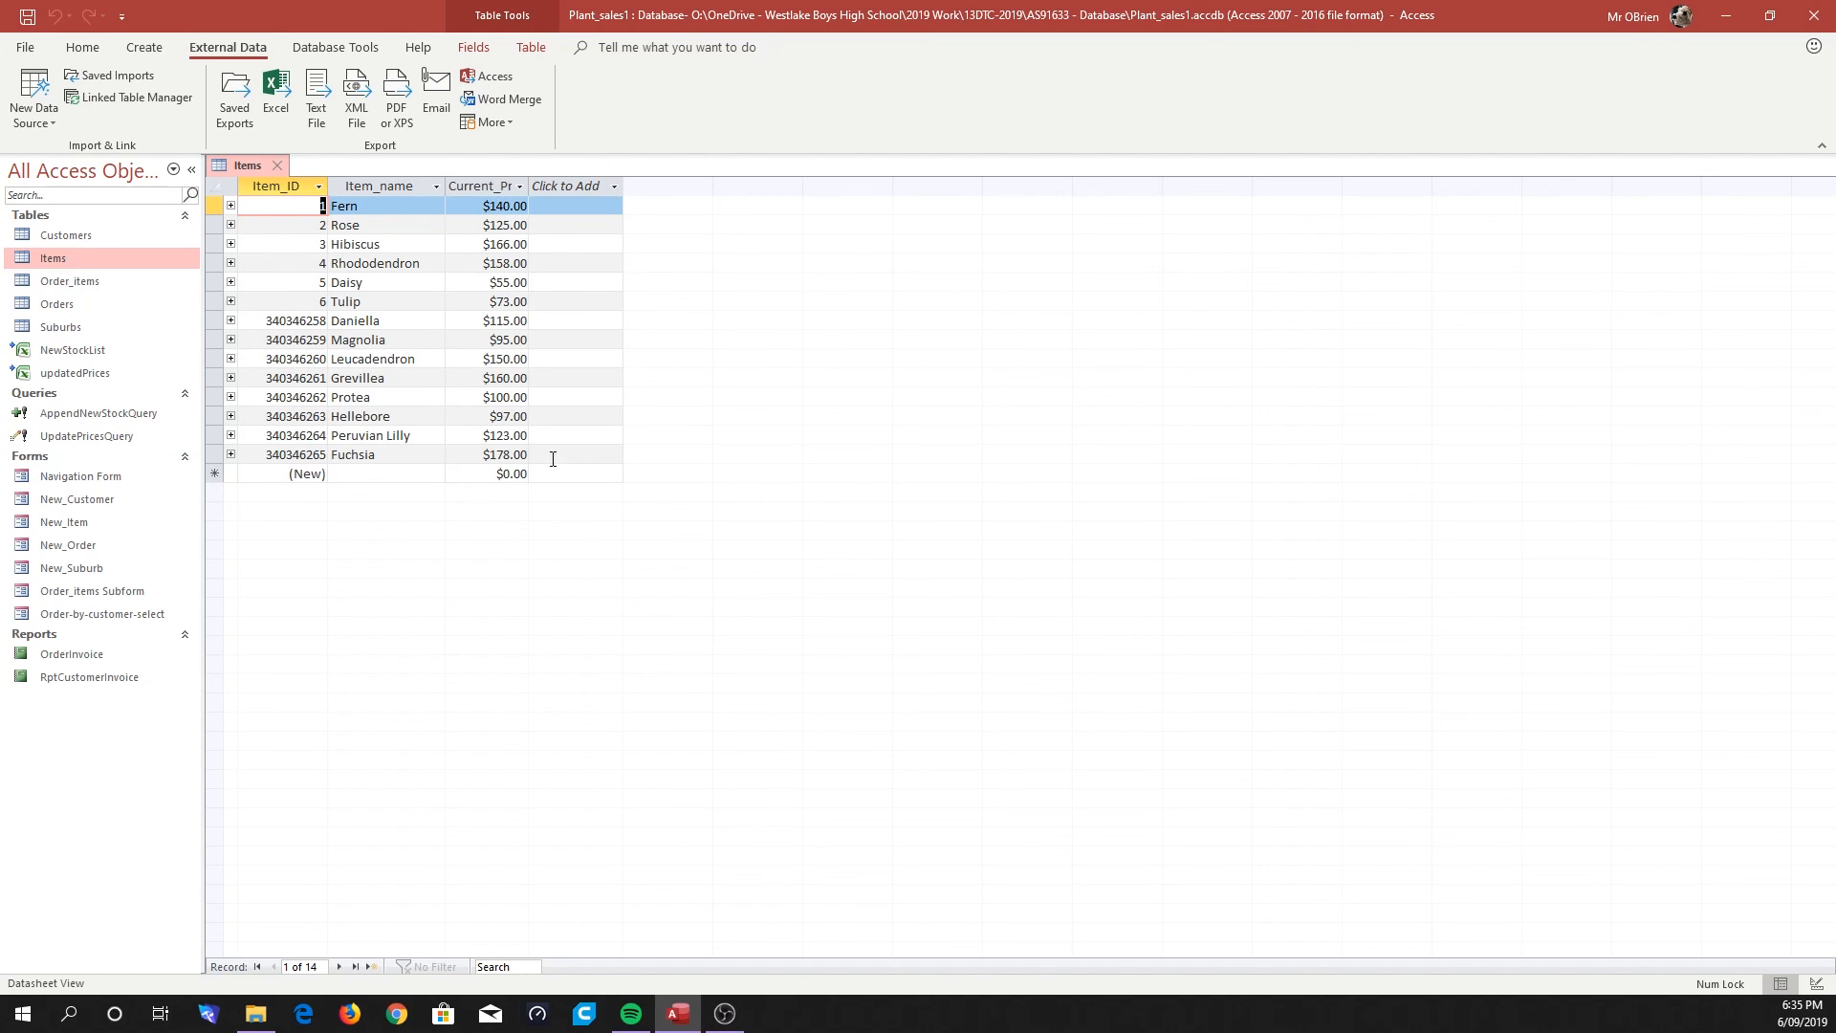
mouse_move(512, 576)
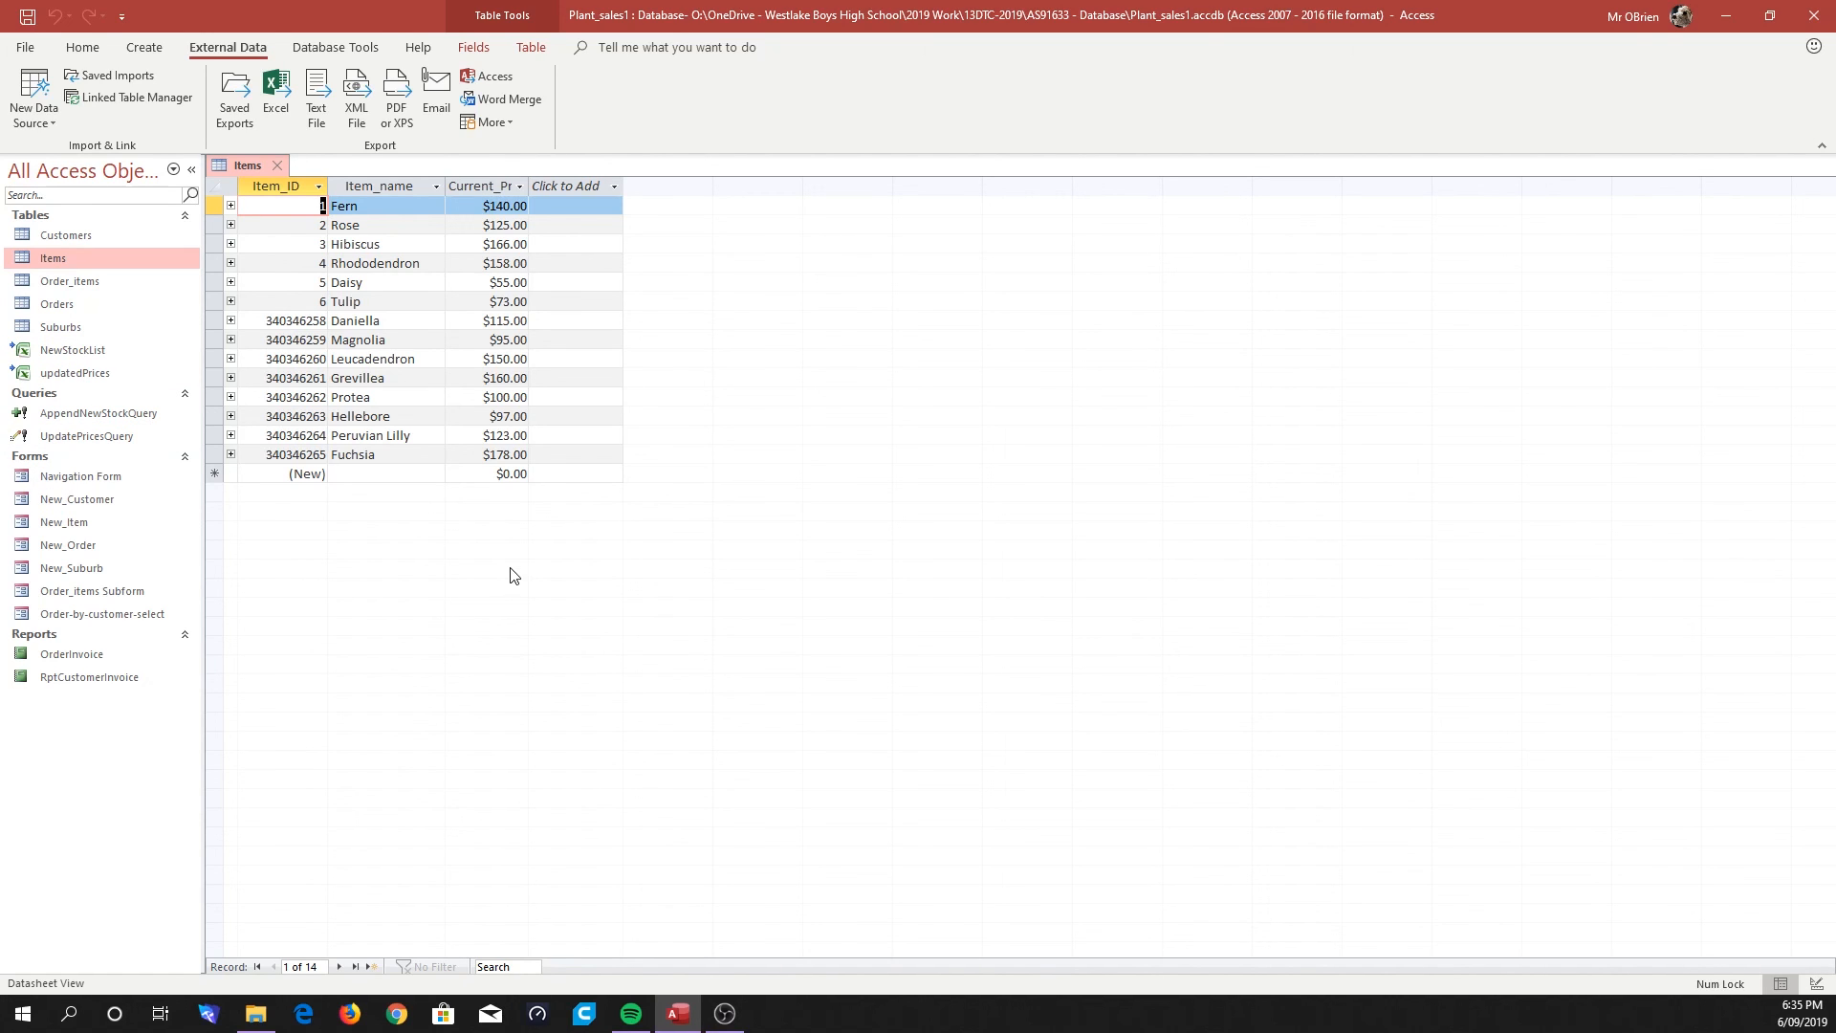
mouse_move(74, 373)
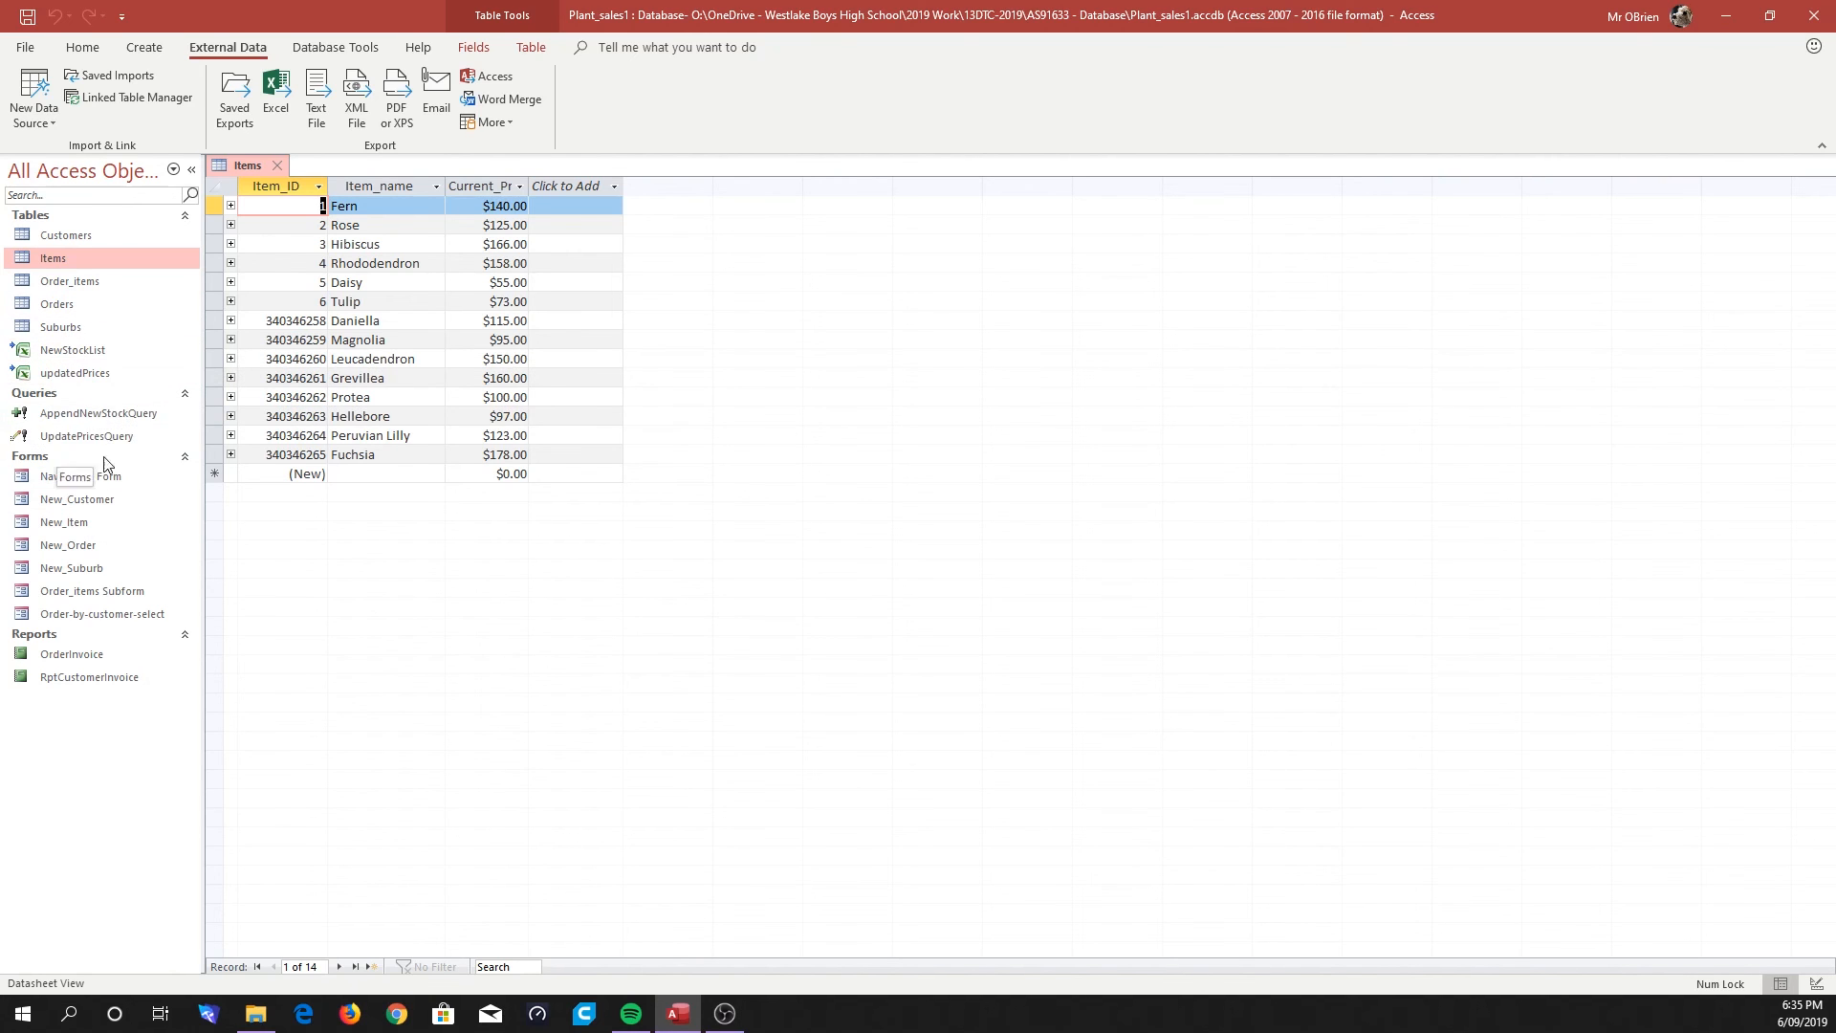
mouse_move(127, 434)
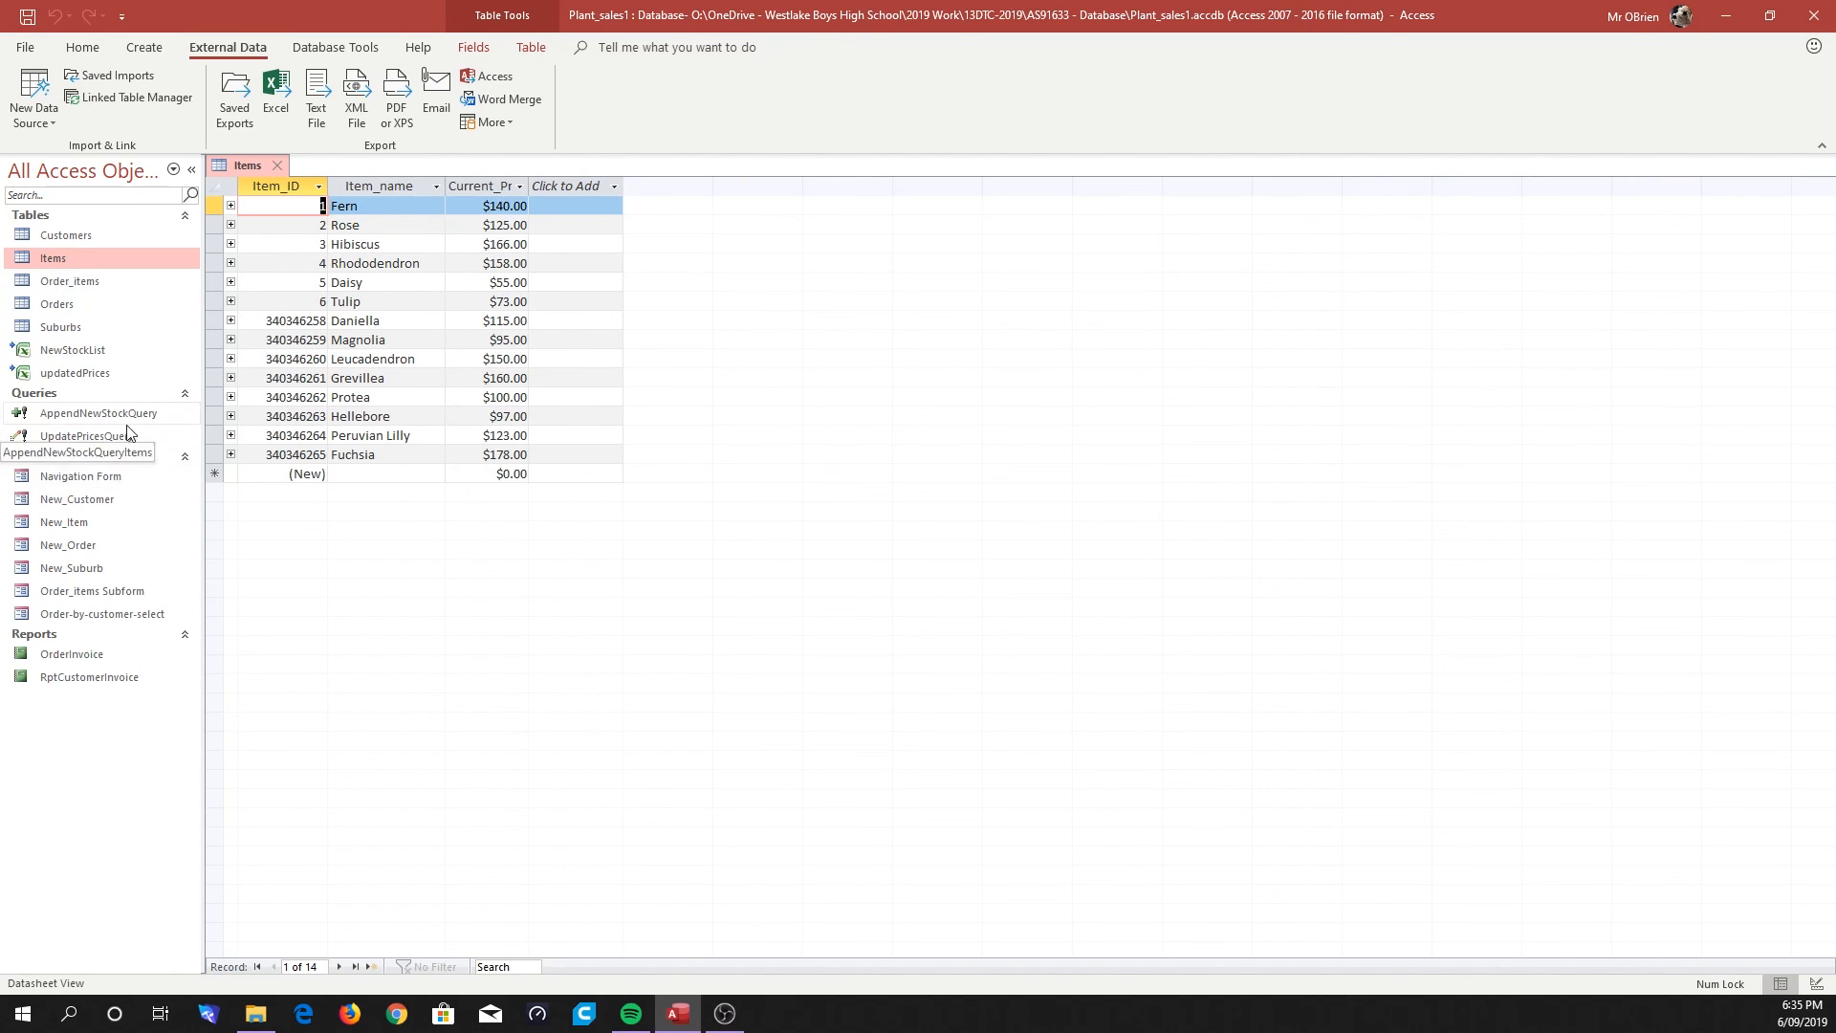
mouse_move(112, 430)
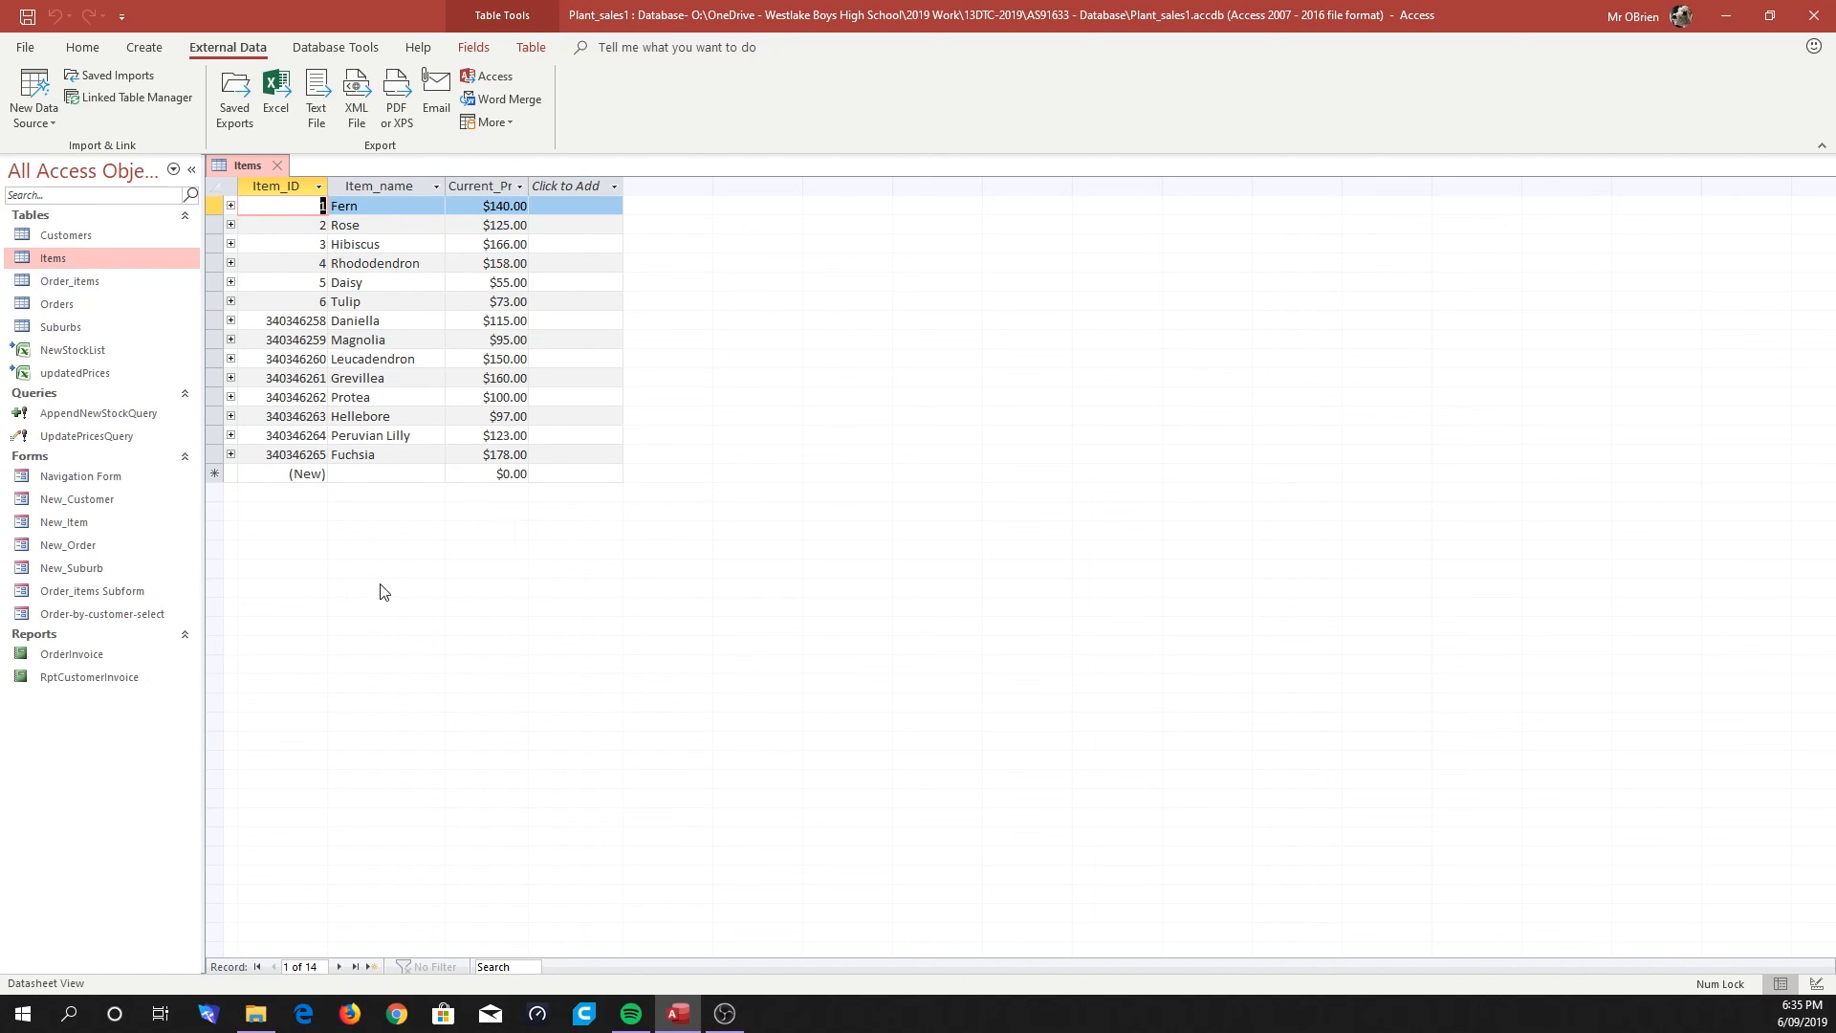
mouse_move(818, 390)
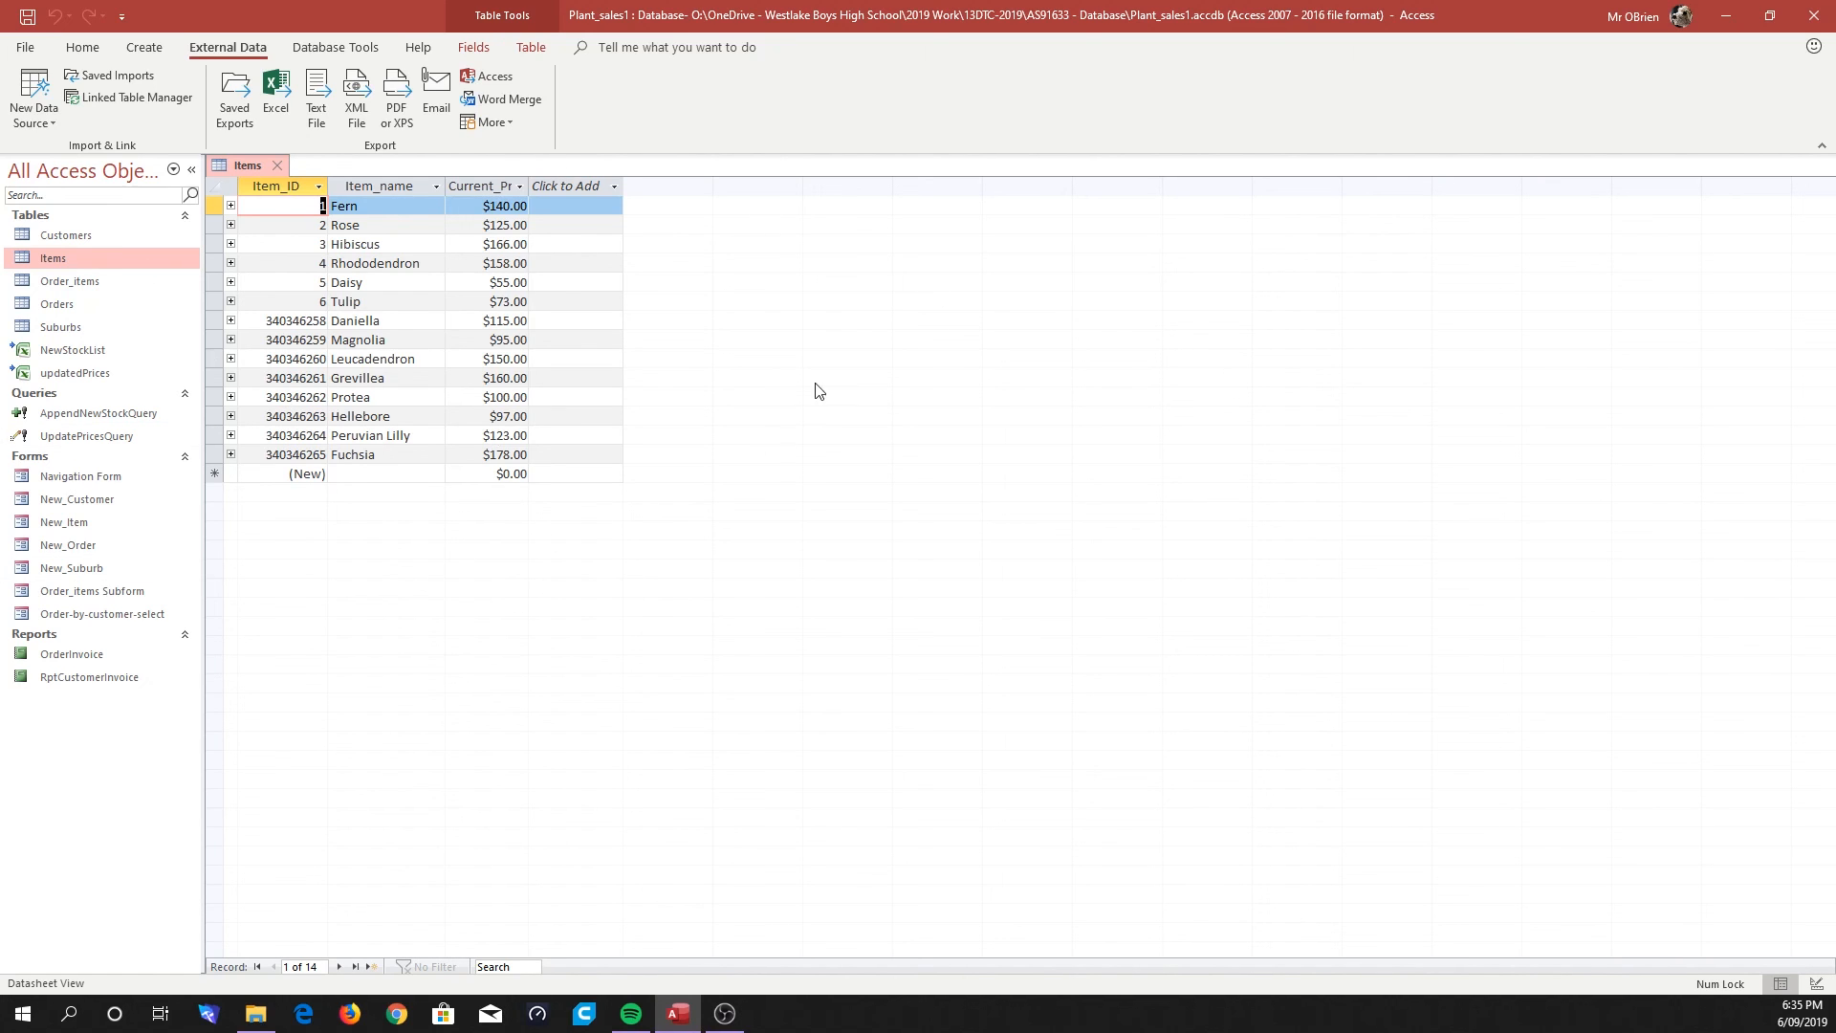
mouse_move(514, 435)
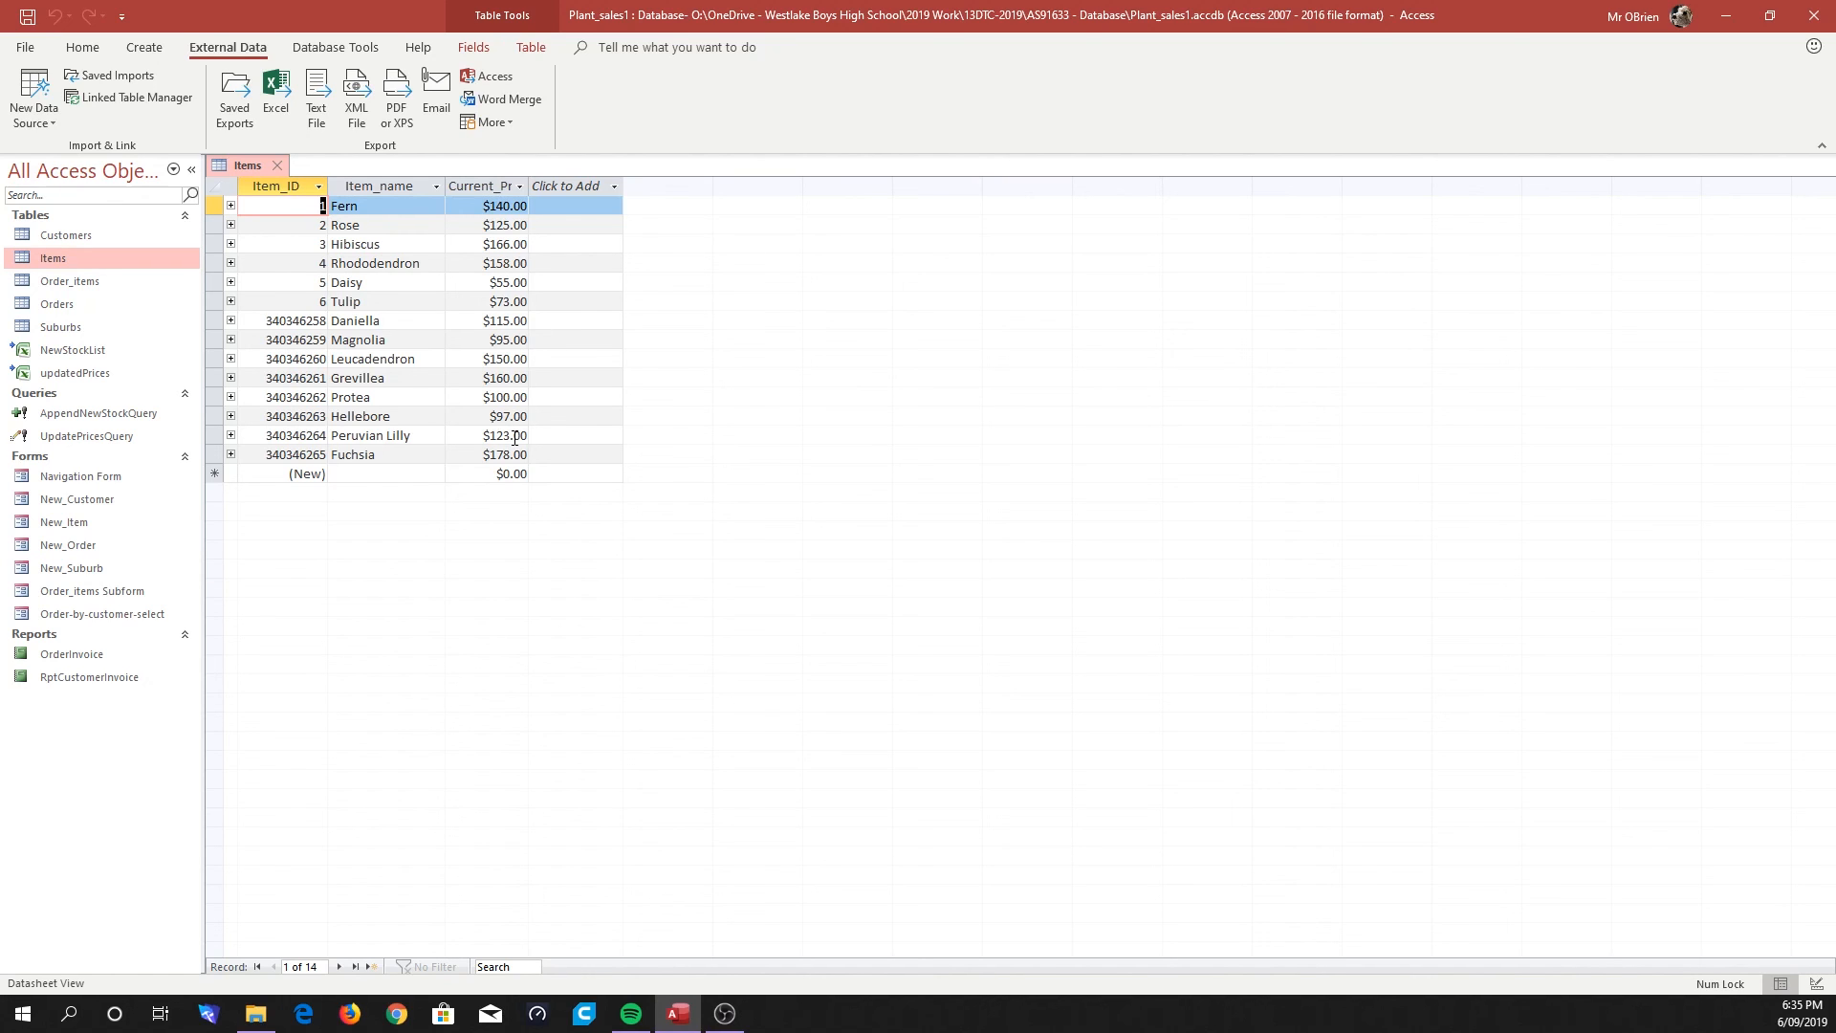
mouse_move(977, 330)
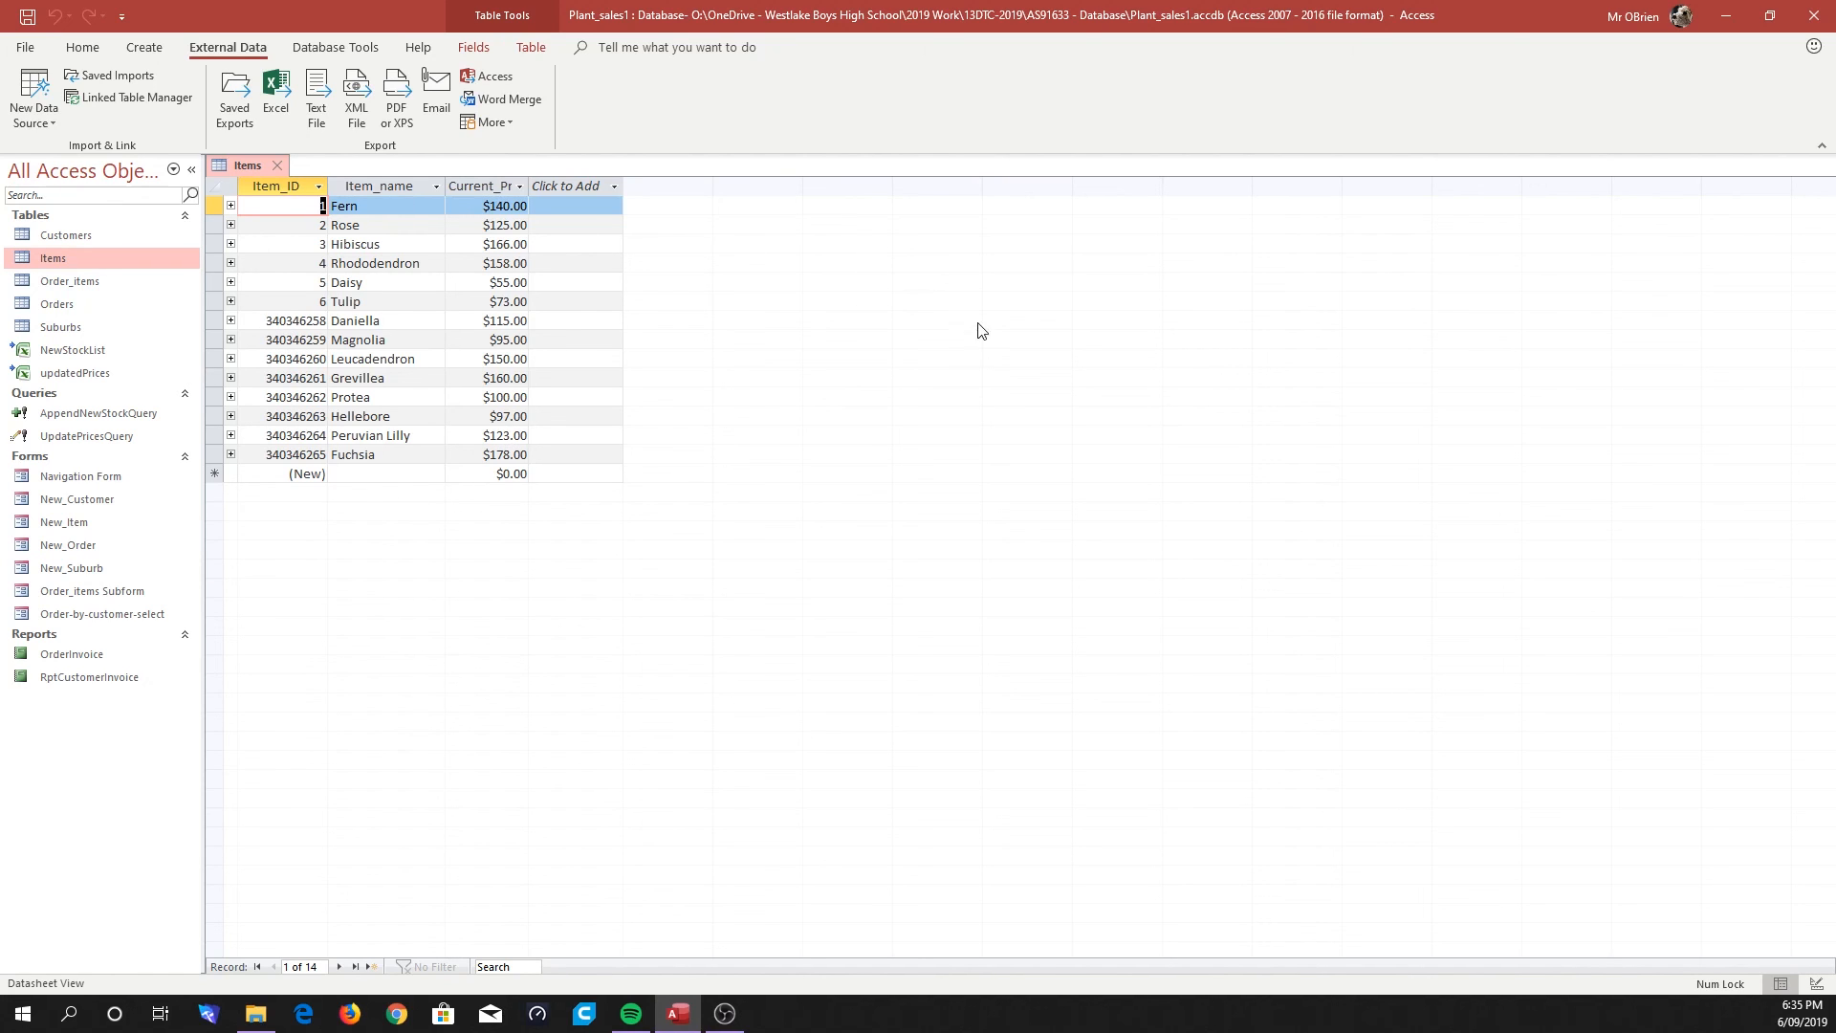
mouse_move(76, 584)
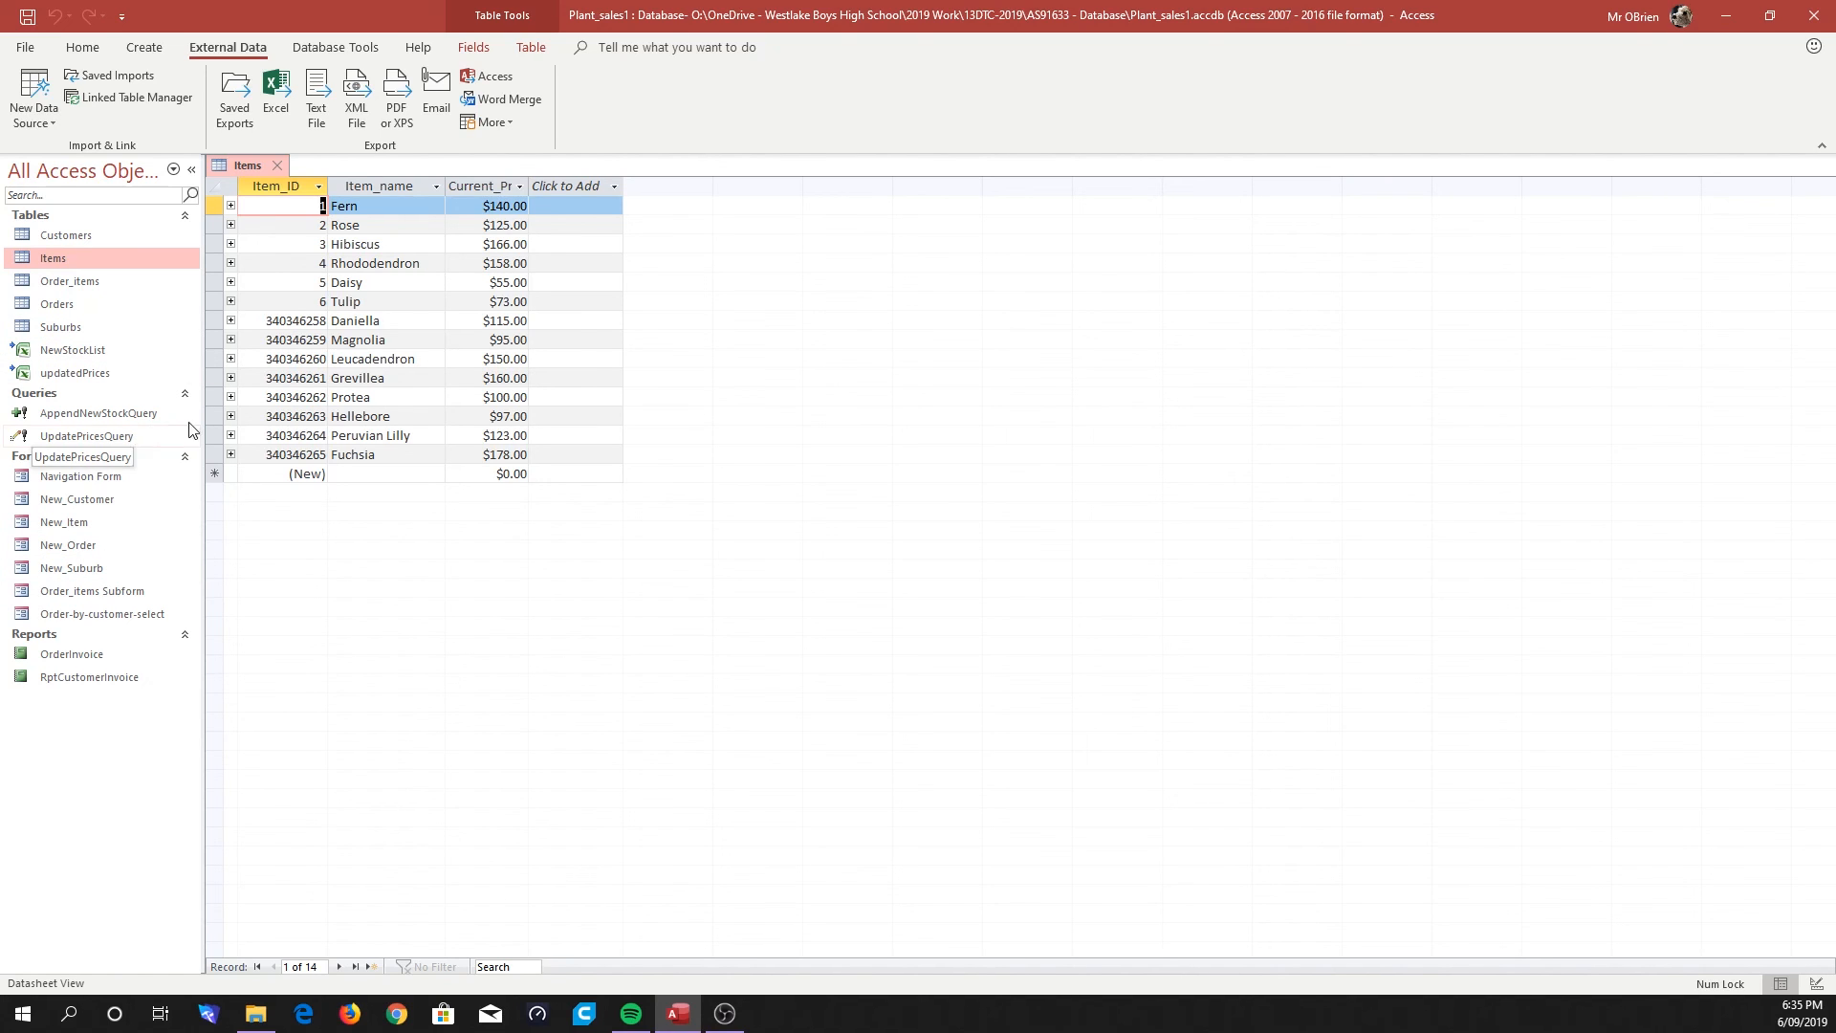
mouse_move(512, 563)
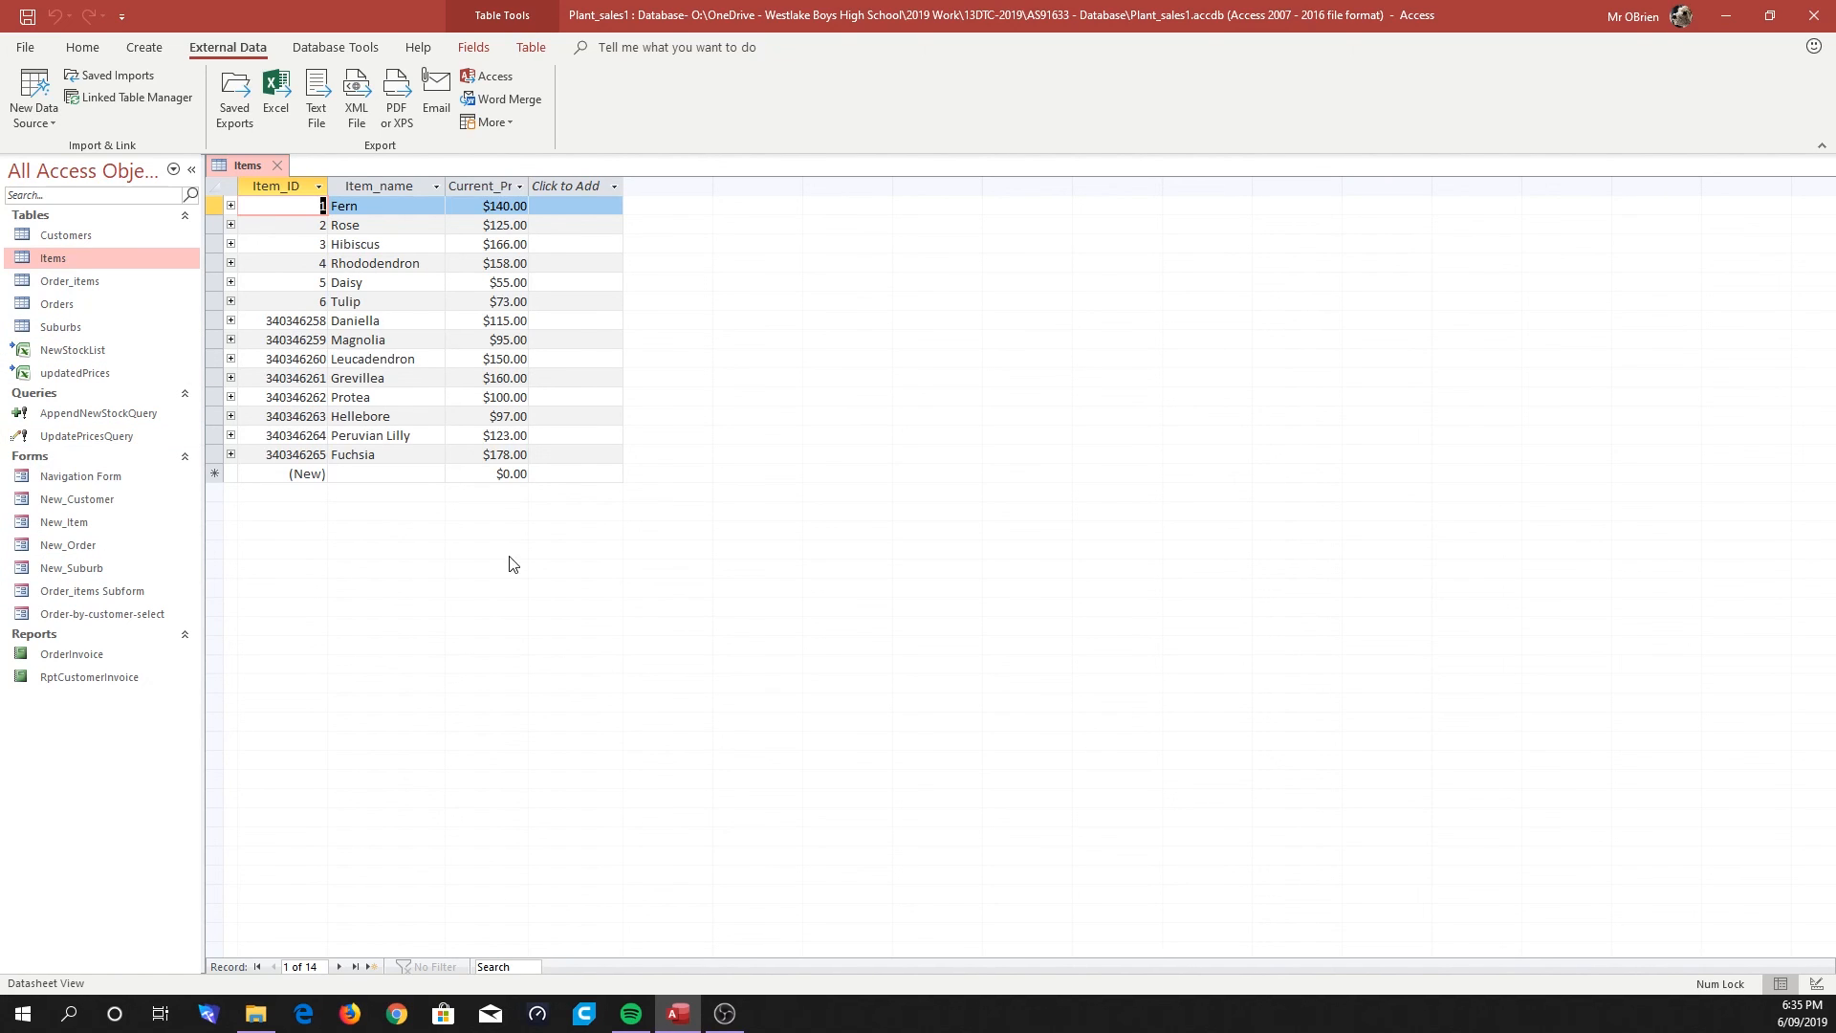
mouse_move(521, 533)
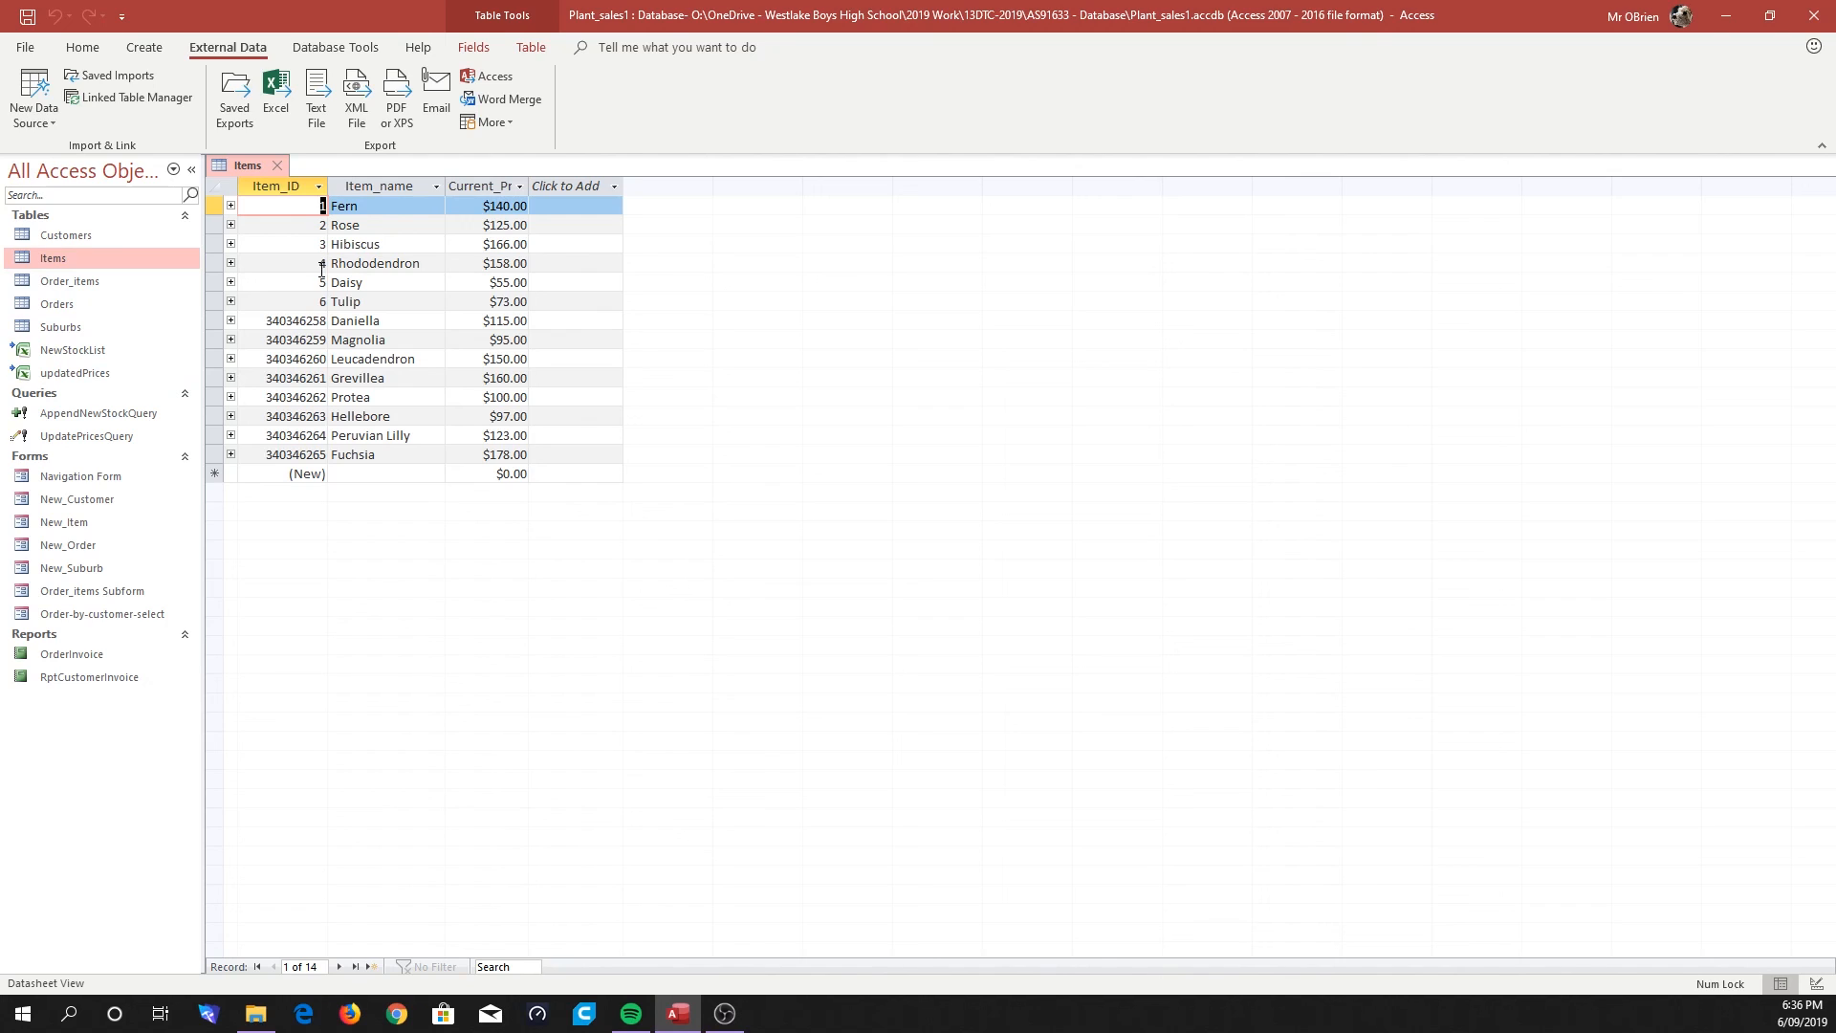
mouse_move(430, 362)
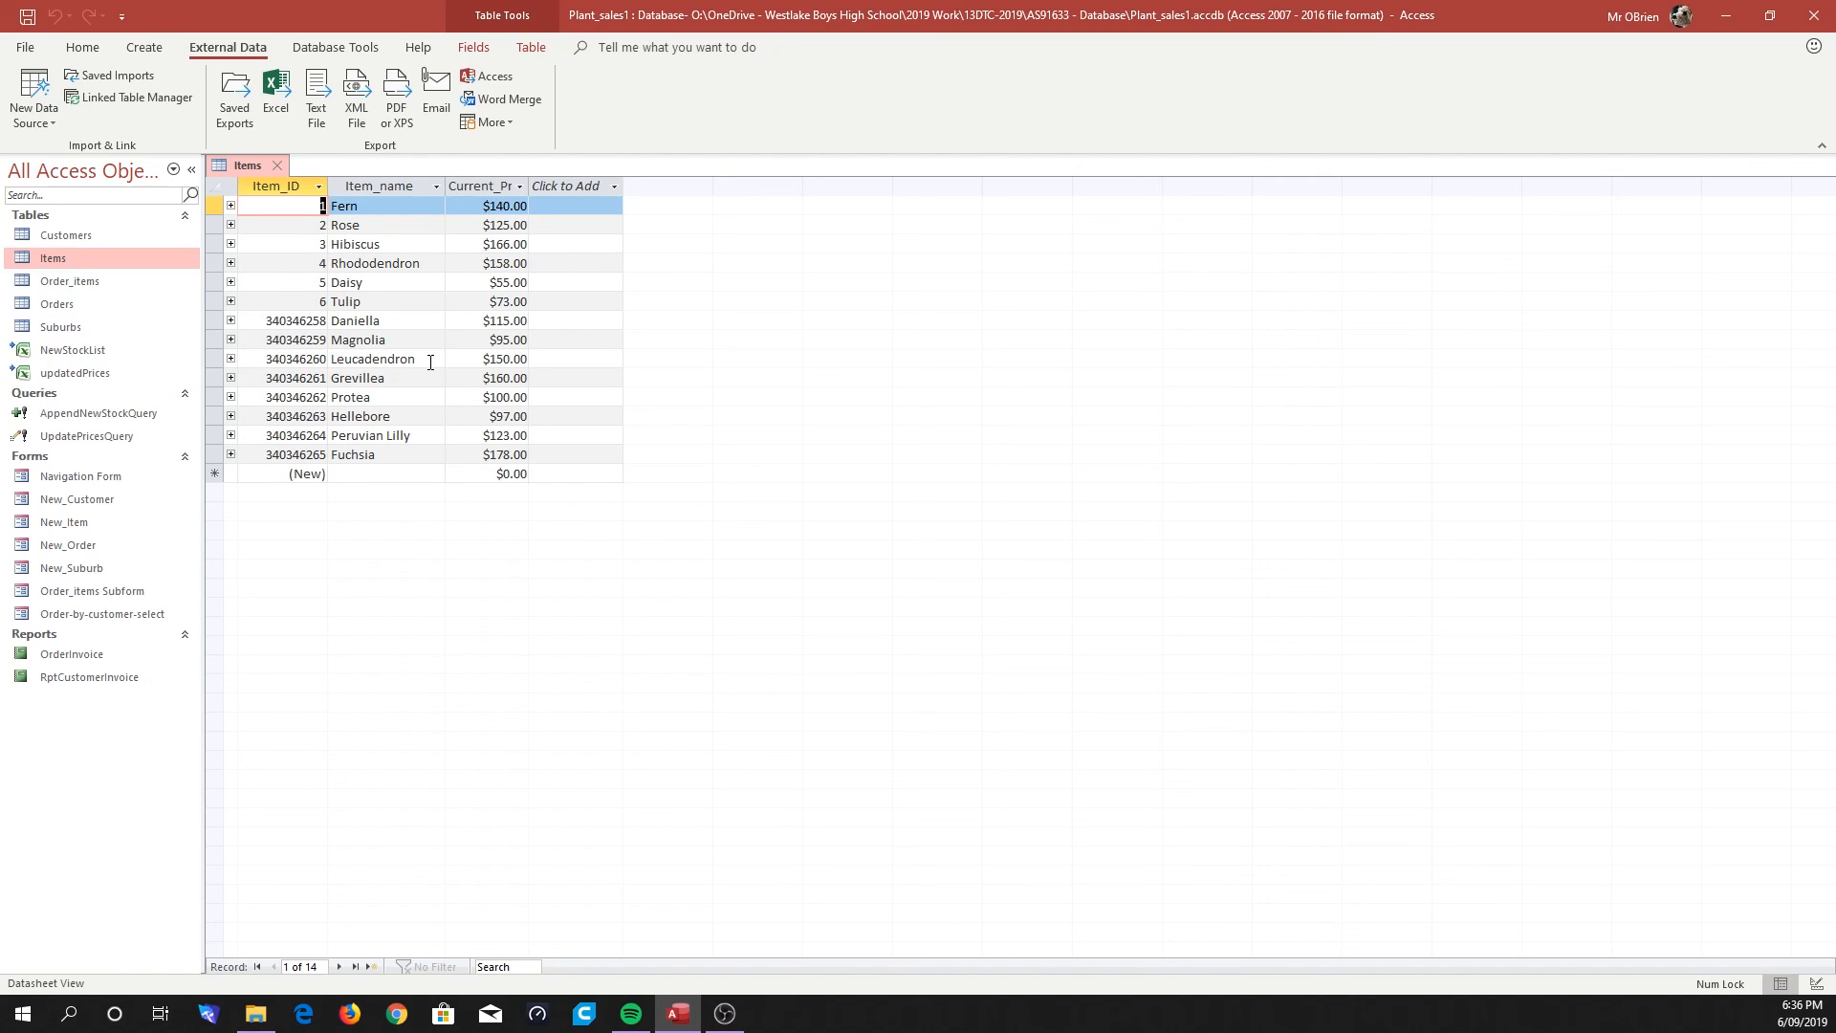
mouse_move(481, 551)
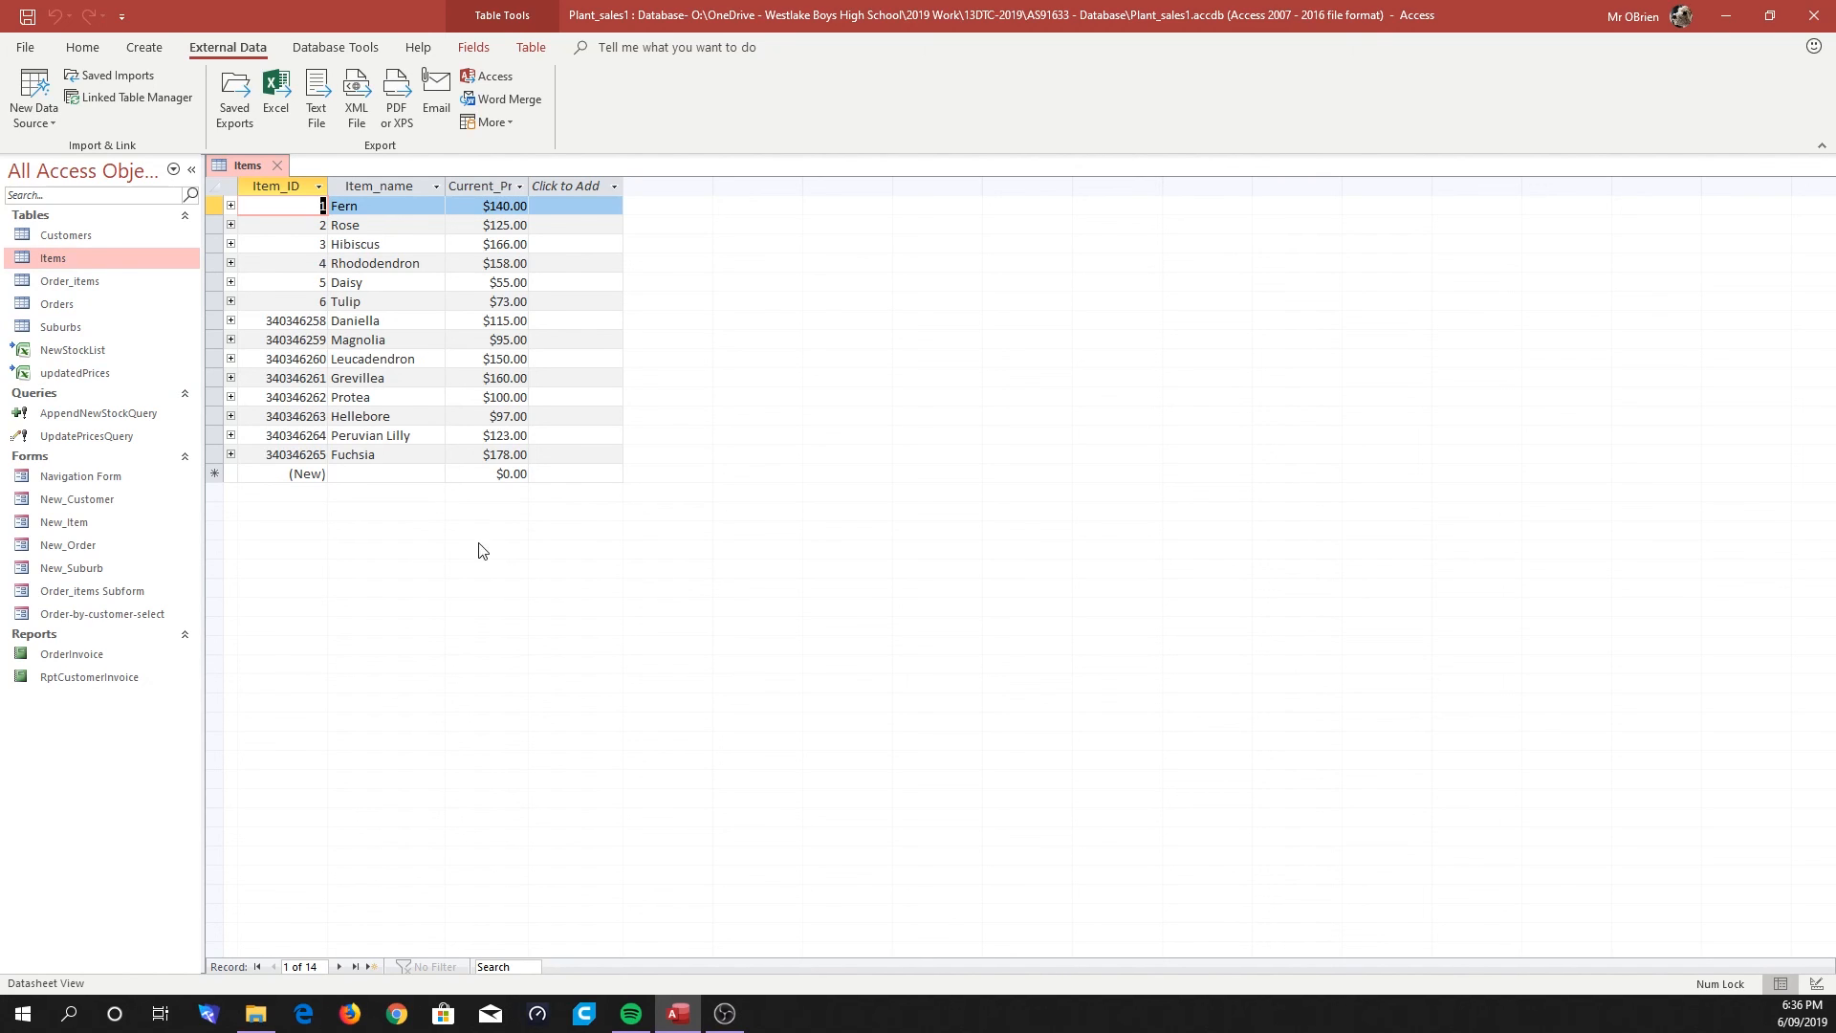
mouse_move(1797, 7)
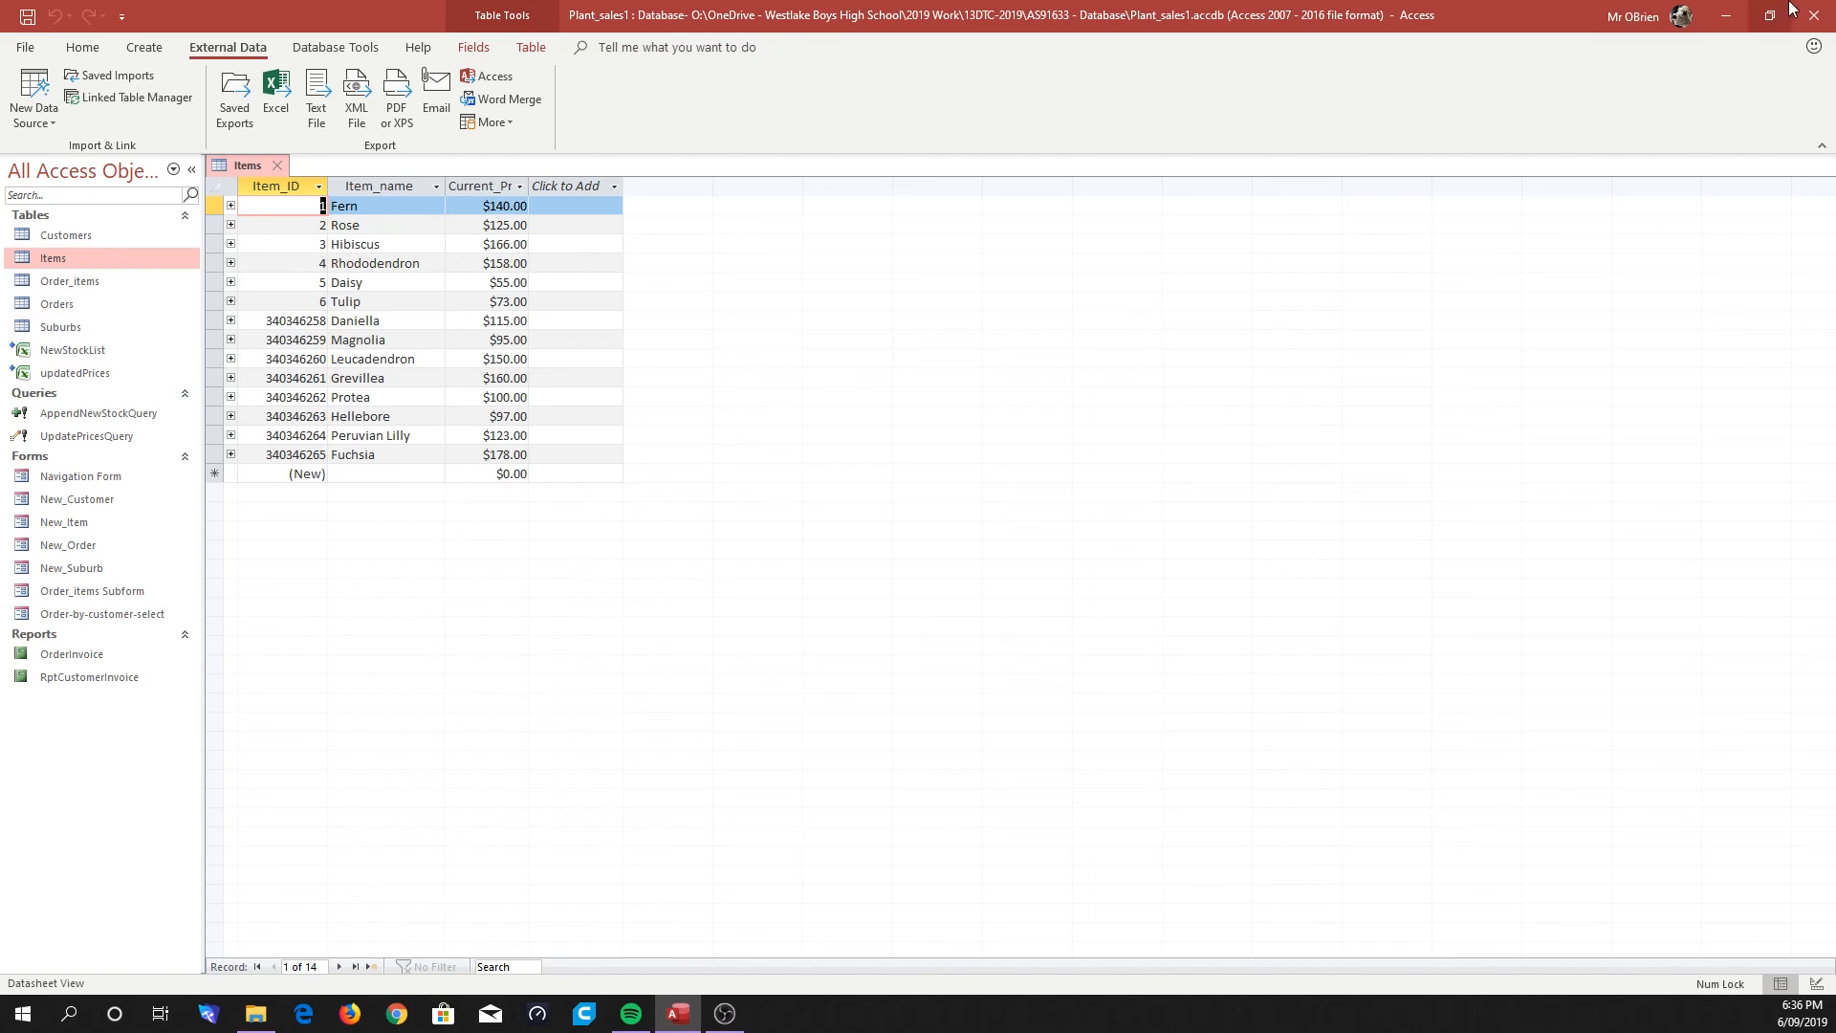